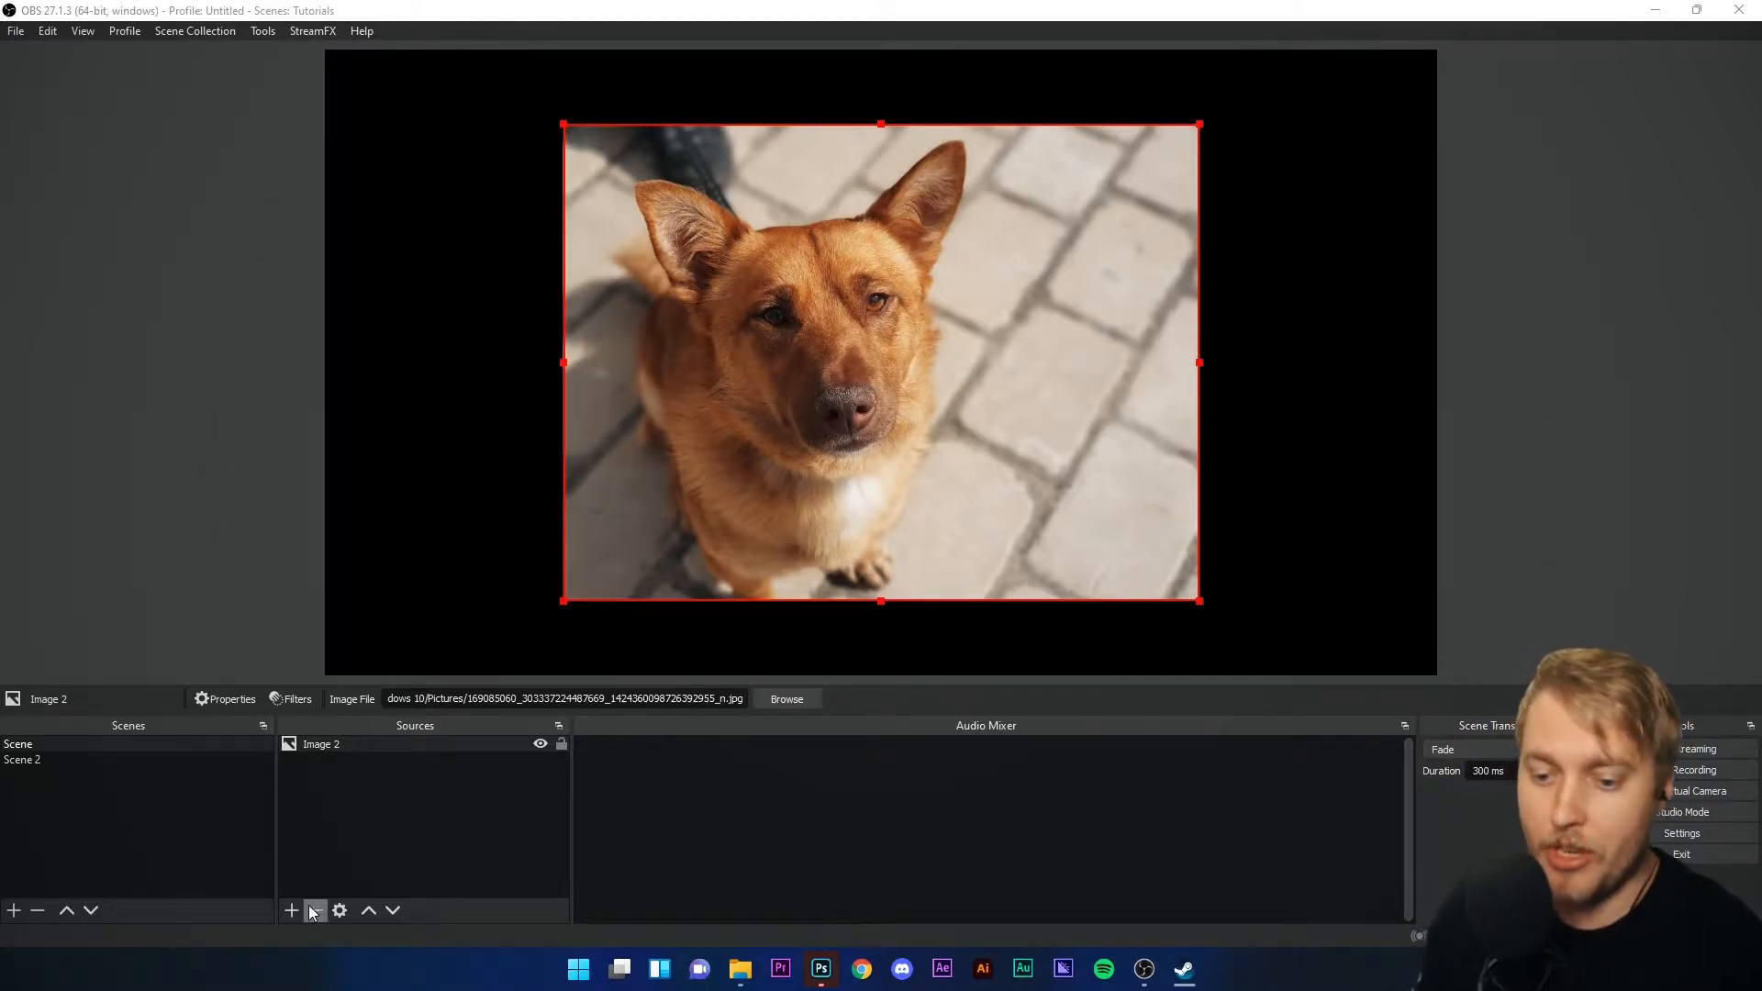
{"action": "mouse_move", "coordinate": [375, 819]}
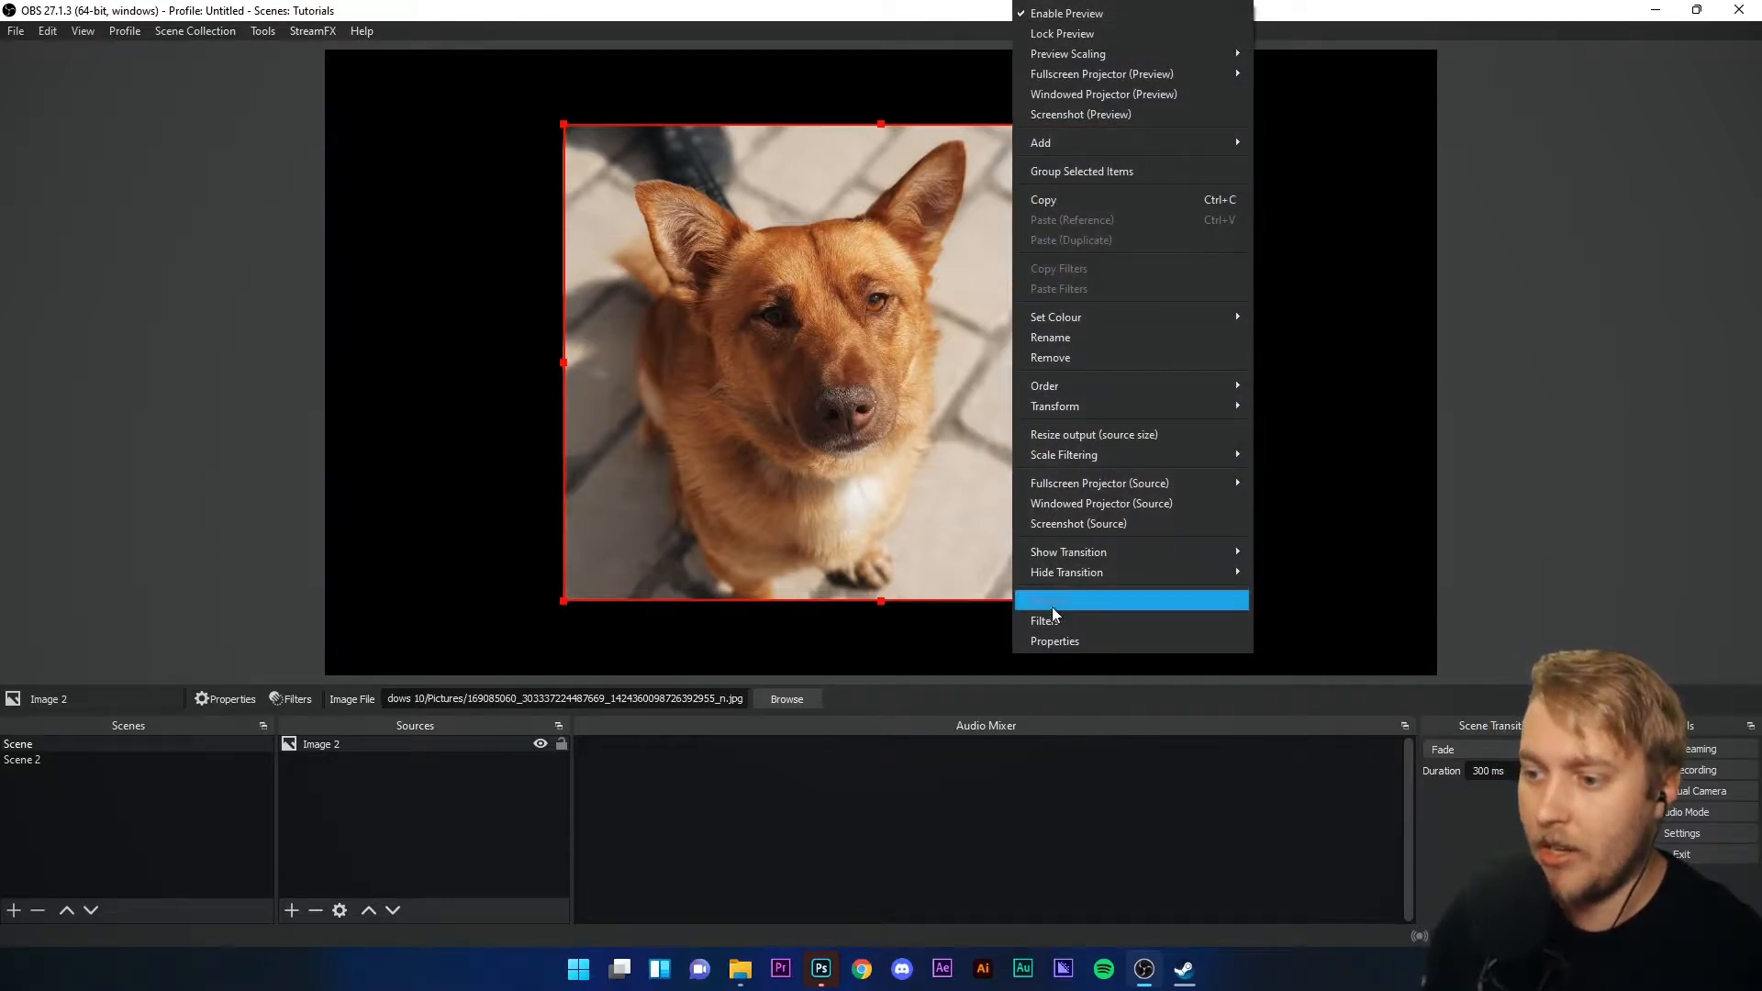
- Open the dog image source's Filters window and list the effect filters available to add
{"action": "left_click", "coordinate": [1043, 619]}
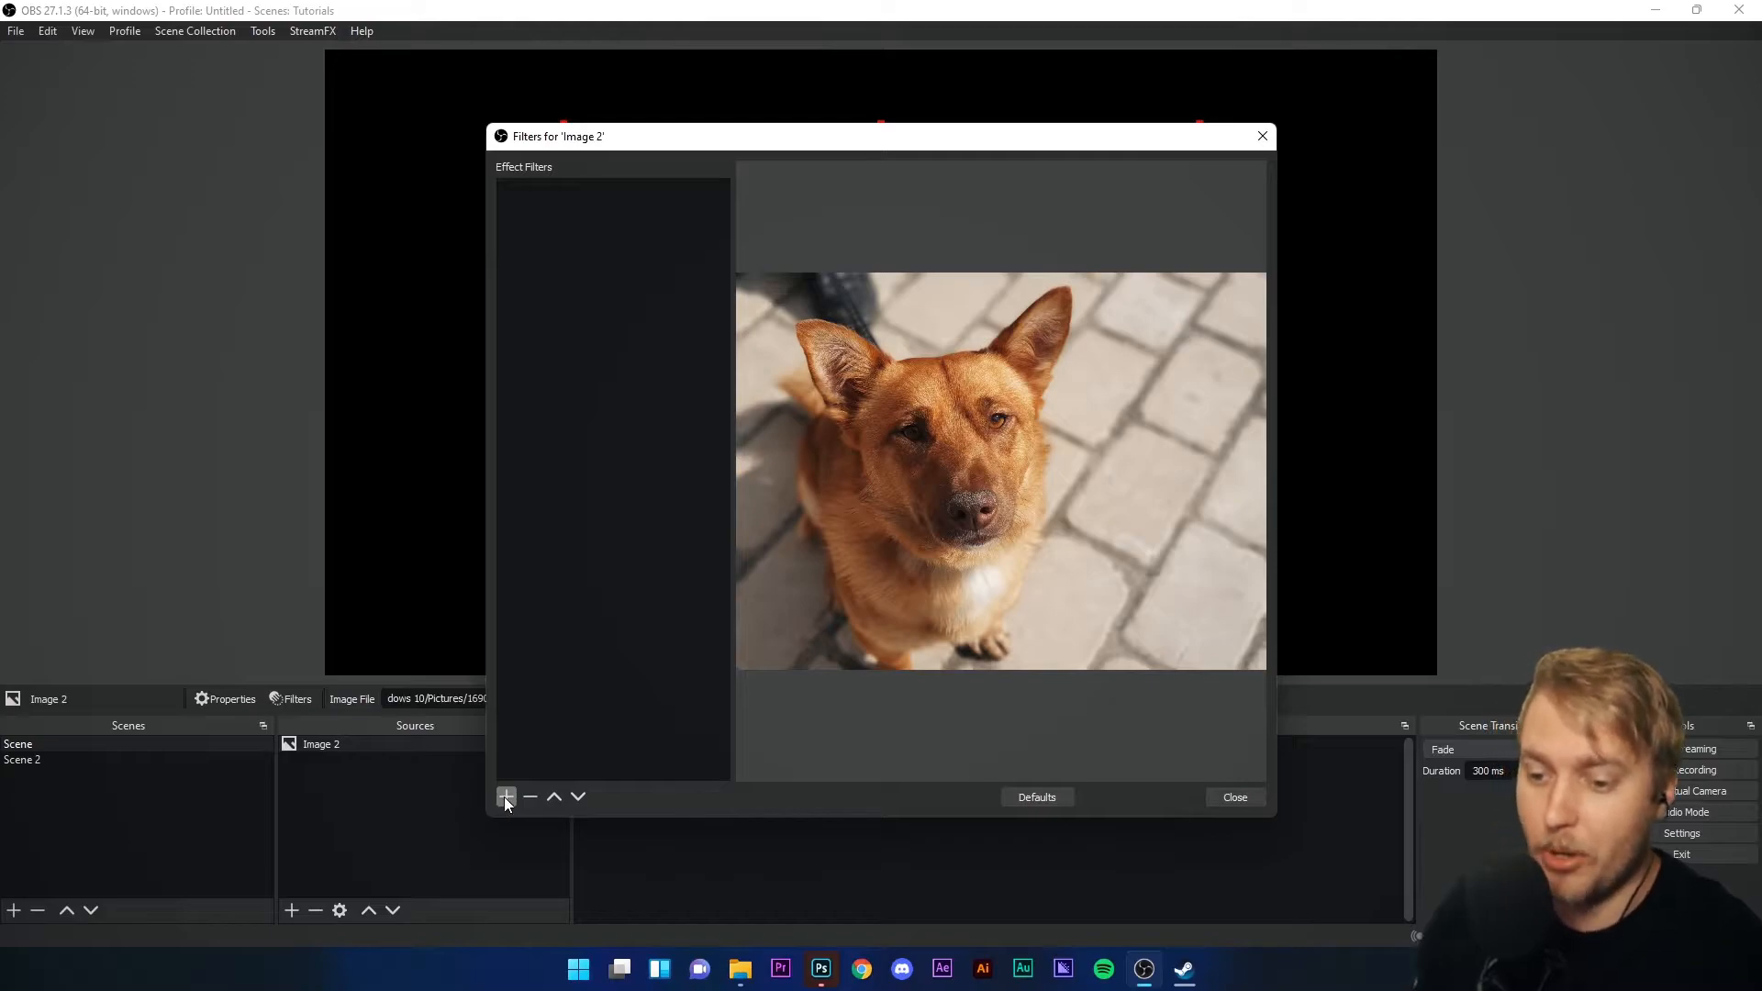
{"action": "left_click", "coordinate": [506, 796]}
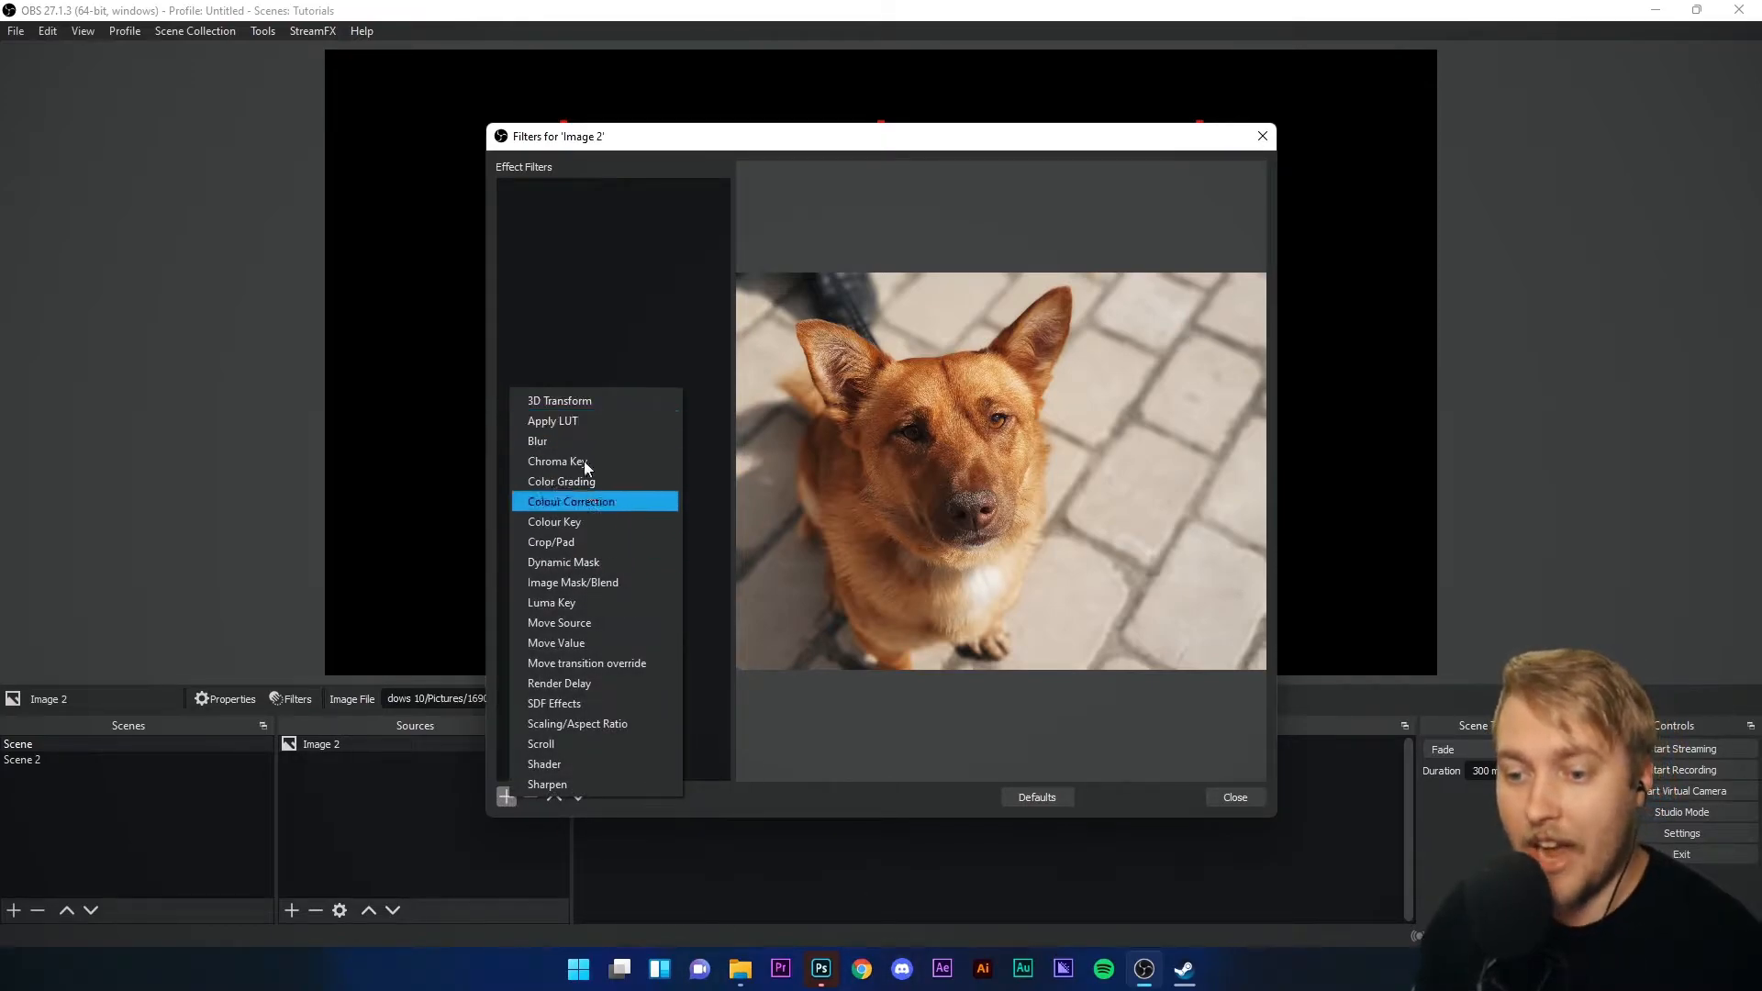
{"action": "mouse_move", "coordinate": [615, 440]}
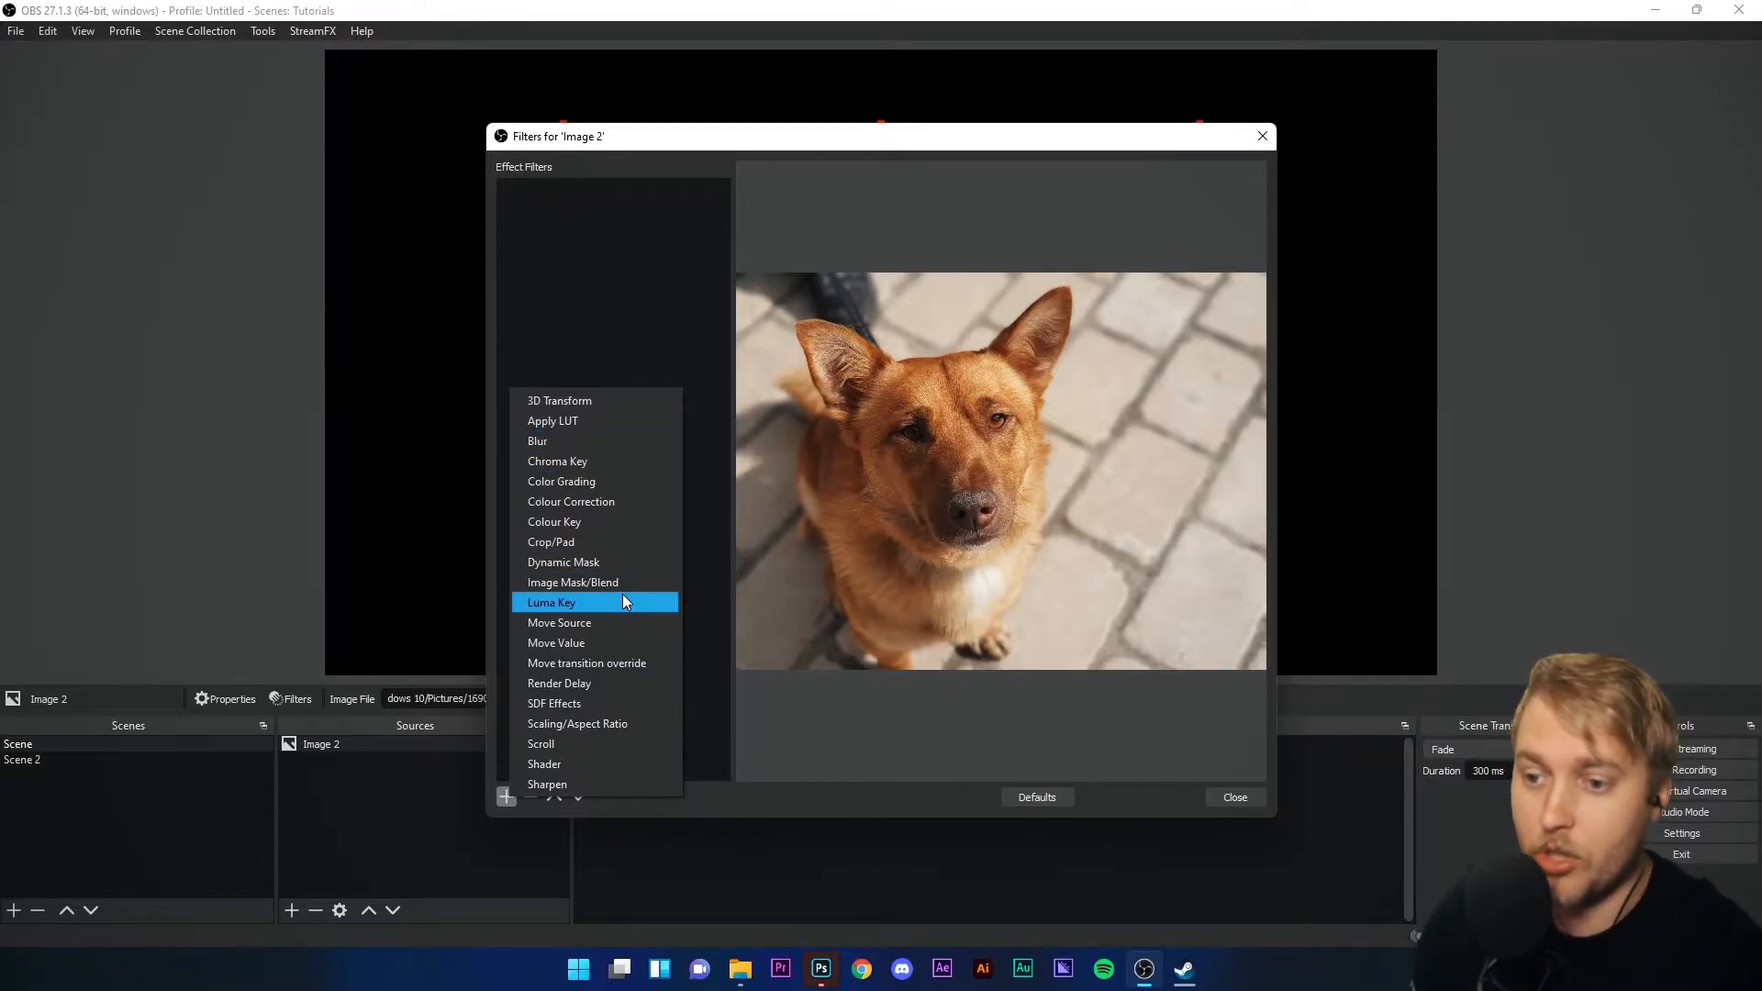
{"action": "mouse_move", "coordinate": [558, 622]}
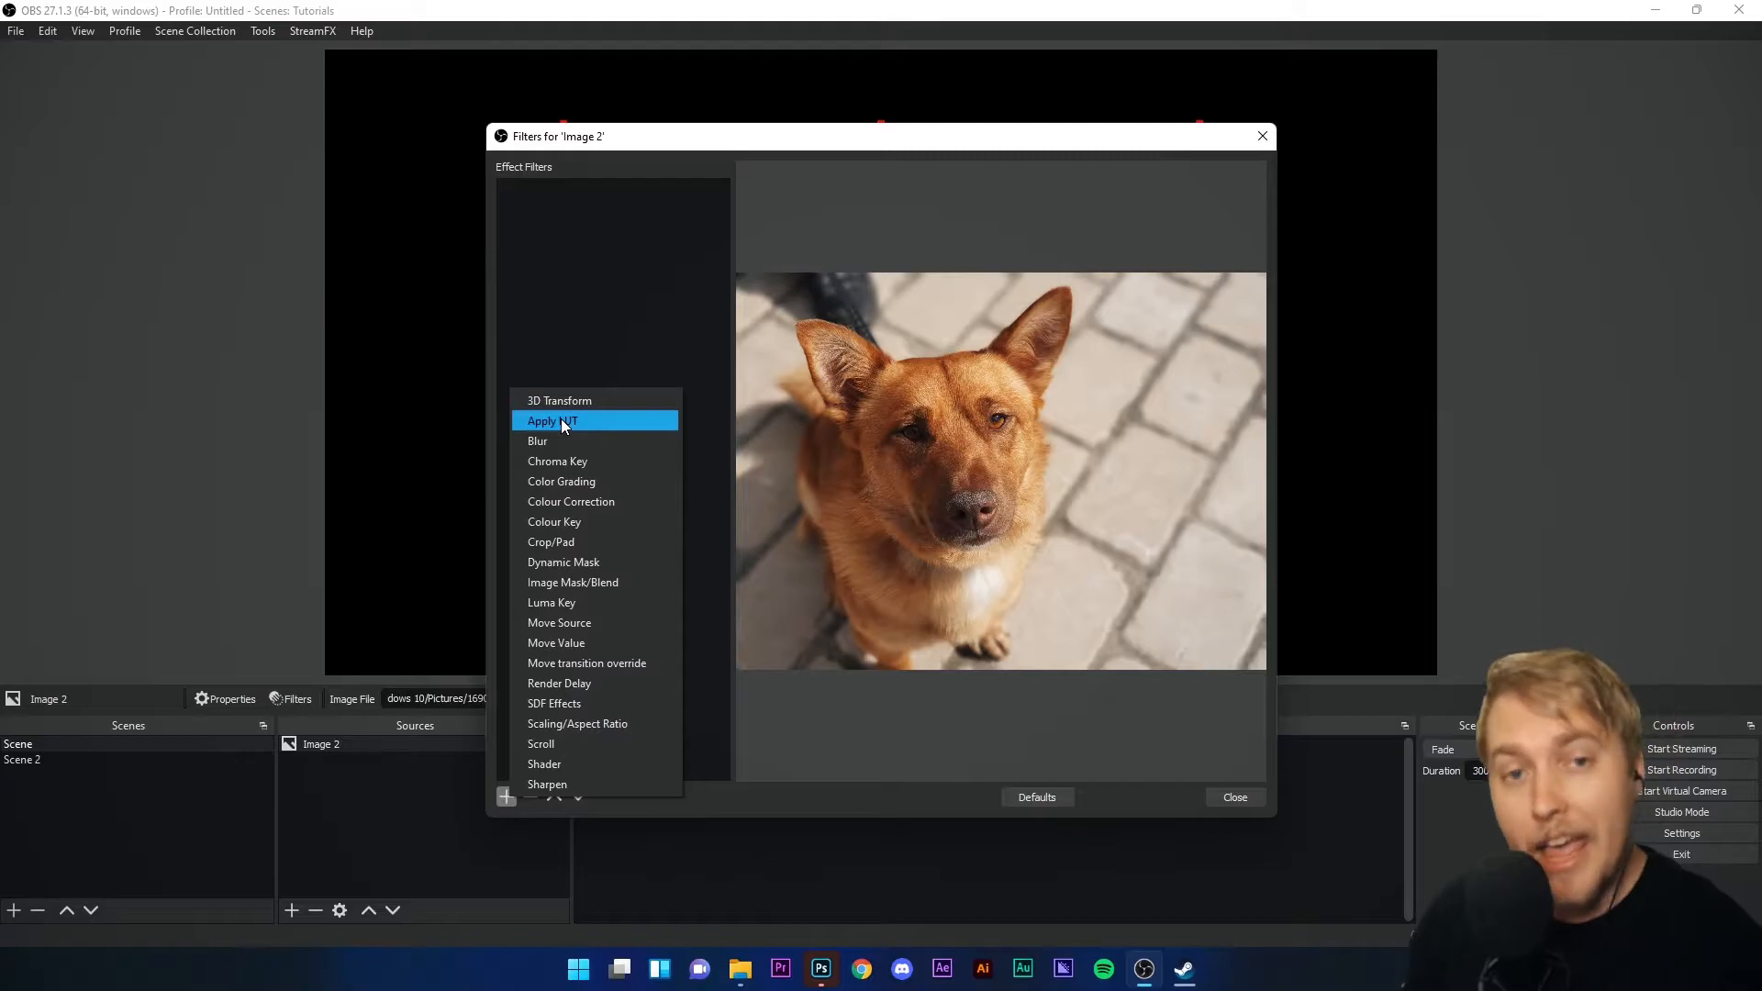
- Add an Apply LUT filter with its default name, dismissing a first browse for a table file
{"action": "left_click", "coordinate": [551, 420]}
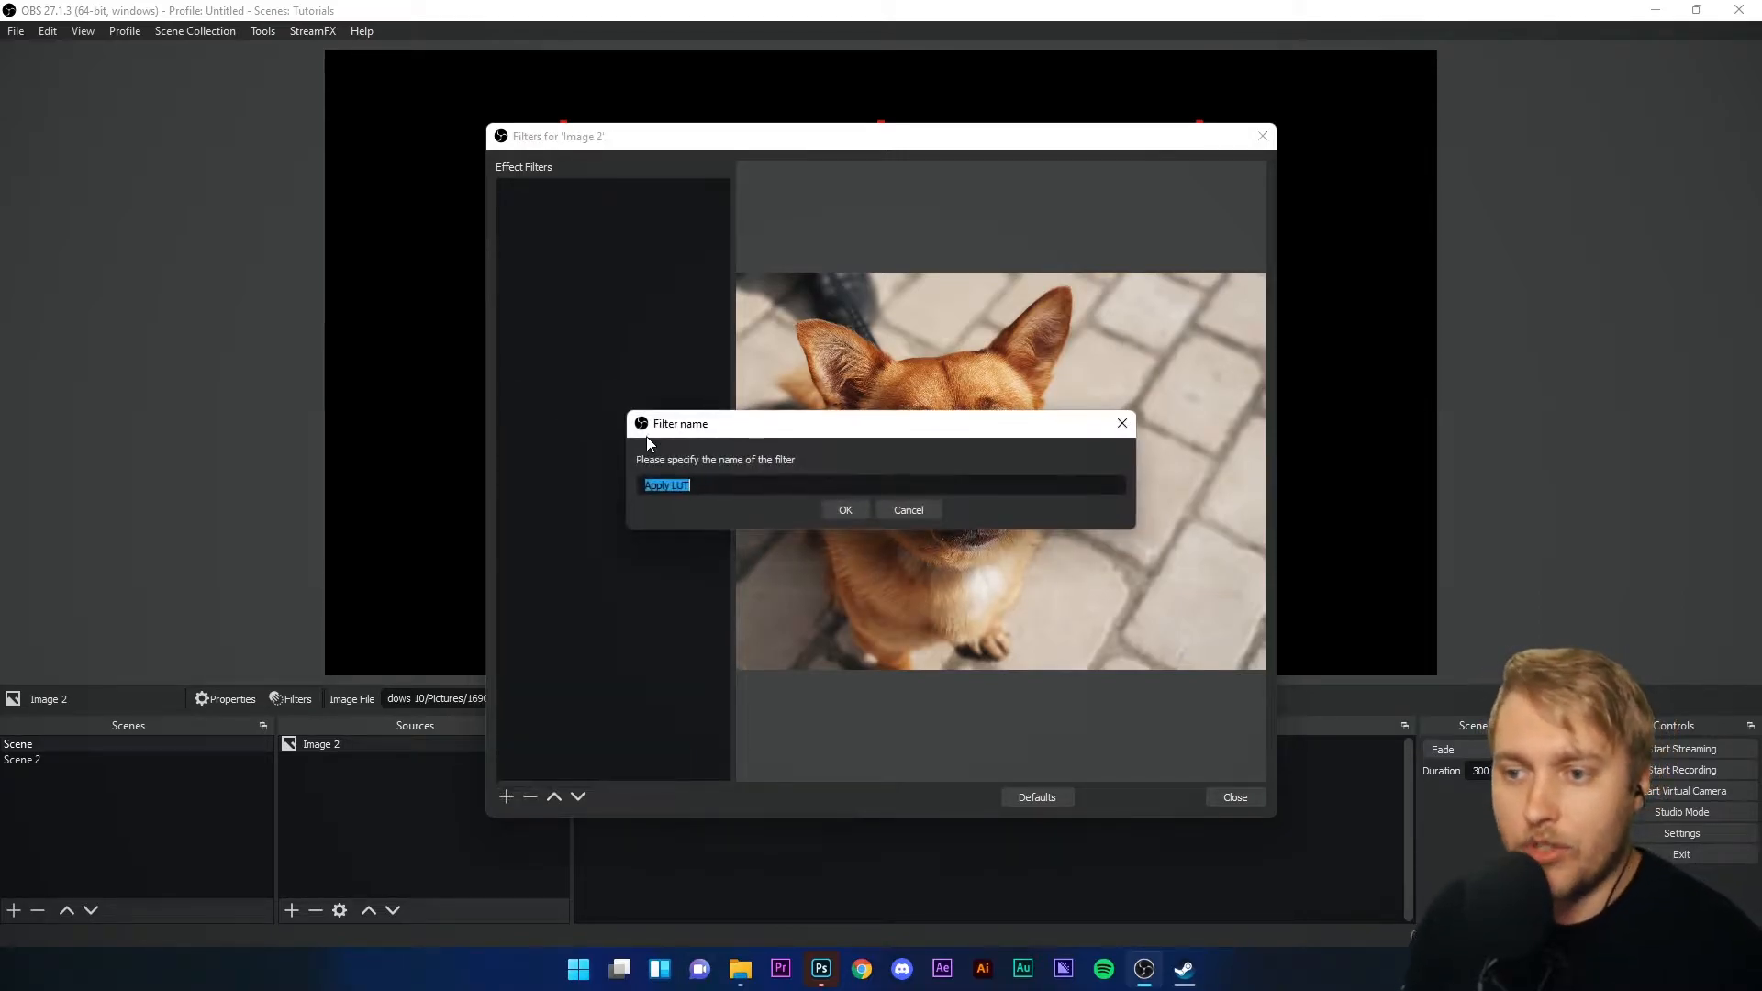
{"action": "left_click", "coordinate": [844, 508]}
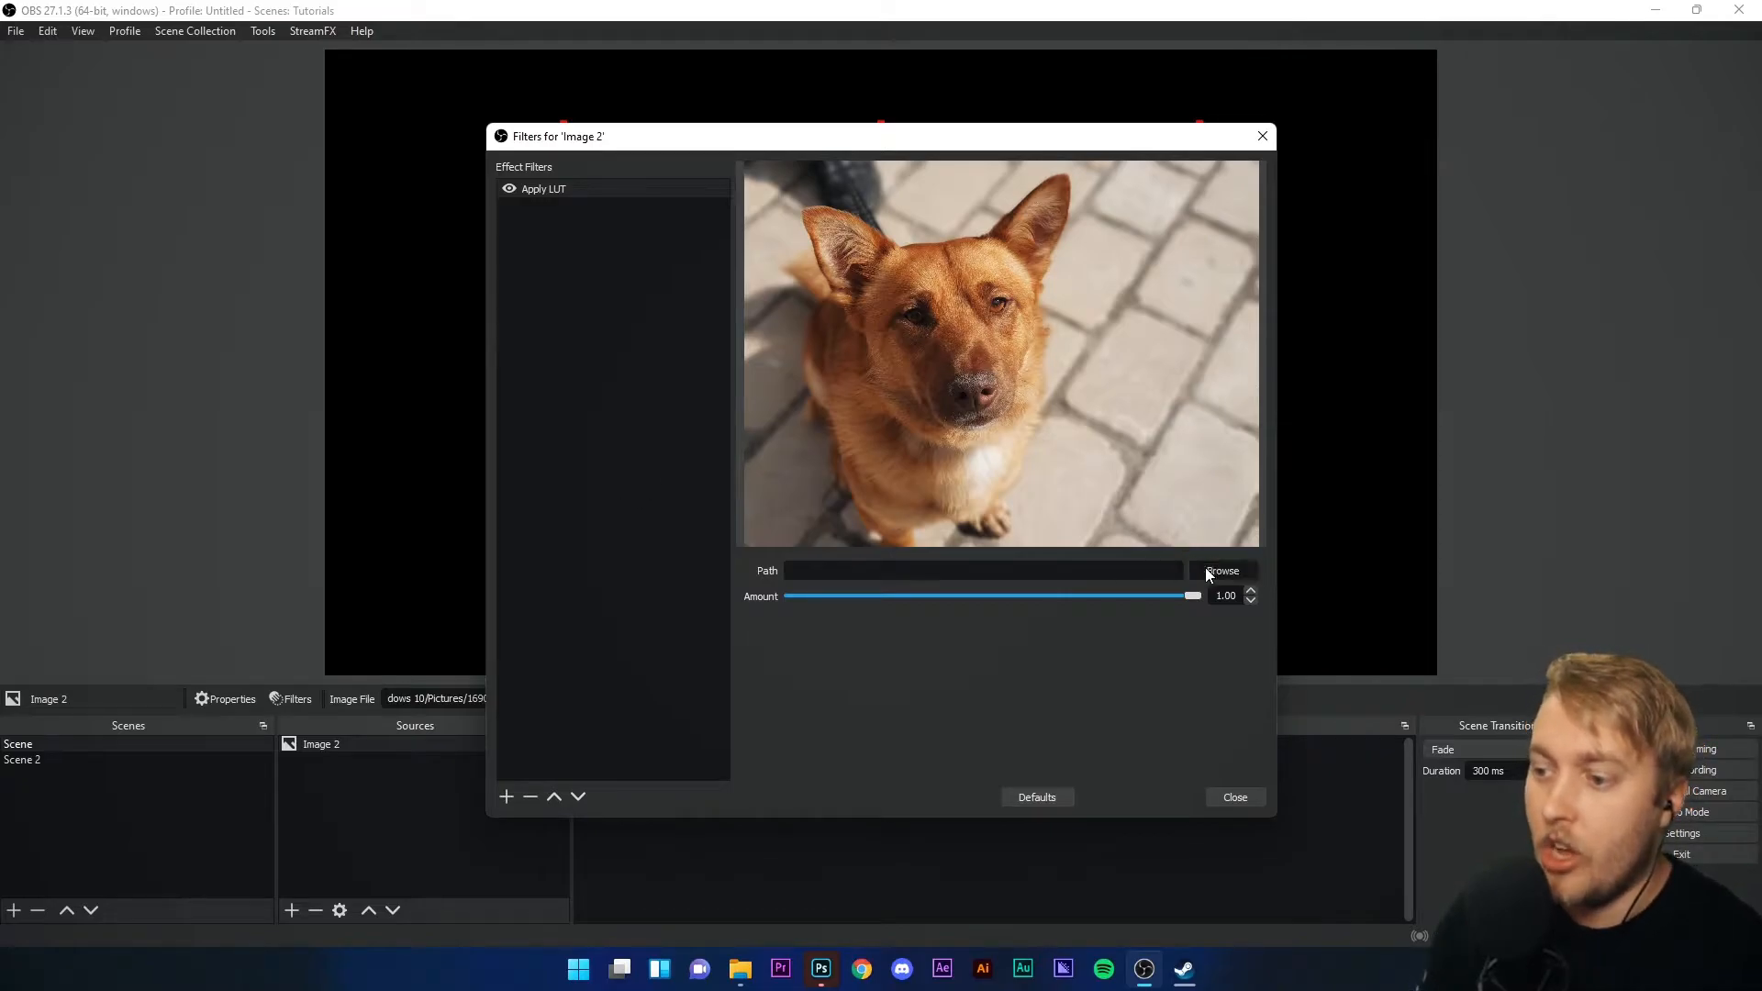
{"action": "left_click", "coordinate": [1222, 570]}
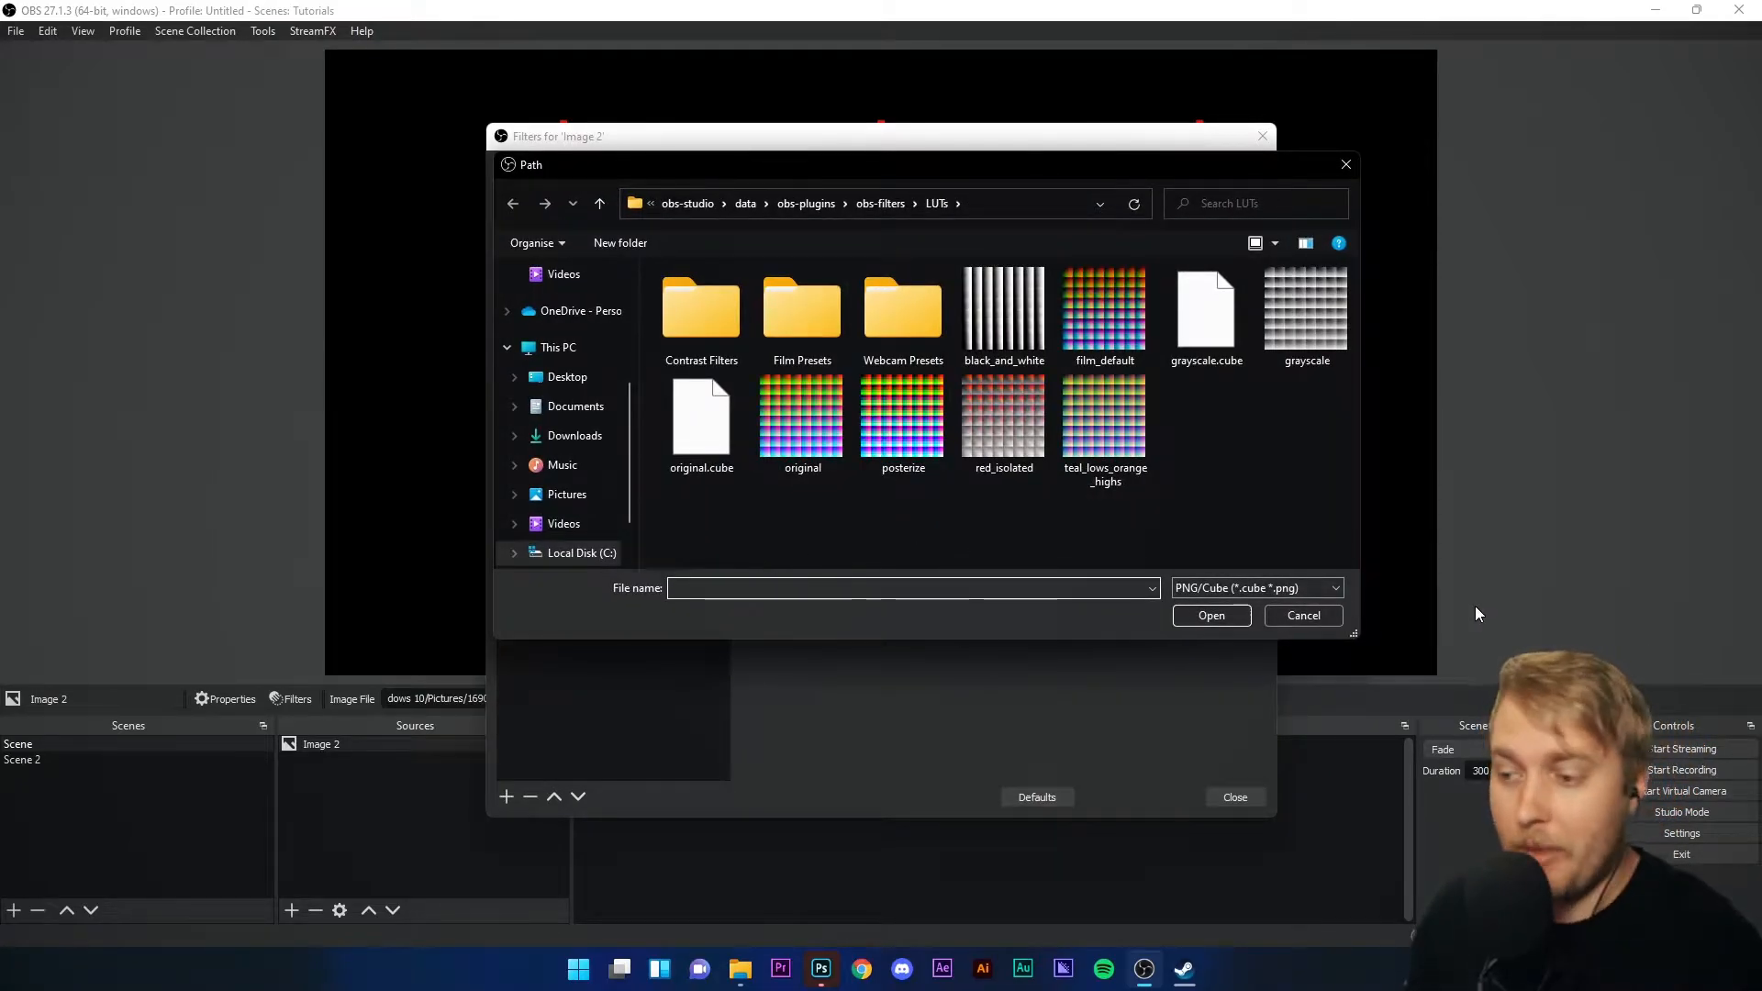
{"action": "left_click", "coordinate": [1303, 615]}
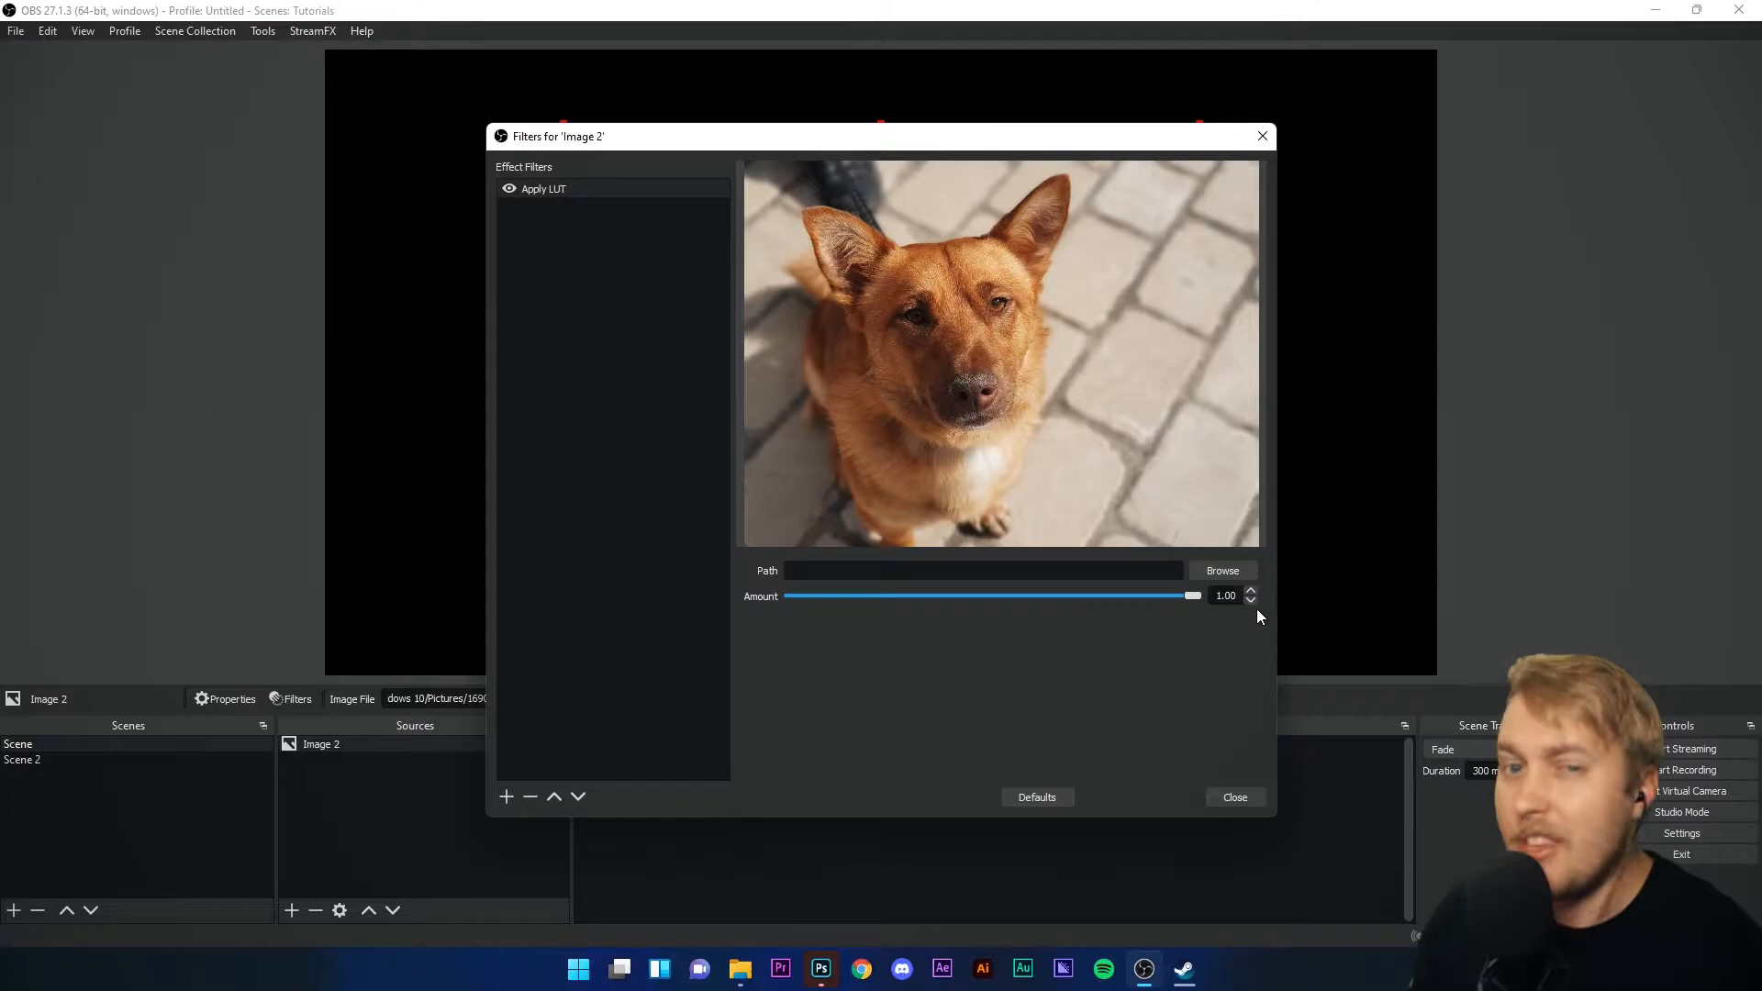
{"action": "mouse_move", "coordinate": [1108, 689]}
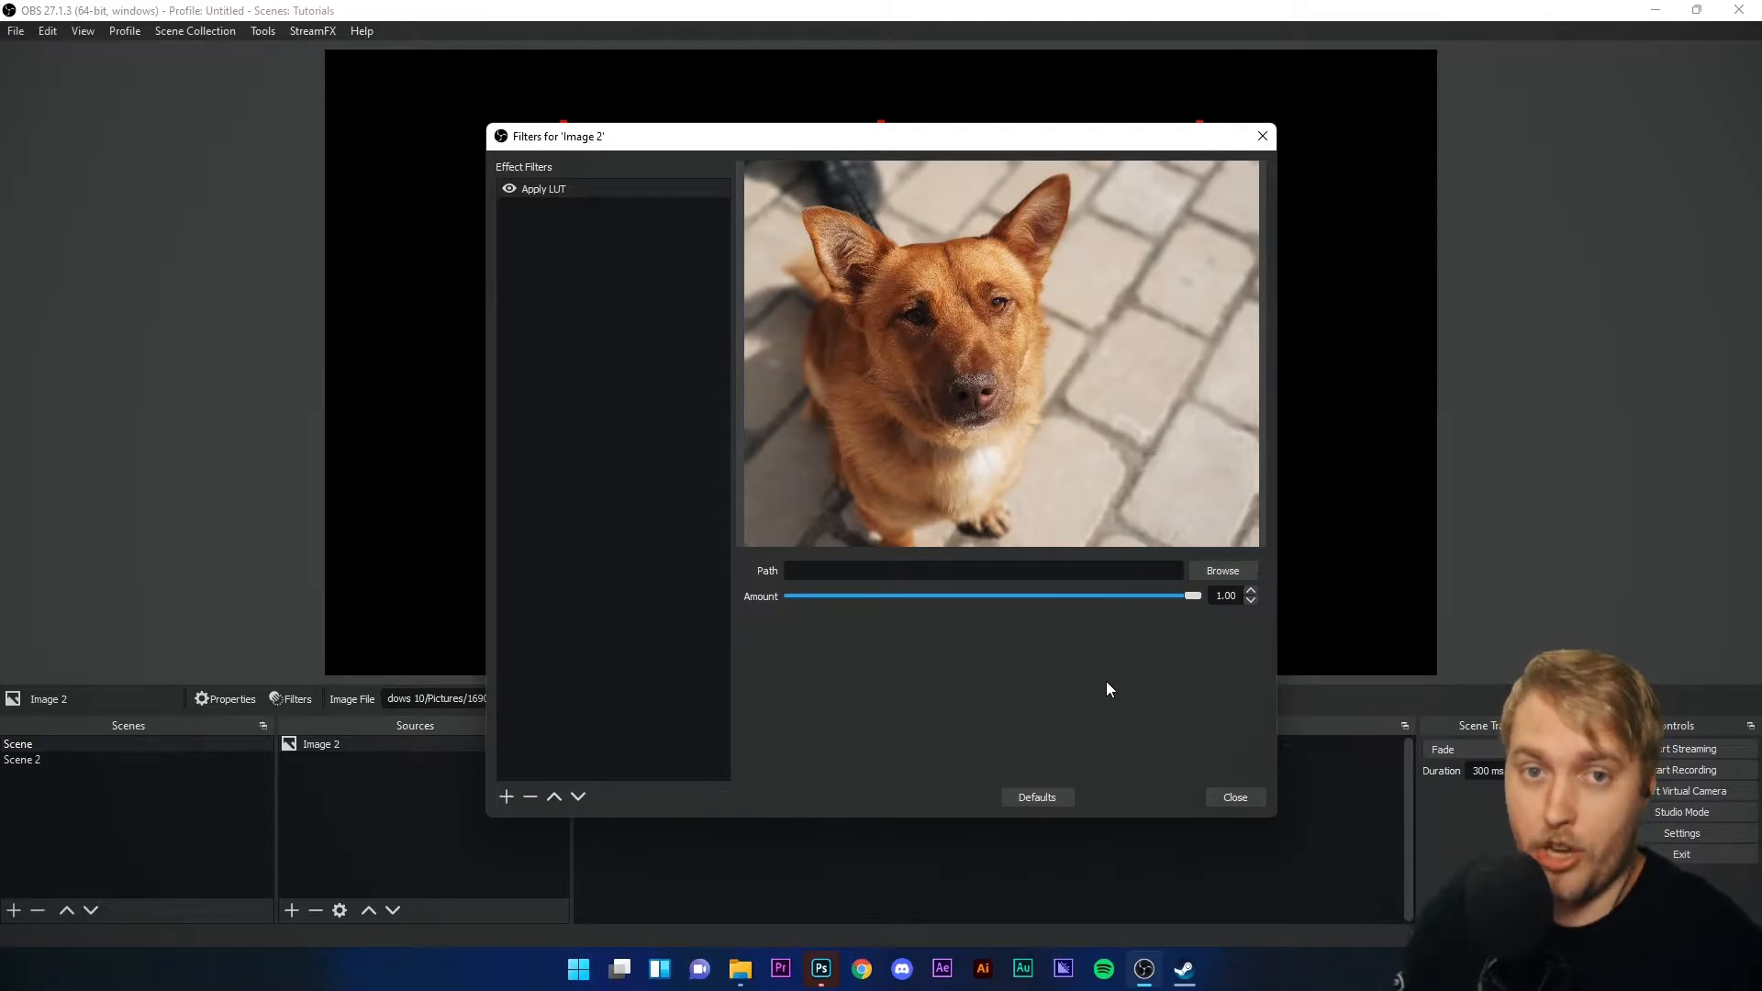
{"action": "mouse_move", "coordinate": [1242, 622]}
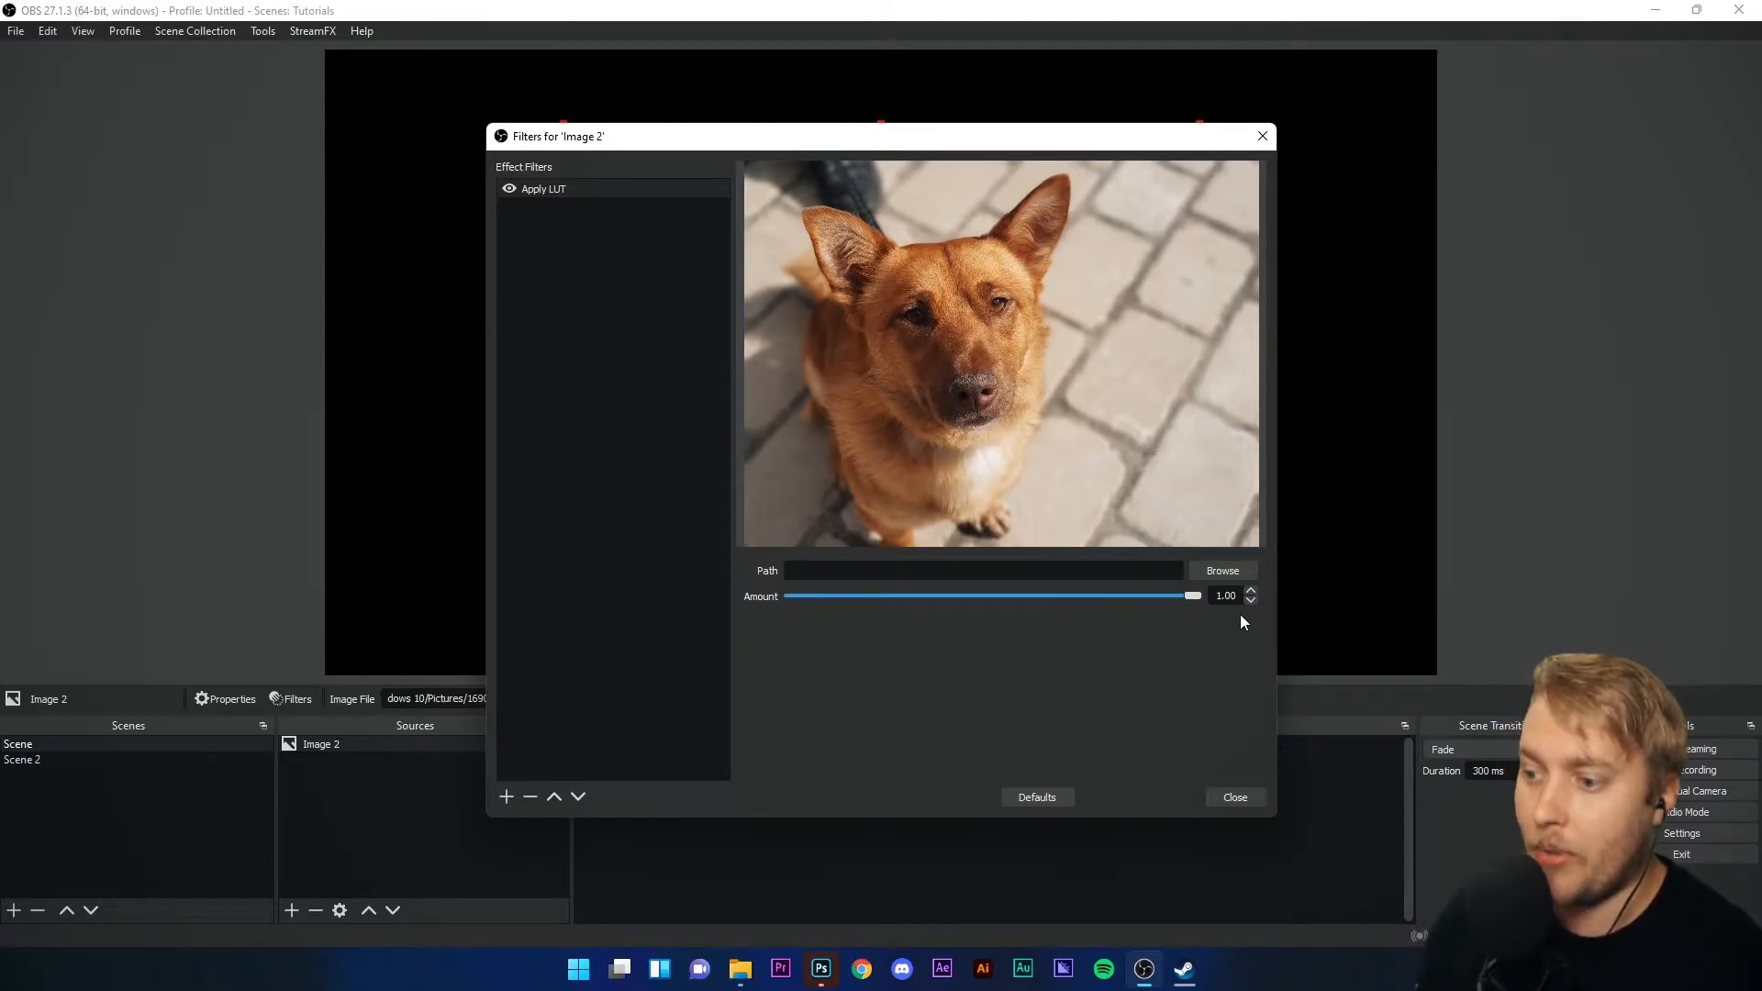
- Load posterize.png as the LUT's lookup table and close the Filters window
{"action": "left_click", "coordinate": [1222, 569]}
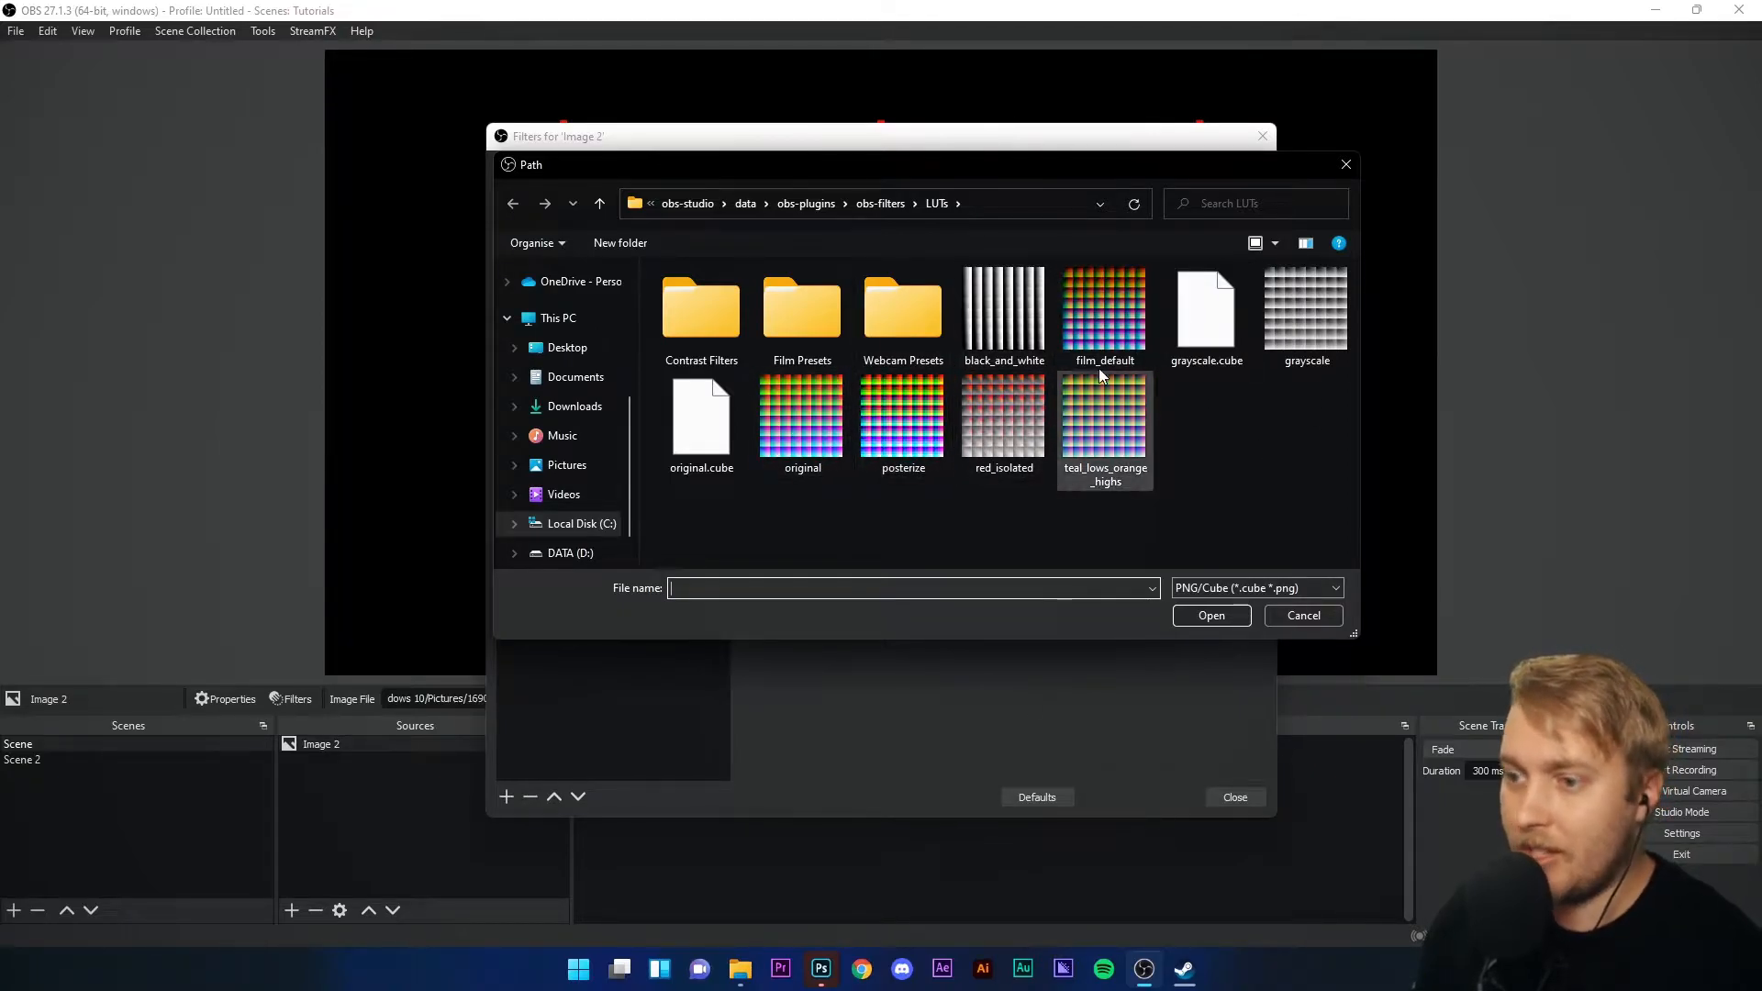
{"action": "left_click", "coordinate": [903, 419]}
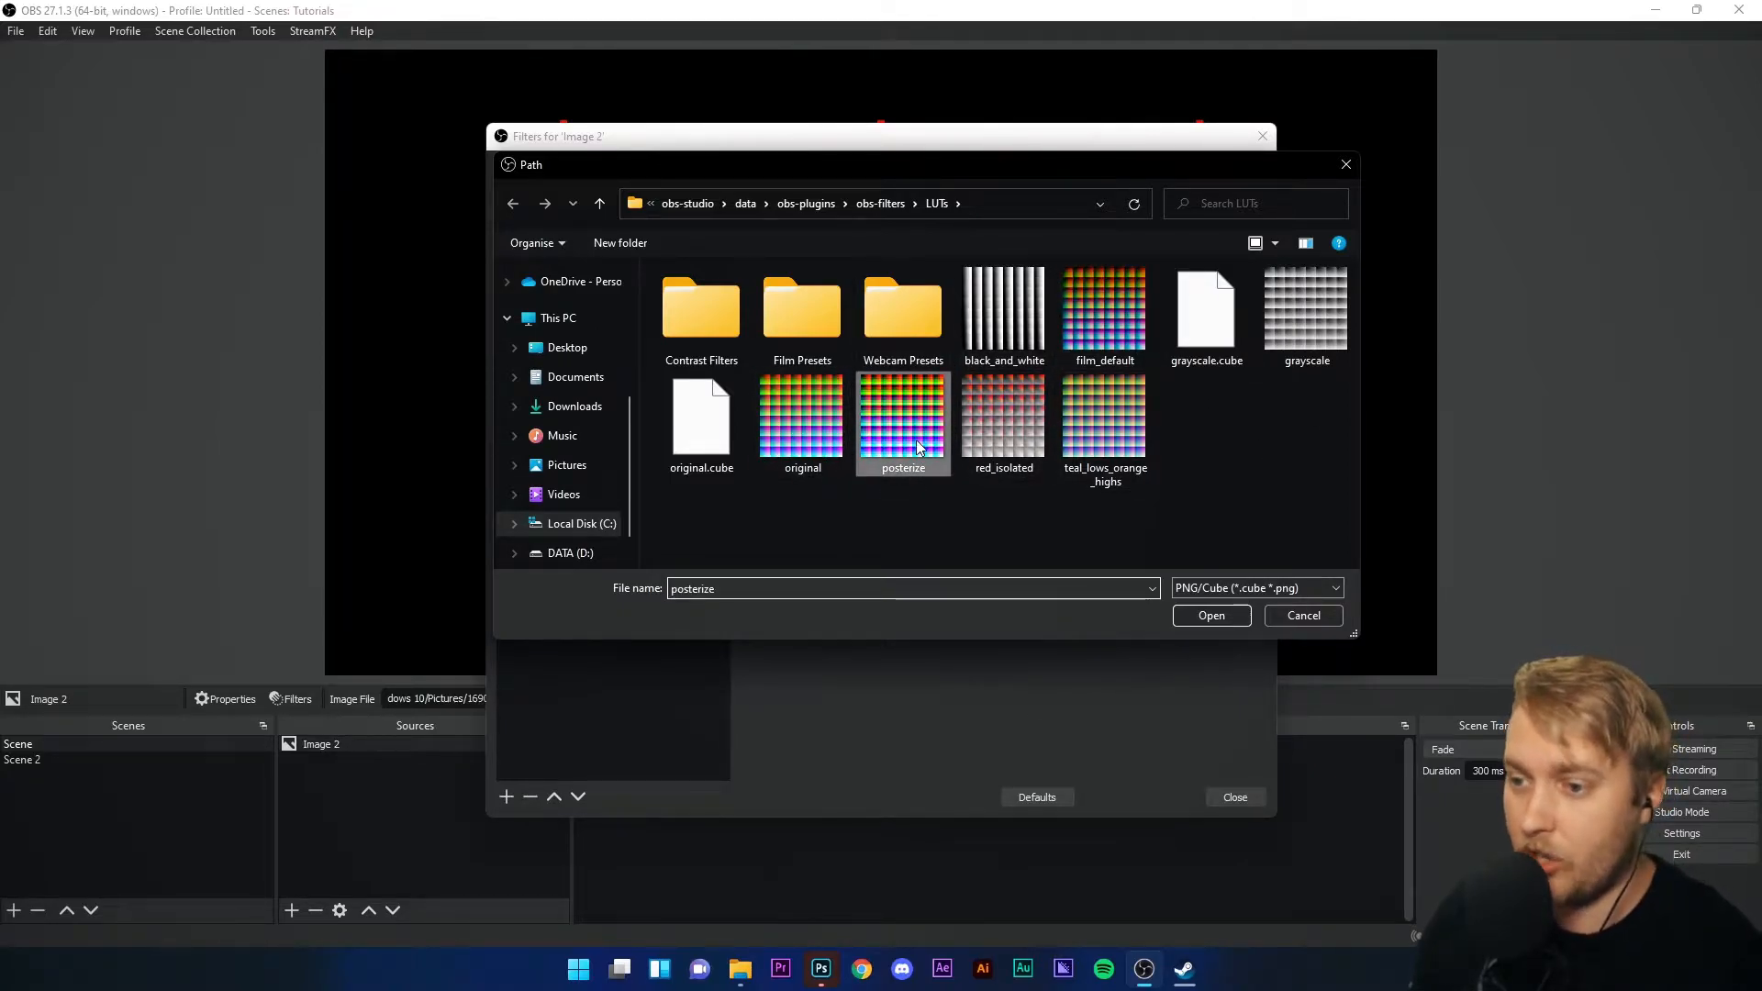
{"action": "left_click", "coordinate": [1209, 614]}
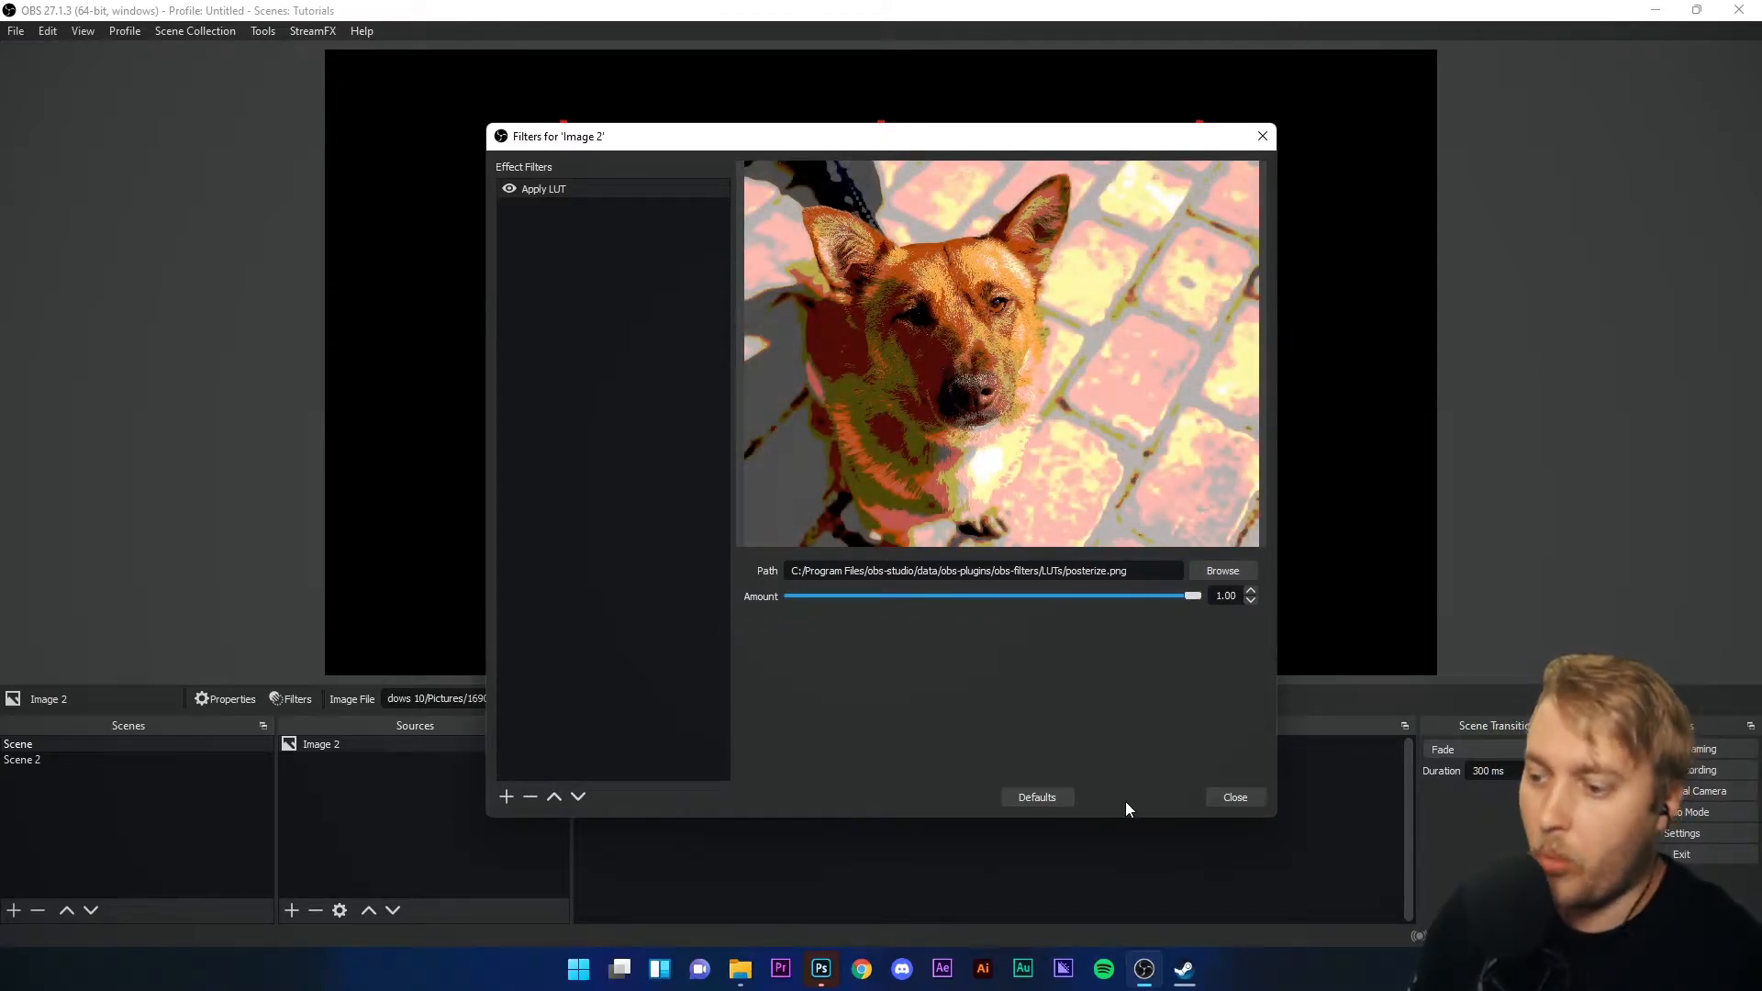
{"action": "mouse_move", "coordinate": [1233, 797]}
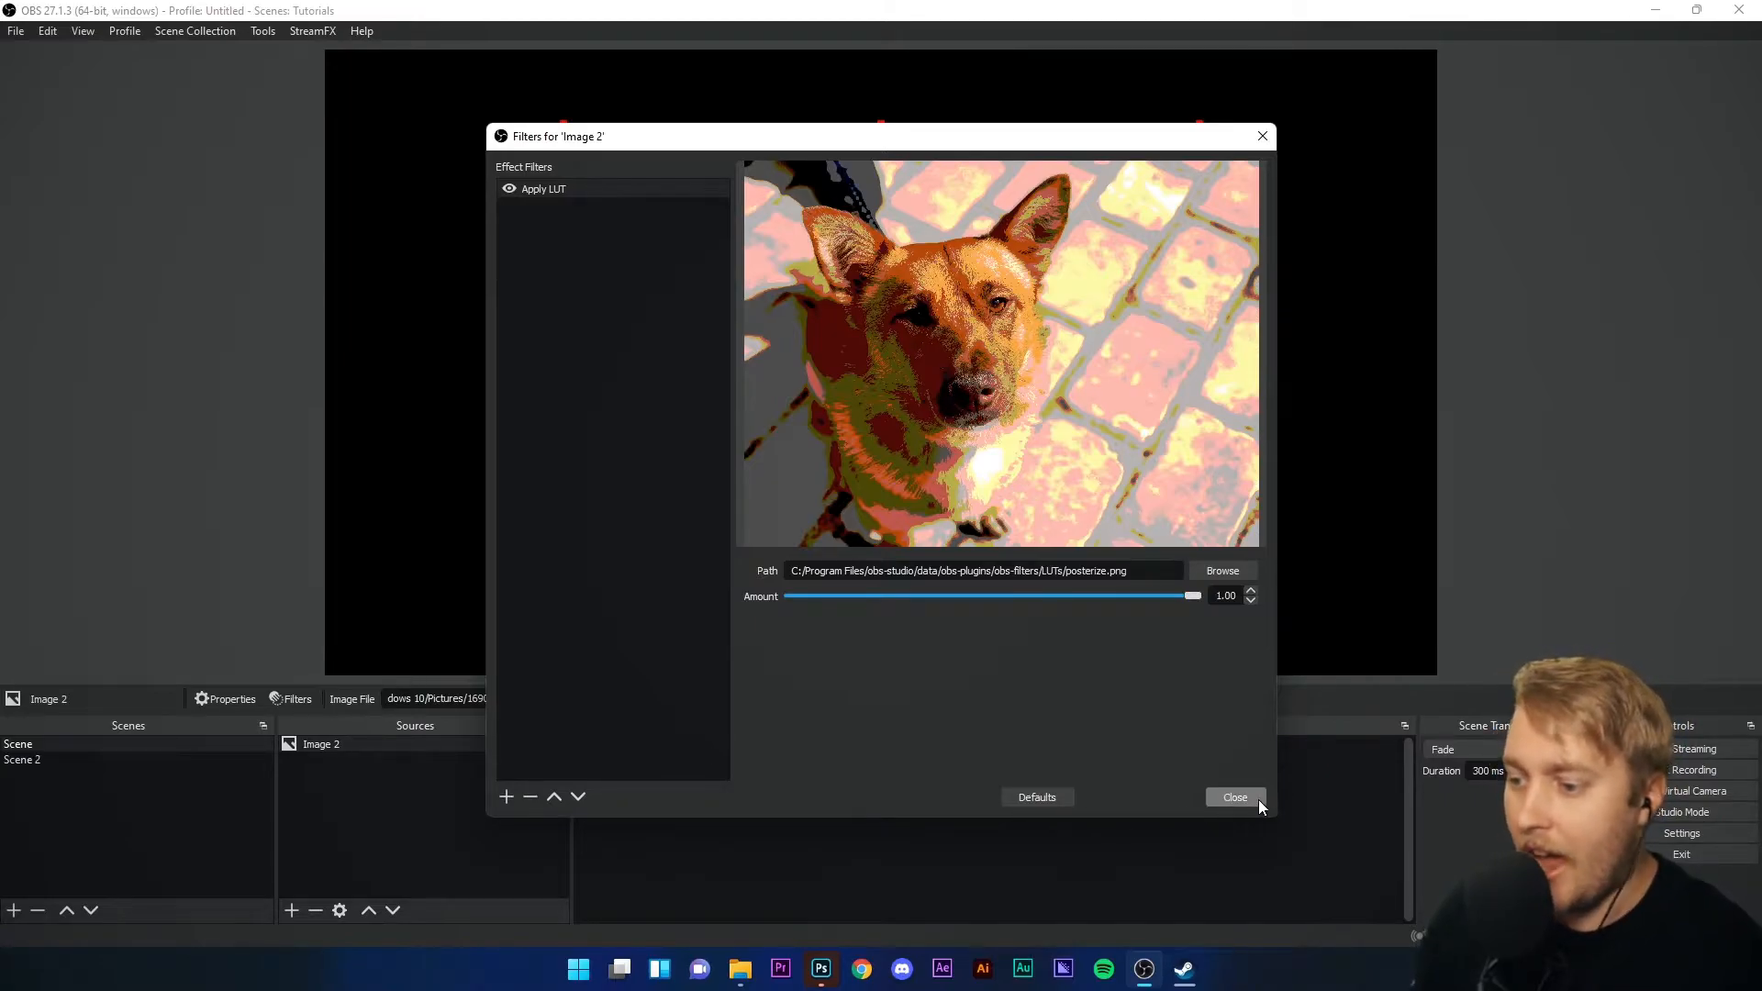
{"action": "left_click", "coordinate": [1233, 797]}
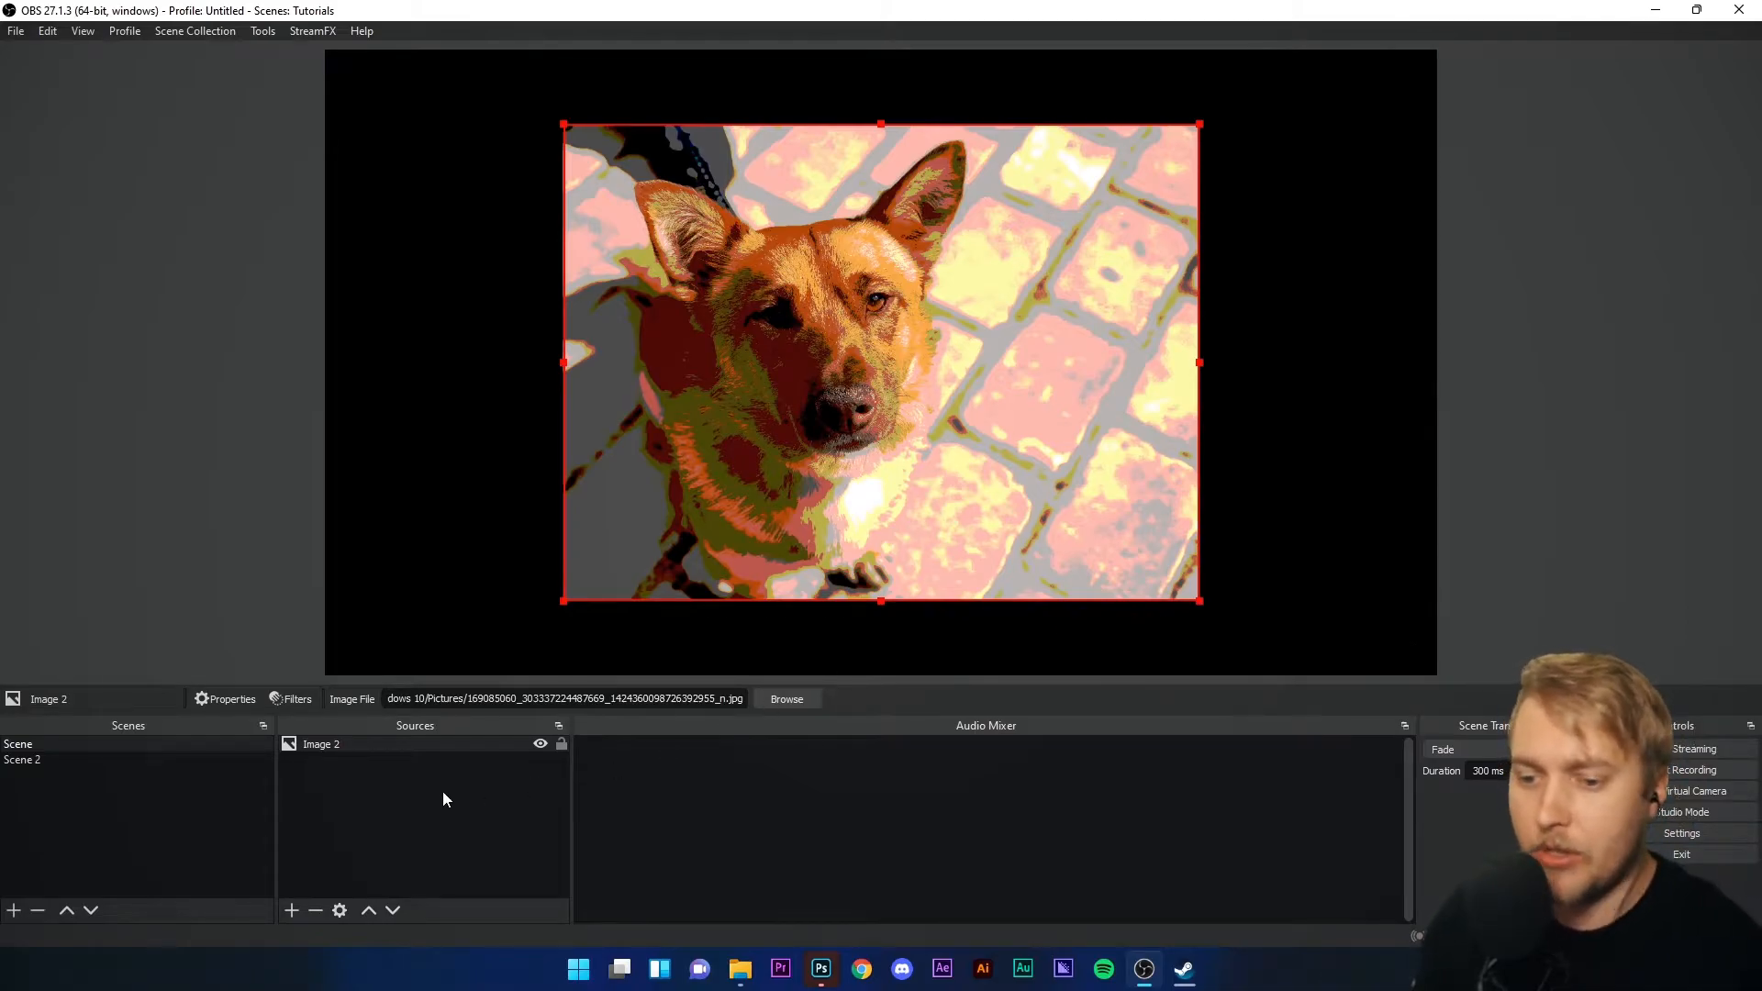
- Reopen the dog image's filters and toggle the Apply LUT off, on, then off to compare
{"action": "left_click", "coordinate": [296, 697]}
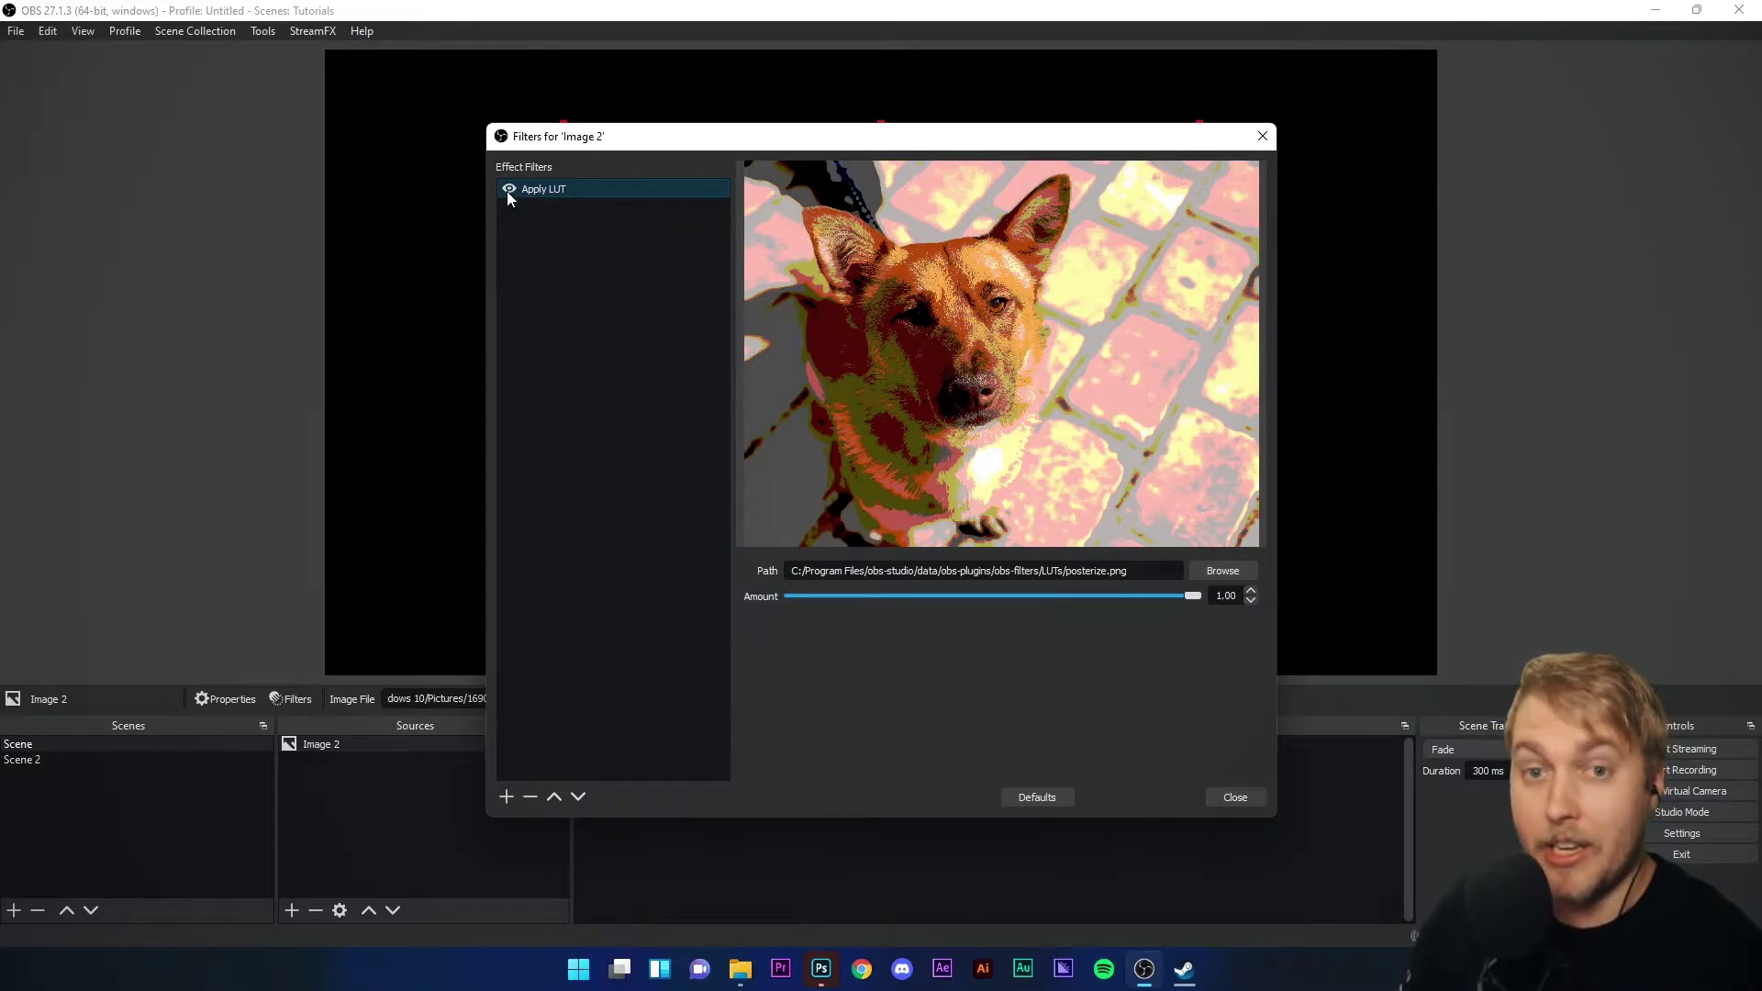
{"action": "left_click", "coordinate": [508, 188]}
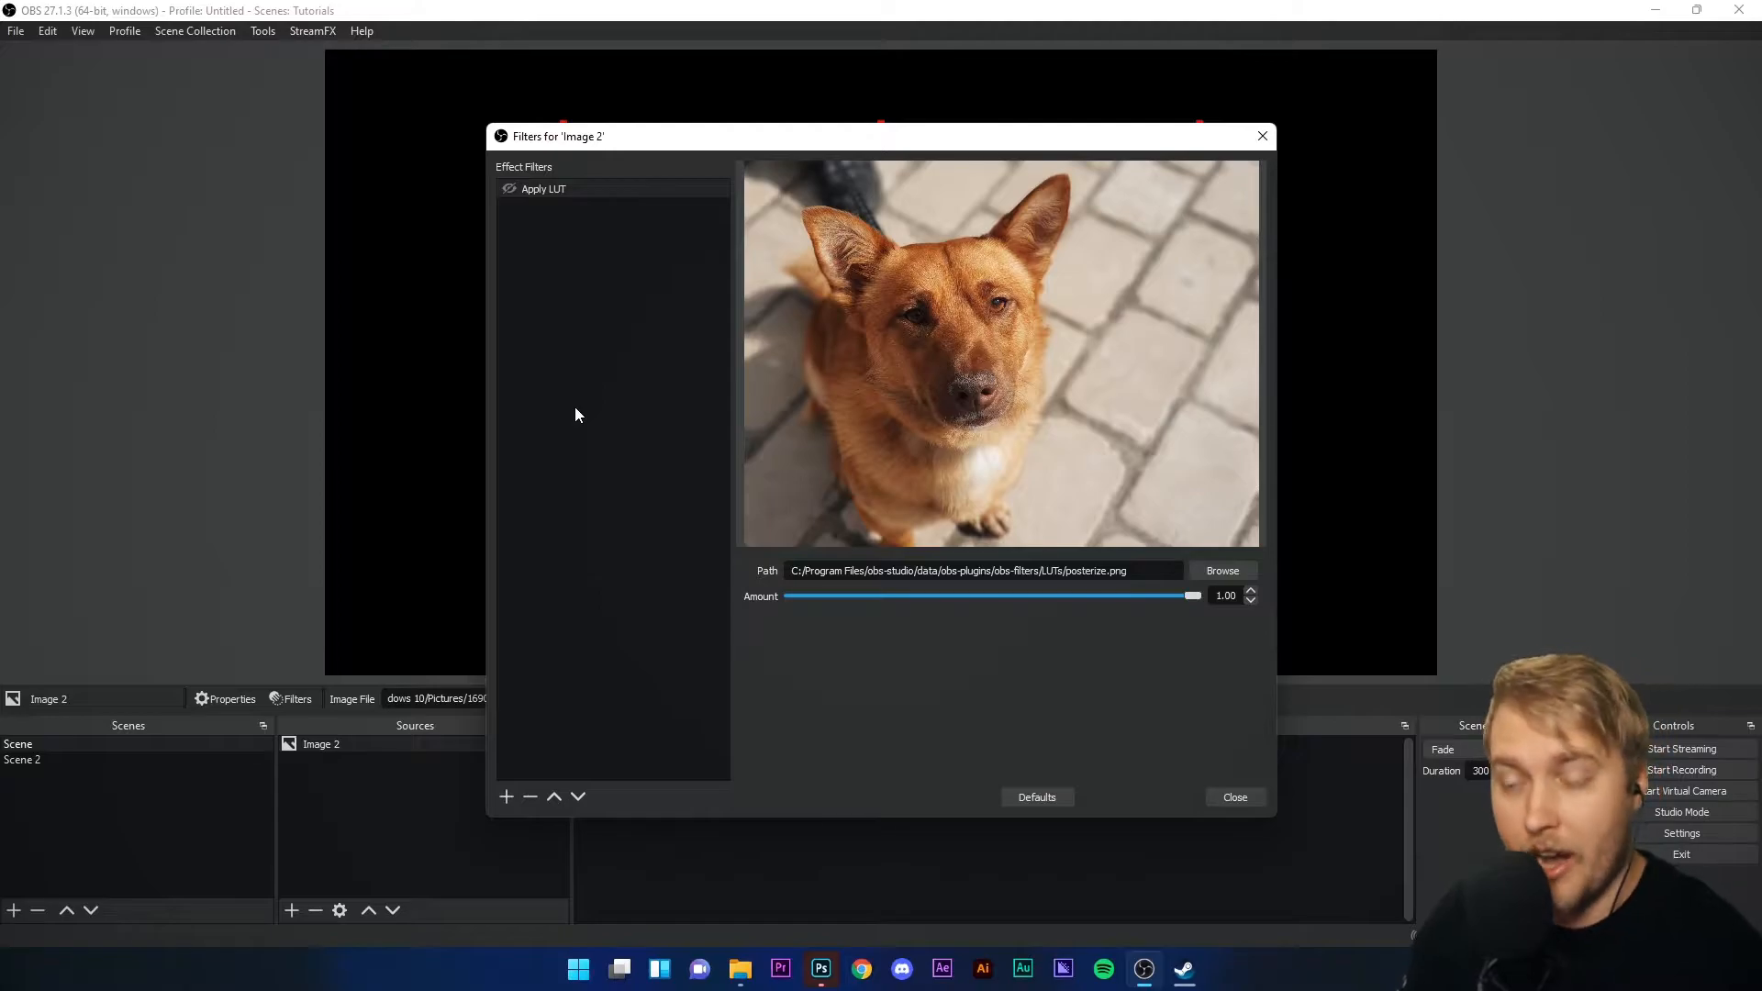
{"action": "left_click", "coordinate": [509, 187]}
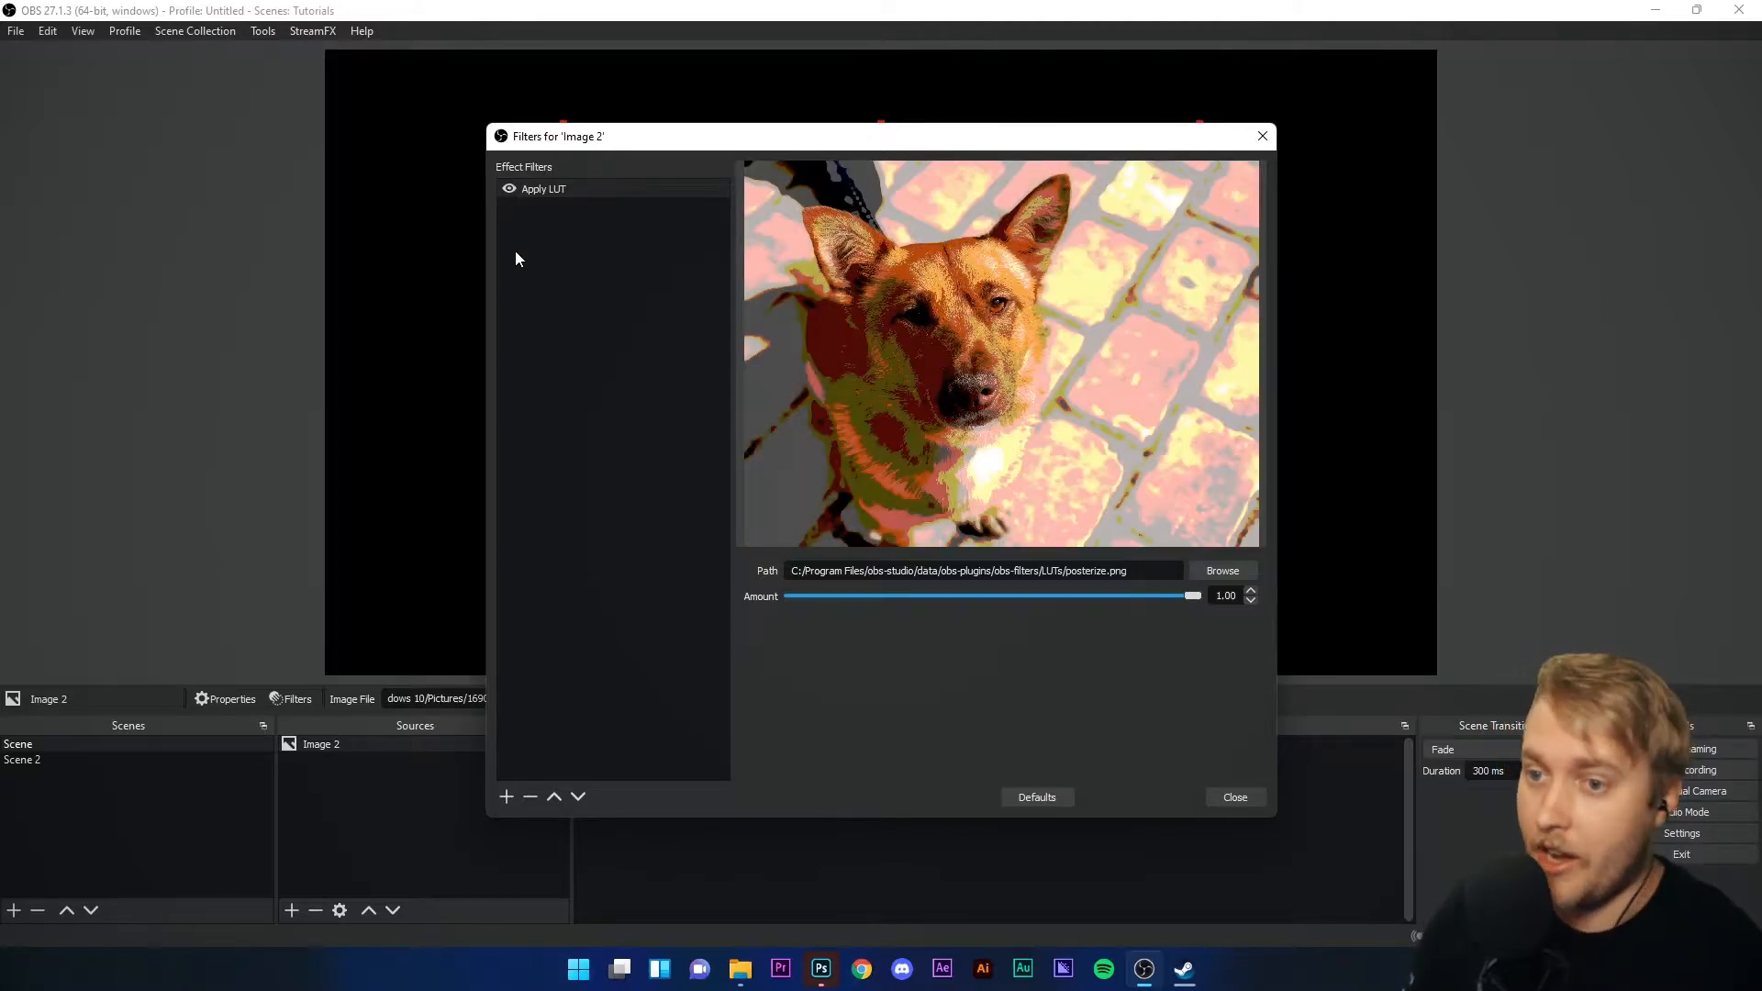
{"action": "left_click", "coordinate": [509, 187]}
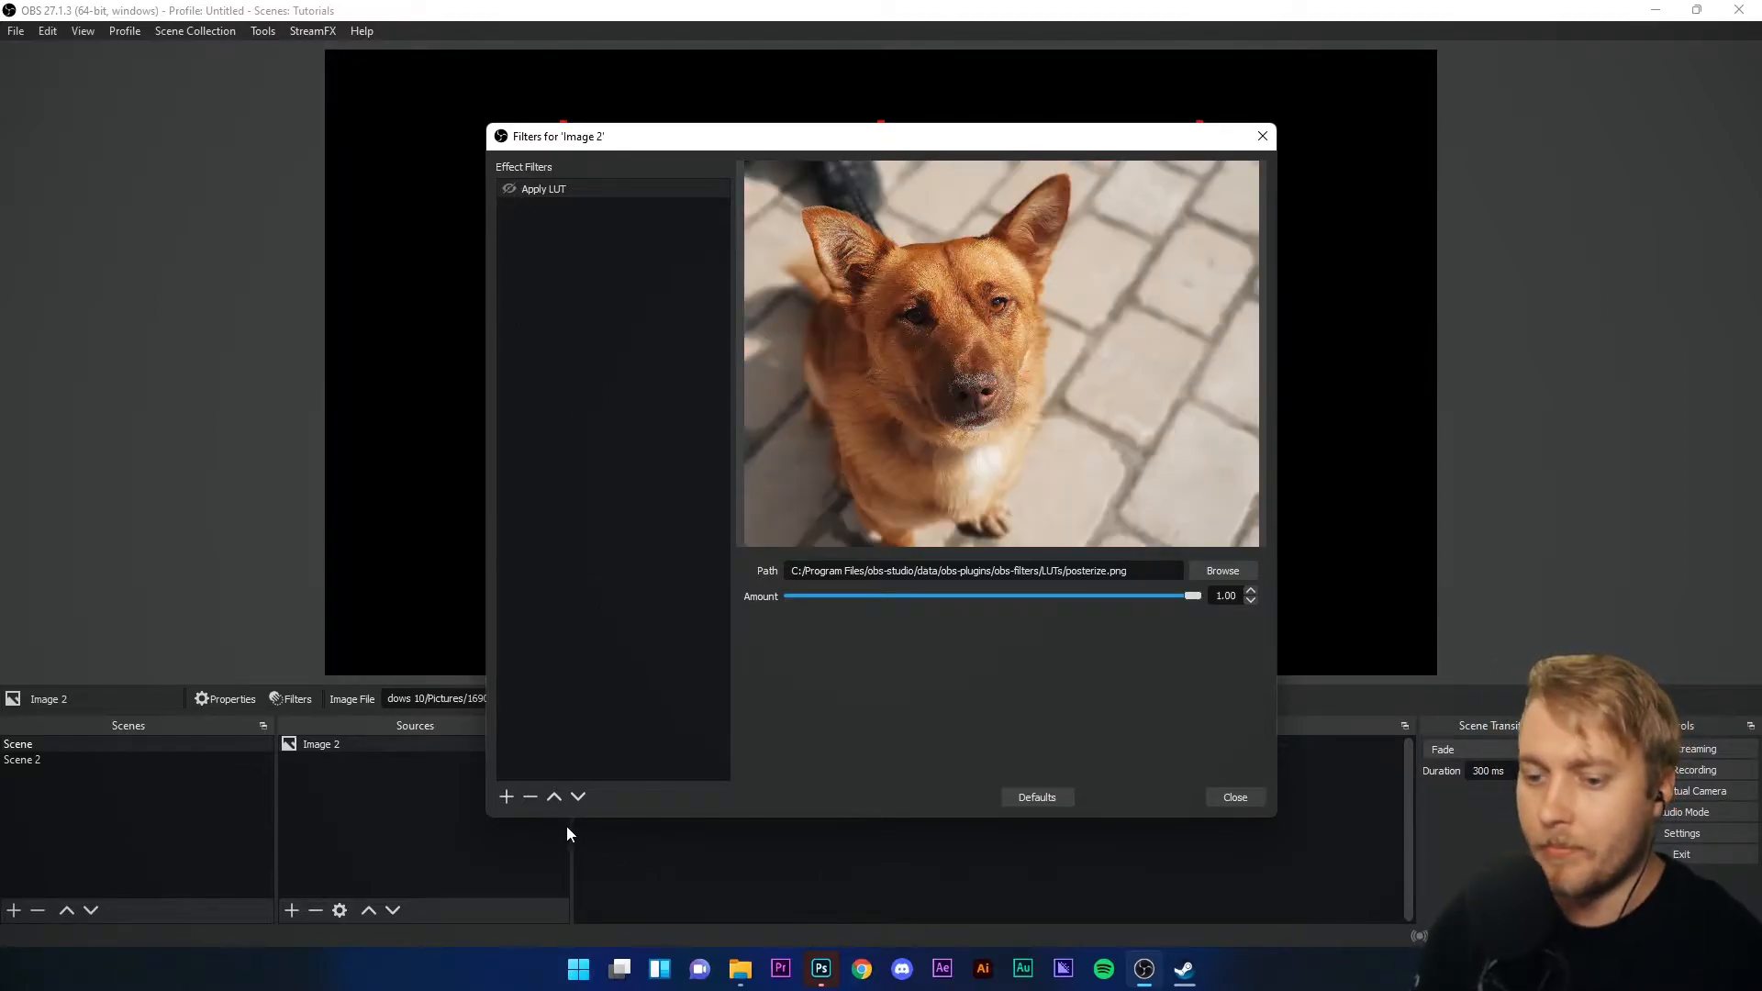
- Add a Blur filter with its default name and review the available blur types
{"action": "left_click", "coordinate": [504, 797]}
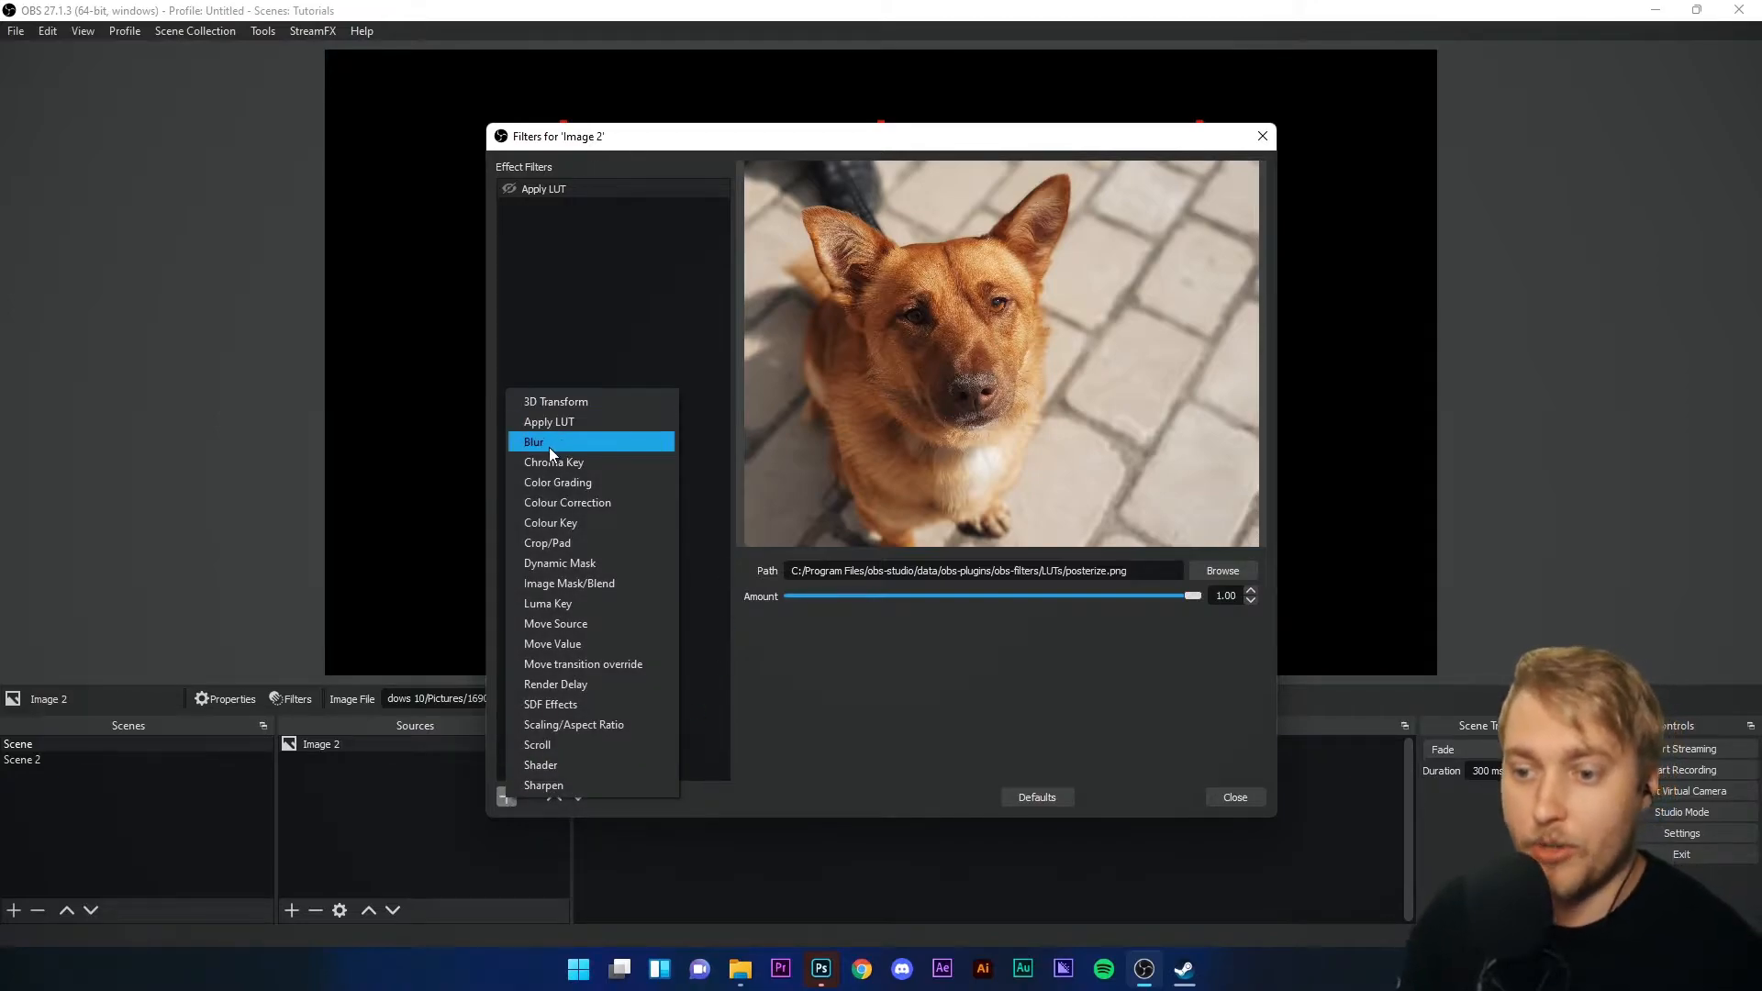
{"action": "left_click", "coordinate": [533, 442]}
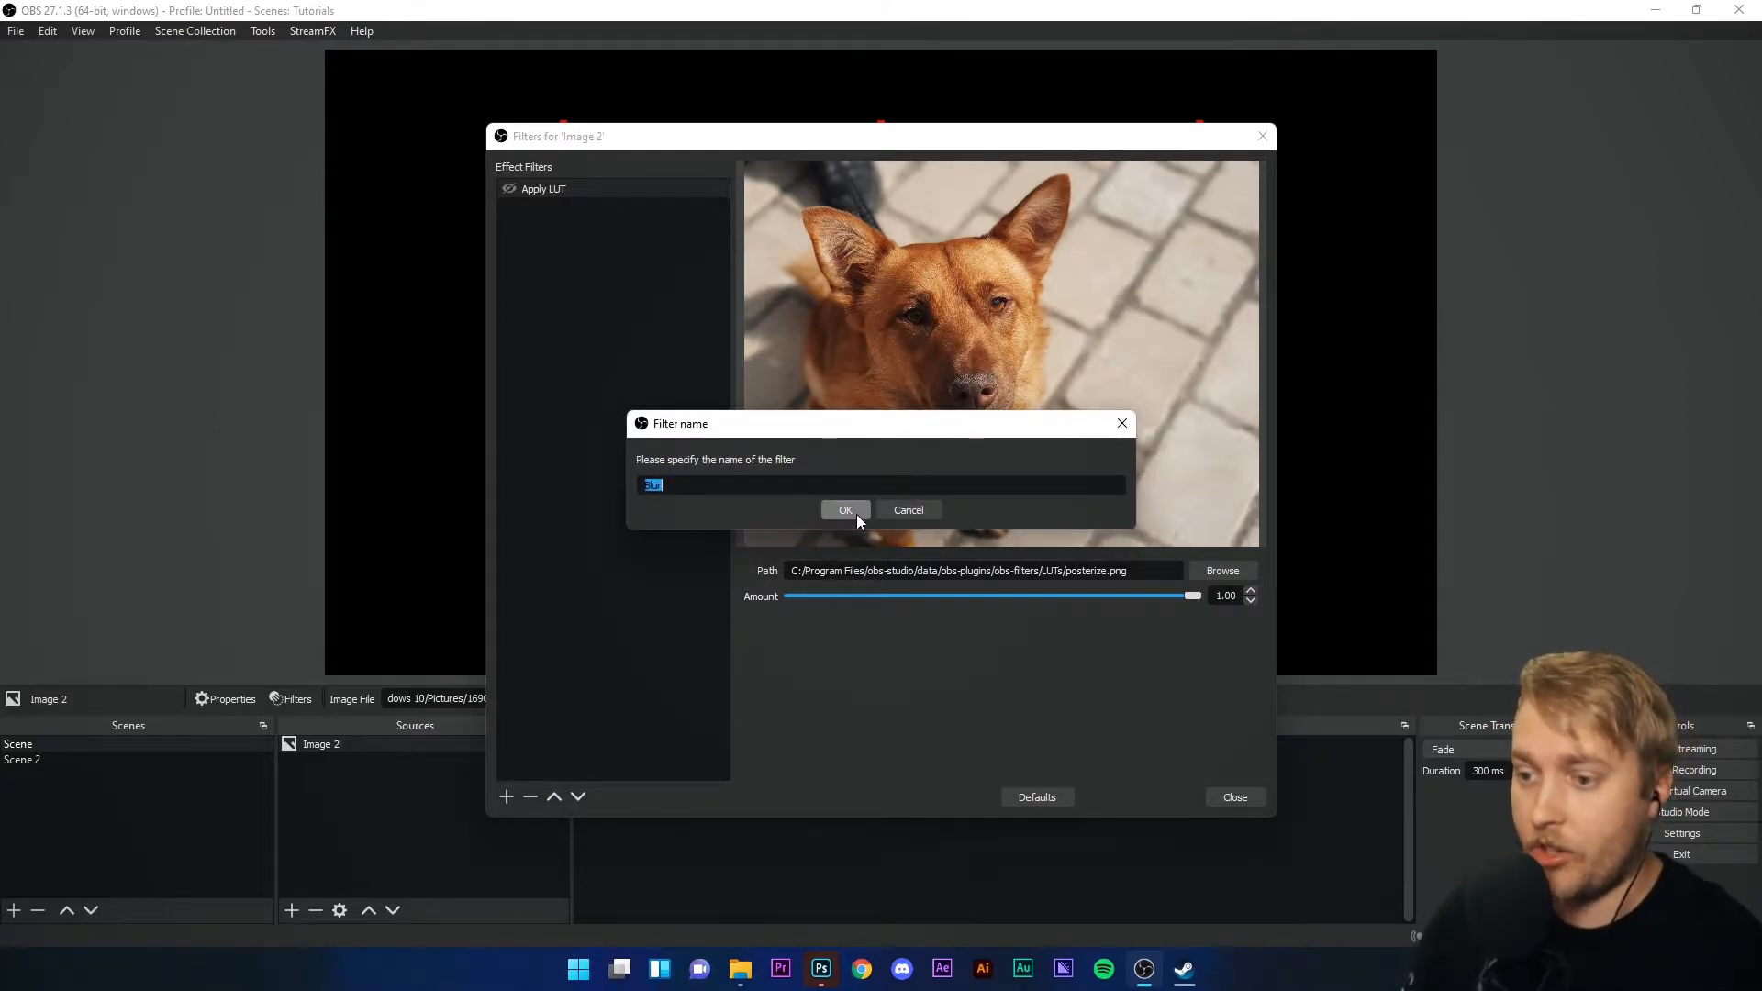
{"action": "left_click", "coordinate": [844, 510]}
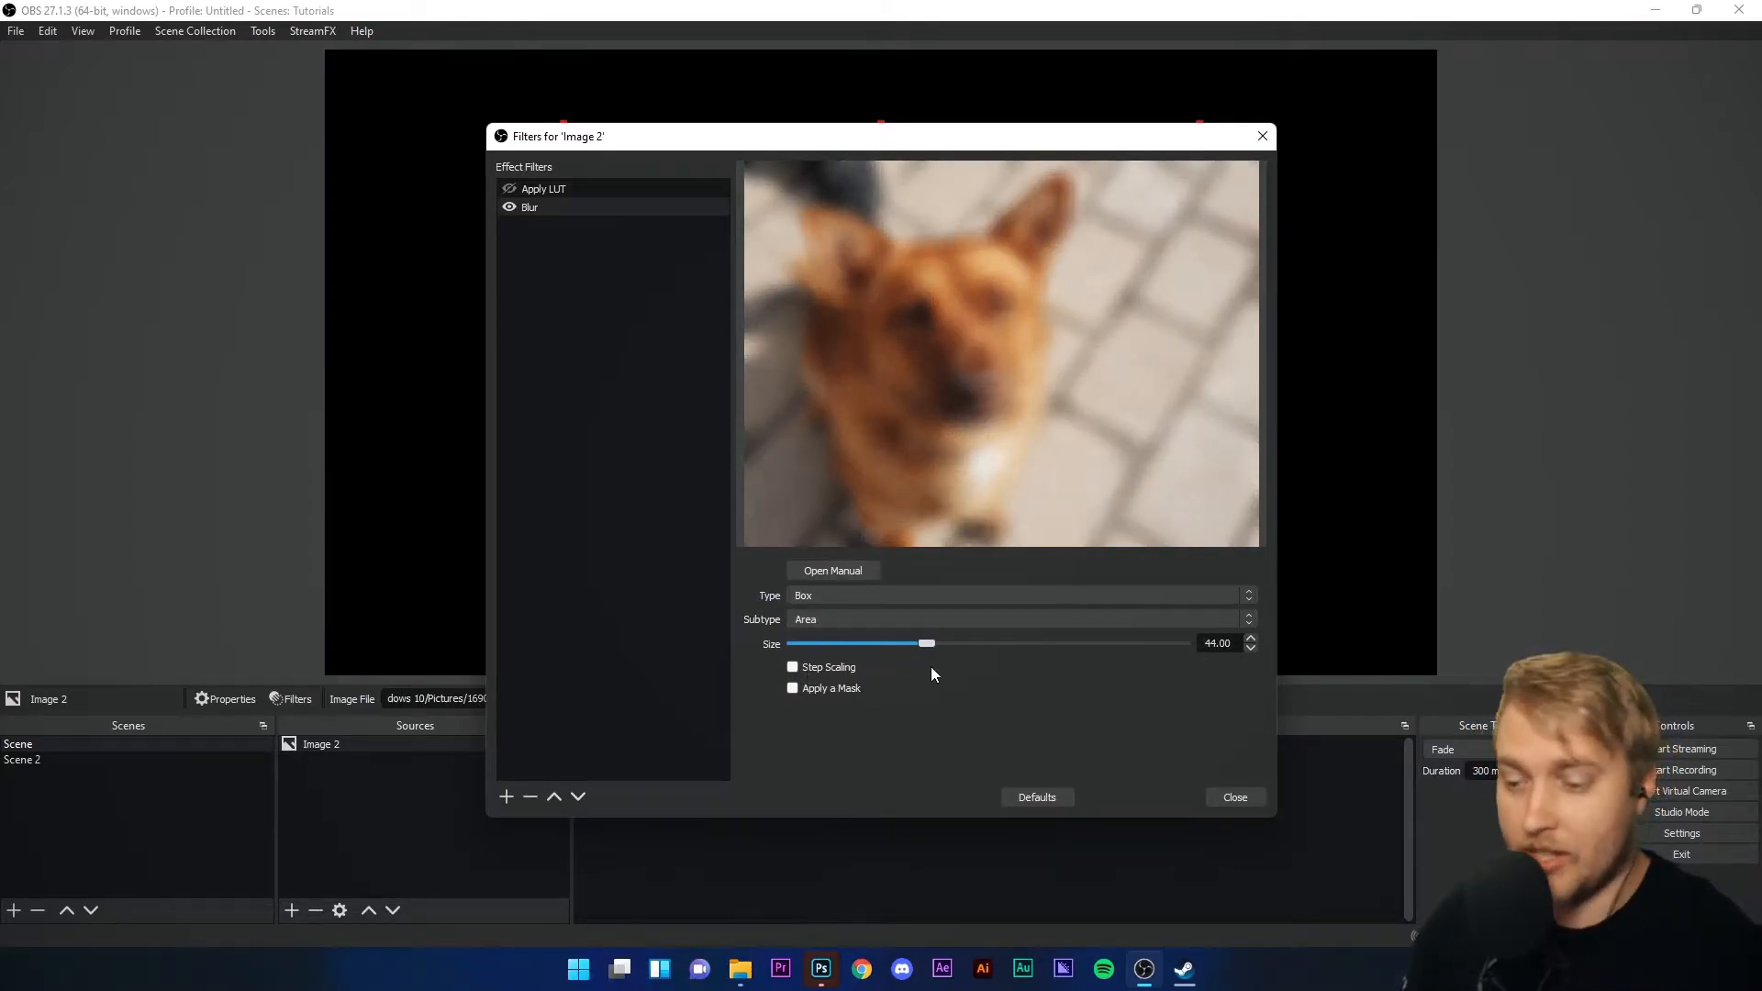
{"action": "left_click", "coordinate": [1018, 595]}
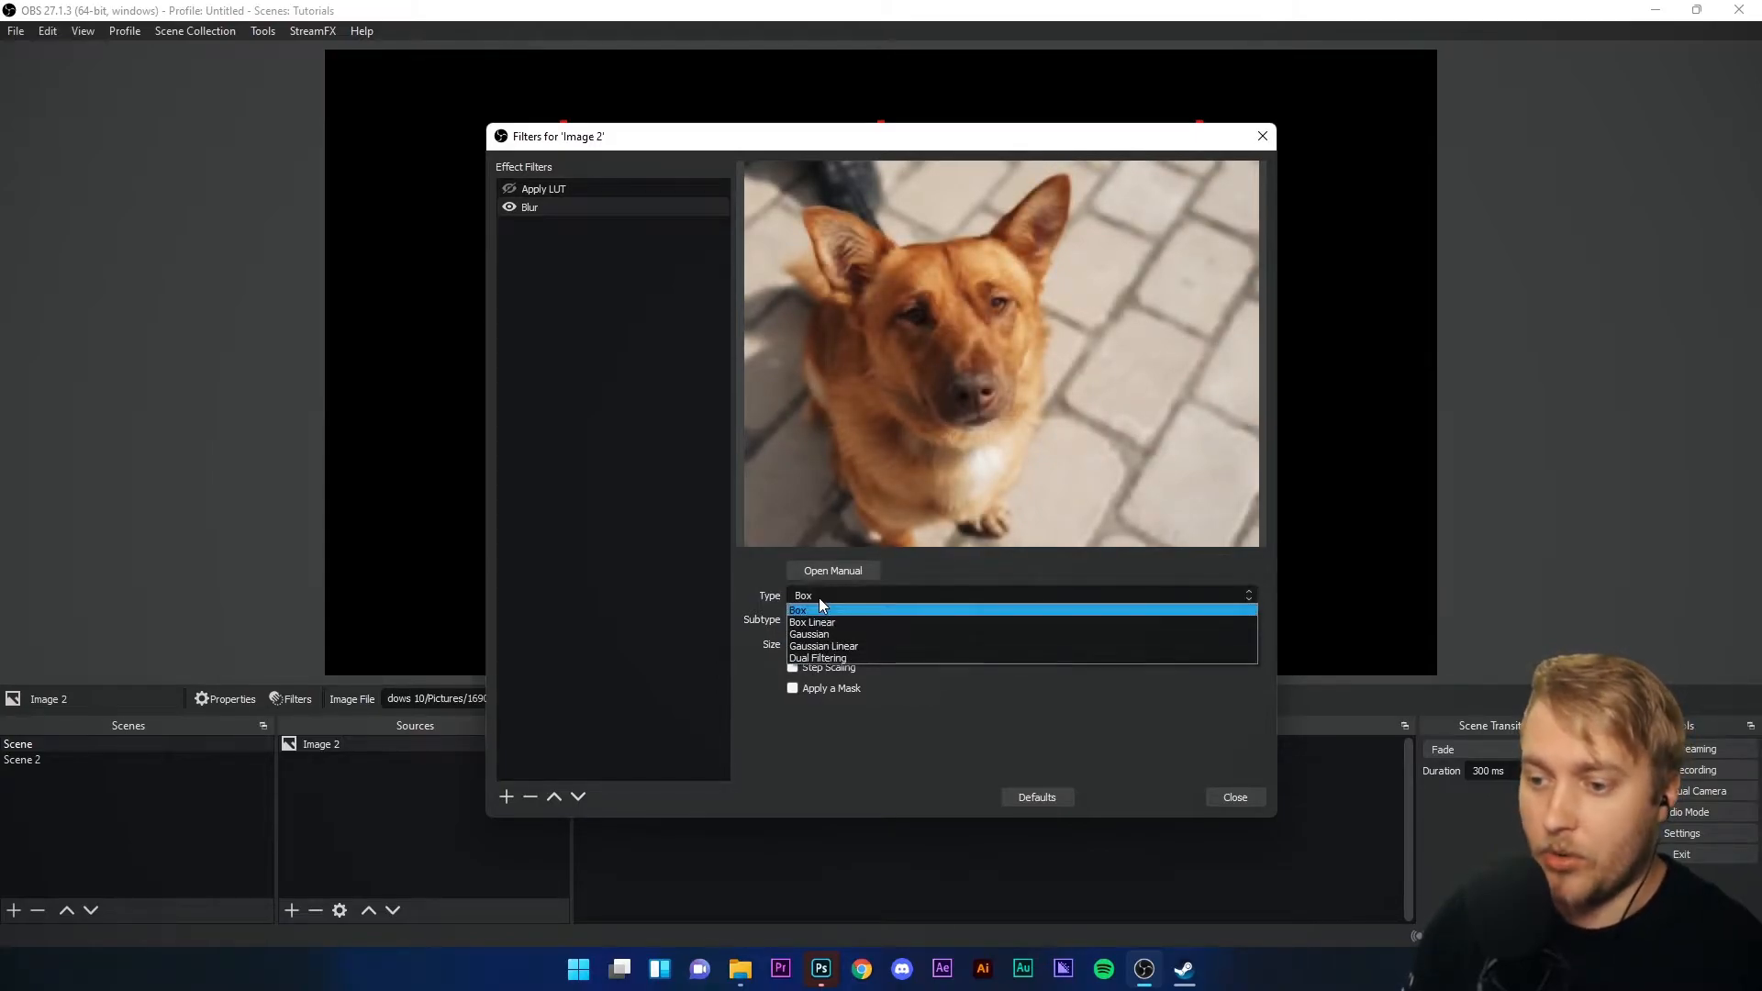
{"action": "mouse_move", "coordinate": [858, 633]}
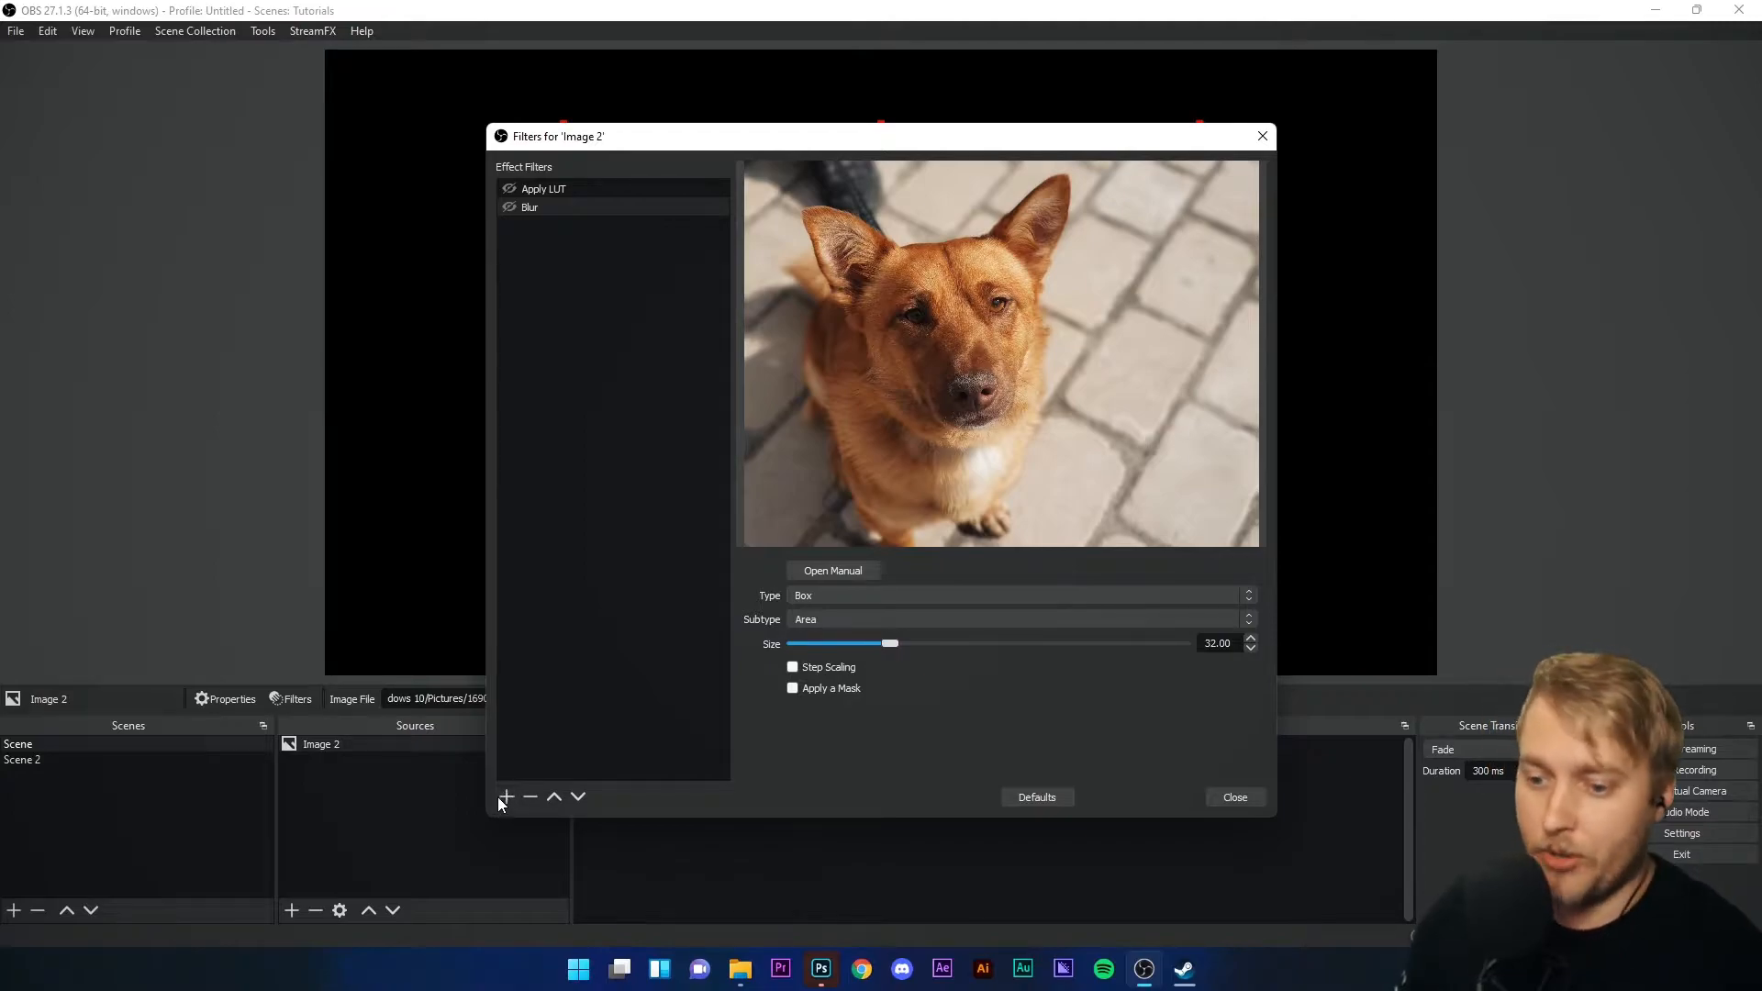
- Briefly add a Chroma Key filter to the dog image, then close its Filters window
{"action": "left_click", "coordinate": [507, 797]}
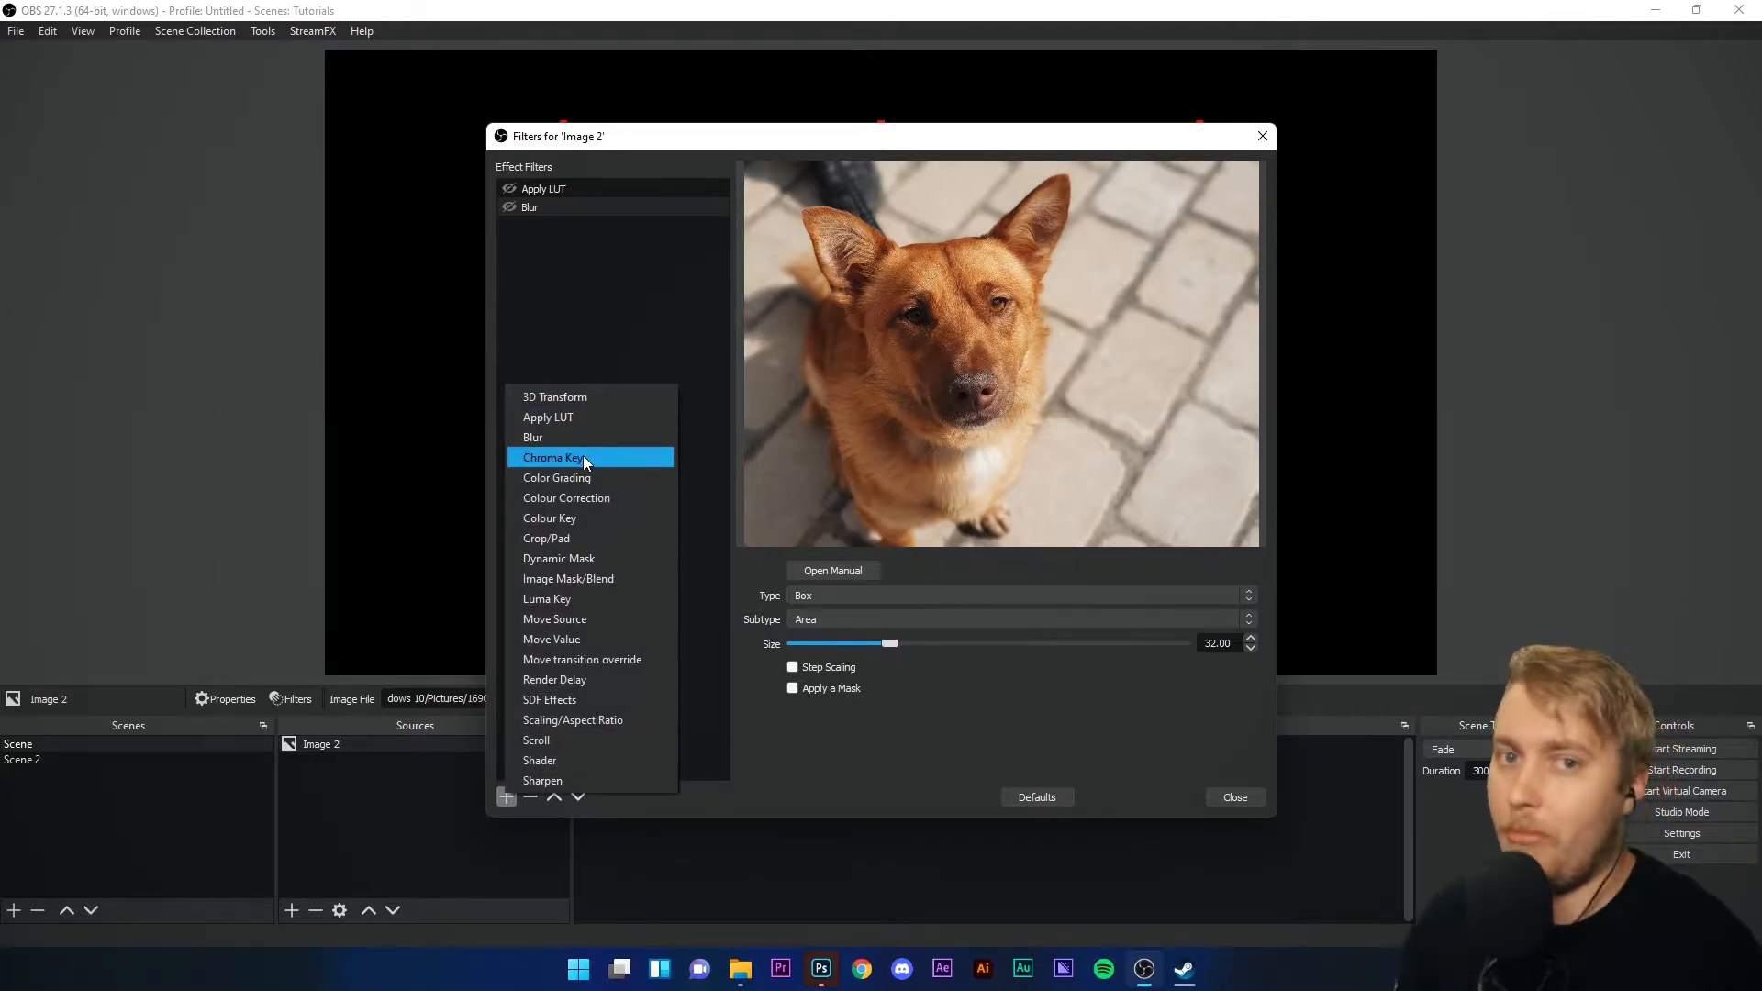
{"action": "left_click", "coordinate": [554, 457]}
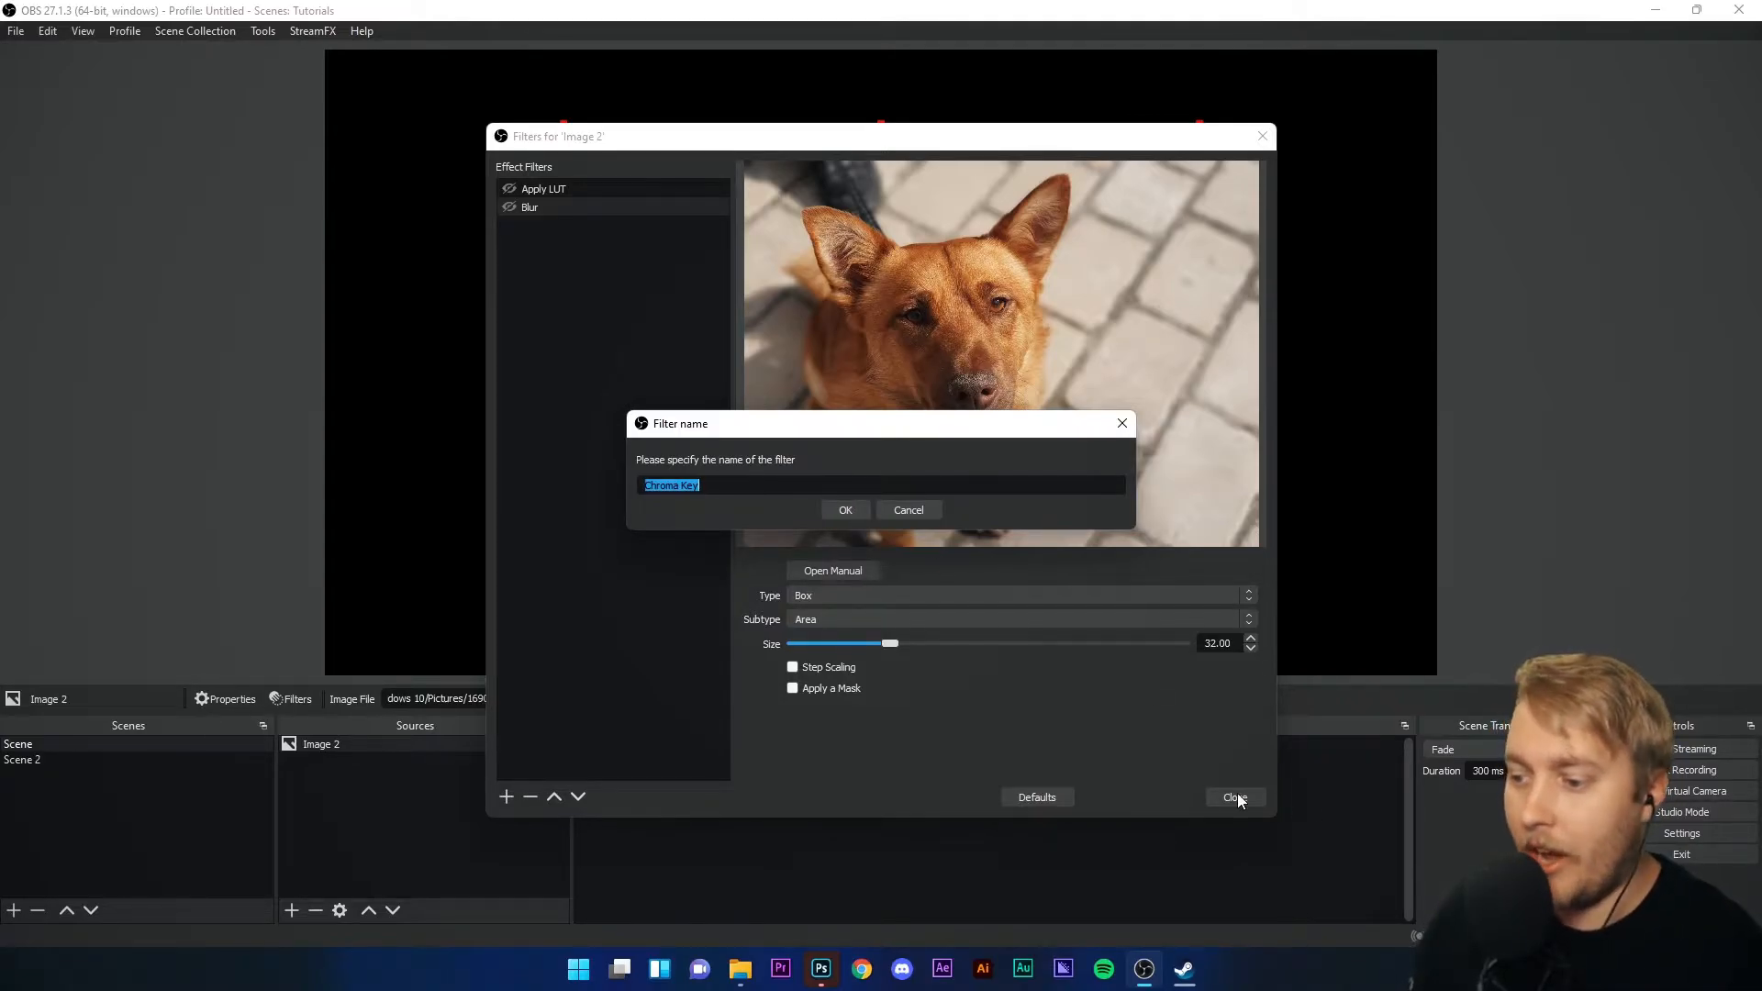
{"action": "left_click", "coordinate": [907, 509]}
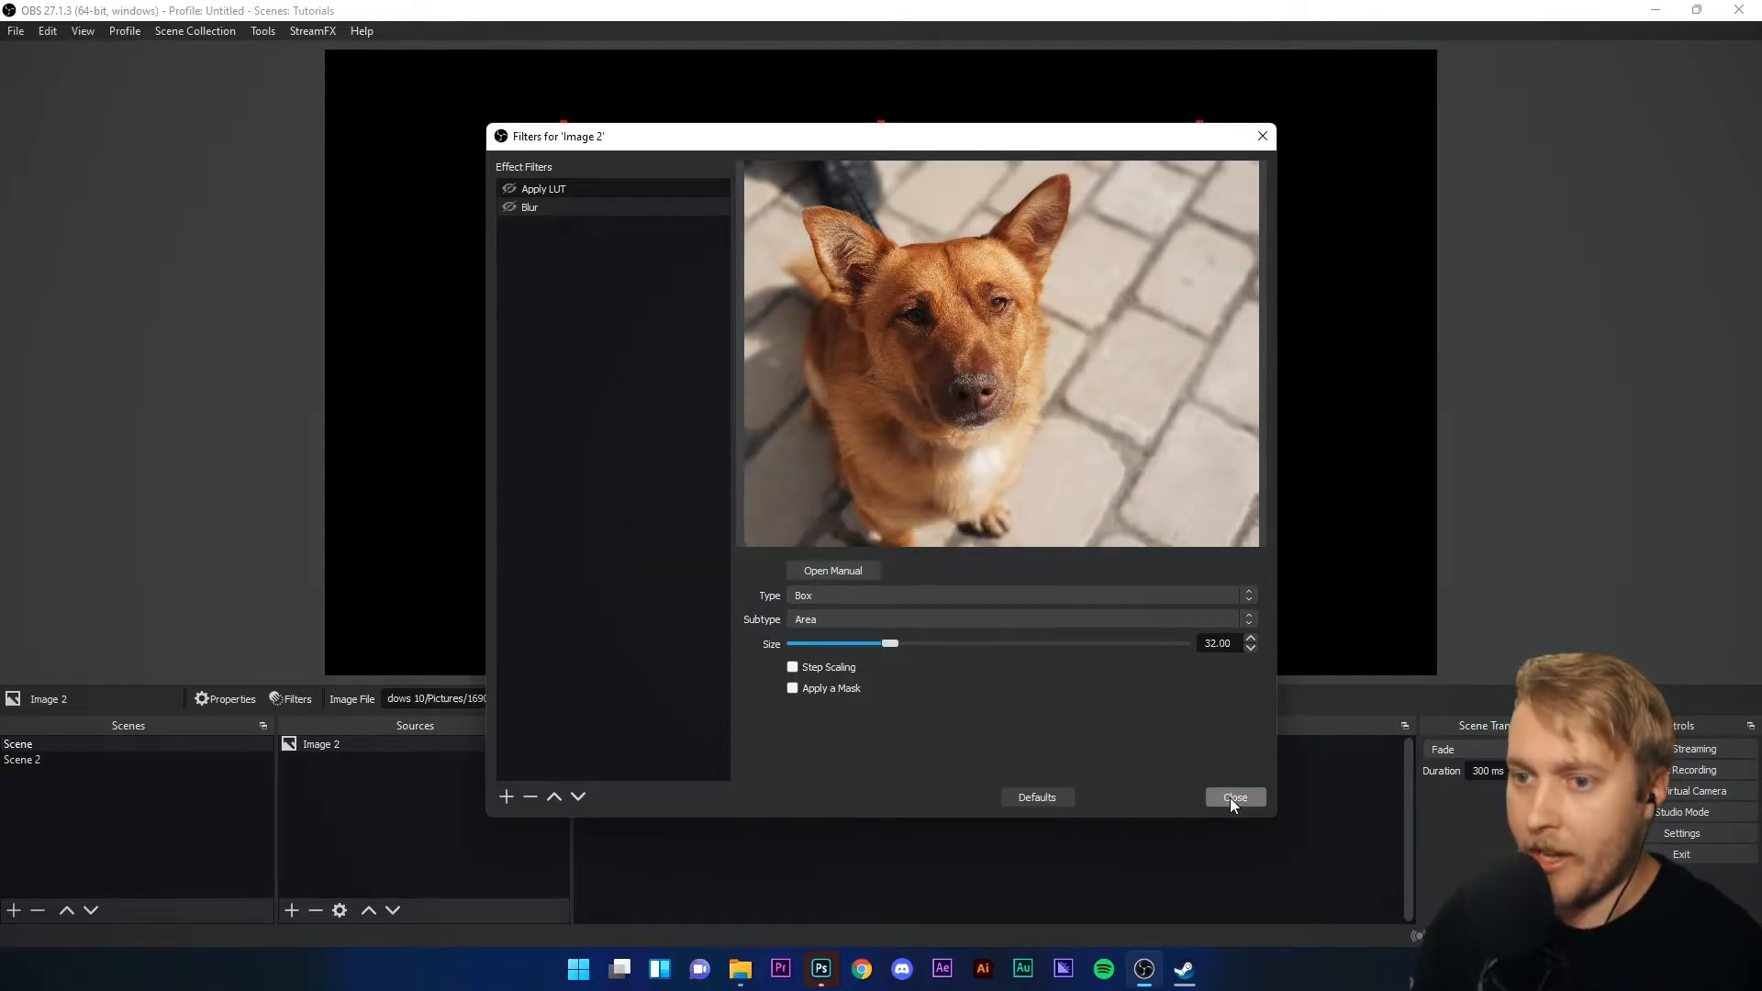
{"action": "left_click", "coordinate": [1233, 796]}
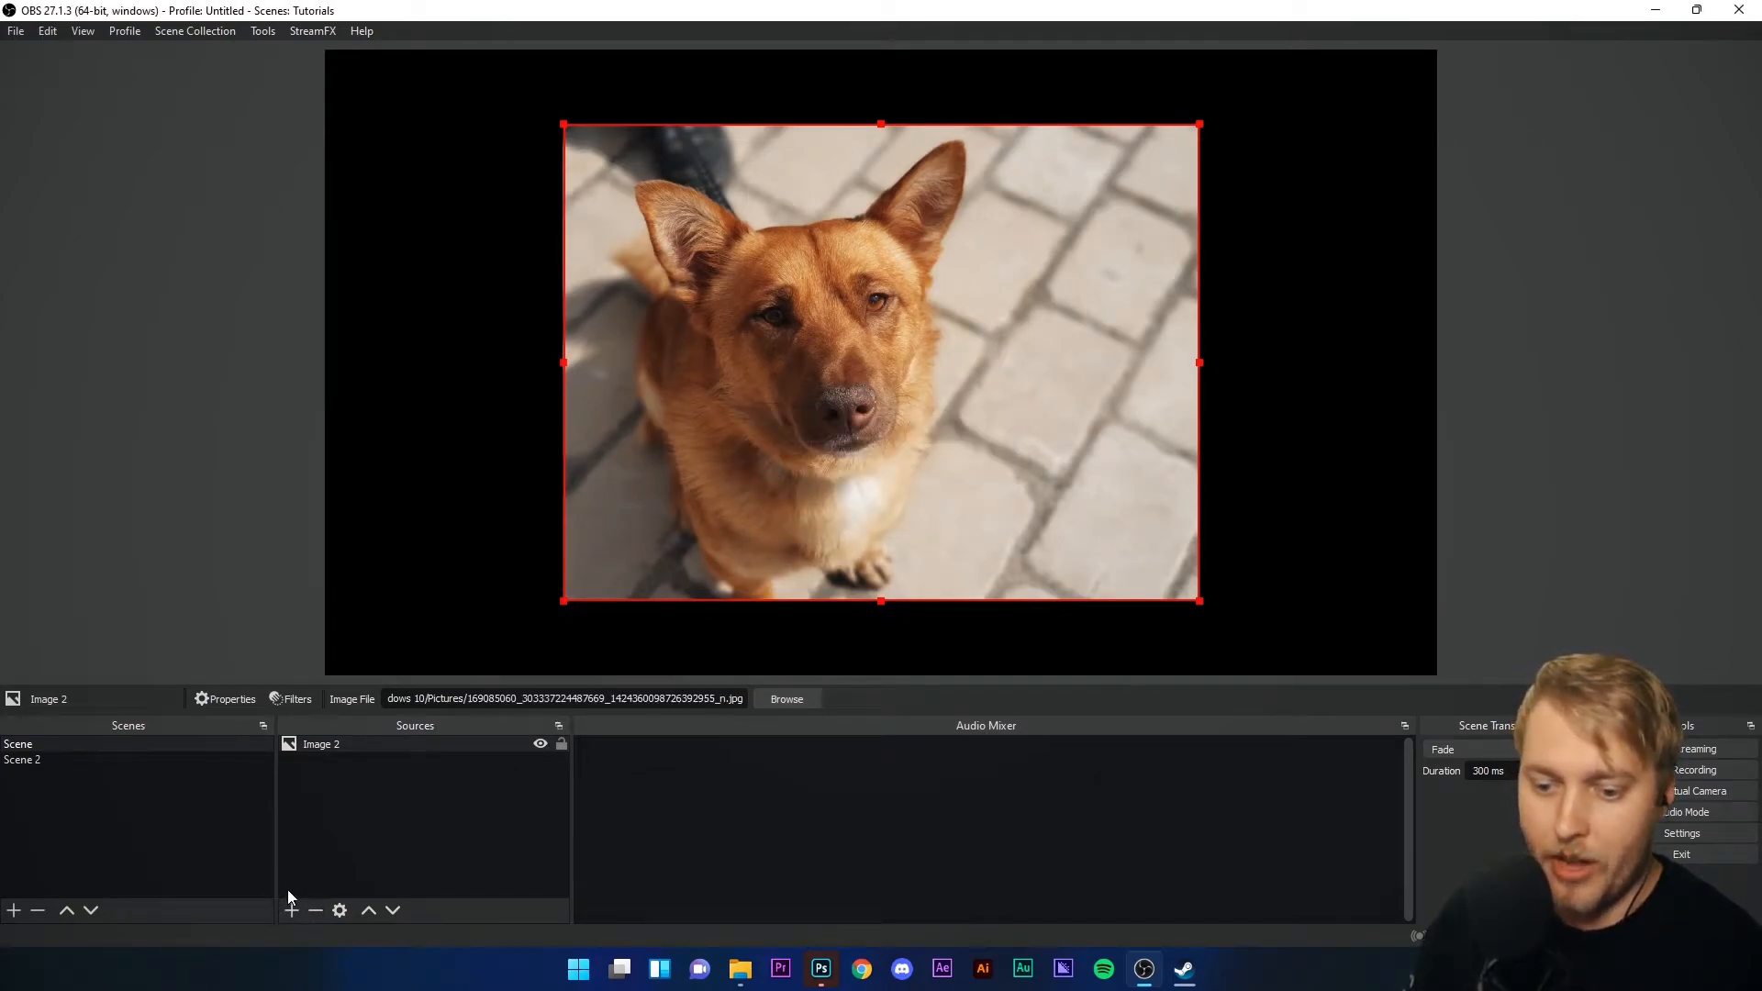
- Create a new Image source and browse the Pictures folder for tech.png
{"action": "left_click", "coordinate": [290, 910]}
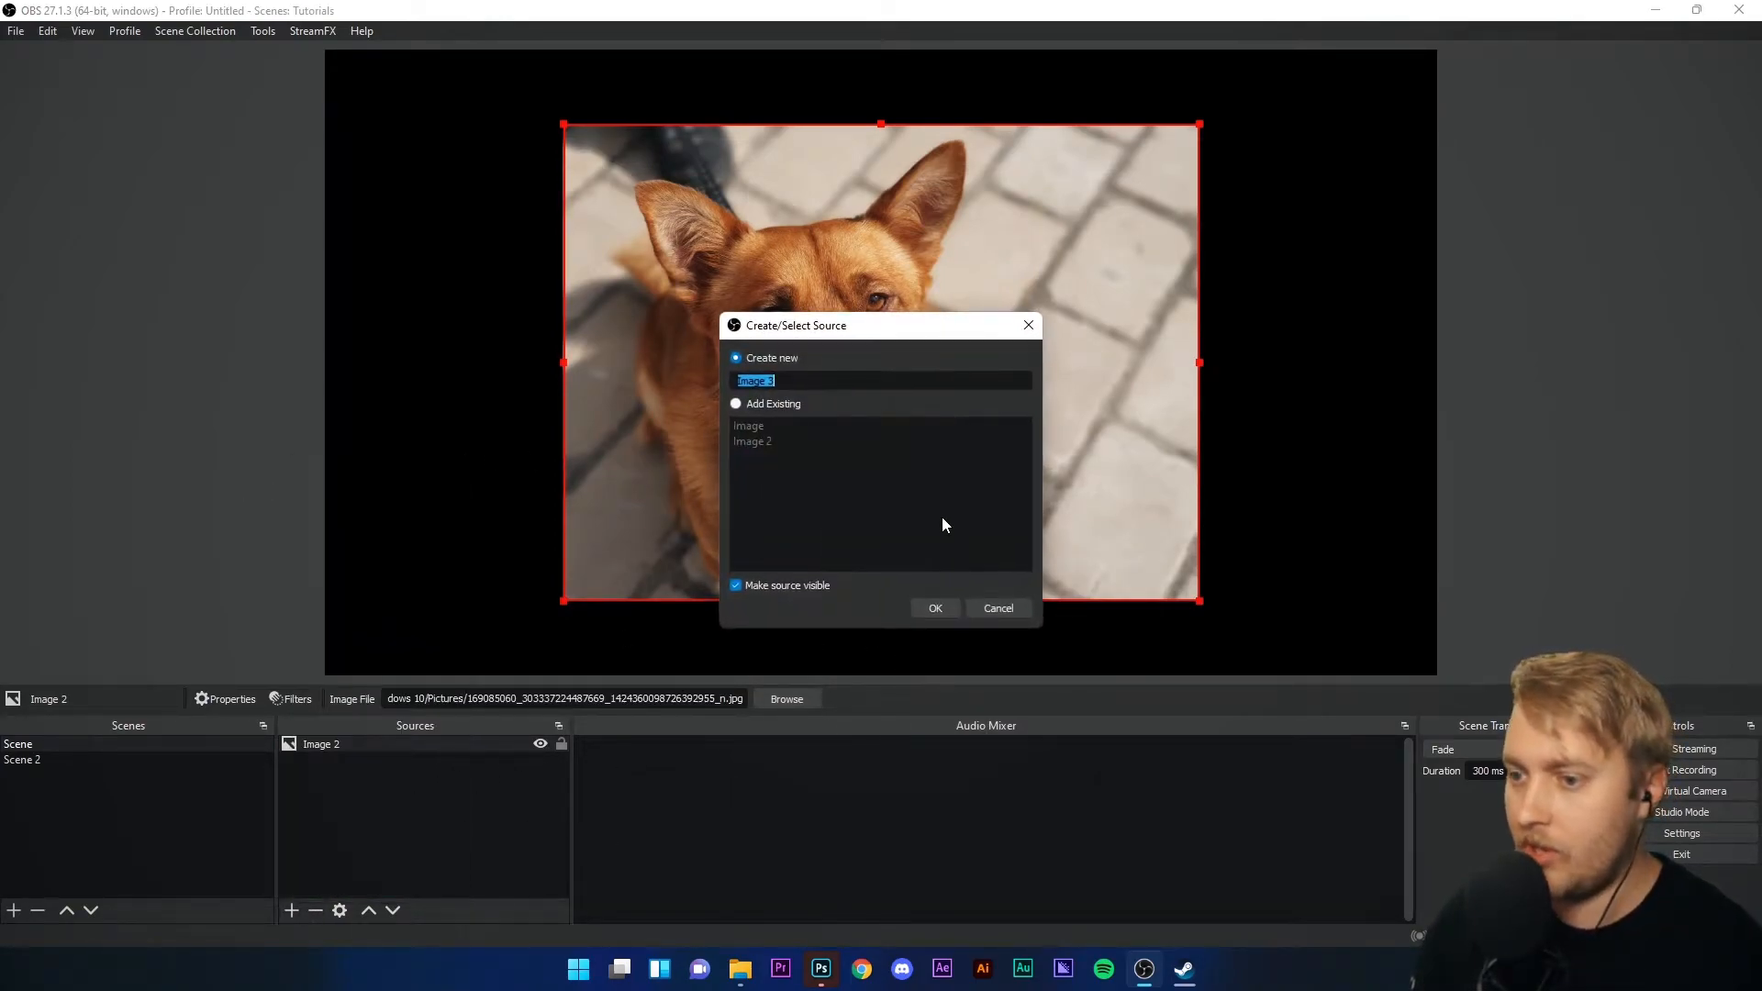
{"action": "left_click", "coordinate": [934, 607]}
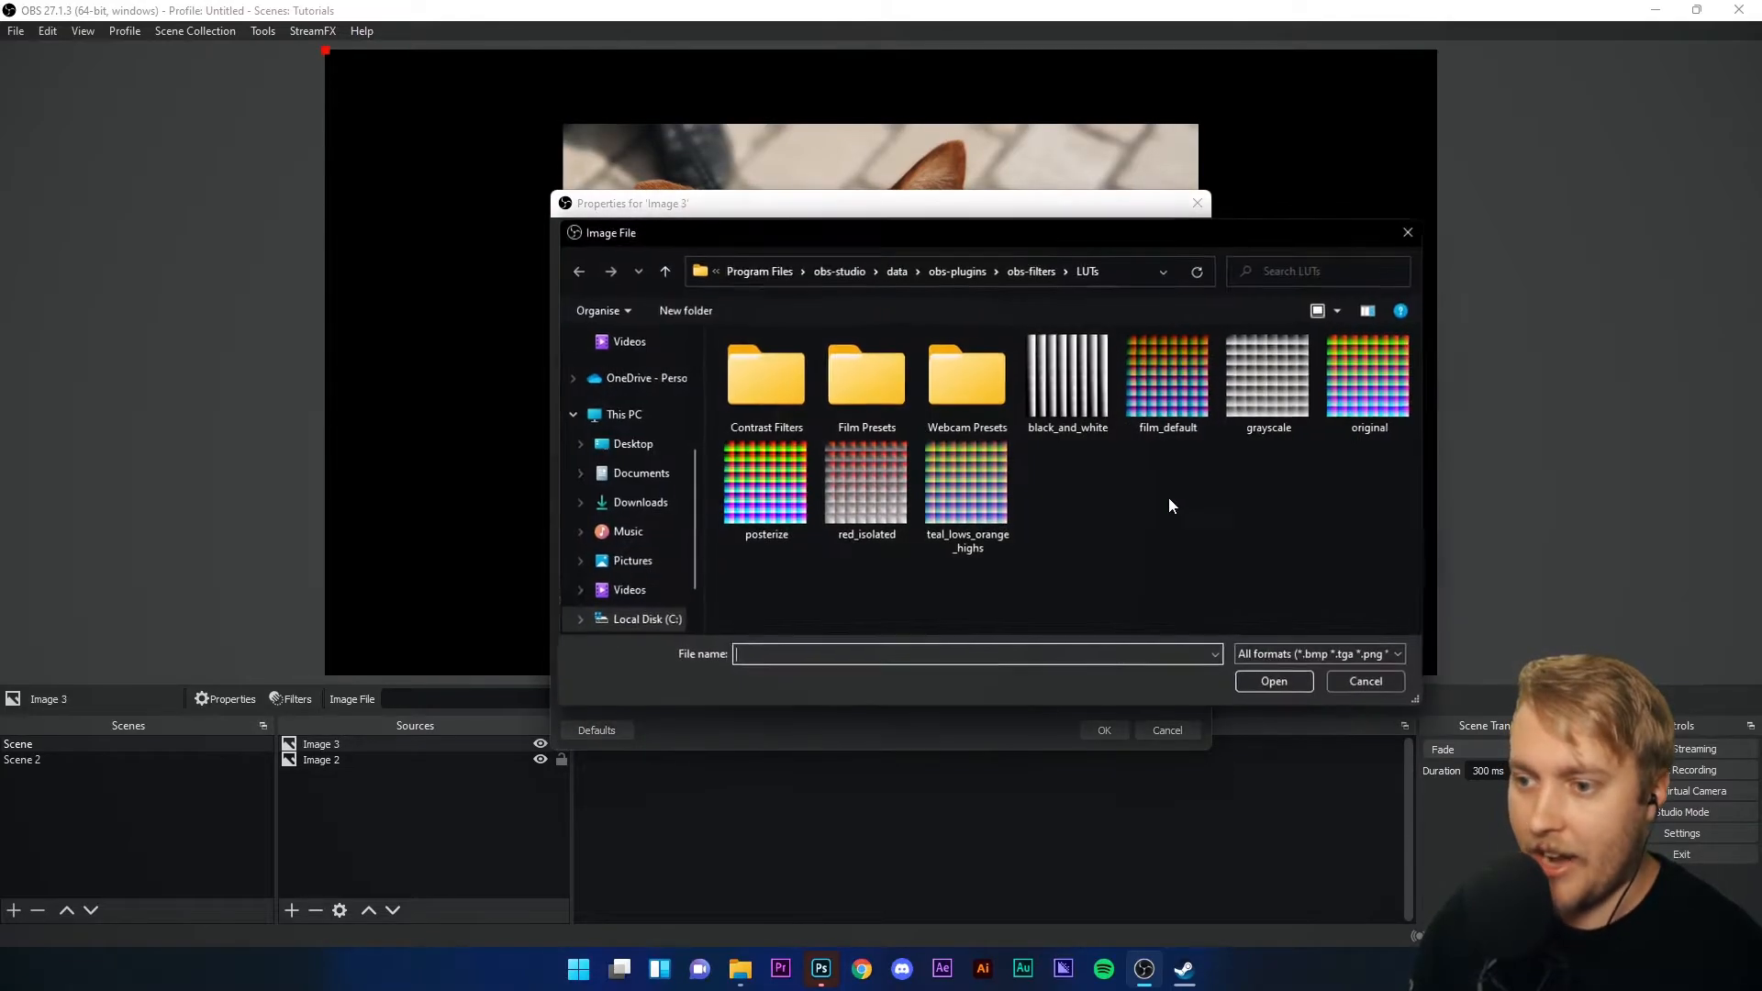
{"action": "left_click", "coordinate": [629, 561]}
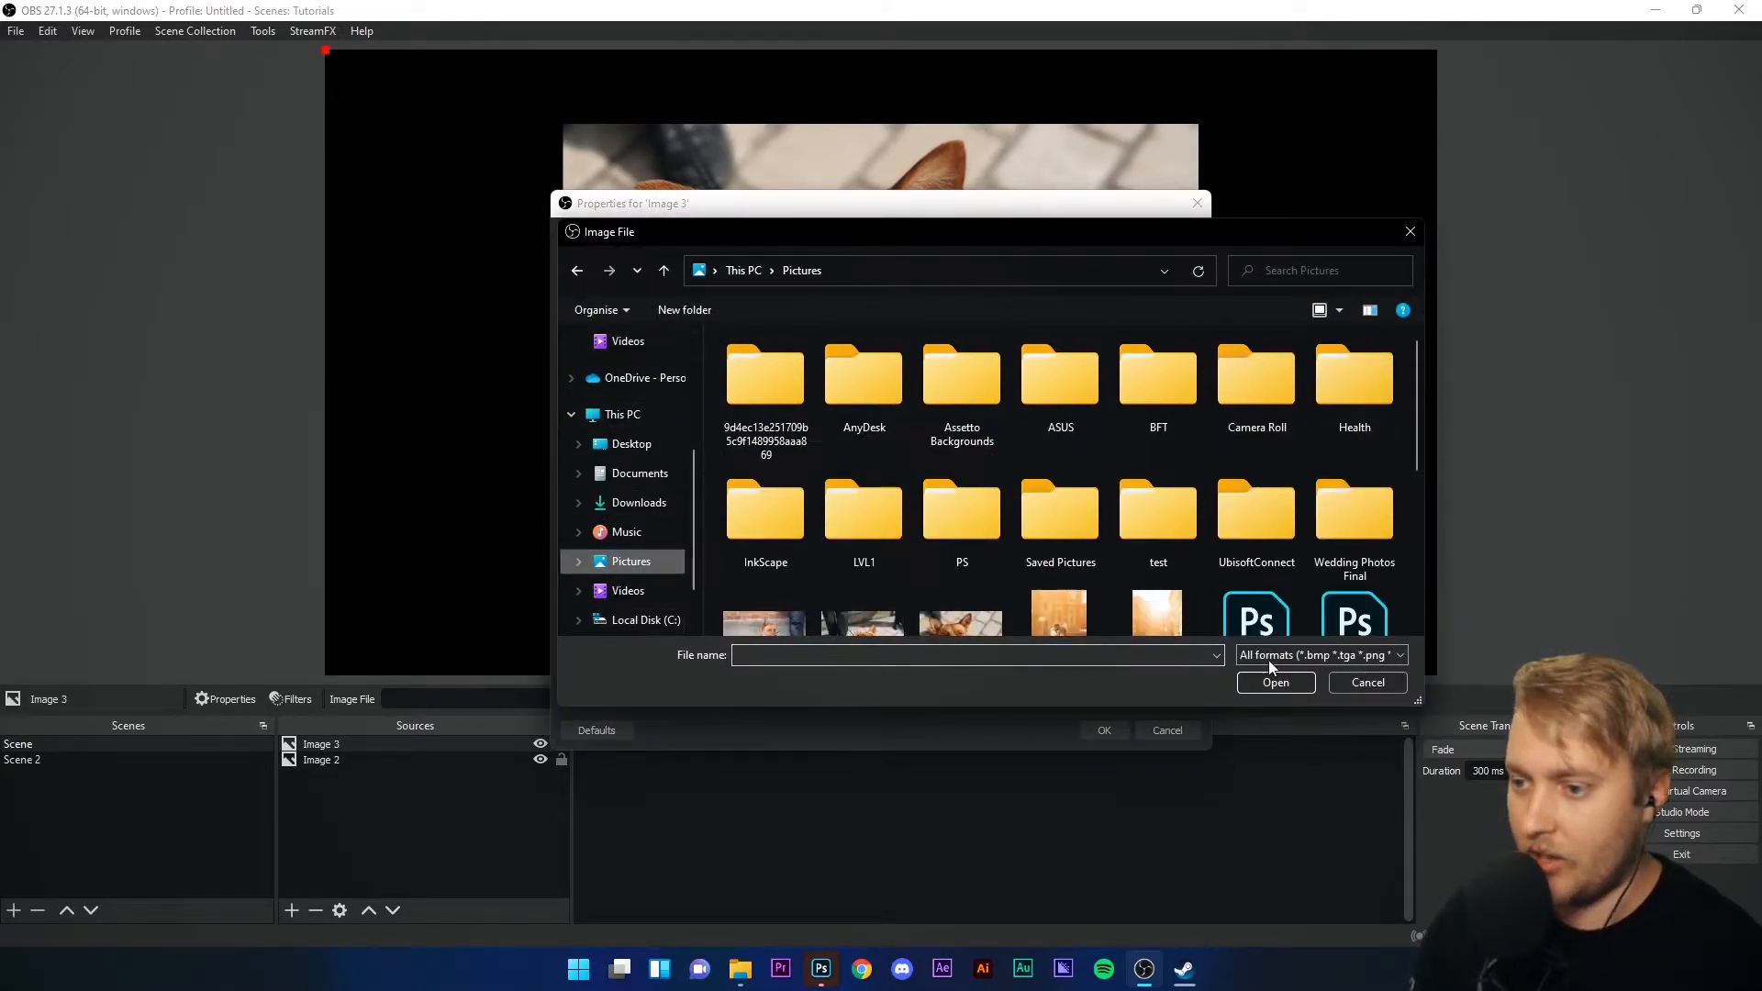
{"action": "scroll", "scroll_direction": "down", "scroll_amount": 3}
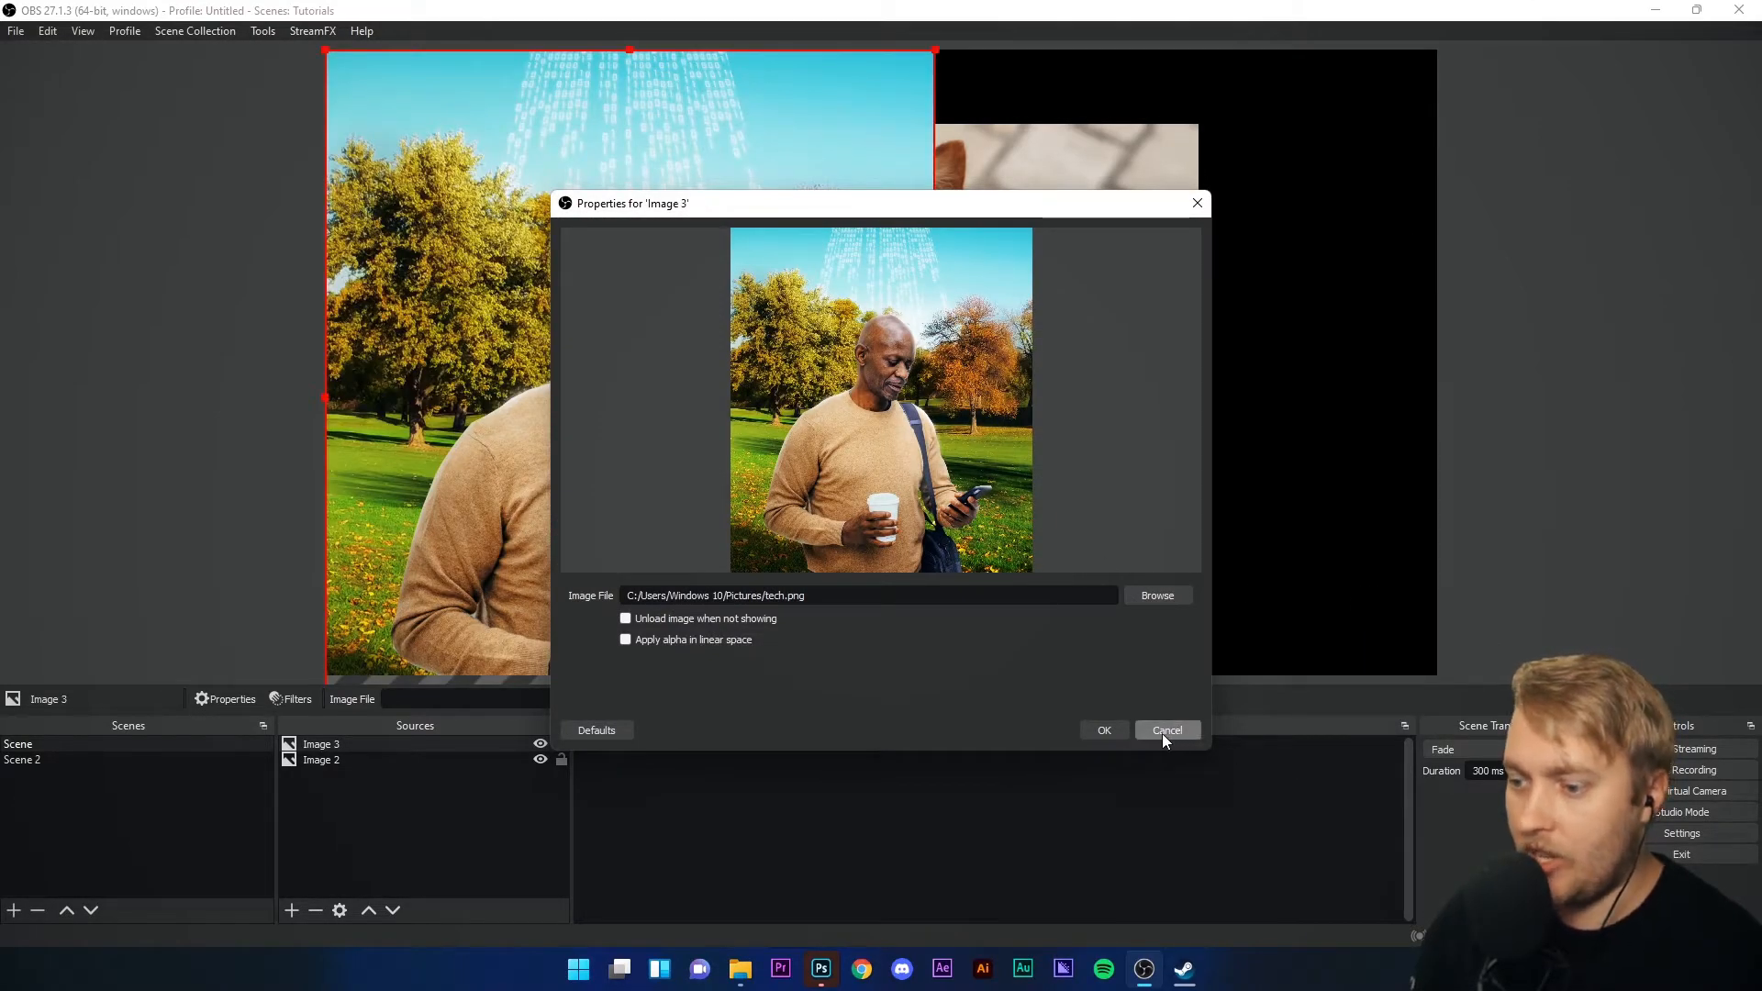
- Add a Chroma Key filter to the man-in-park image, test it, and close its Filters window
{"action": "left_click", "coordinate": [1167, 728]}
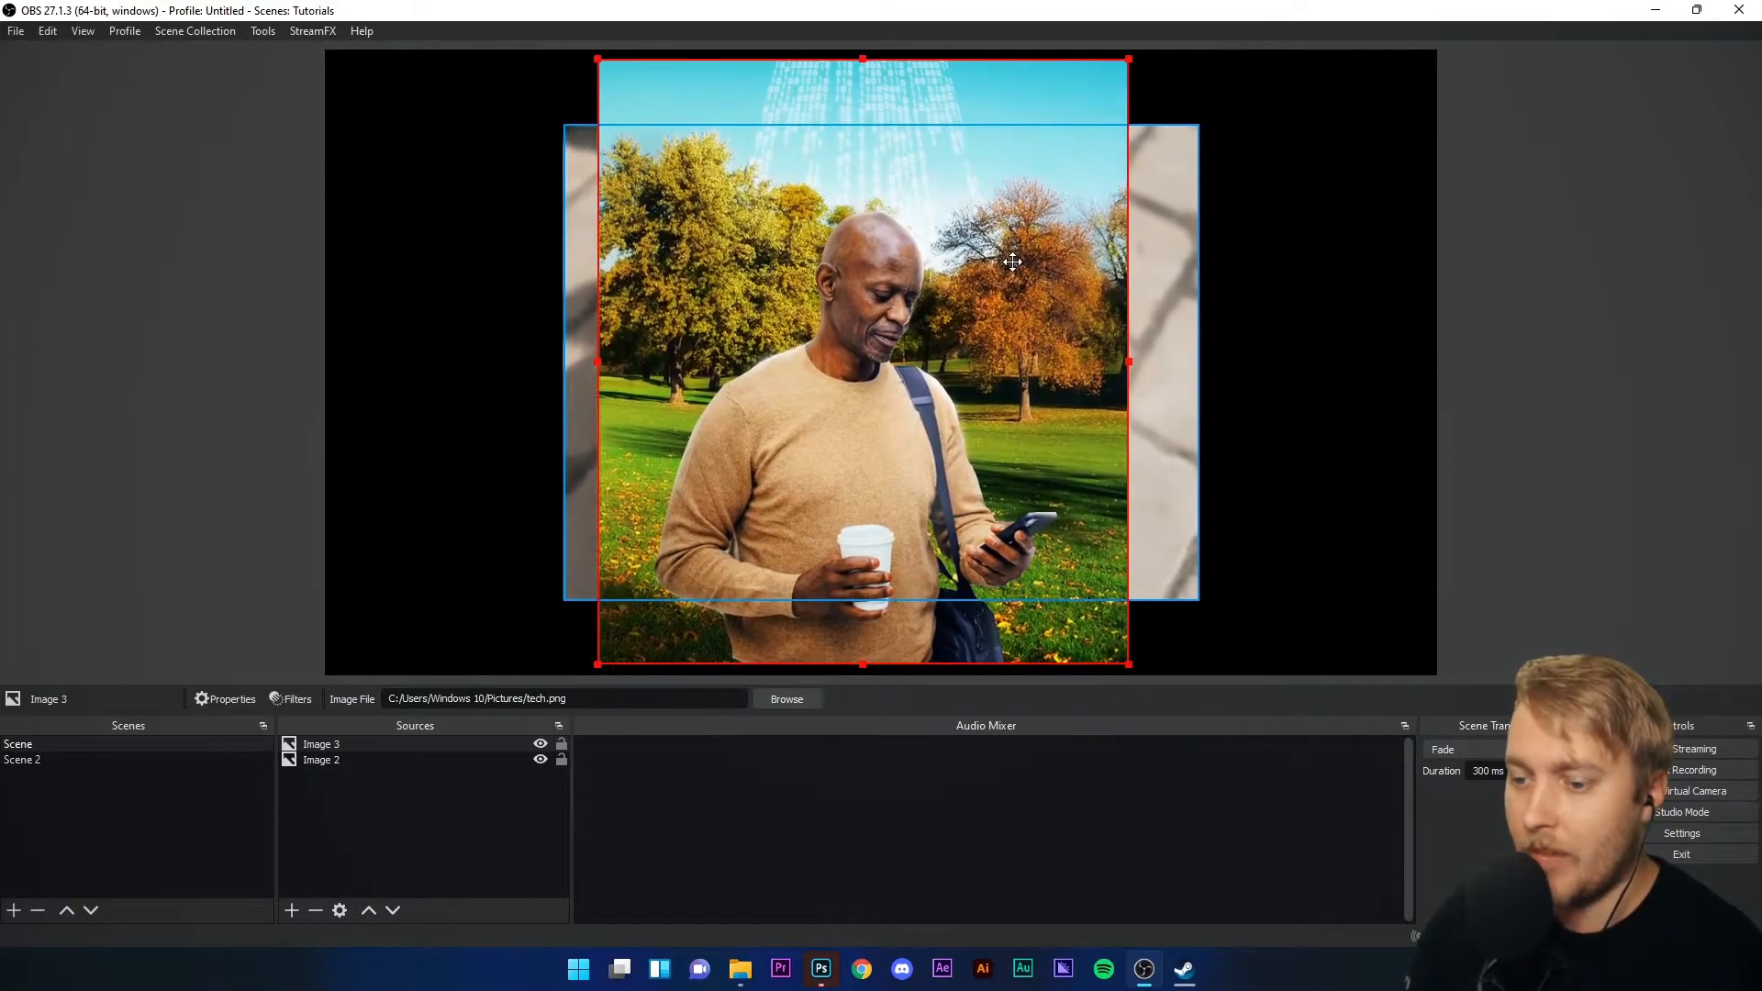
{"action": "left_click", "coordinate": [295, 699]}
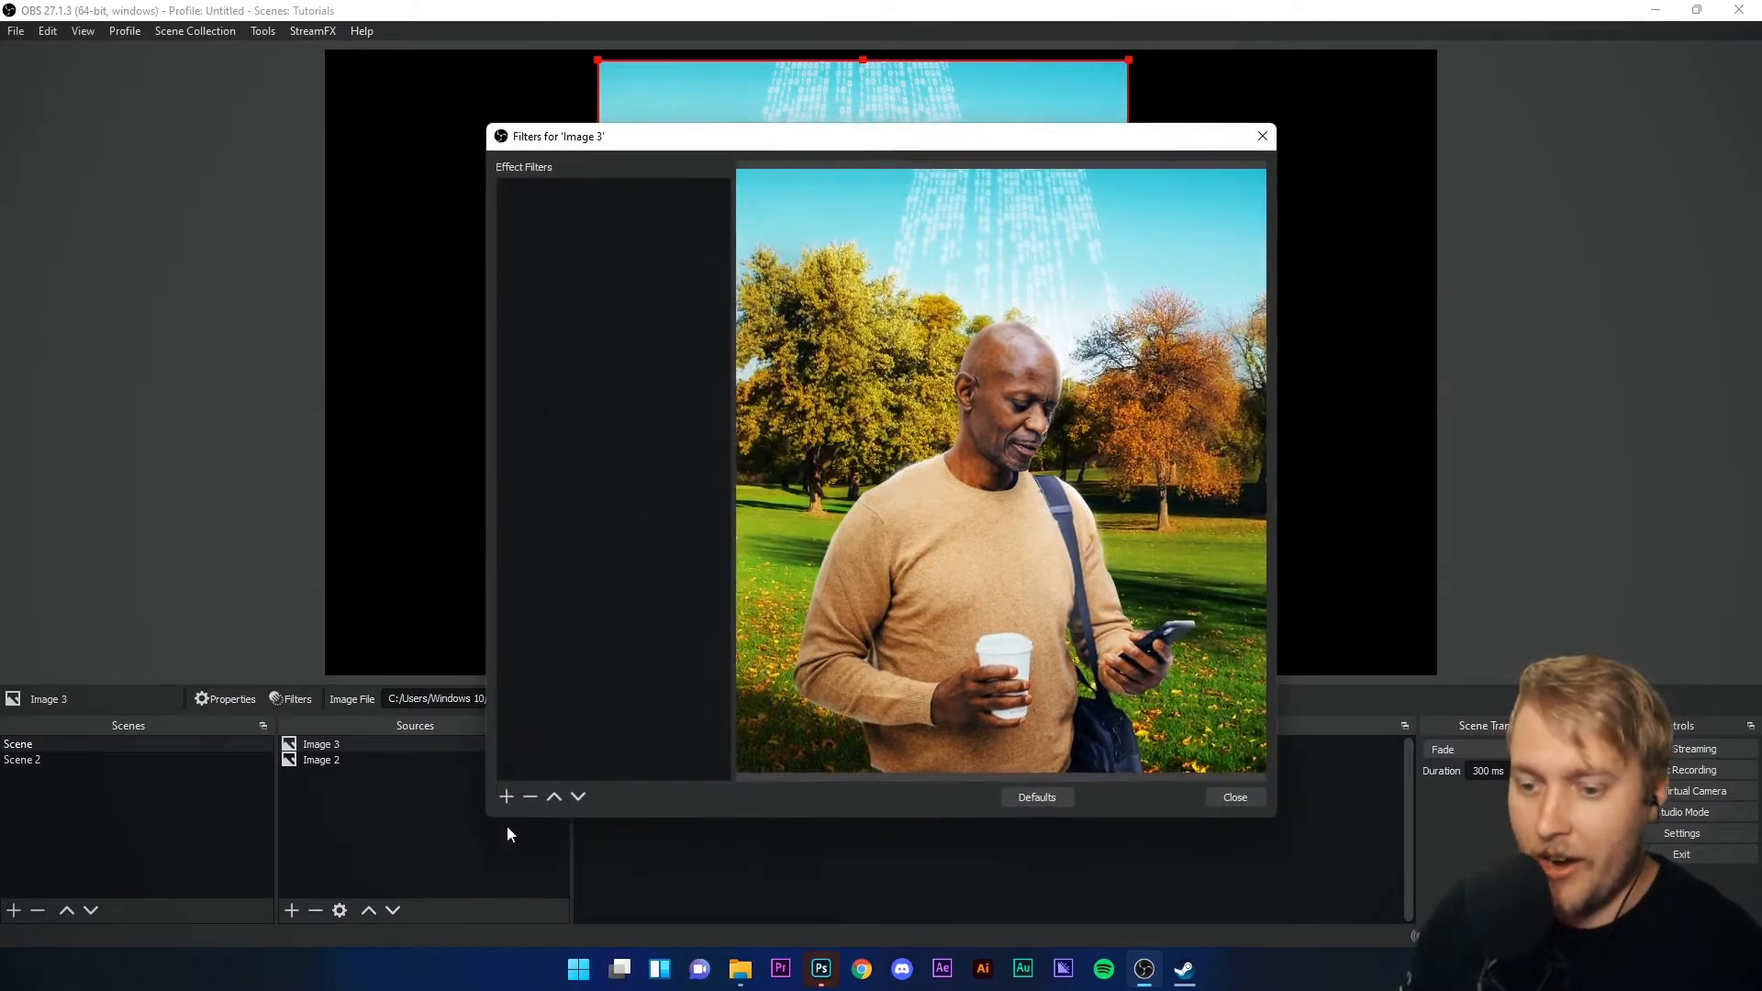
{"action": "left_click", "coordinate": [506, 796]}
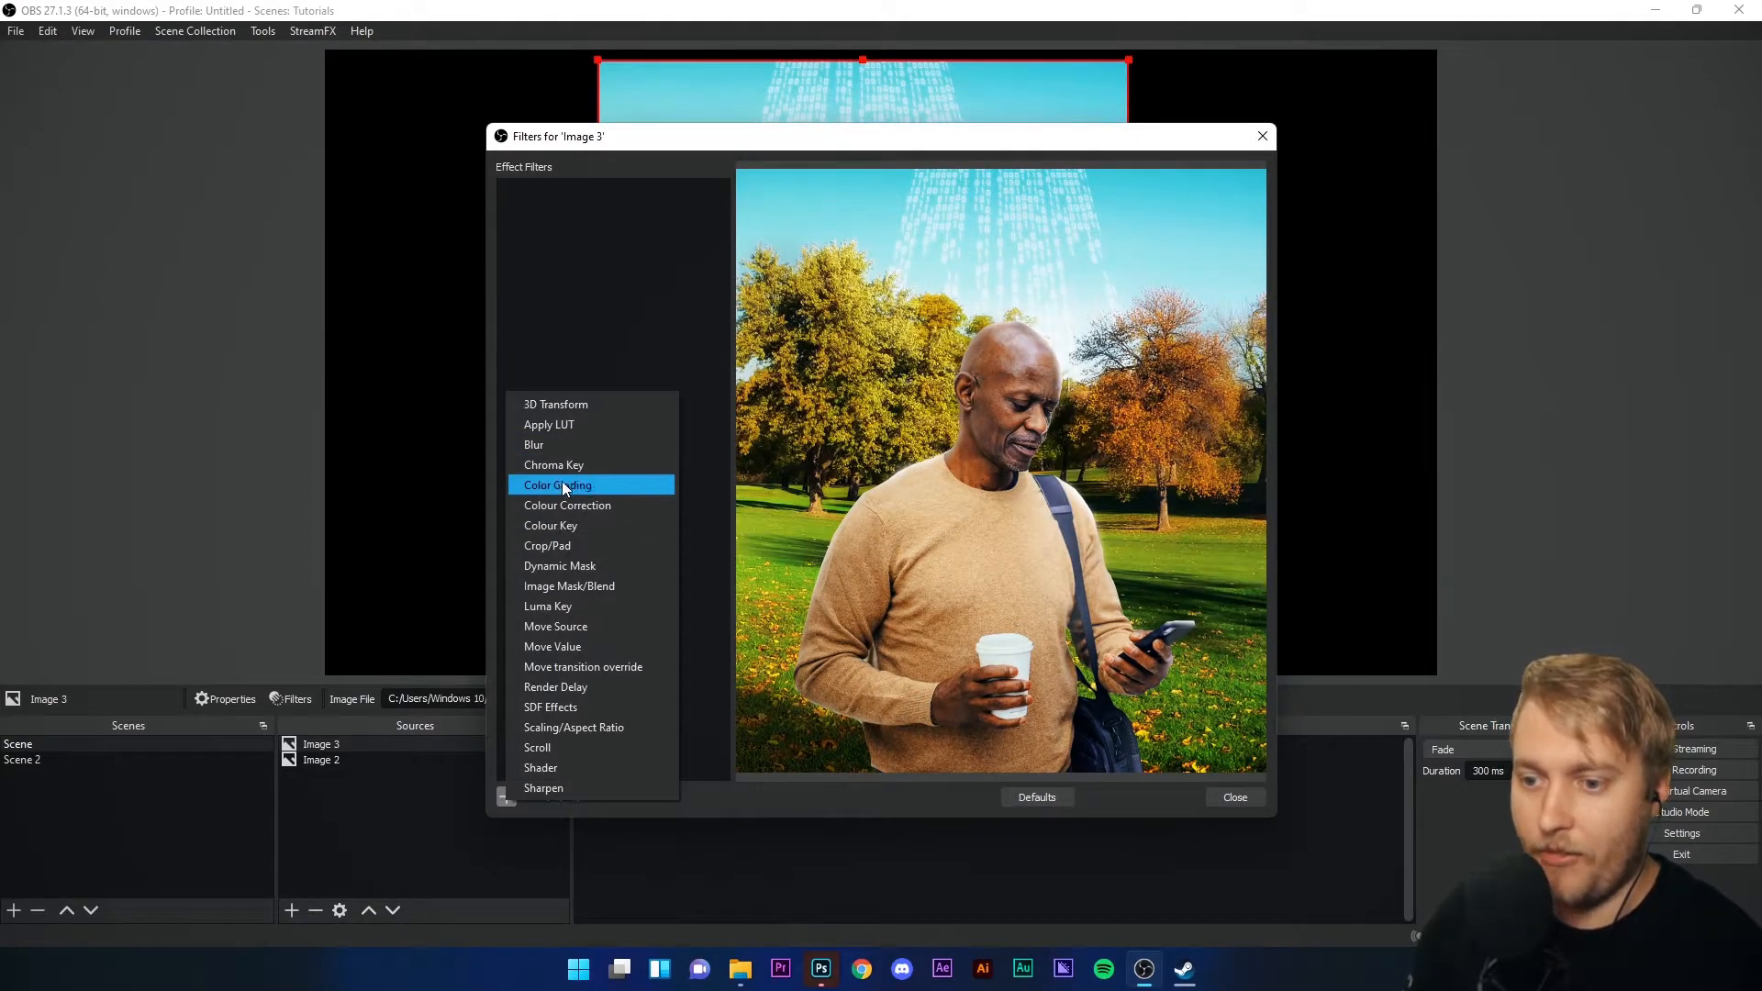
{"action": "left_click", "coordinate": [552, 464]}
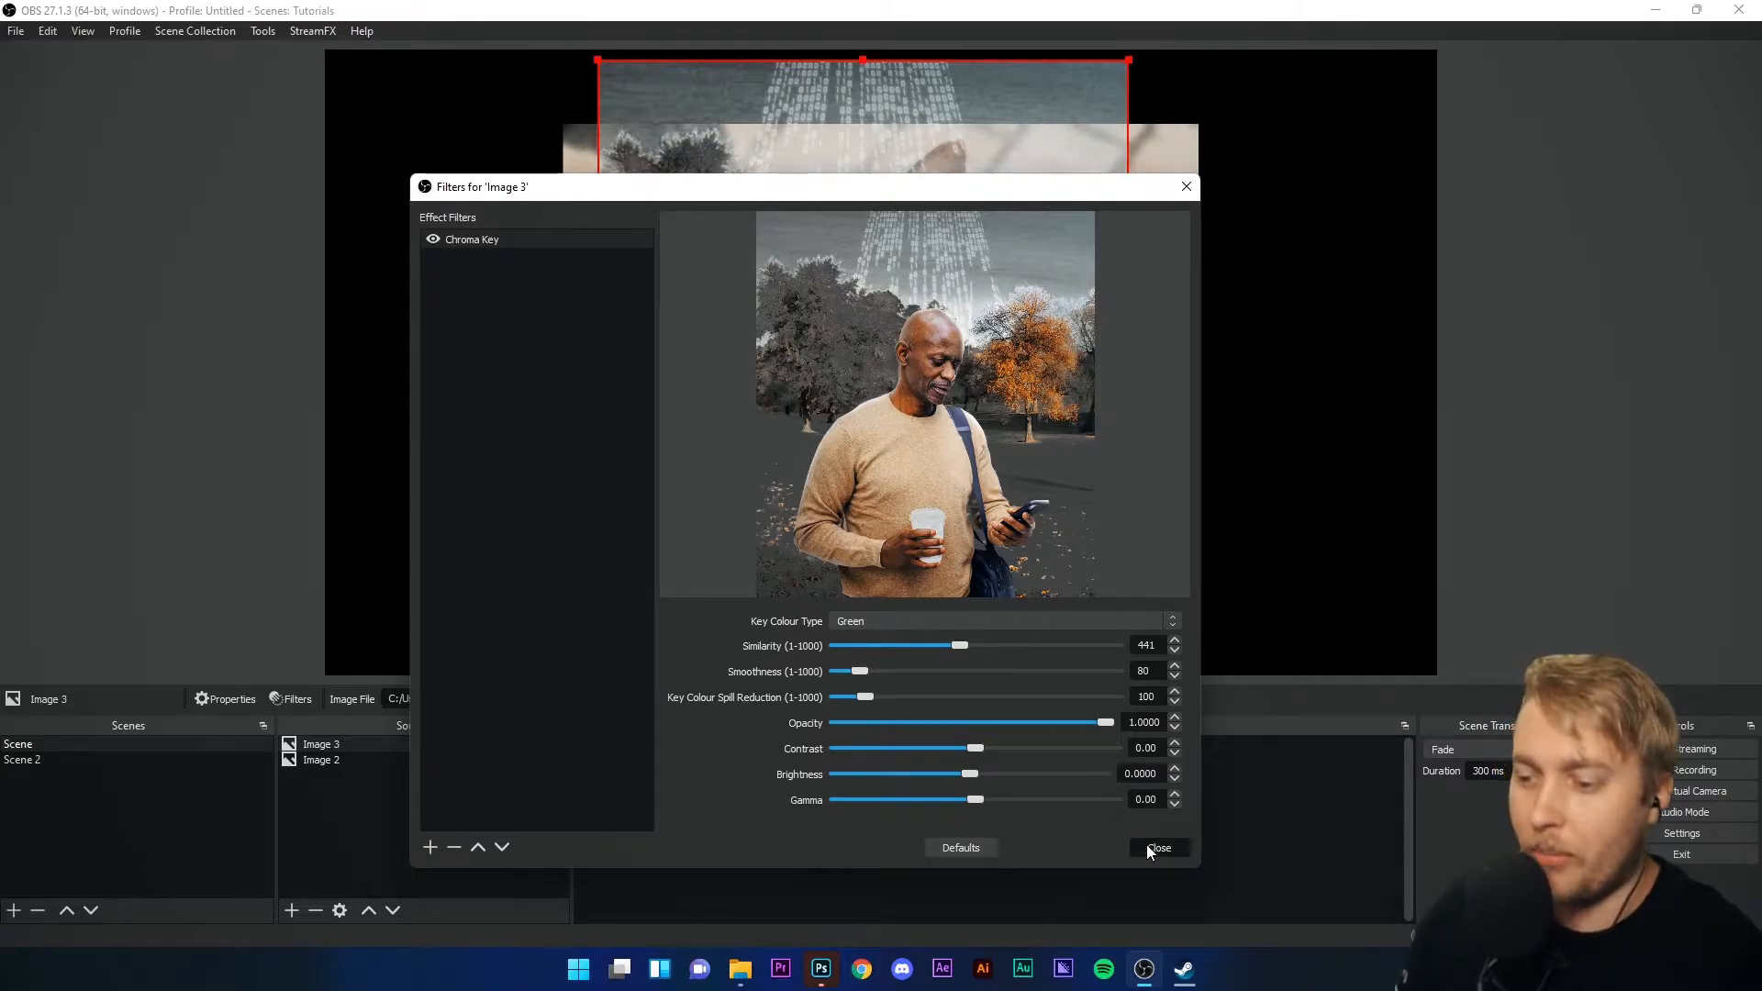
{"action": "left_click", "coordinate": [1157, 847]}
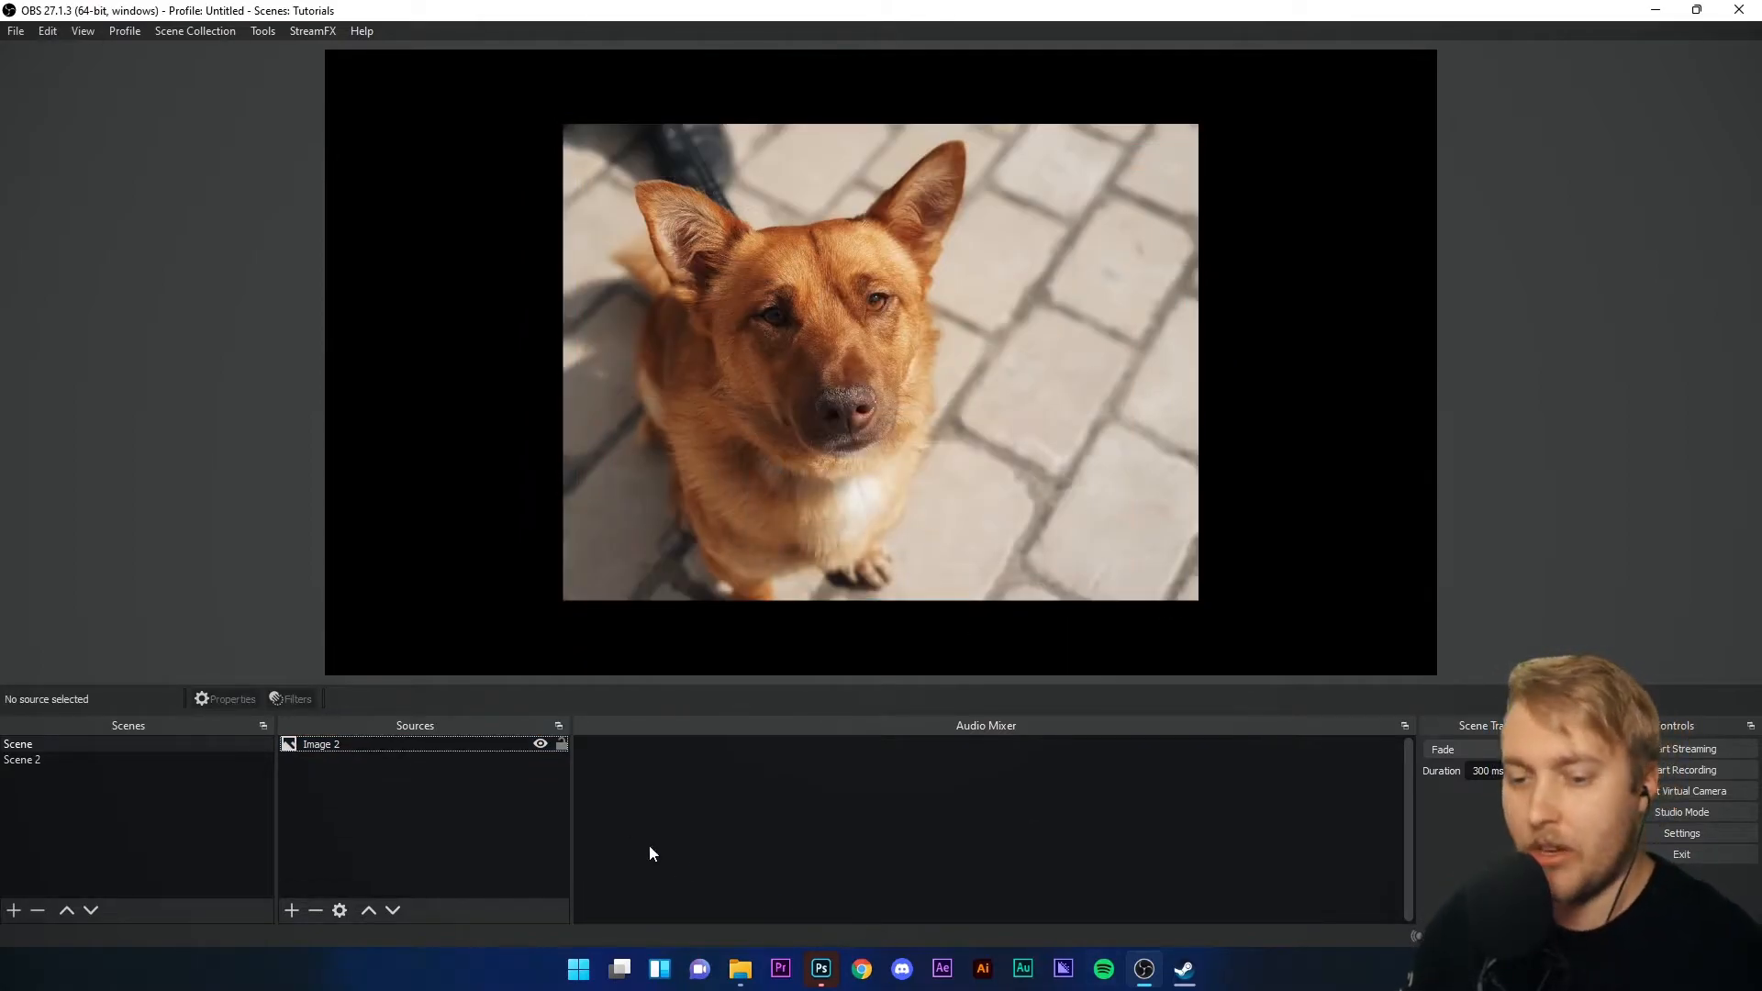
- Select Image 2, add a Color Grading filter, and raise its Red Lift to about 10%
{"action": "left_click", "coordinate": [752, 459]}
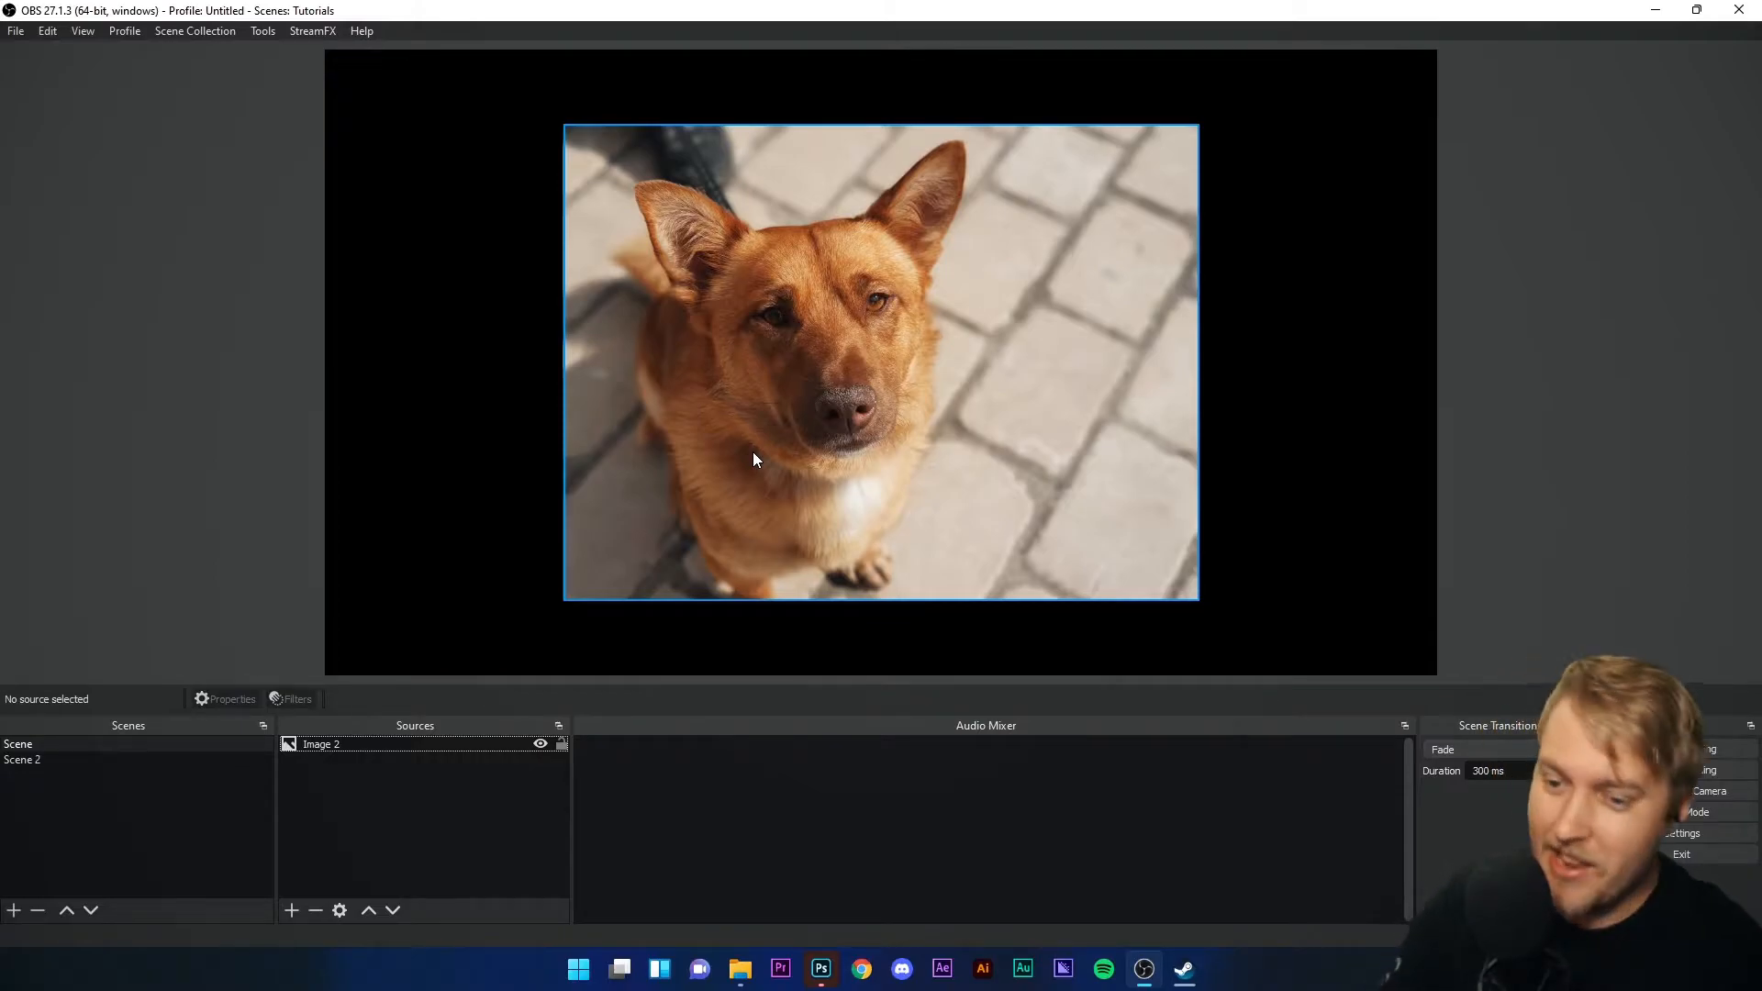
{"action": "left_click", "coordinate": [321, 743]}
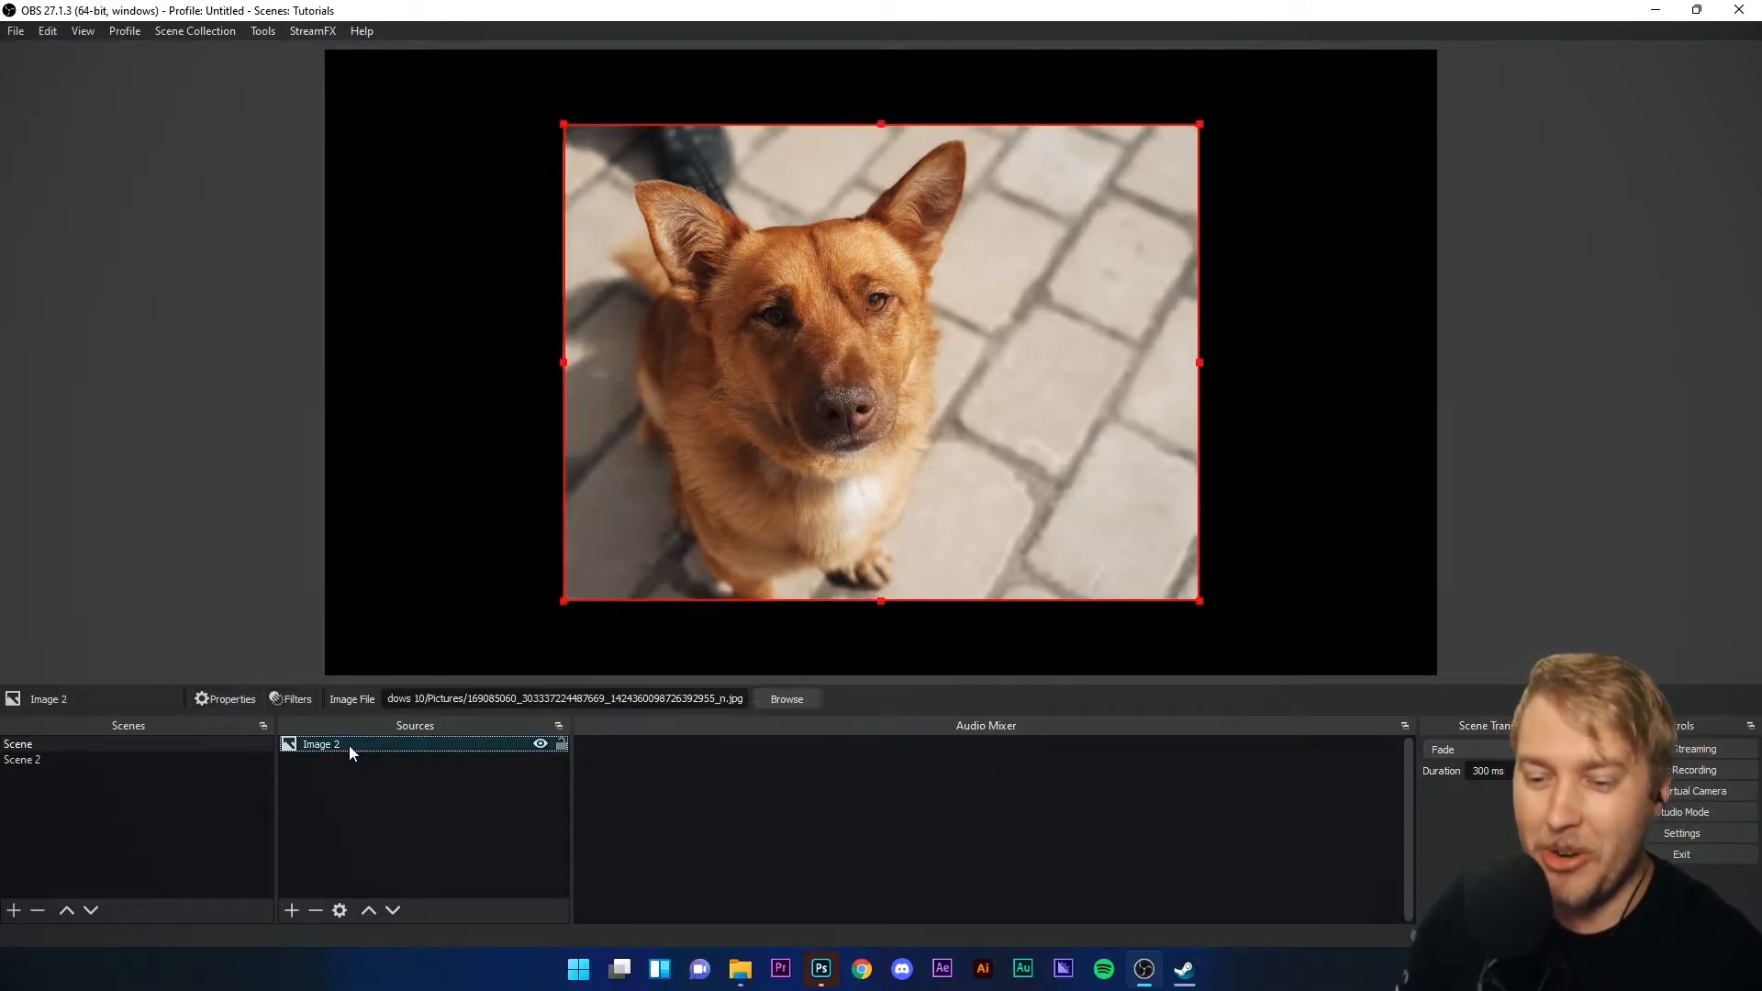
{"action": "left_click", "coordinate": [292, 698]}
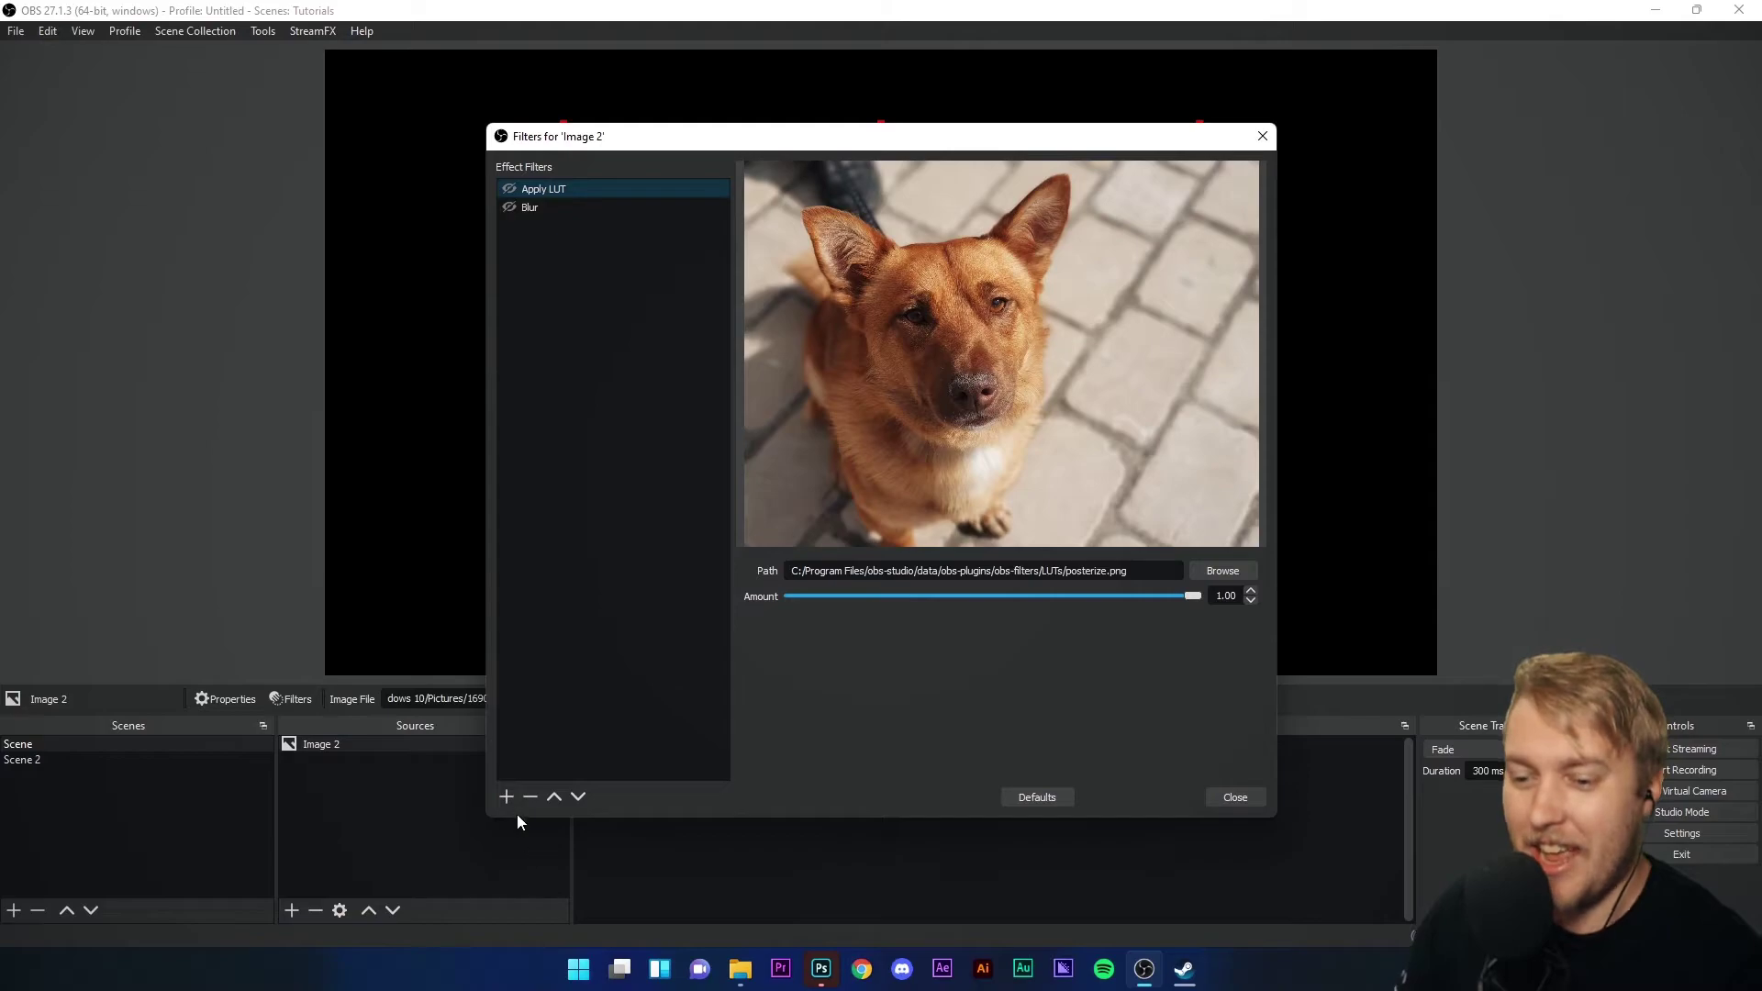
{"action": "left_click", "coordinate": [504, 797]}
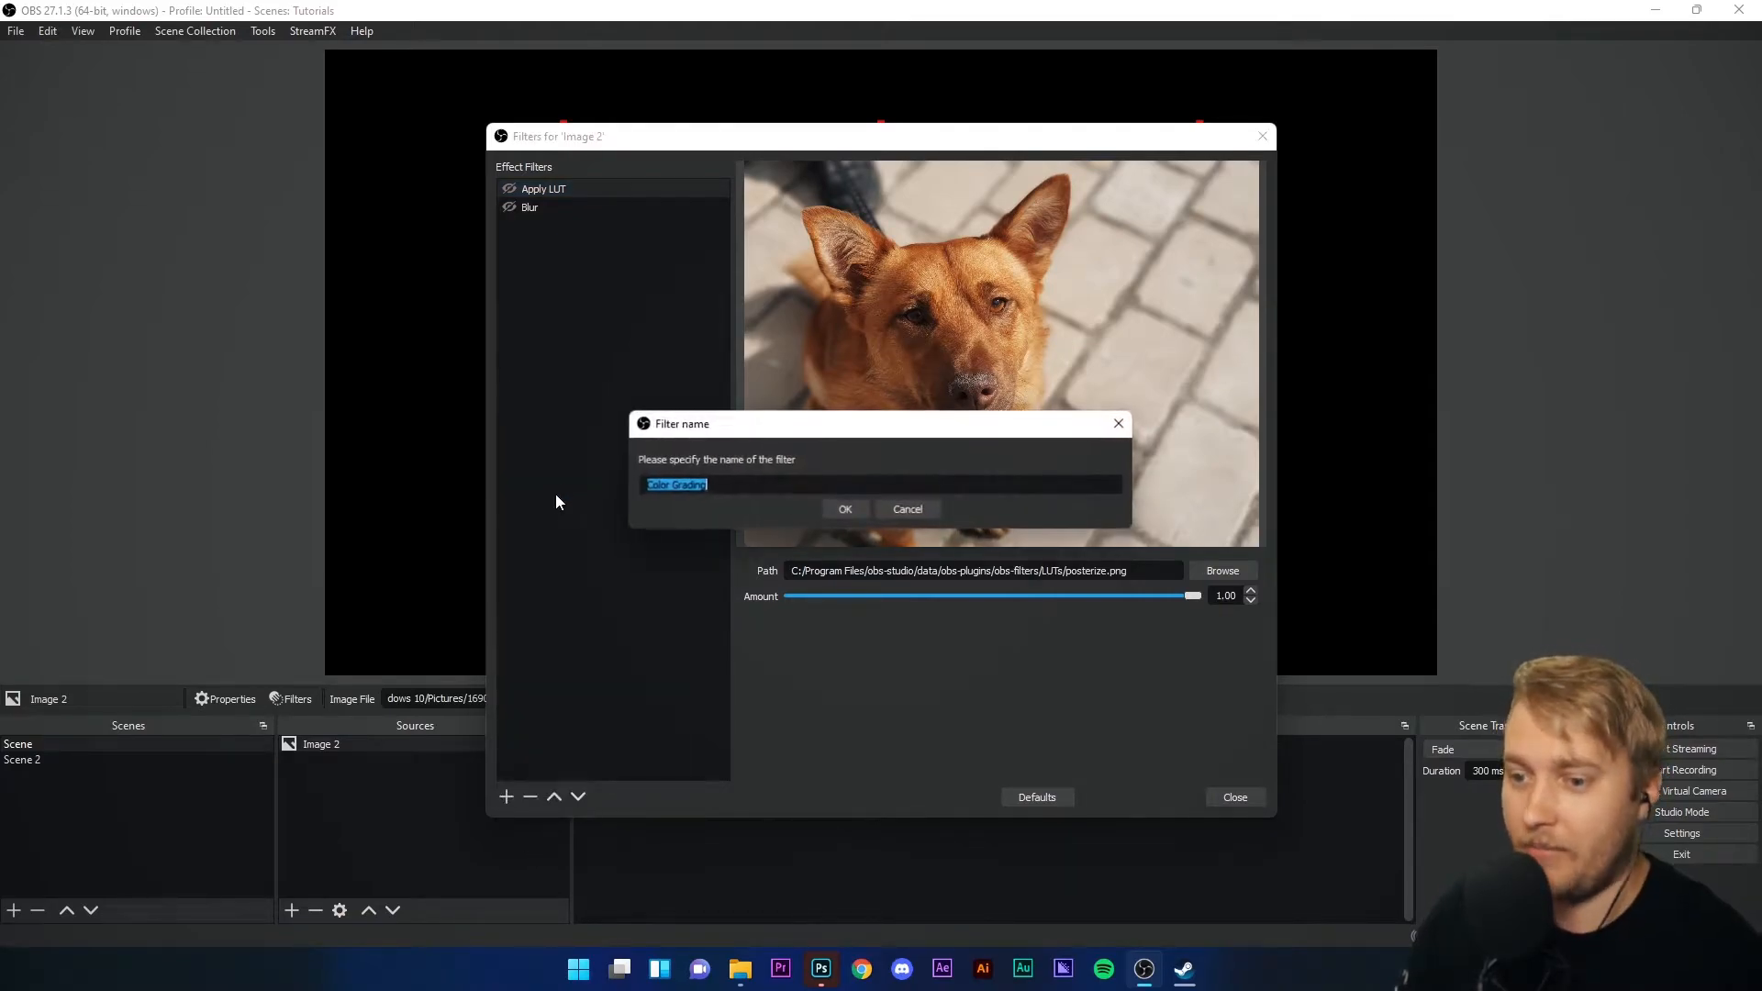
{"action": "left_click", "coordinate": [844, 509]}
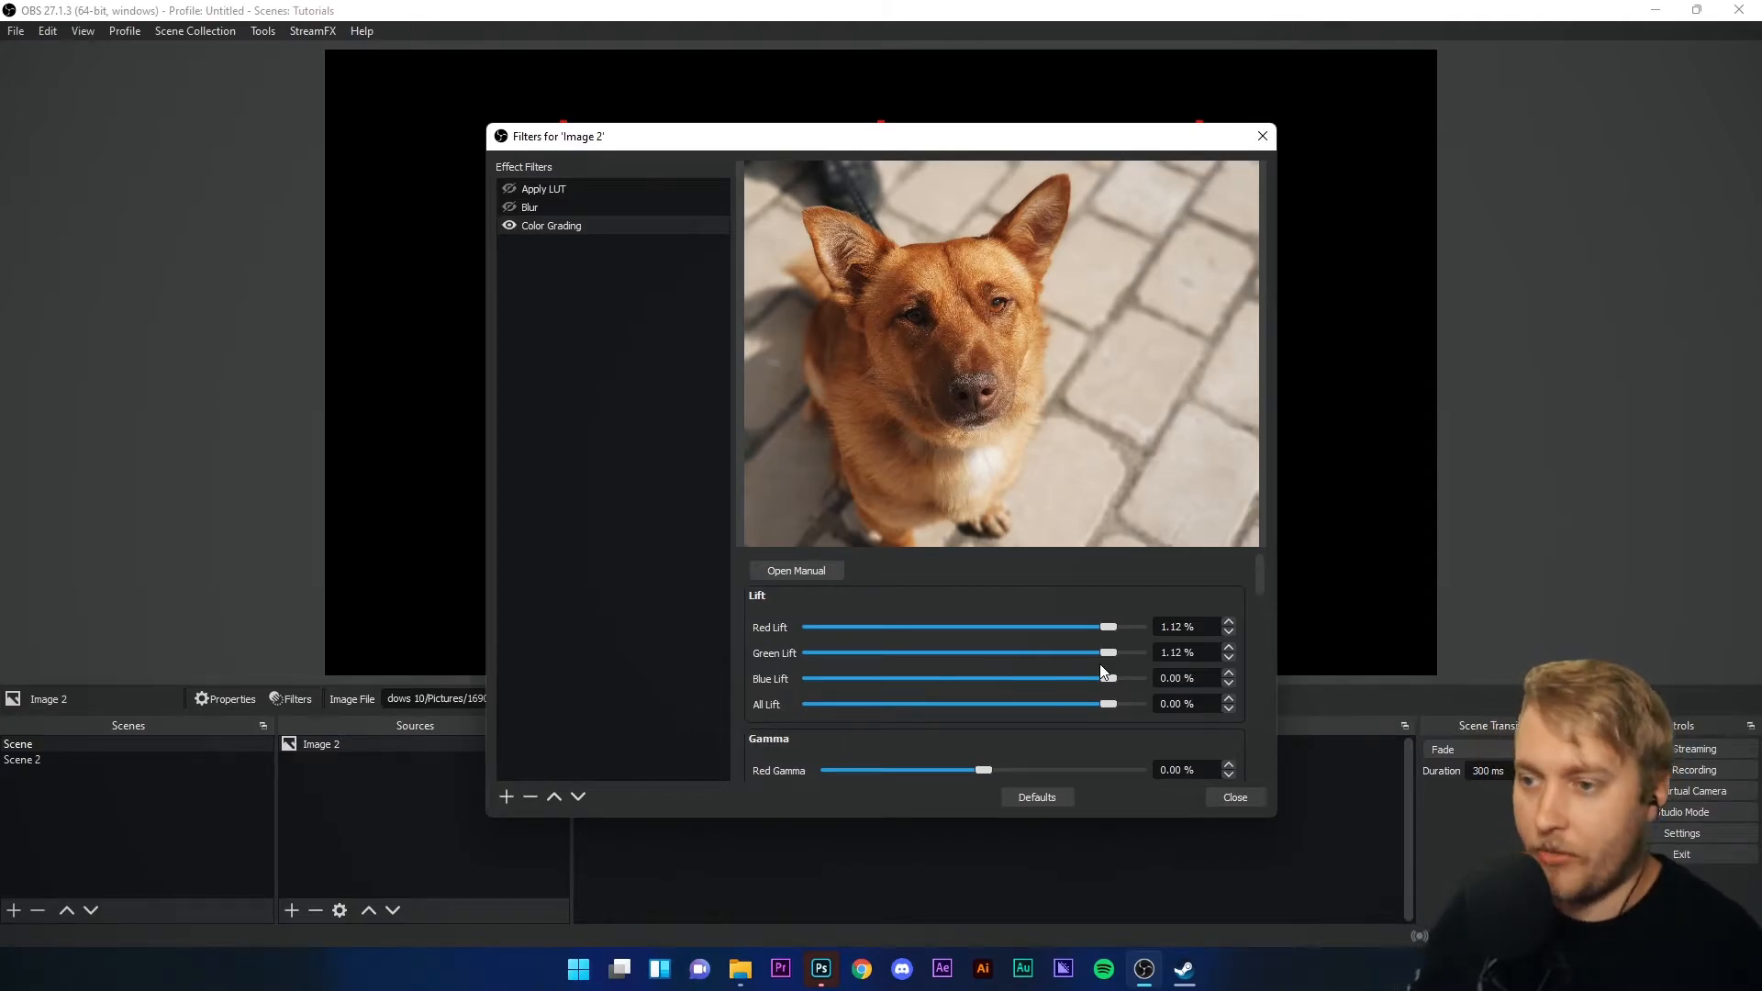
{"action": "mouse_move", "coordinate": [1110, 635]}
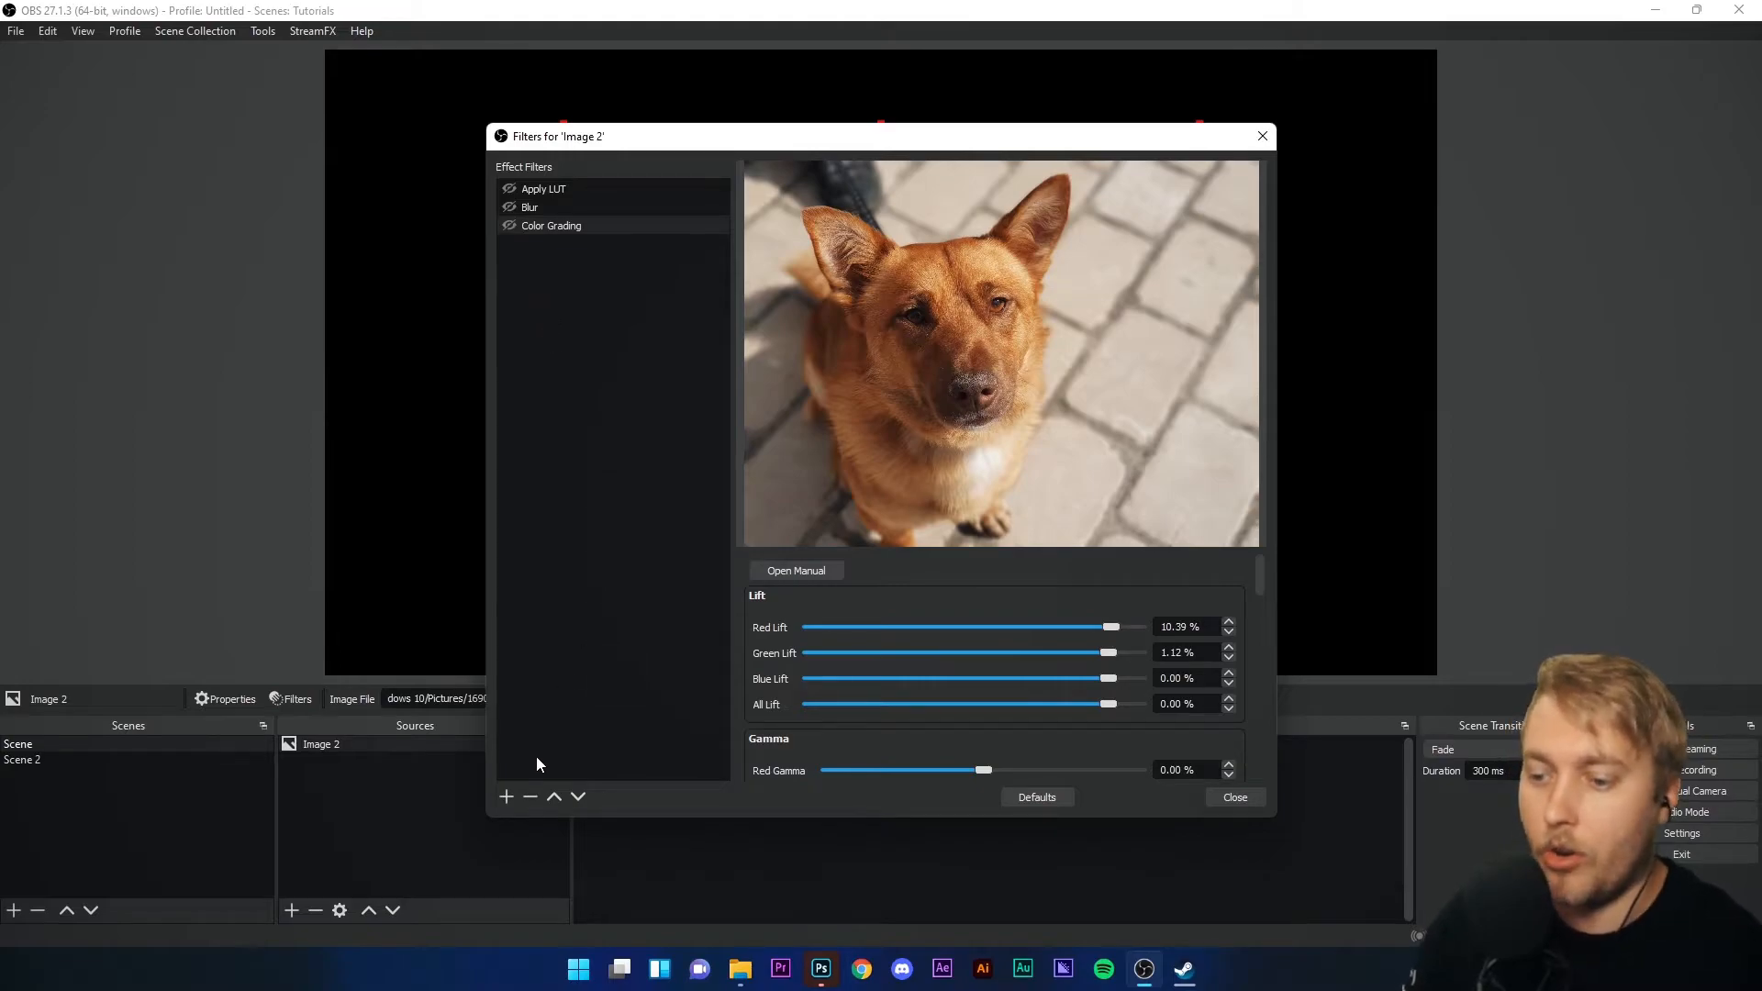
{"action": "left_click", "coordinate": [506, 797]}
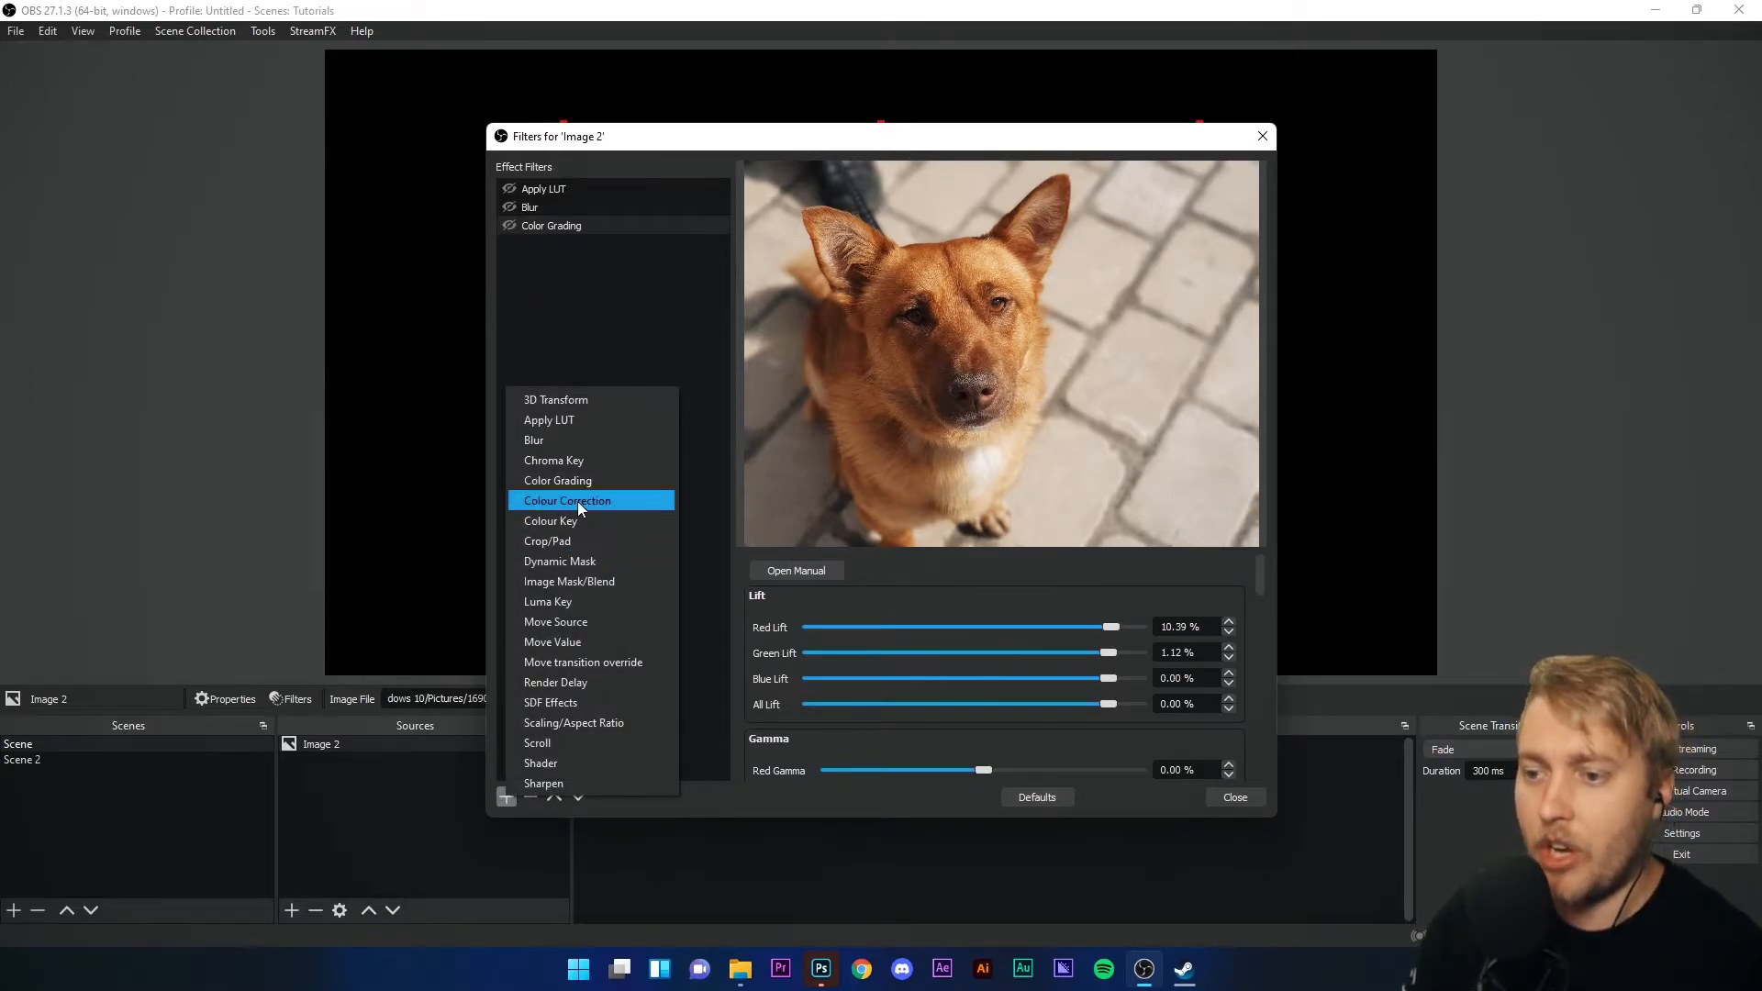
- Add a Colour Correction filter, try a hue shift of -109.47, then switch it off
{"action": "left_click", "coordinate": [567, 499]}
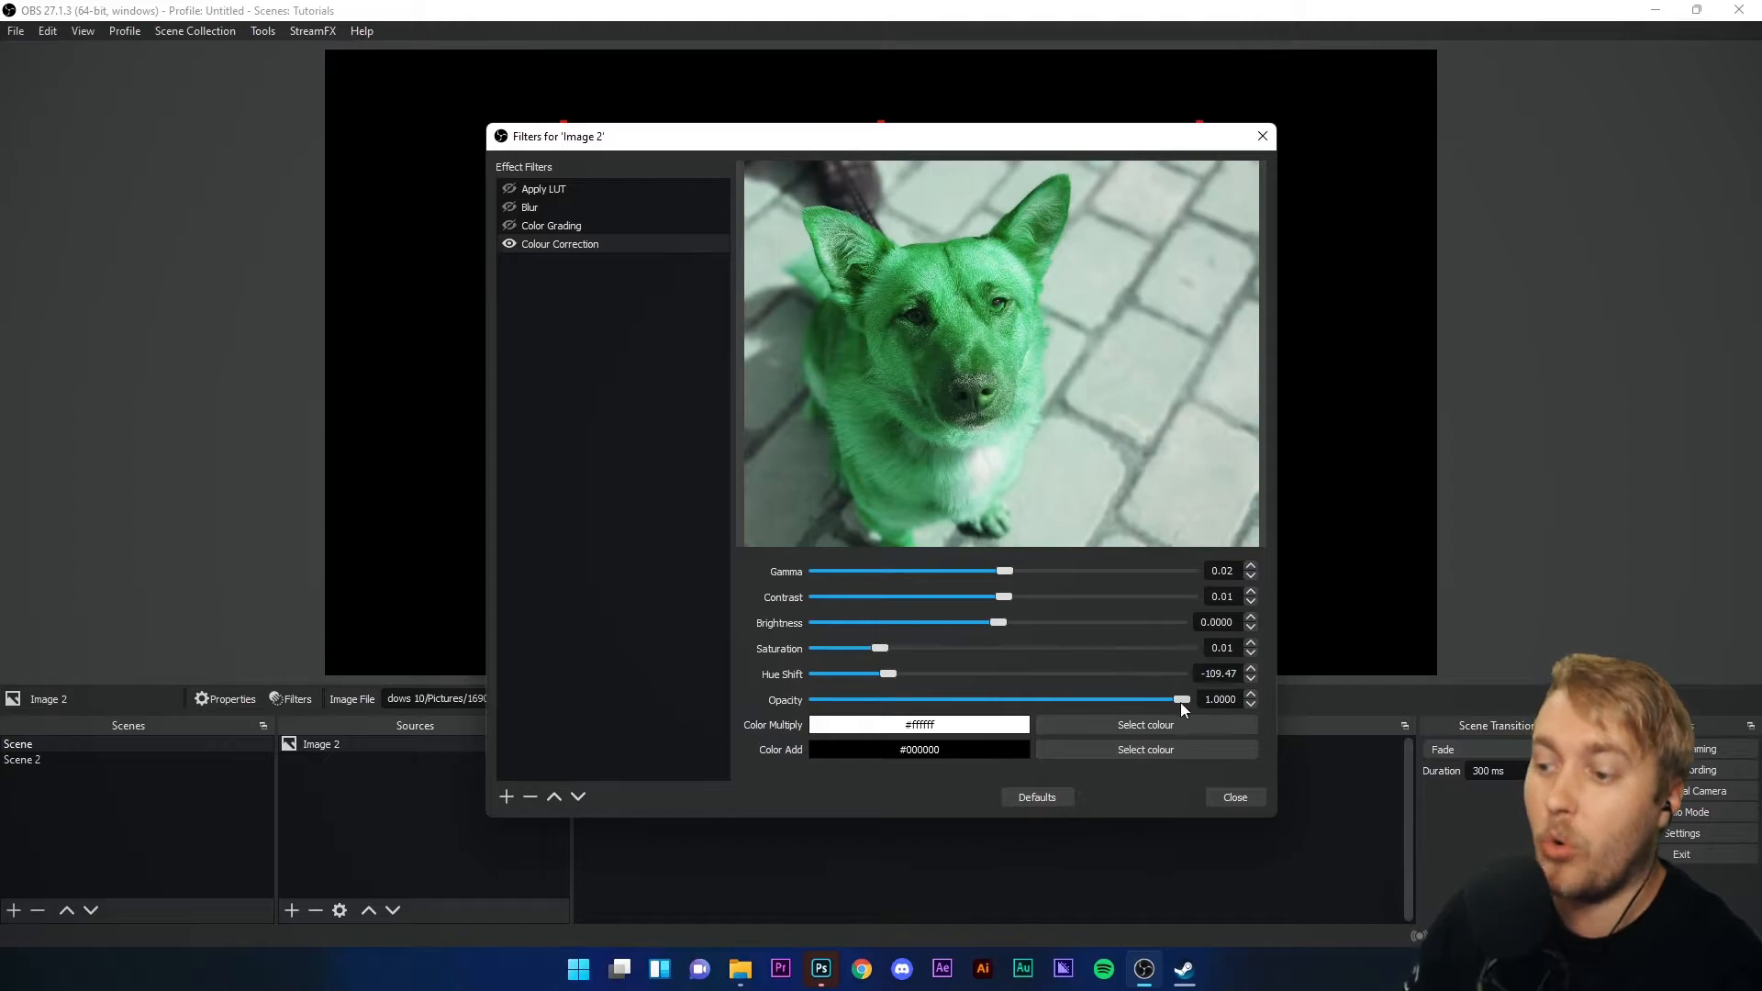
{"action": "mouse_move", "coordinate": [1196, 708]}
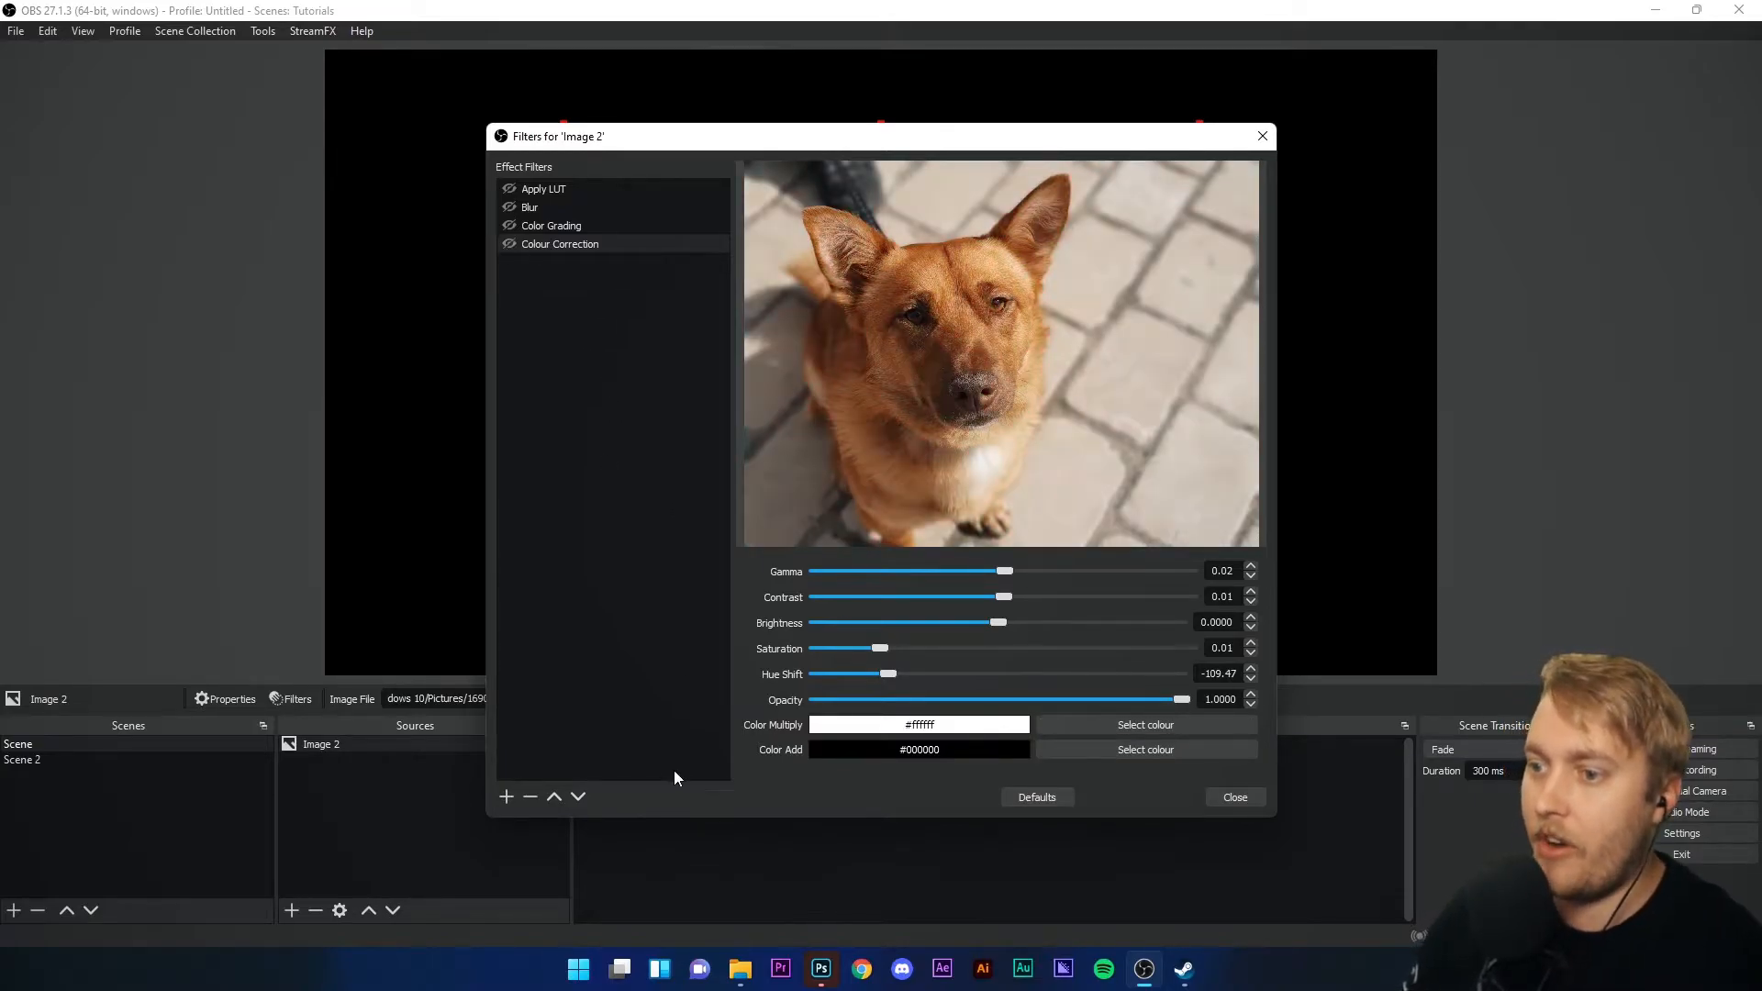
{"action": "left_click", "coordinate": [507, 796]}
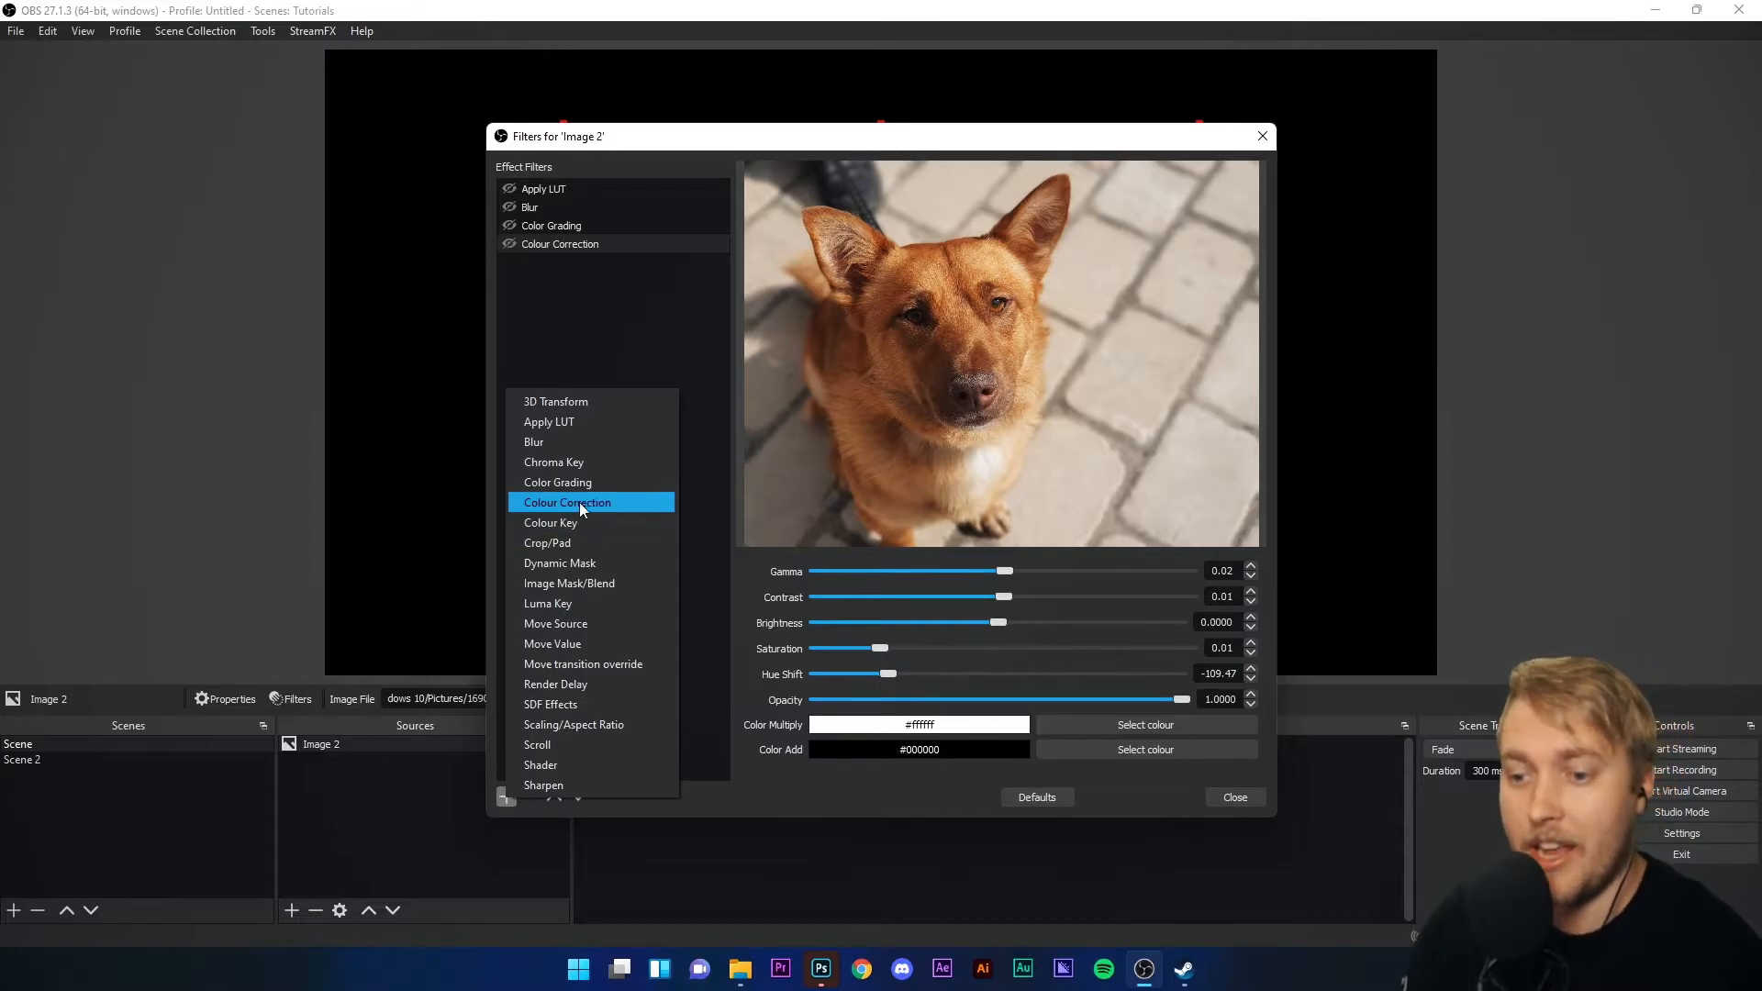
- Add a Colour Key filter set to a custom orange key colour with Similarity 335, then disable it
{"action": "left_click", "coordinate": [550, 523]}
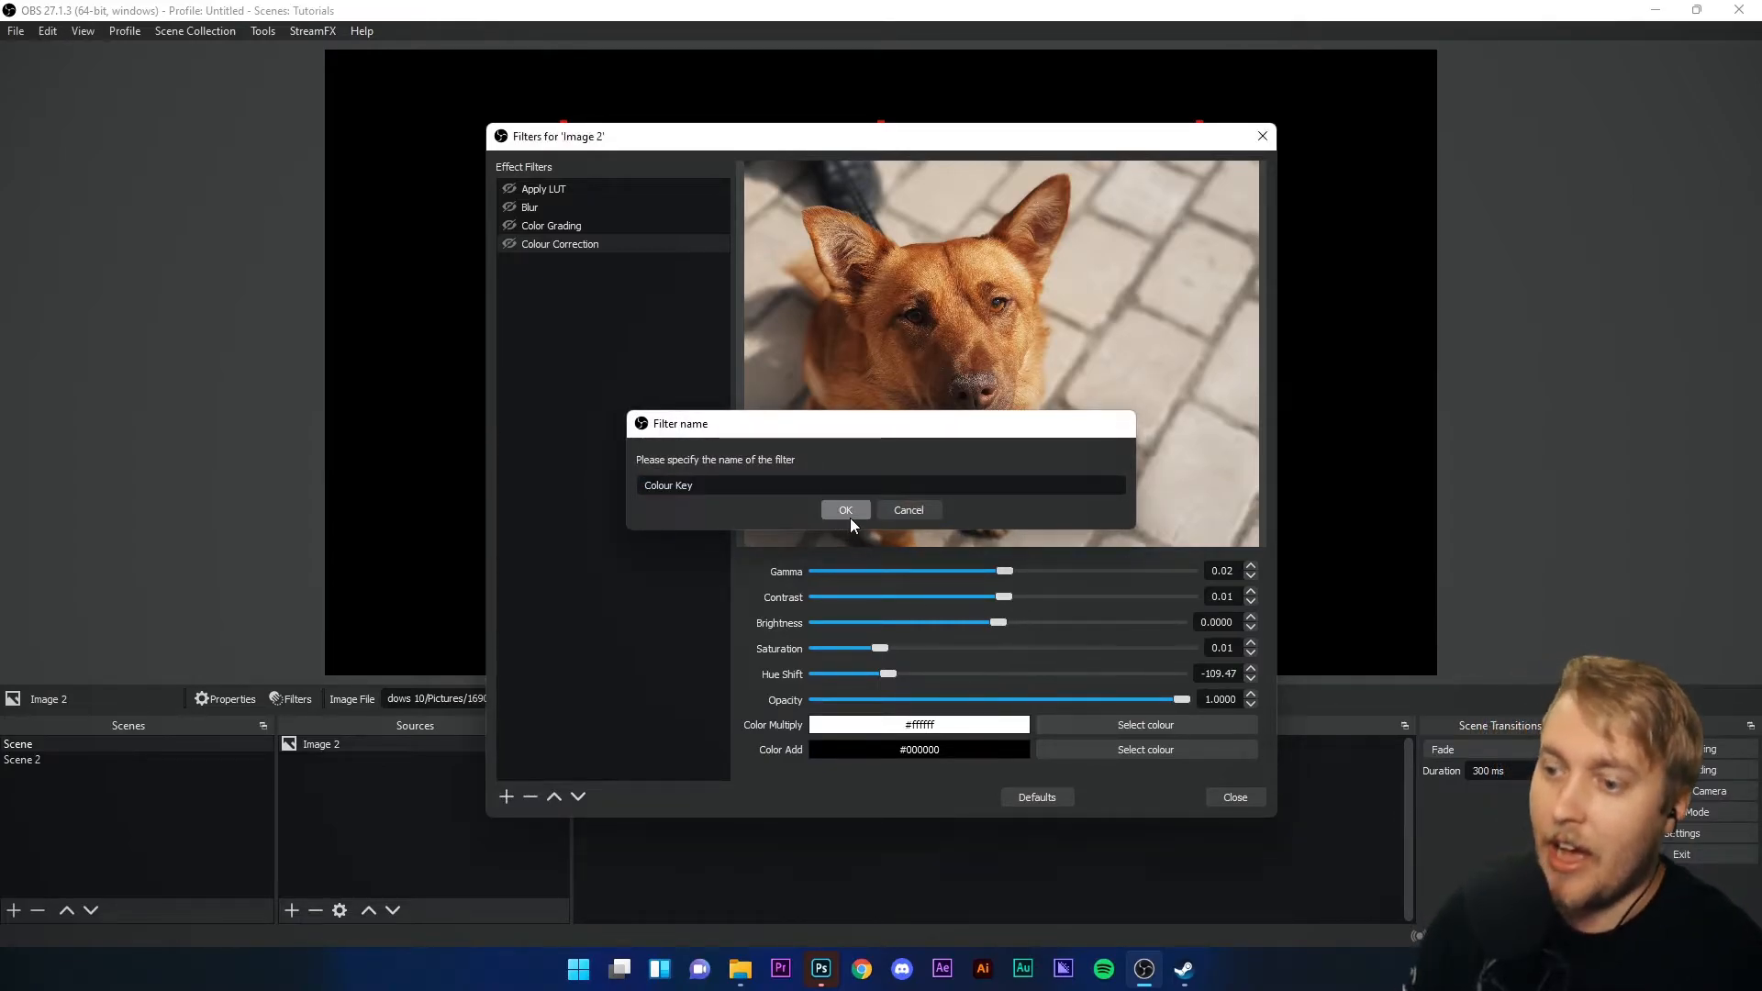
{"action": "left_click", "coordinate": [844, 510]}
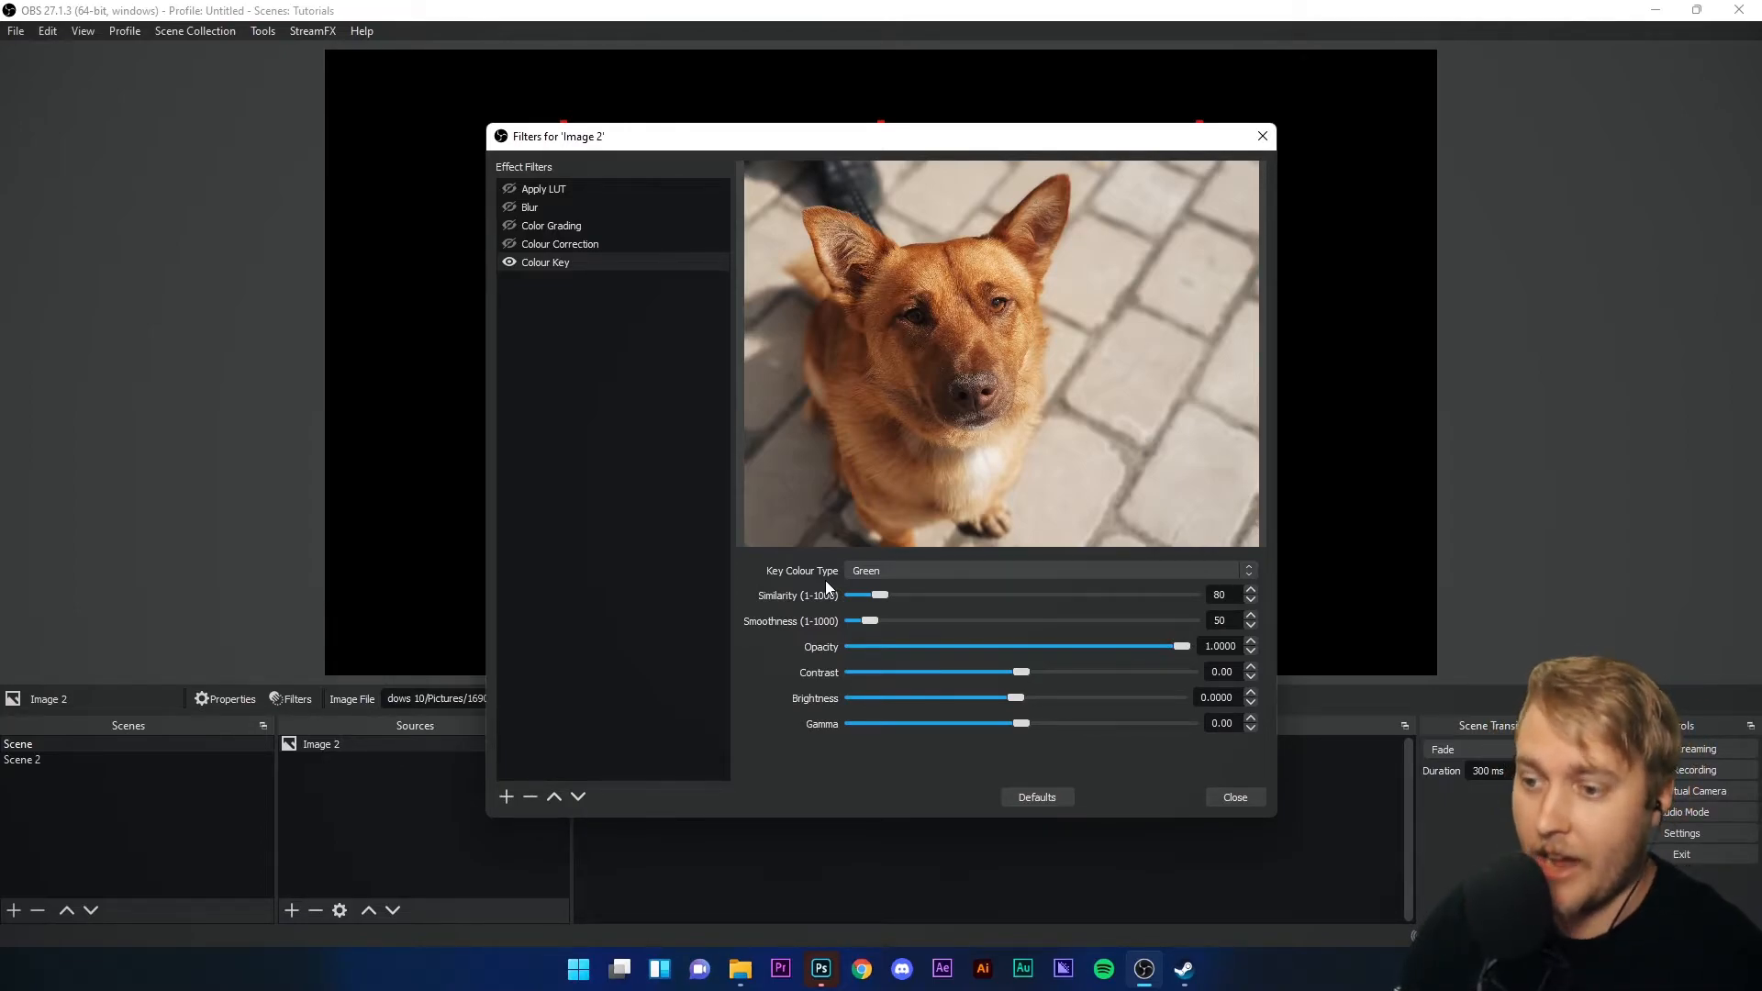
{"action": "left_click", "coordinate": [1048, 569]}
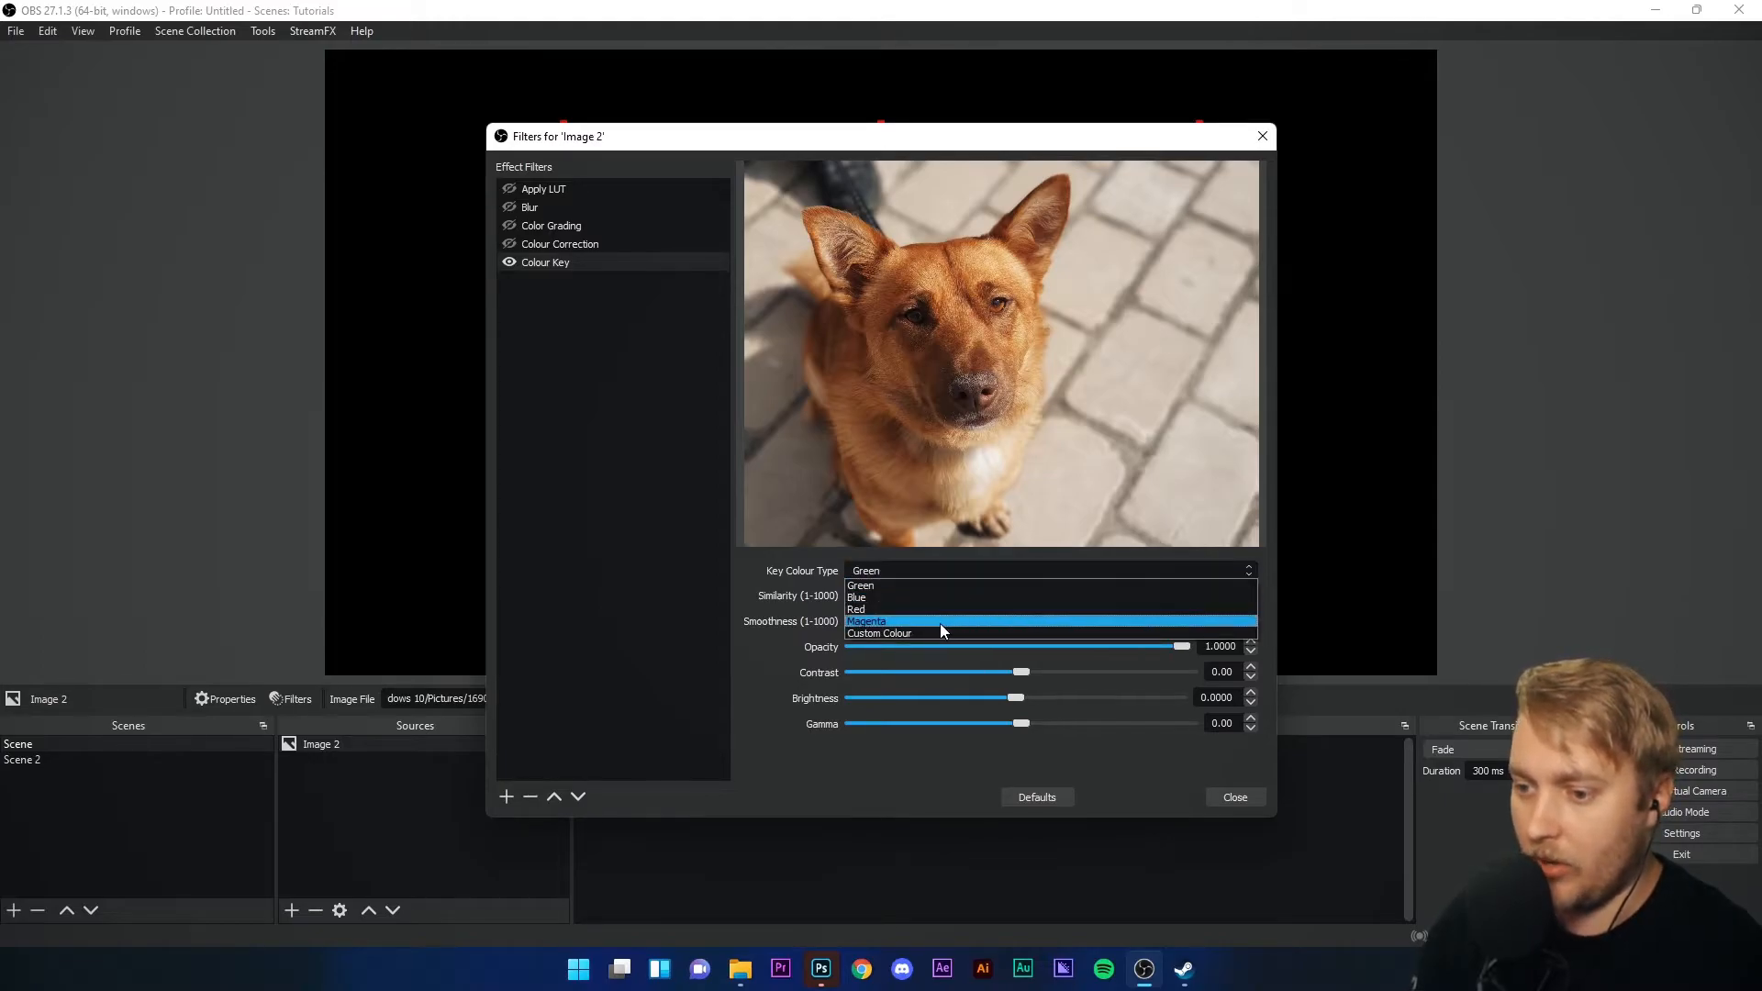
{"action": "left_click", "coordinate": [879, 633]}
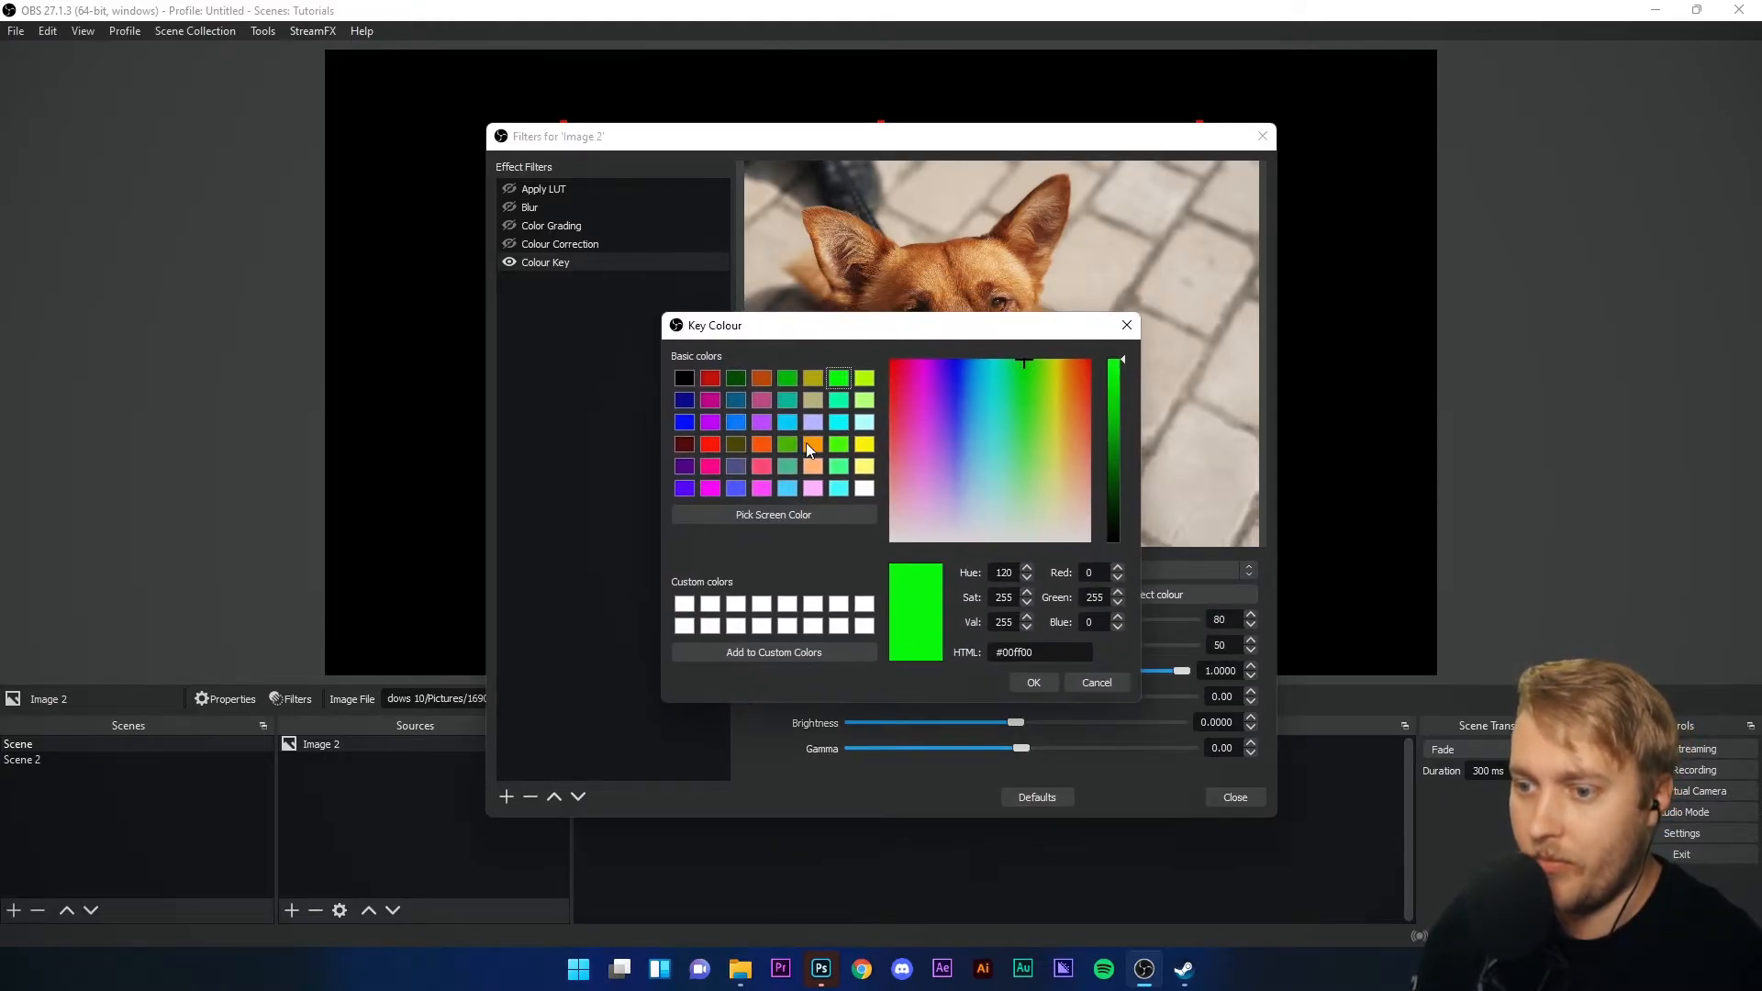
{"action": "left_click", "coordinate": [1033, 683]}
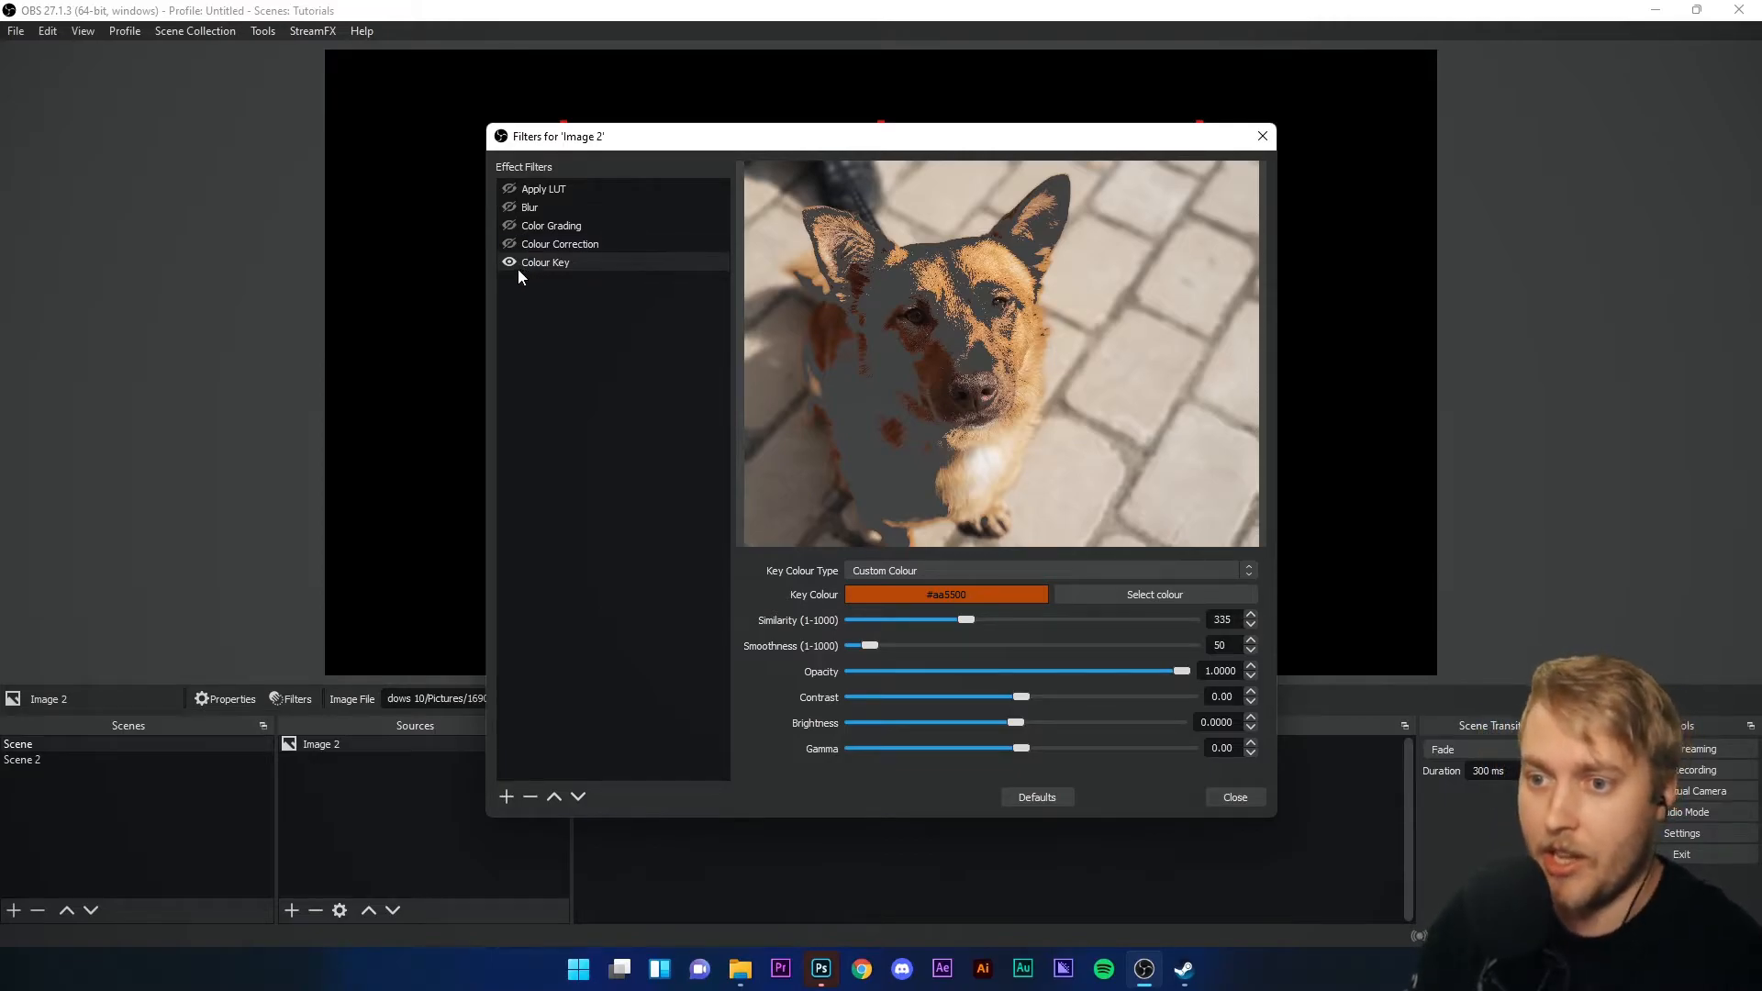
{"action": "left_click", "coordinate": [505, 796]}
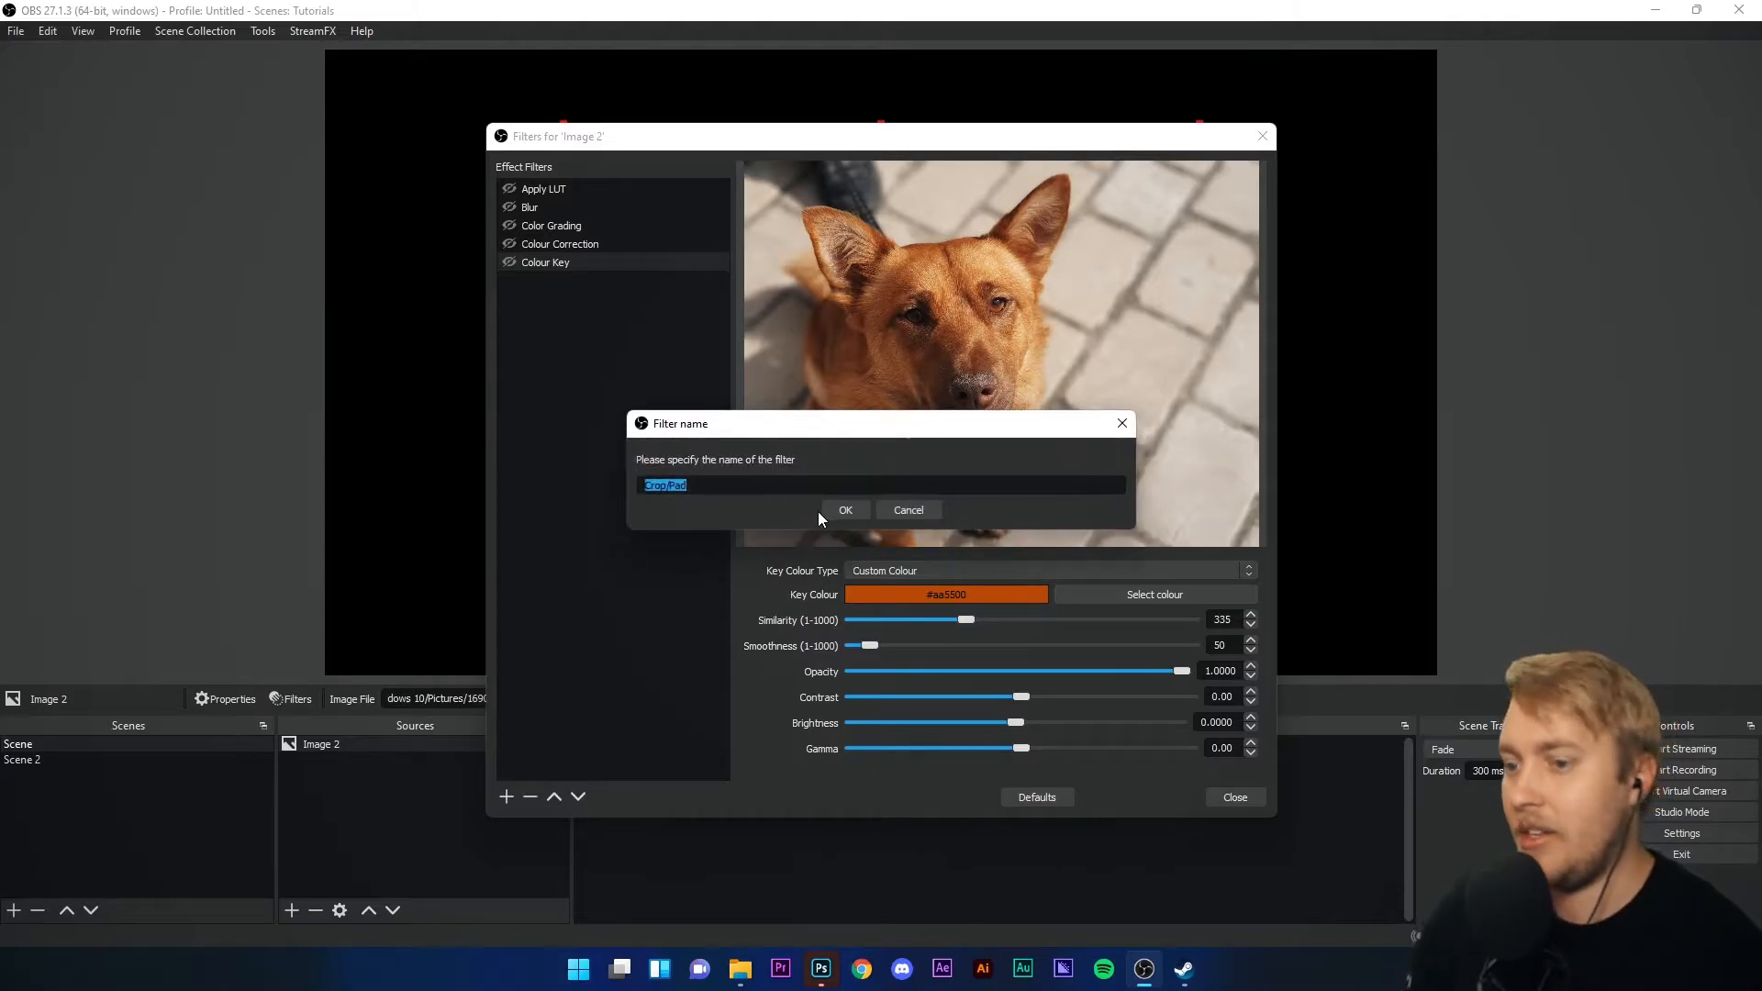
- Add a Crop/Pad filter trimming the Right edge by 480 to square the image, then return to its filters
{"action": "left_click", "coordinate": [844, 508]}
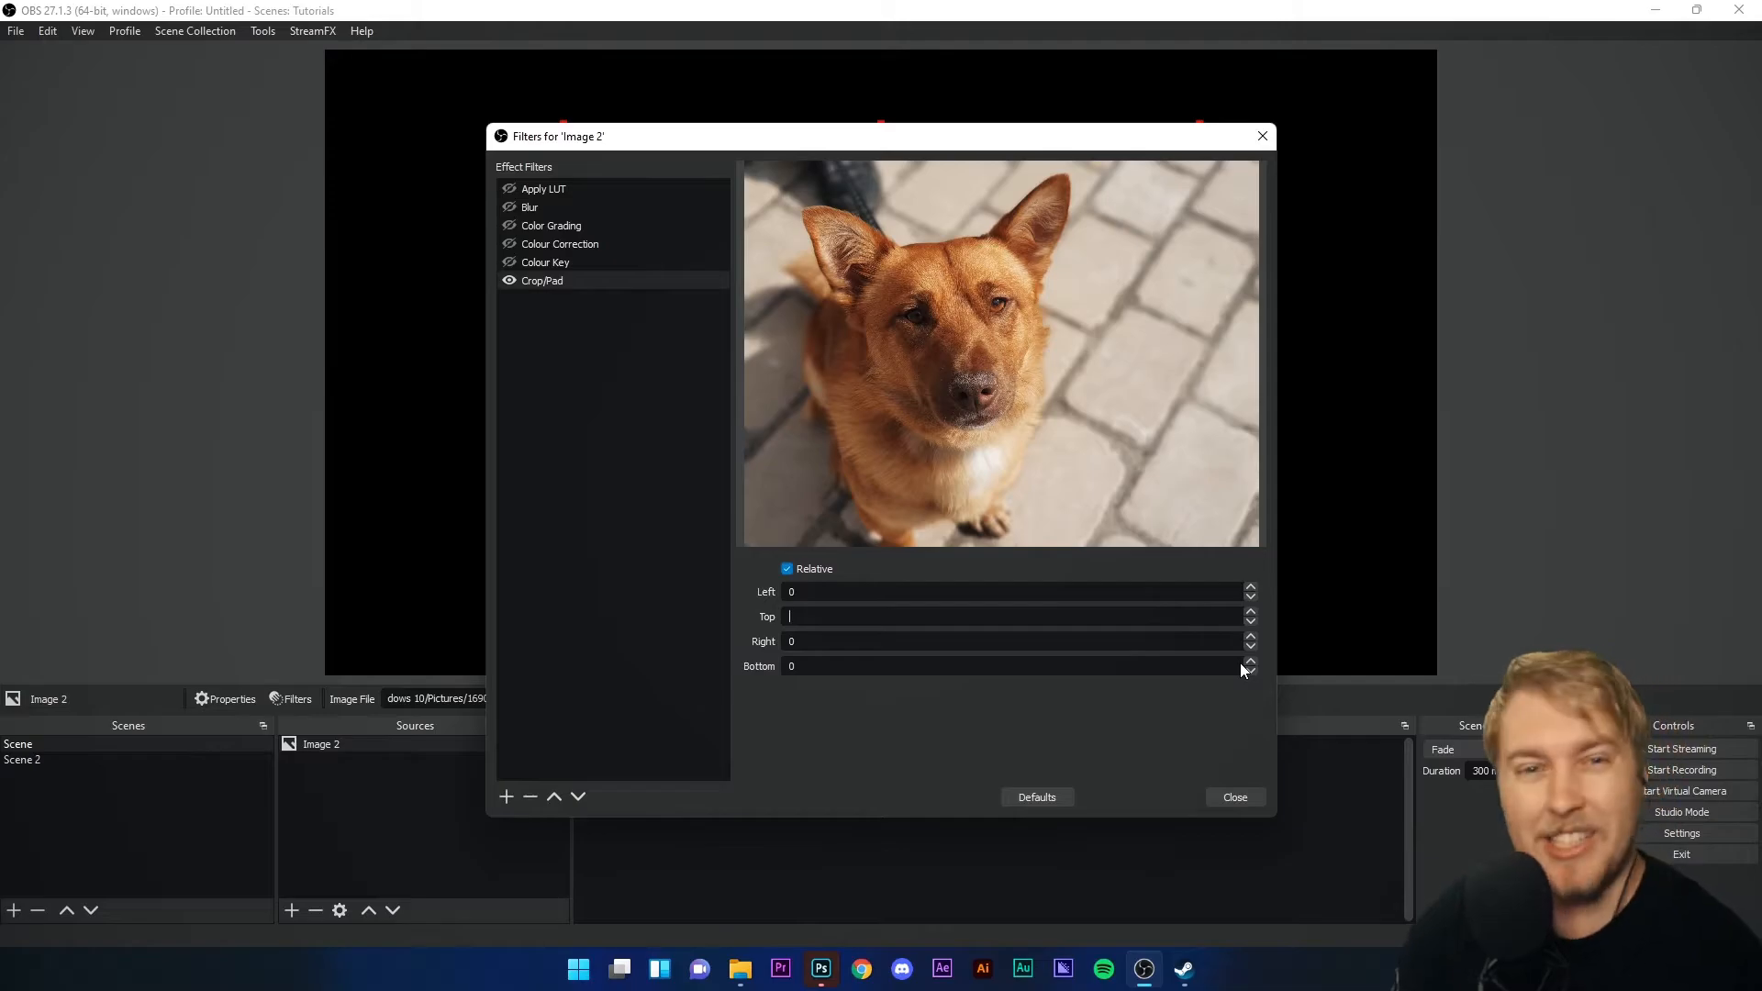
{"action": "type", "text": "500"}
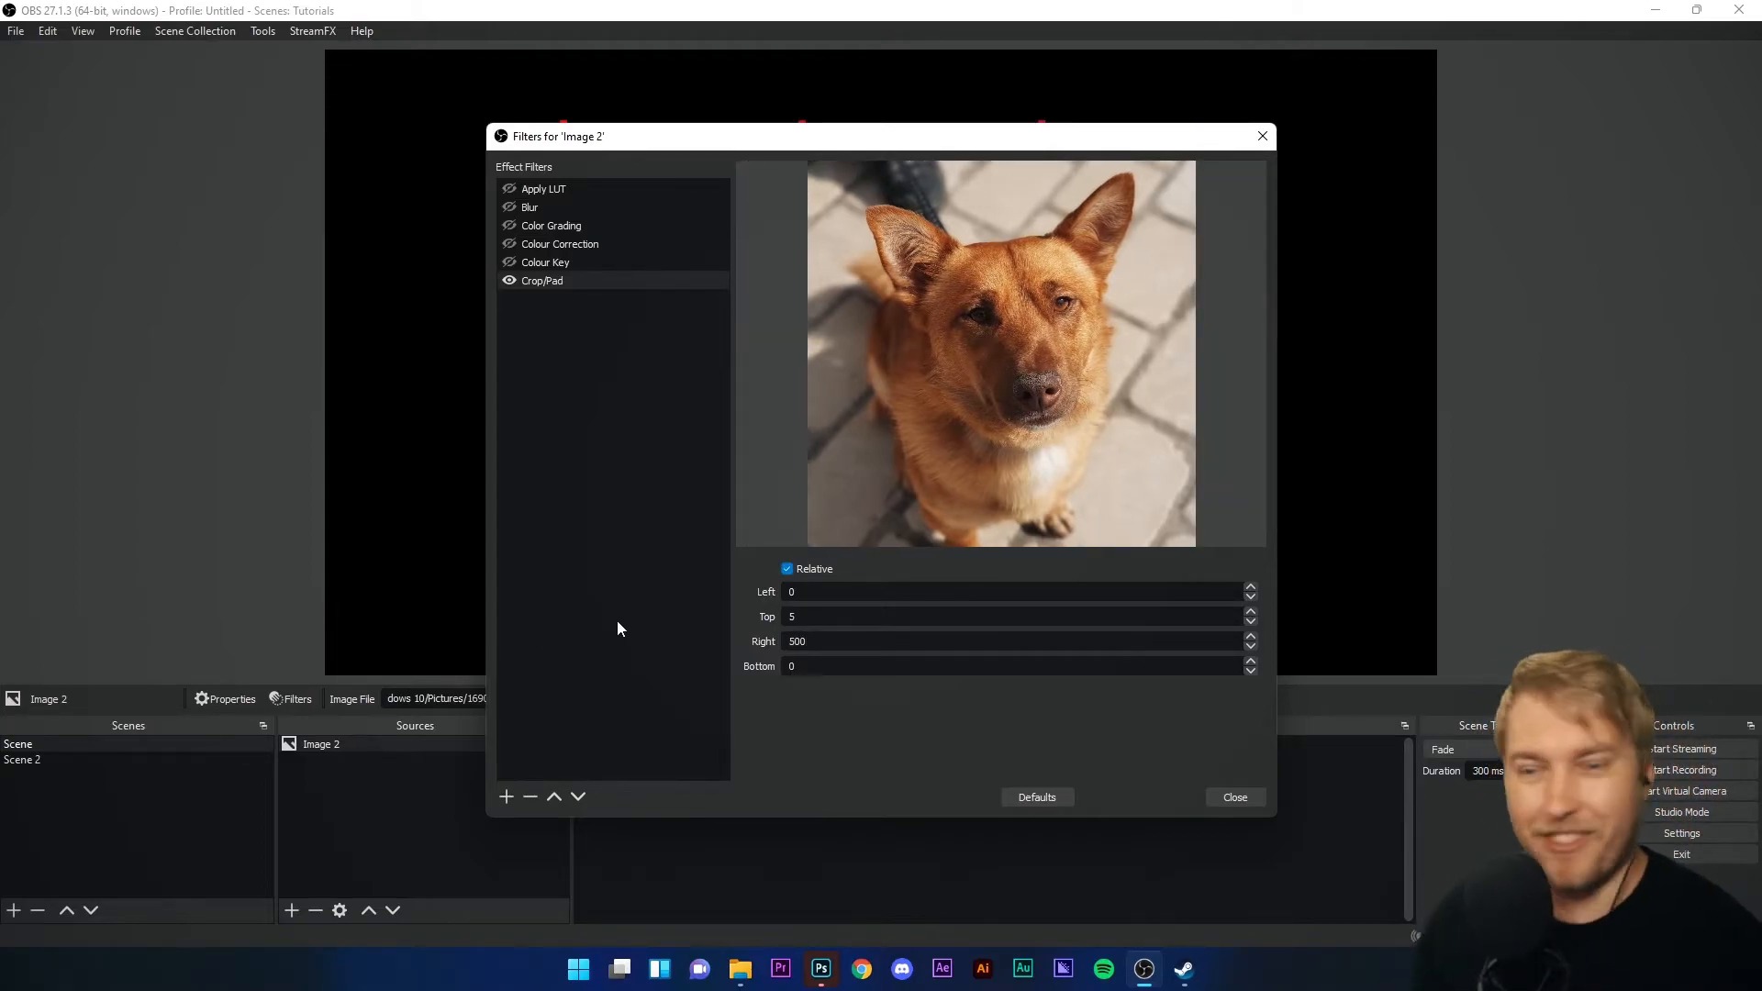
{"action": "left_click", "coordinate": [1011, 641]}
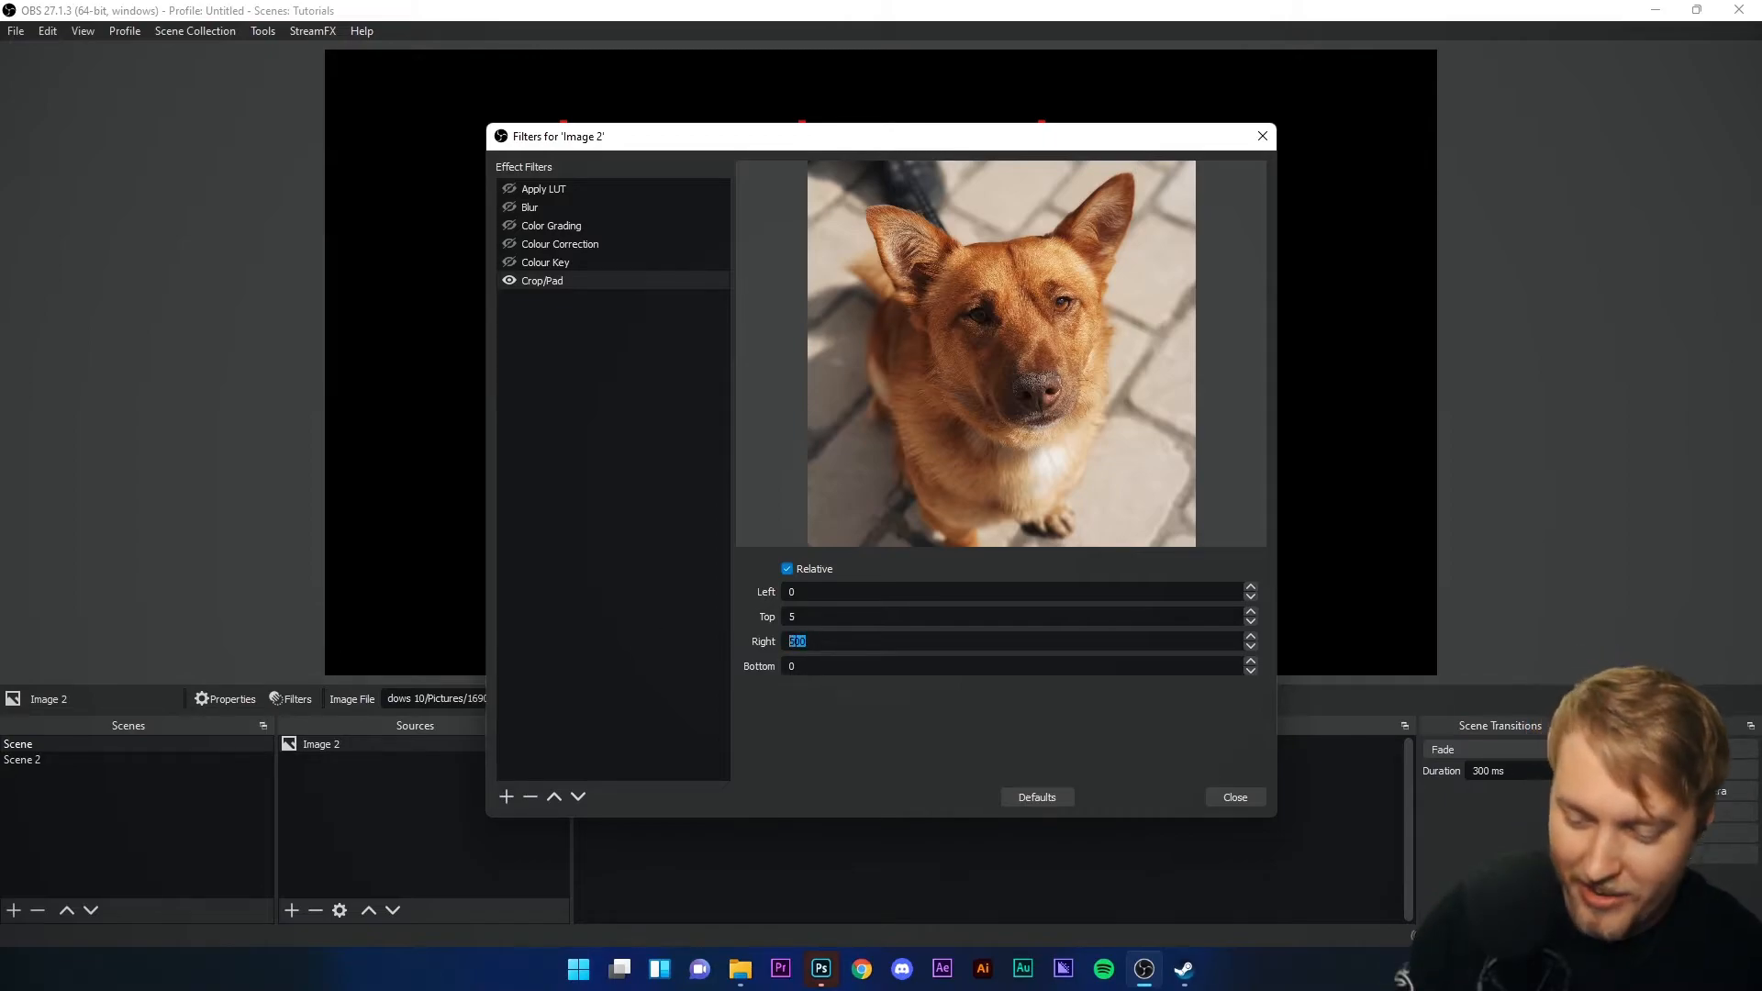
{"action": "type", "text": "480"}
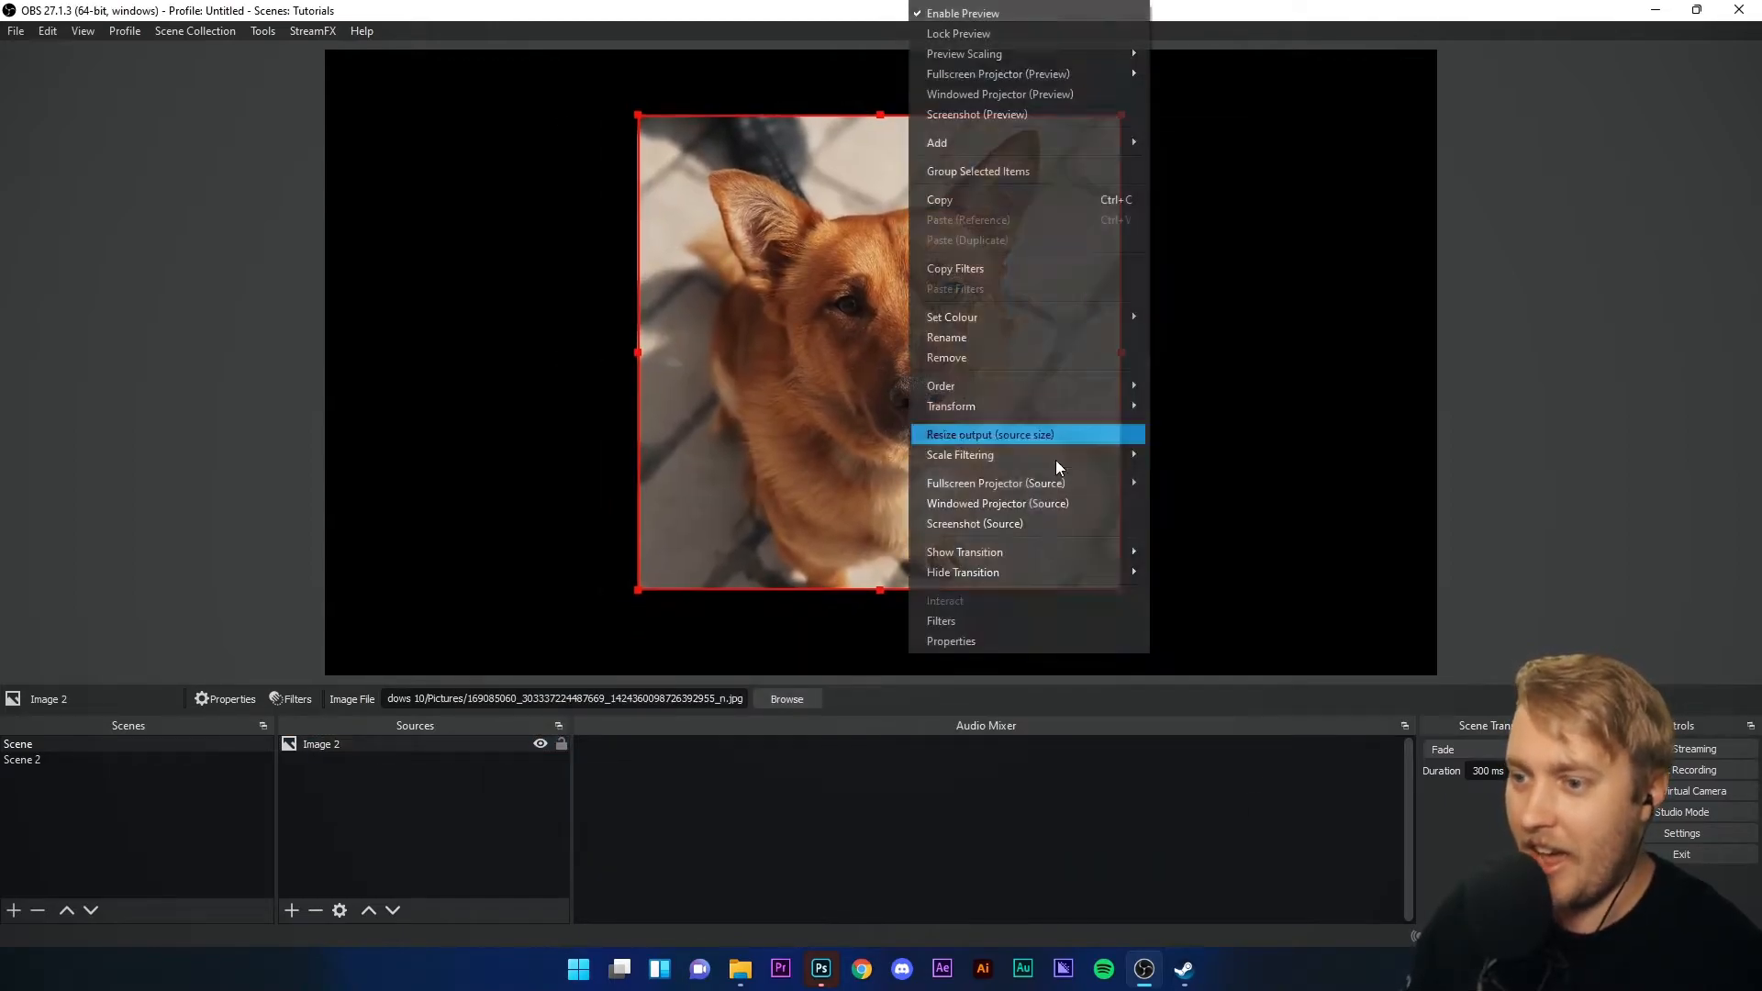
{"action": "left_click", "coordinate": [988, 435]}
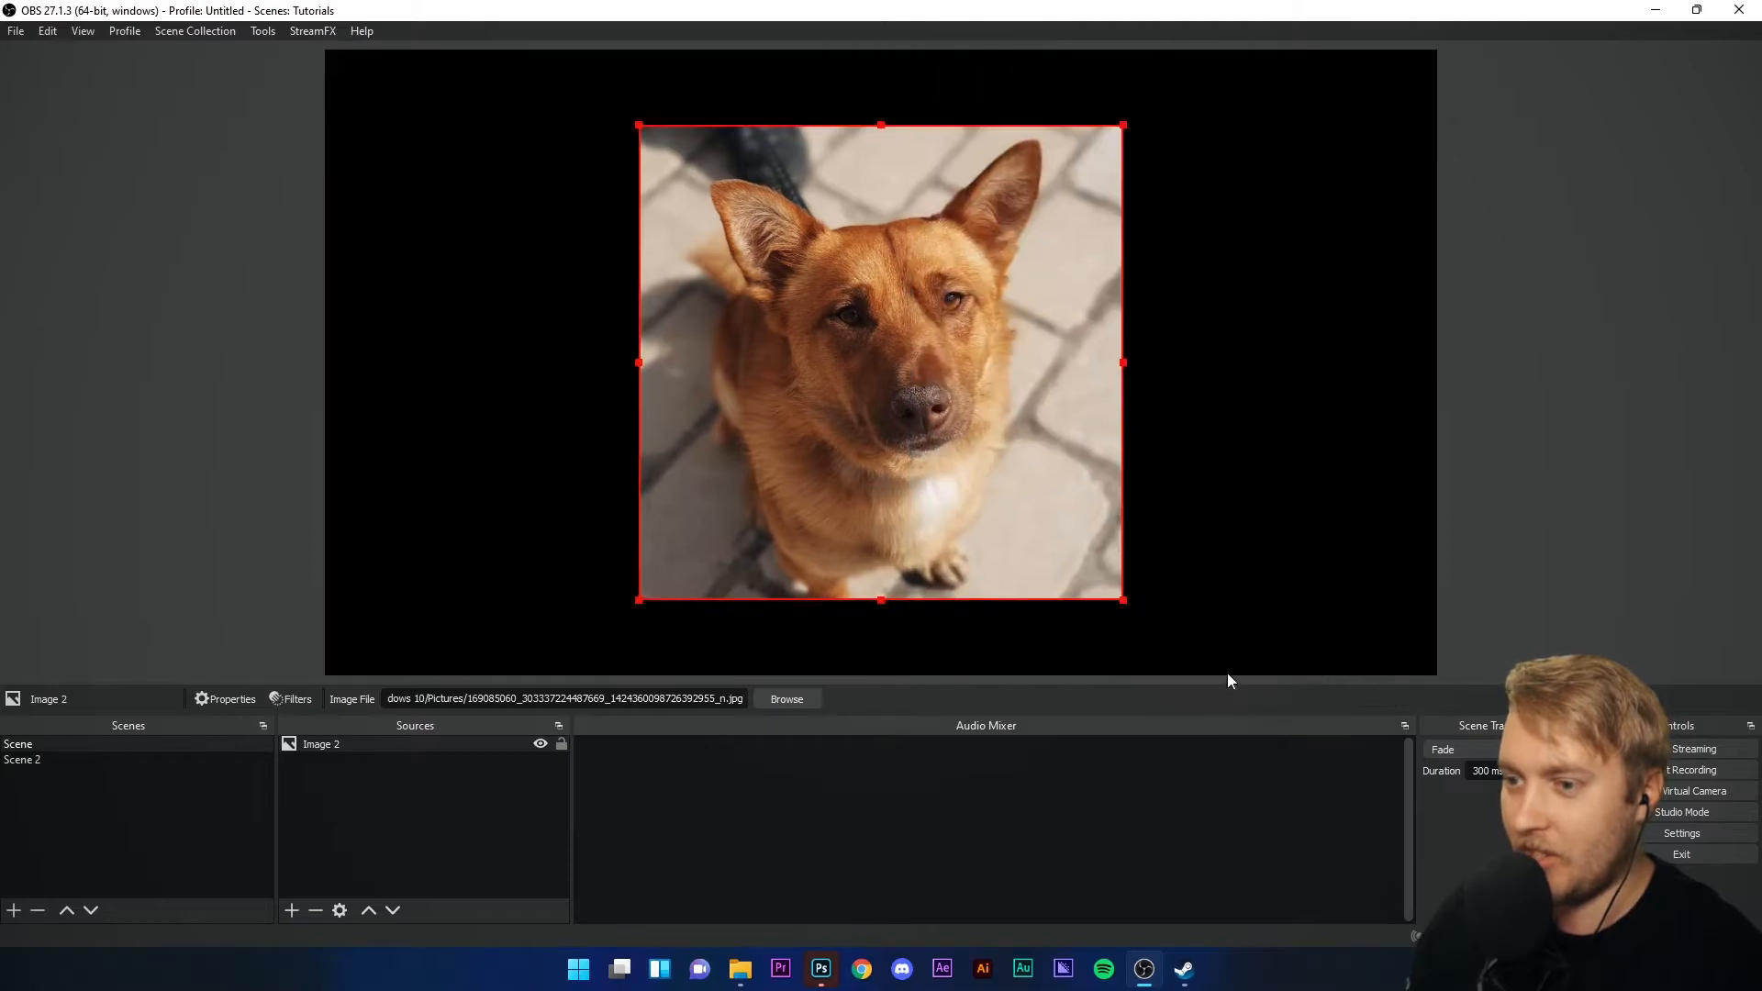
{"action": "mouse_move", "coordinate": [341, 767]}
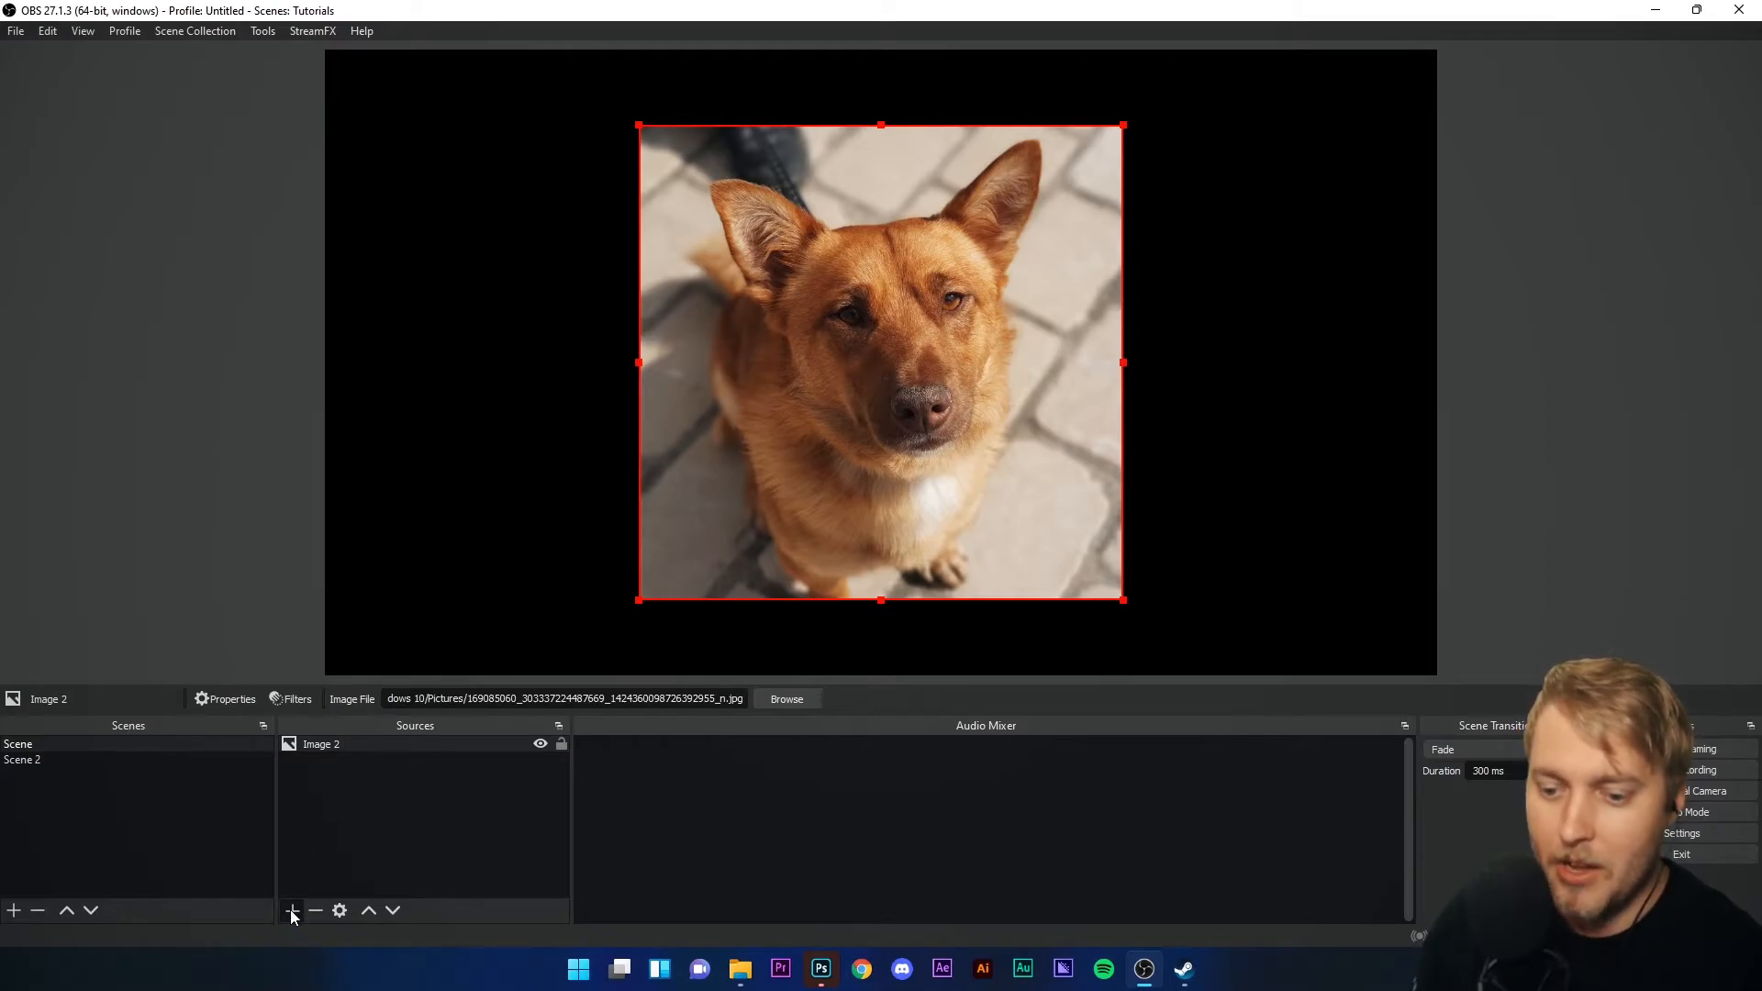
{"action": "left_click", "coordinate": [479, 838]}
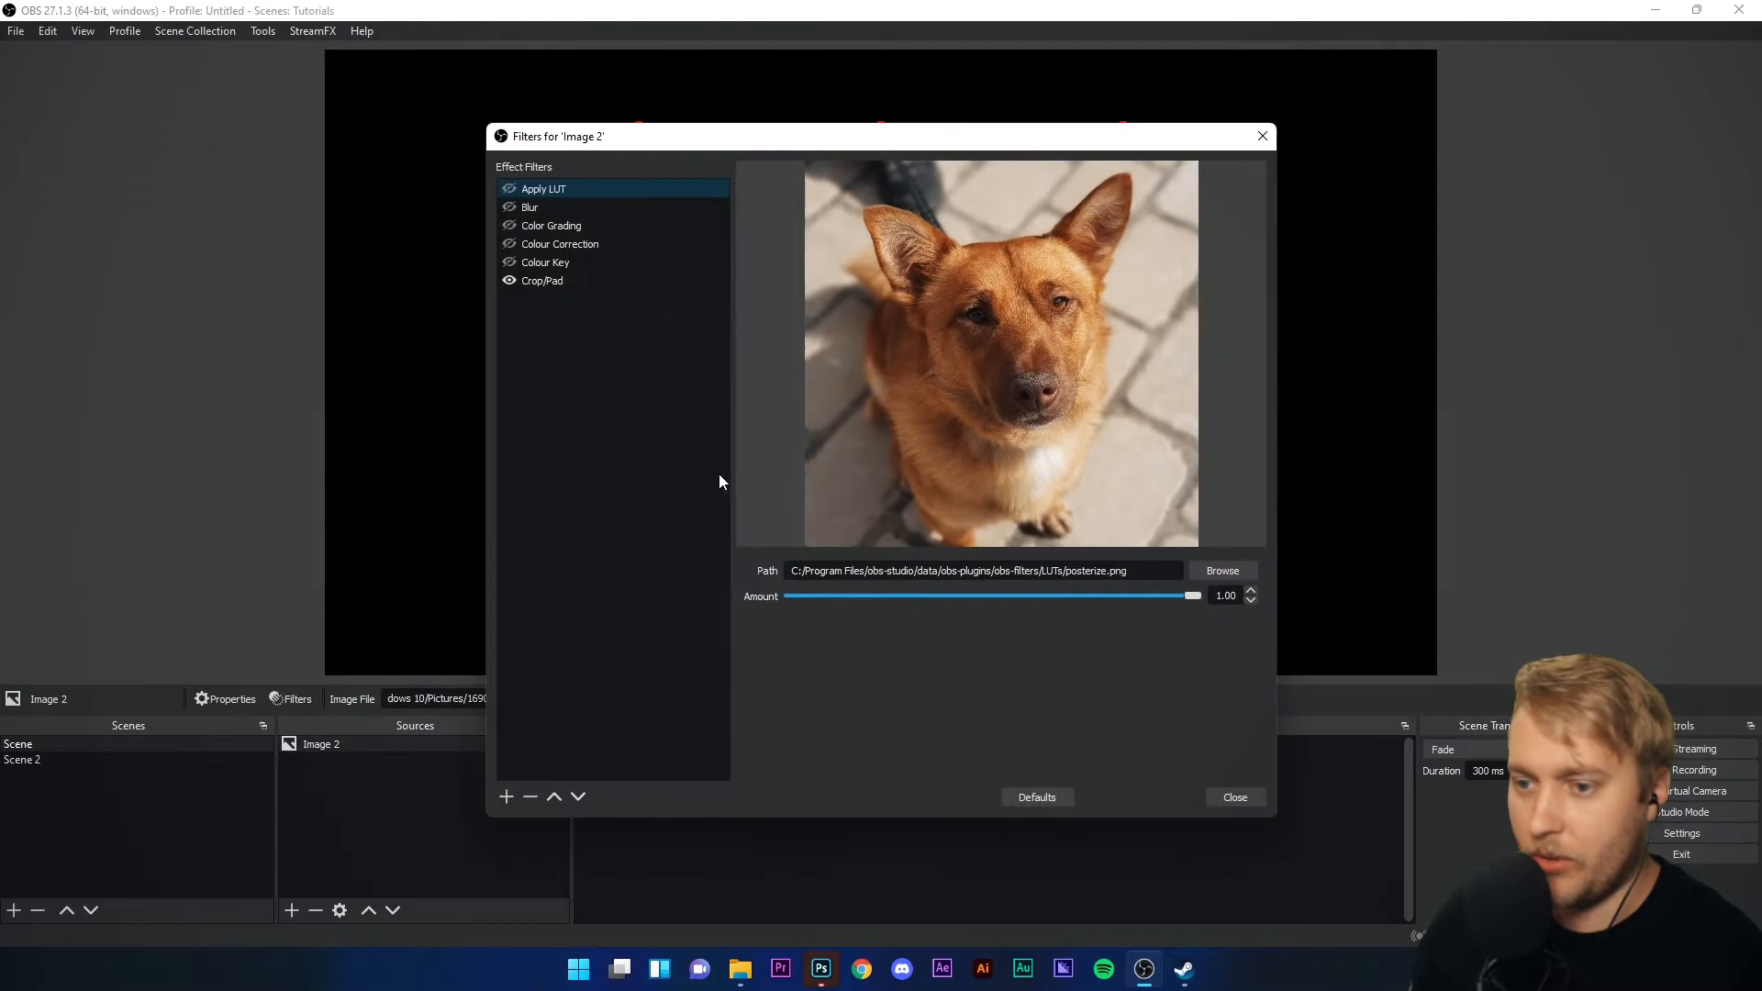
- Add Dynamic Mask and Image Mask/Blend filters, each with its default name
{"action": "left_click", "coordinate": [506, 797]}
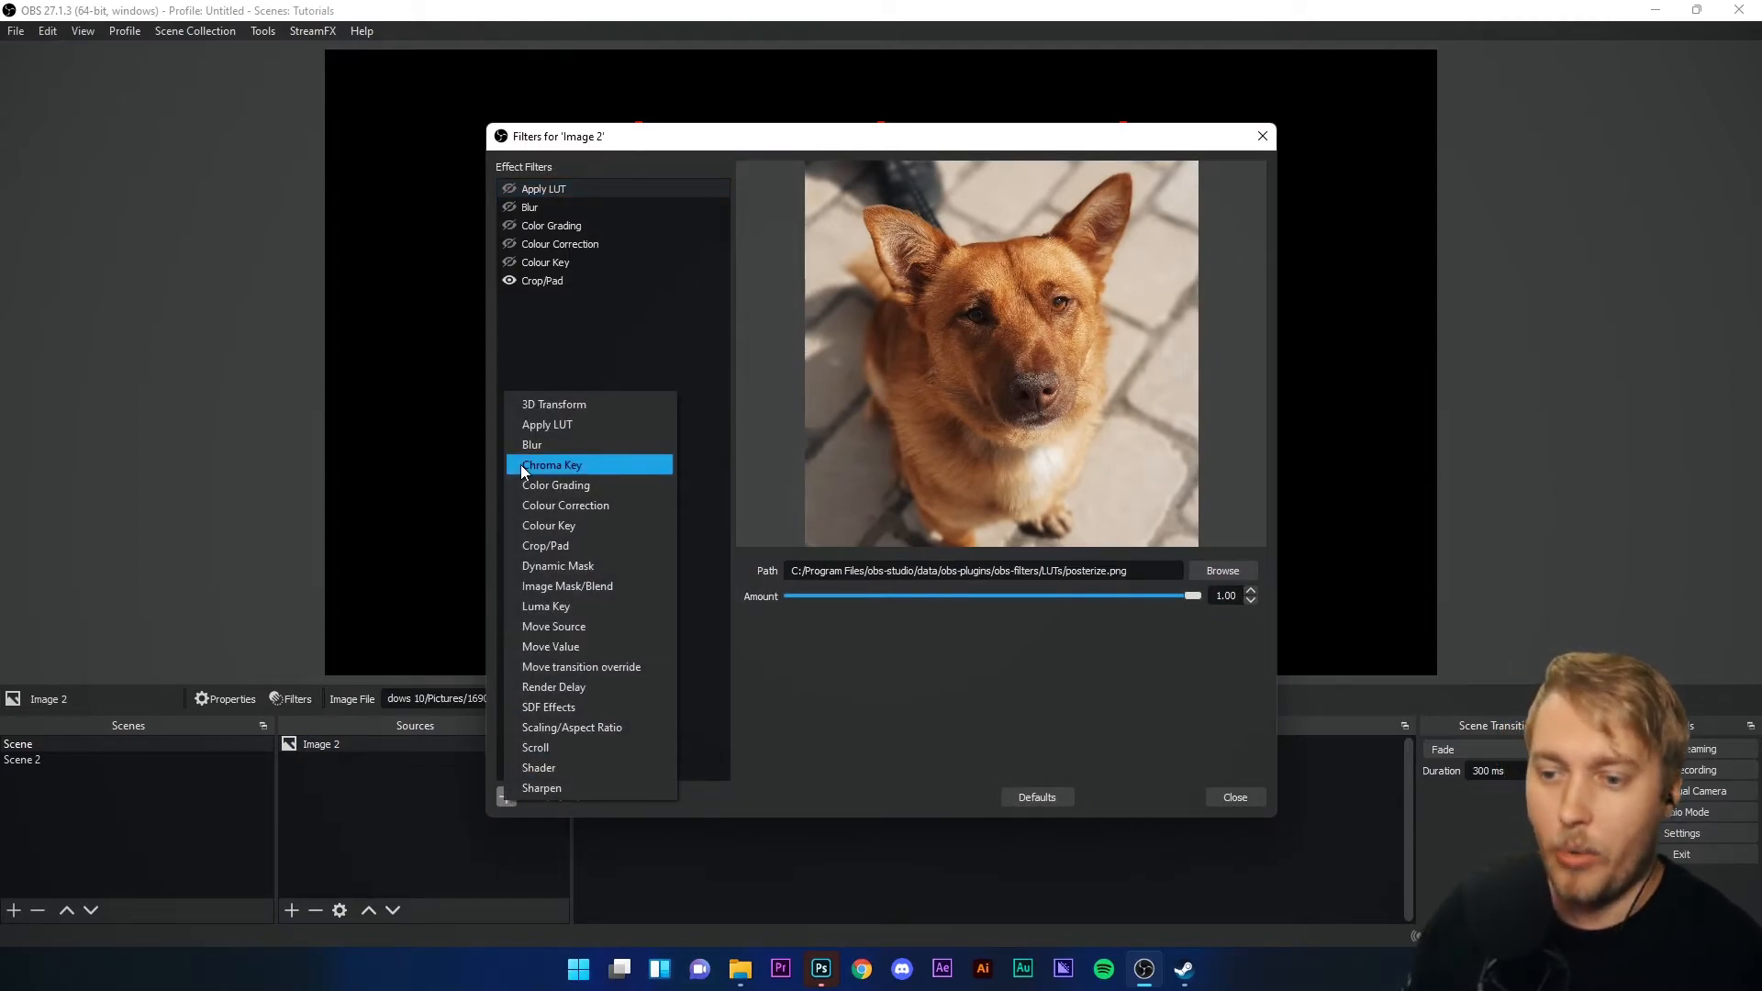
{"action": "left_click", "coordinate": [558, 565]}
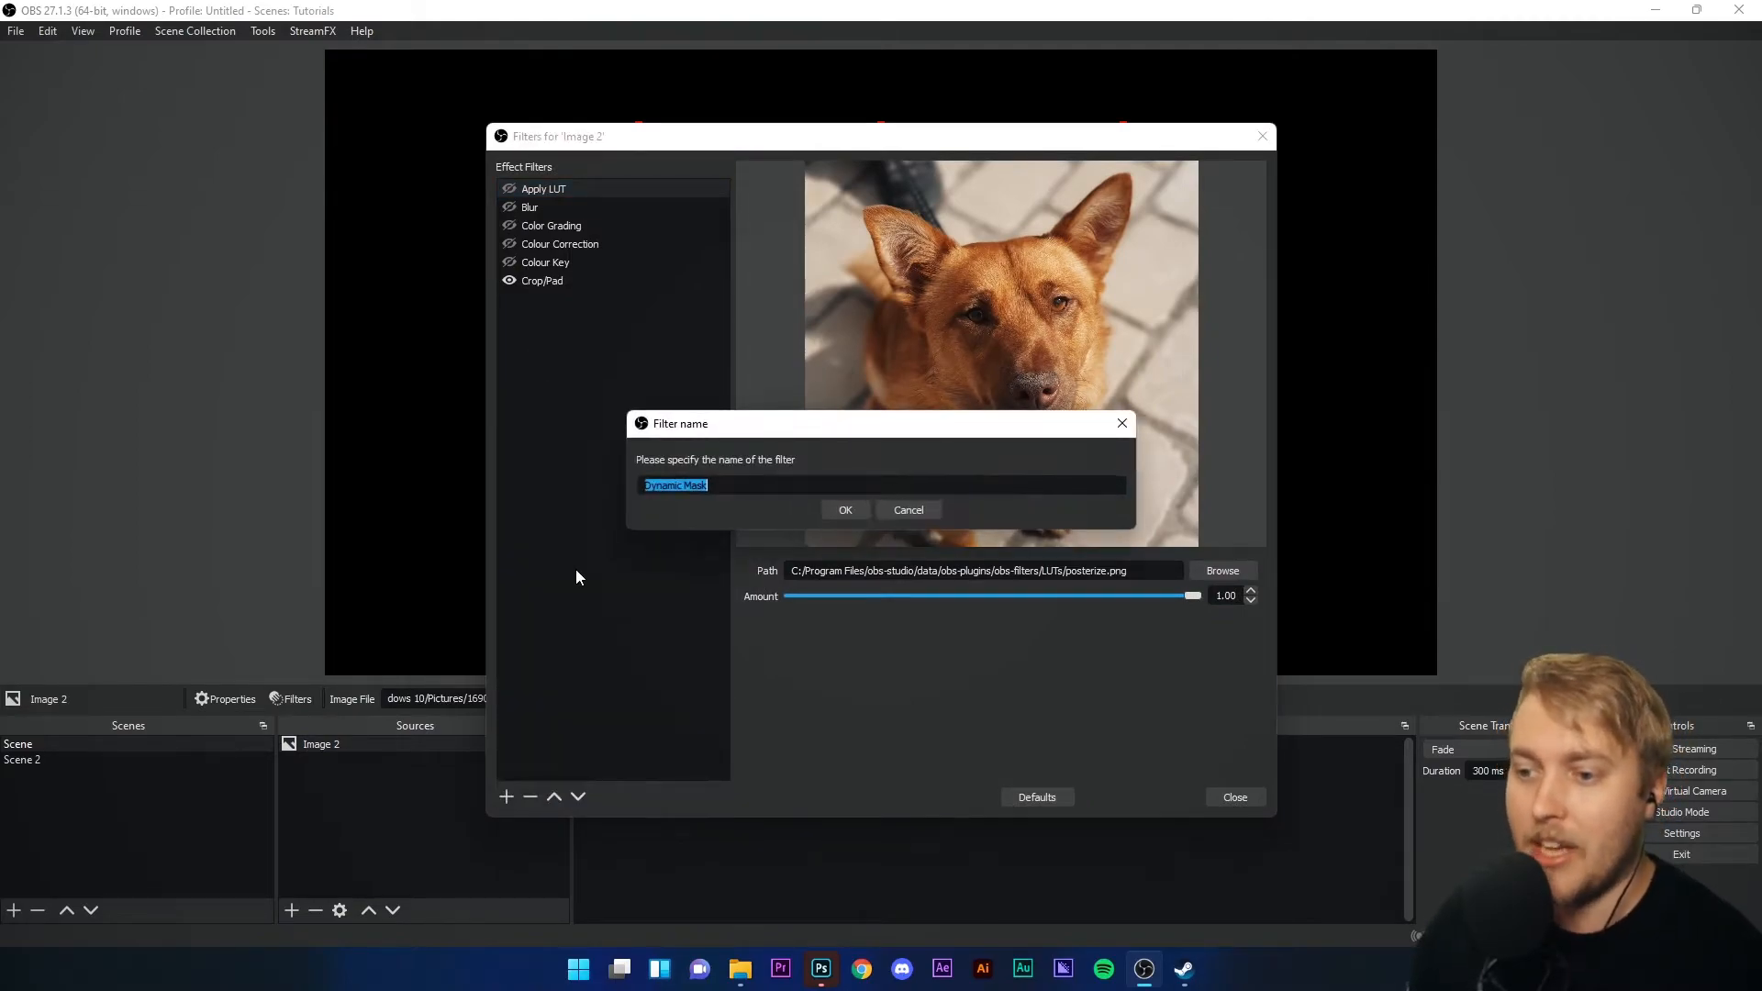
{"action": "left_click", "coordinate": [844, 509]}
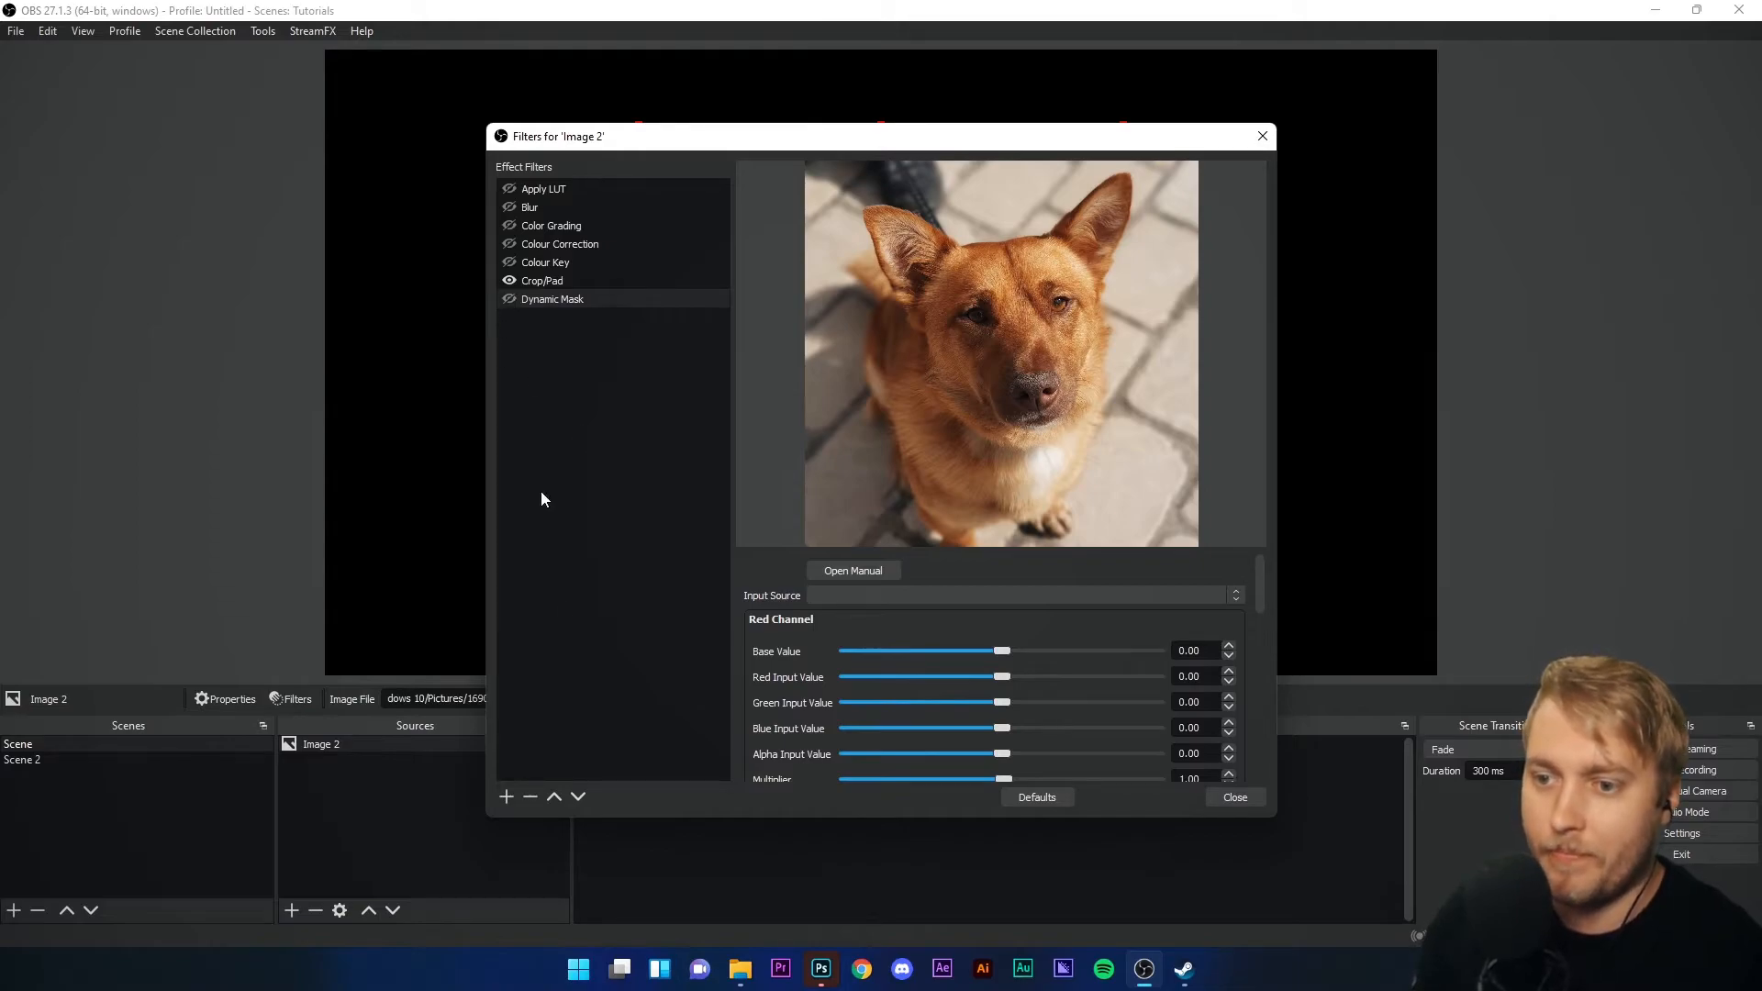
{"action": "left_click", "coordinate": [507, 797]}
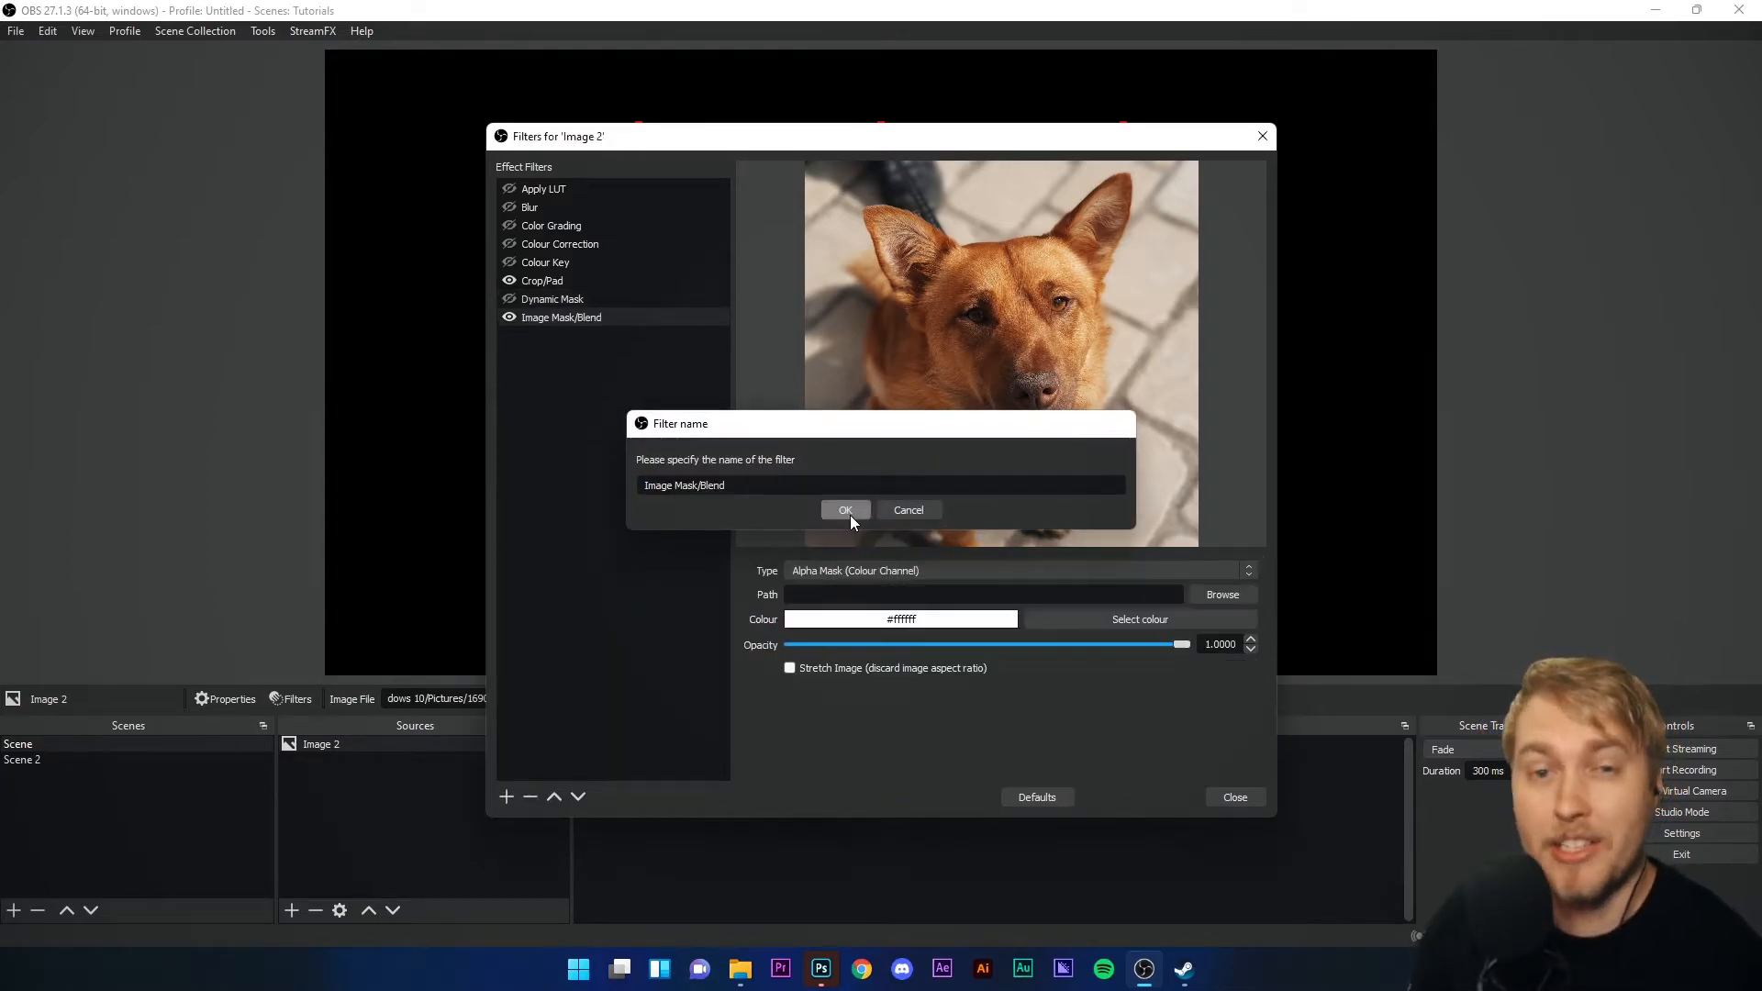
{"action": "left_click", "coordinate": [844, 508]}
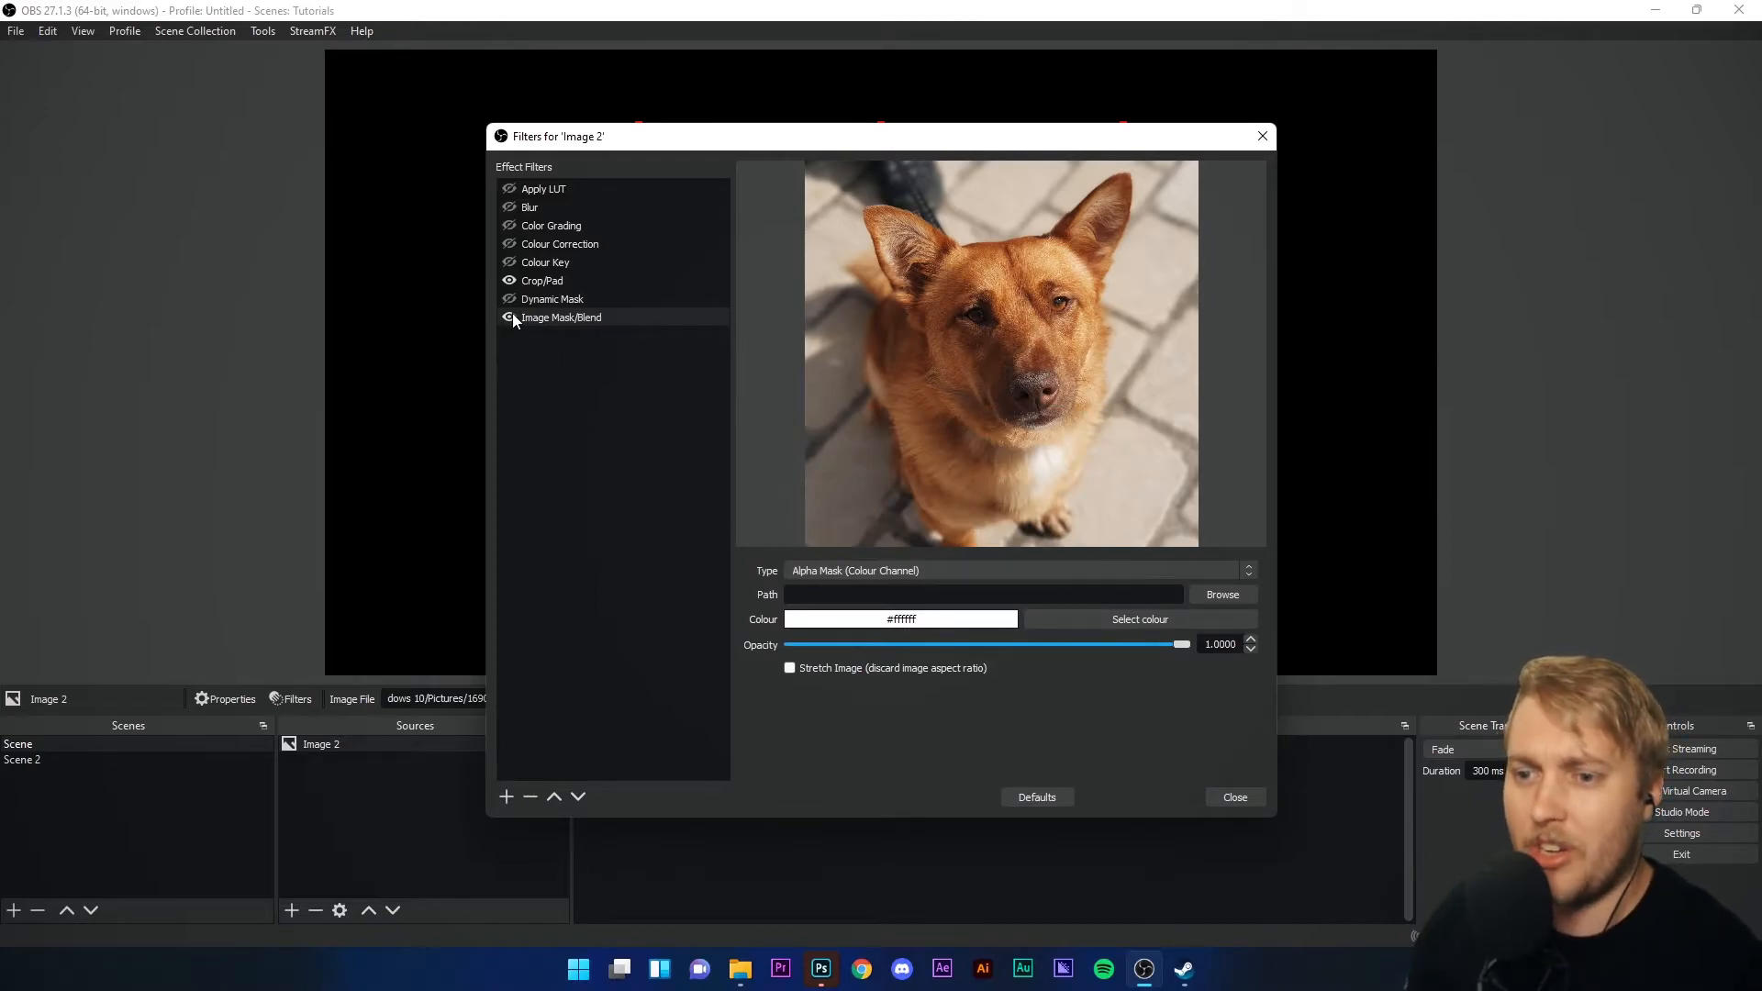
{"action": "mouse_move", "coordinate": [662, 577]}
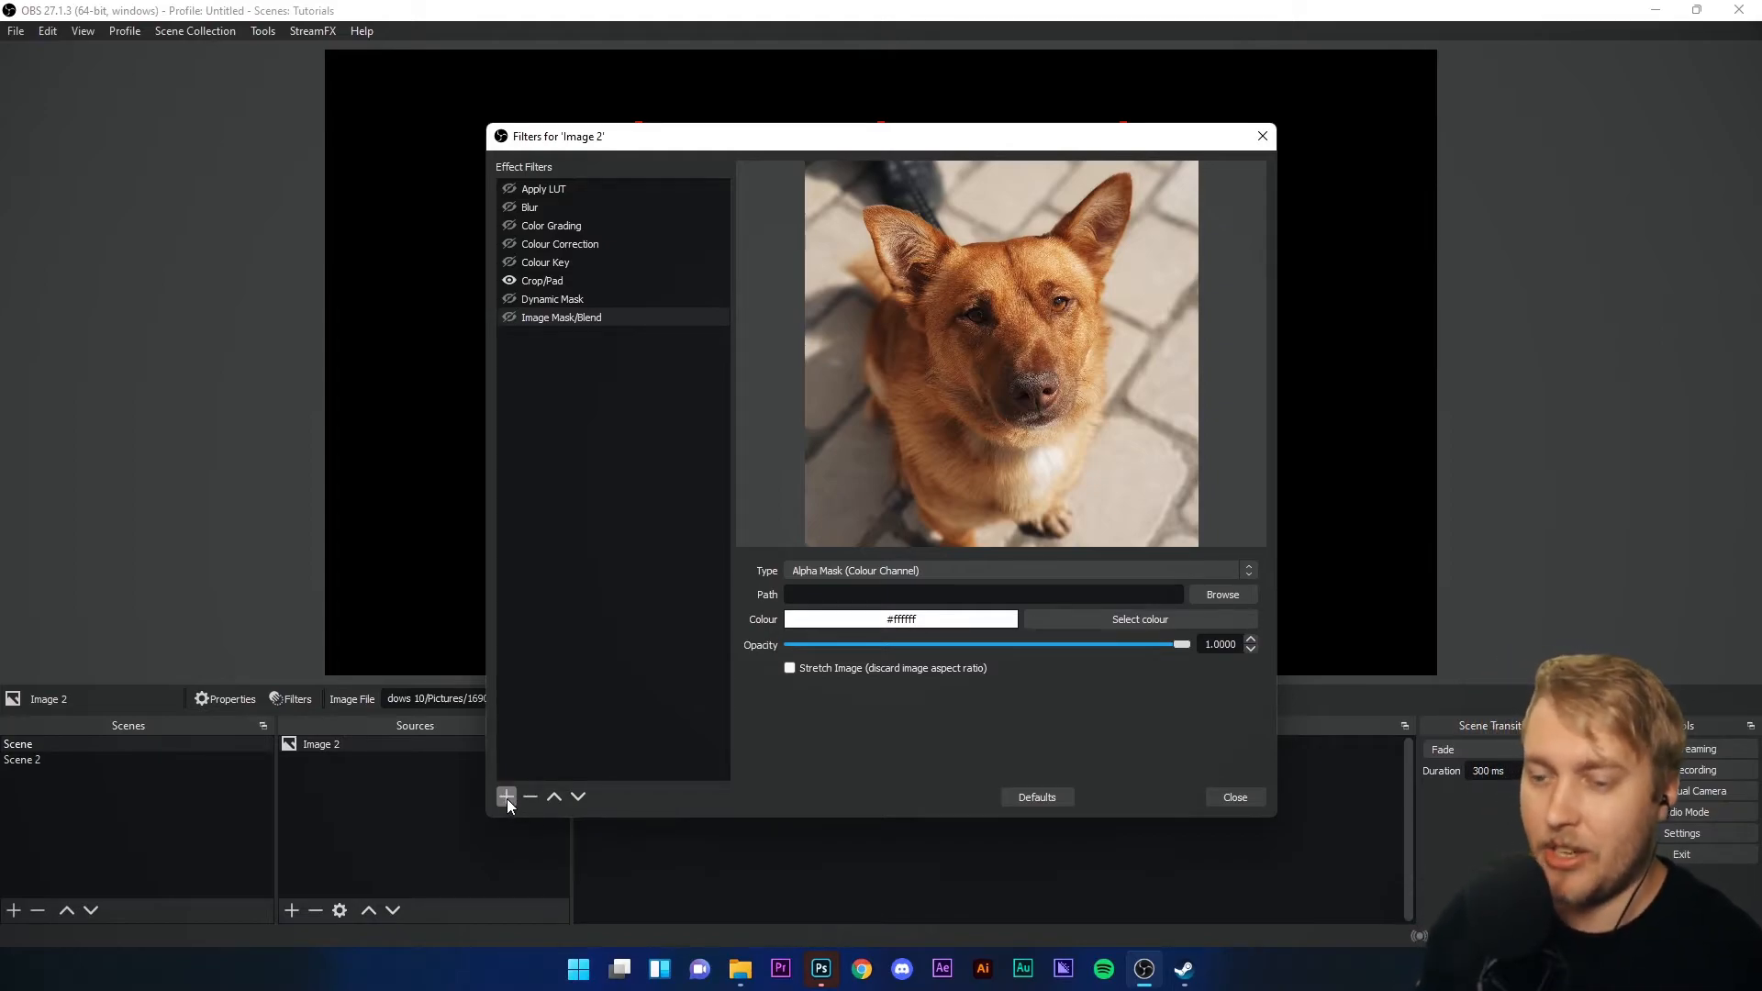
- Add a Luma Key filter and a Move Source filter to the dog image
{"action": "left_click", "coordinate": [504, 797]}
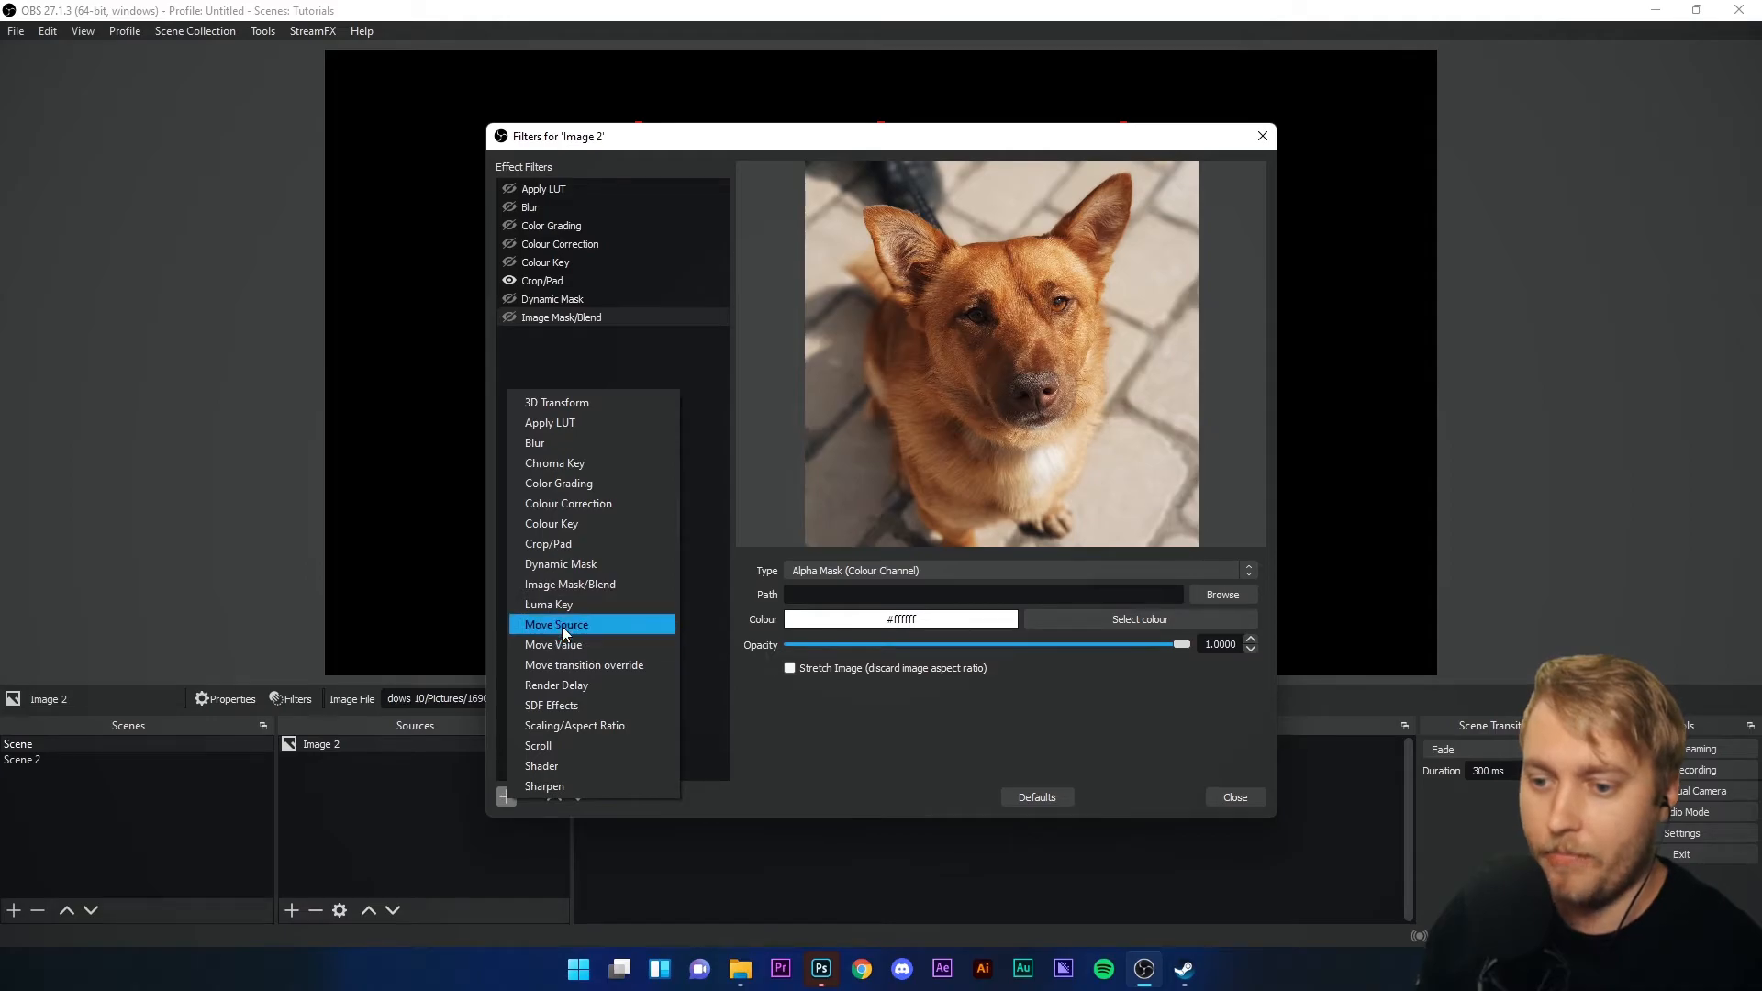
{"action": "left_click", "coordinate": [549, 604]}
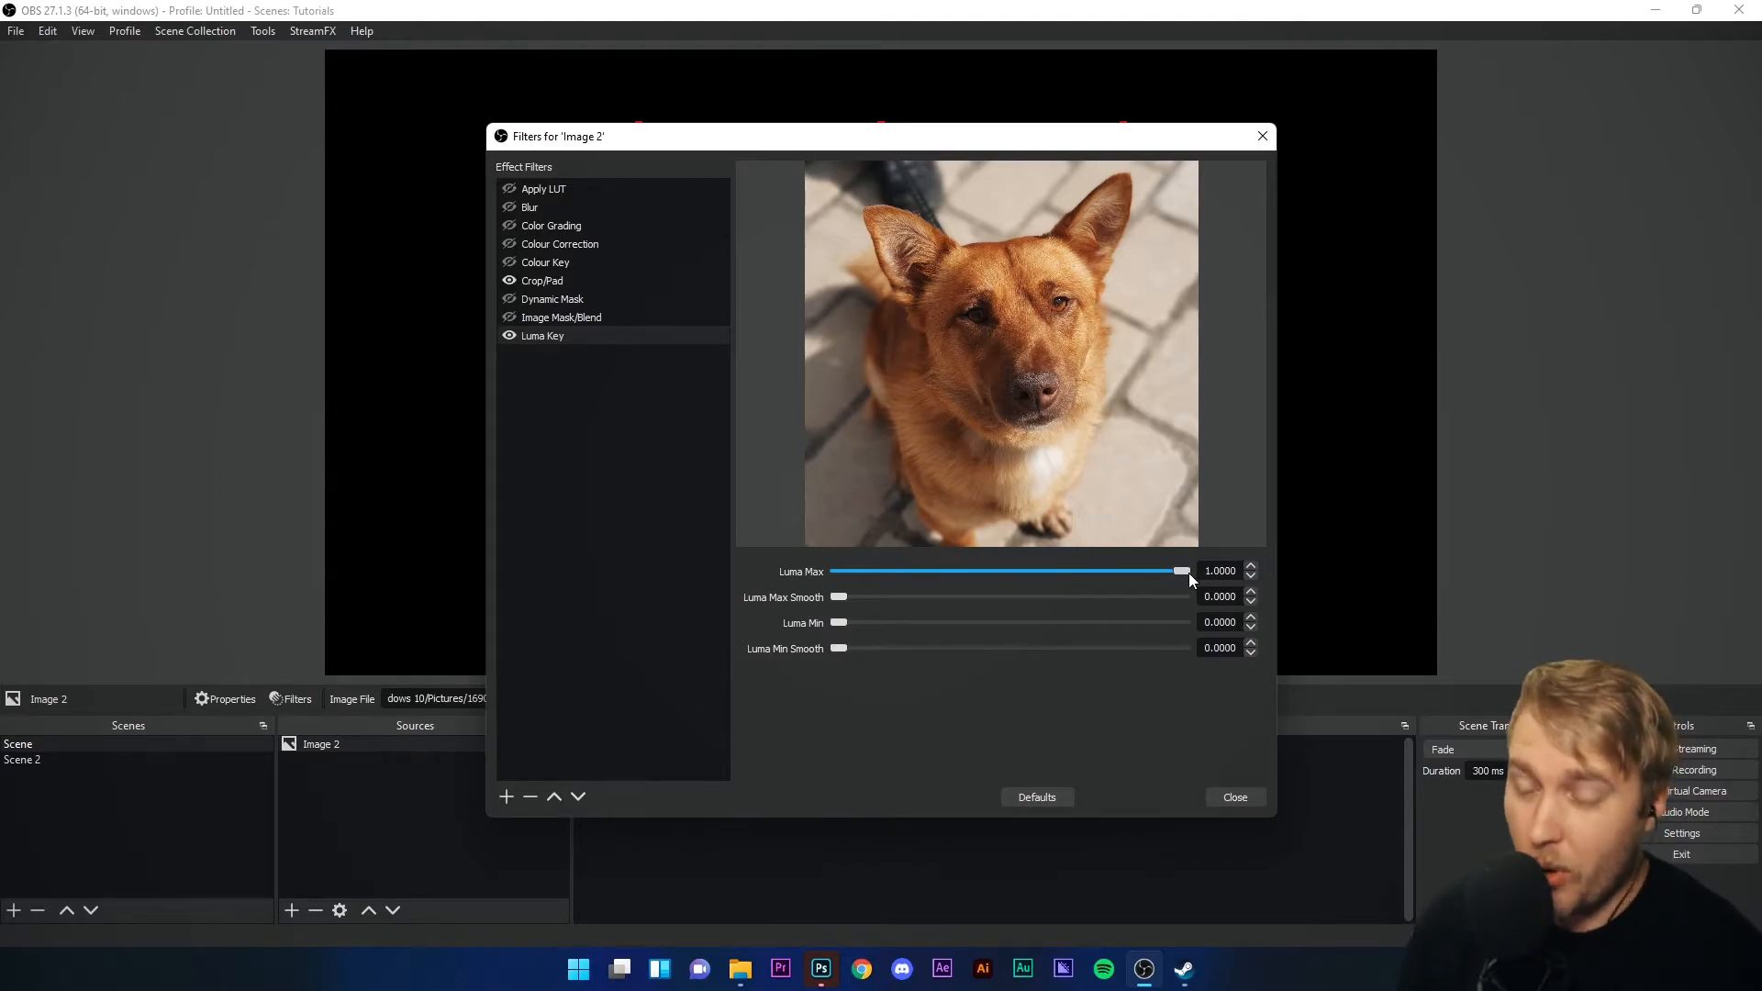
{"action": "mouse_move", "coordinate": [849, 558]}
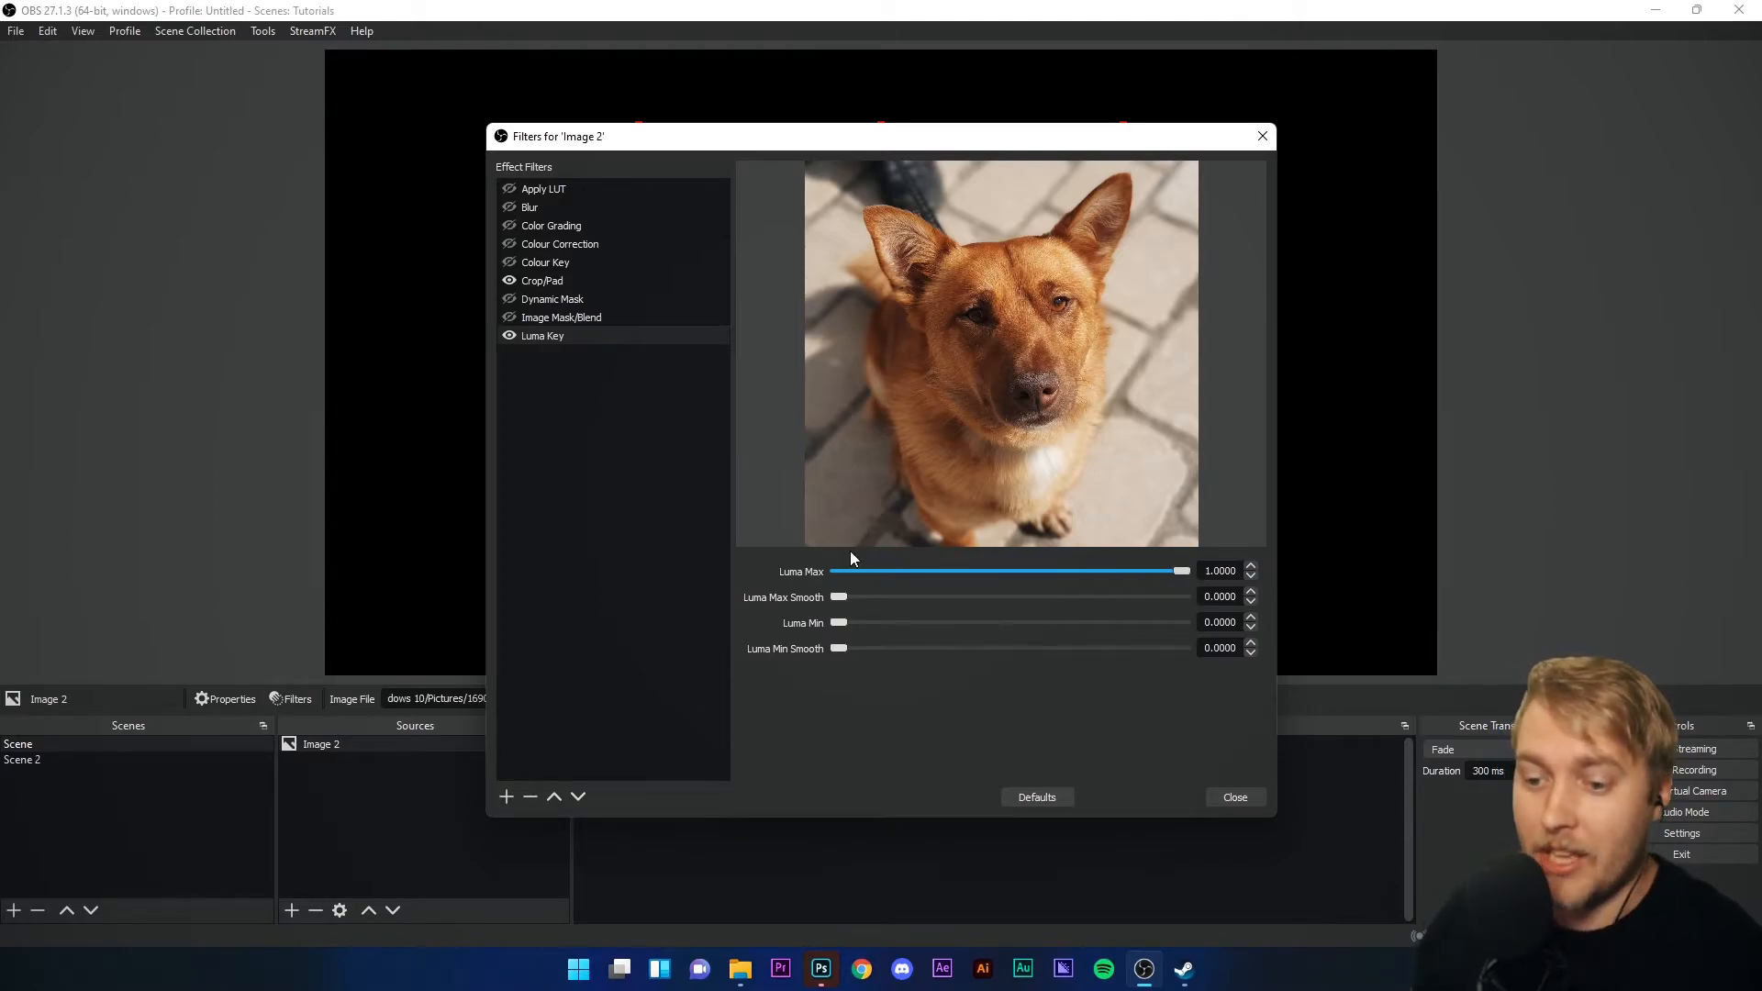
{"action": "left_click", "coordinate": [505, 797]}
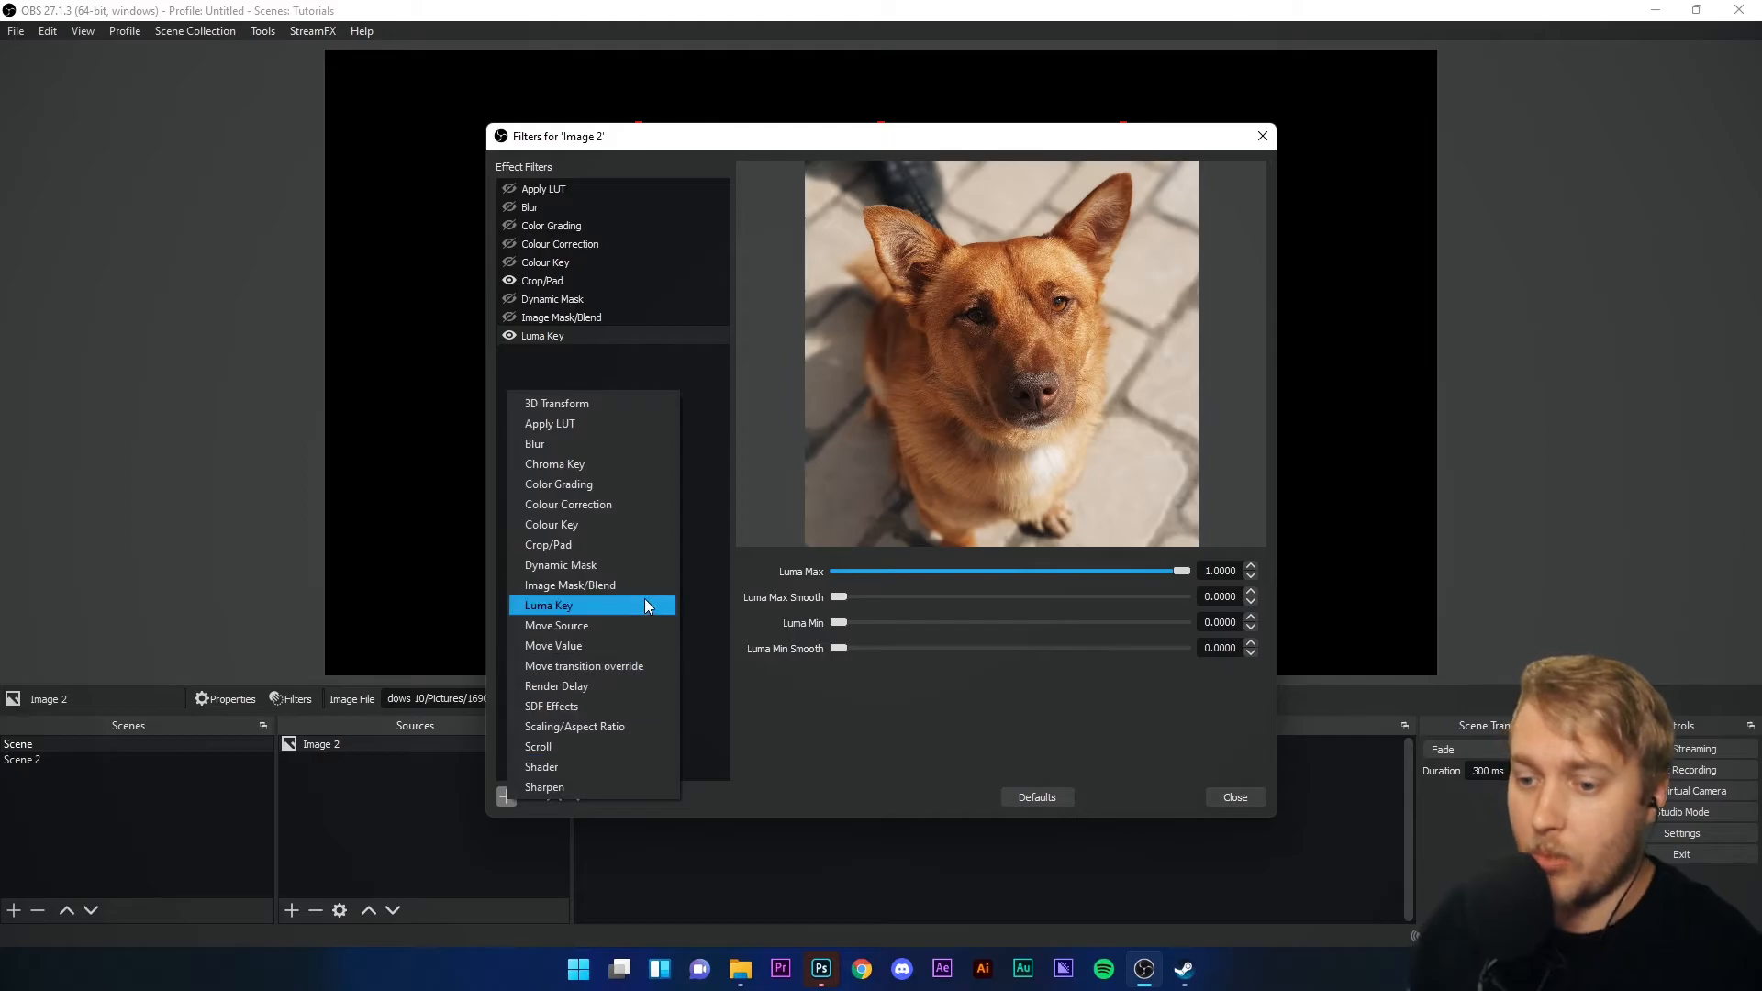
{"action": "left_click", "coordinate": [556, 624]}
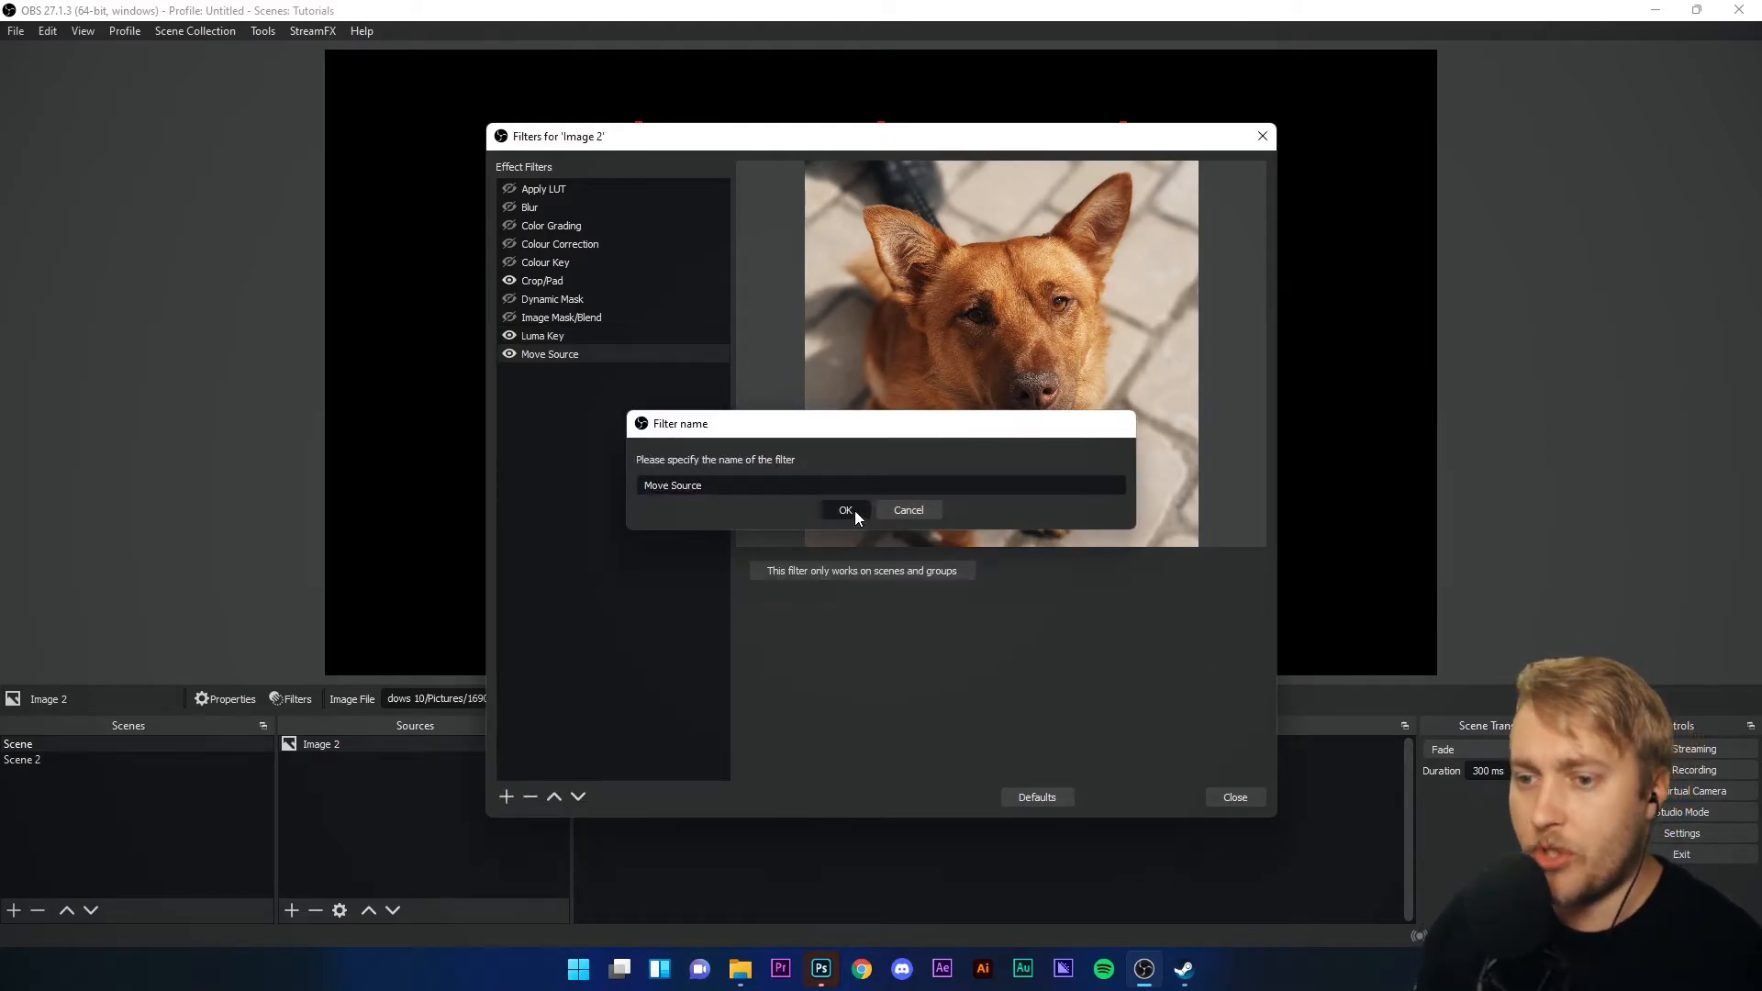
{"action": "left_click", "coordinate": [844, 510]}
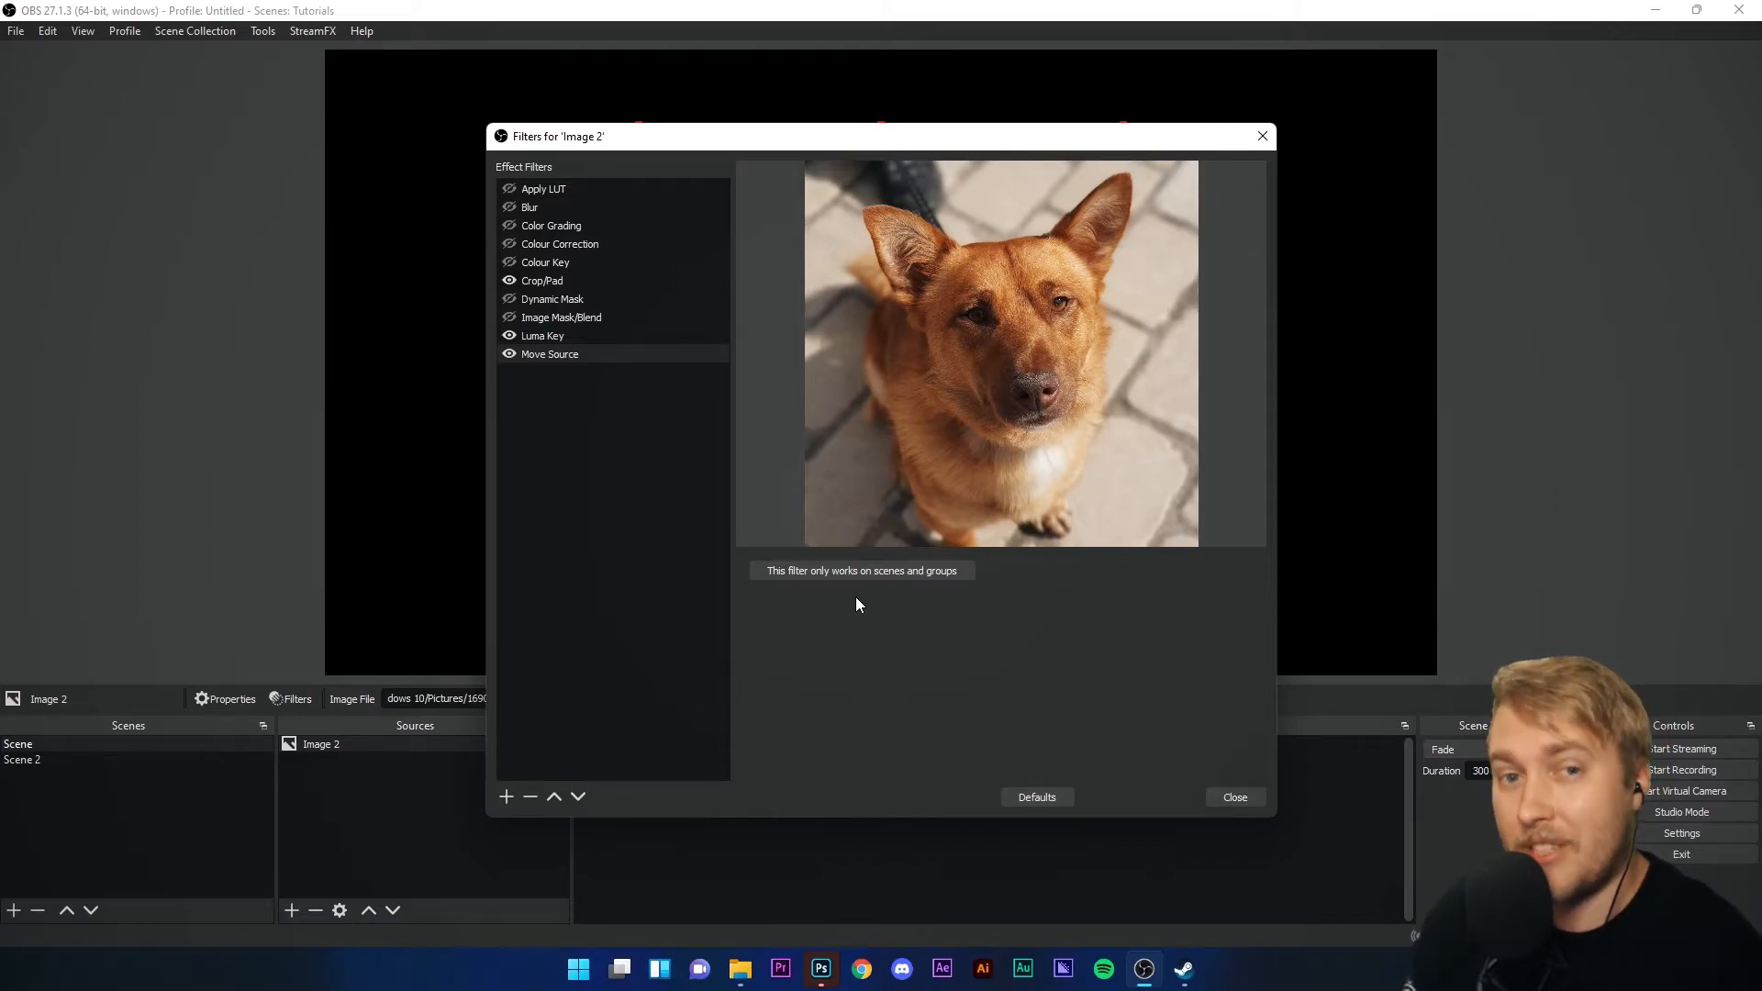
{"action": "mouse_move", "coordinate": [534, 503]}
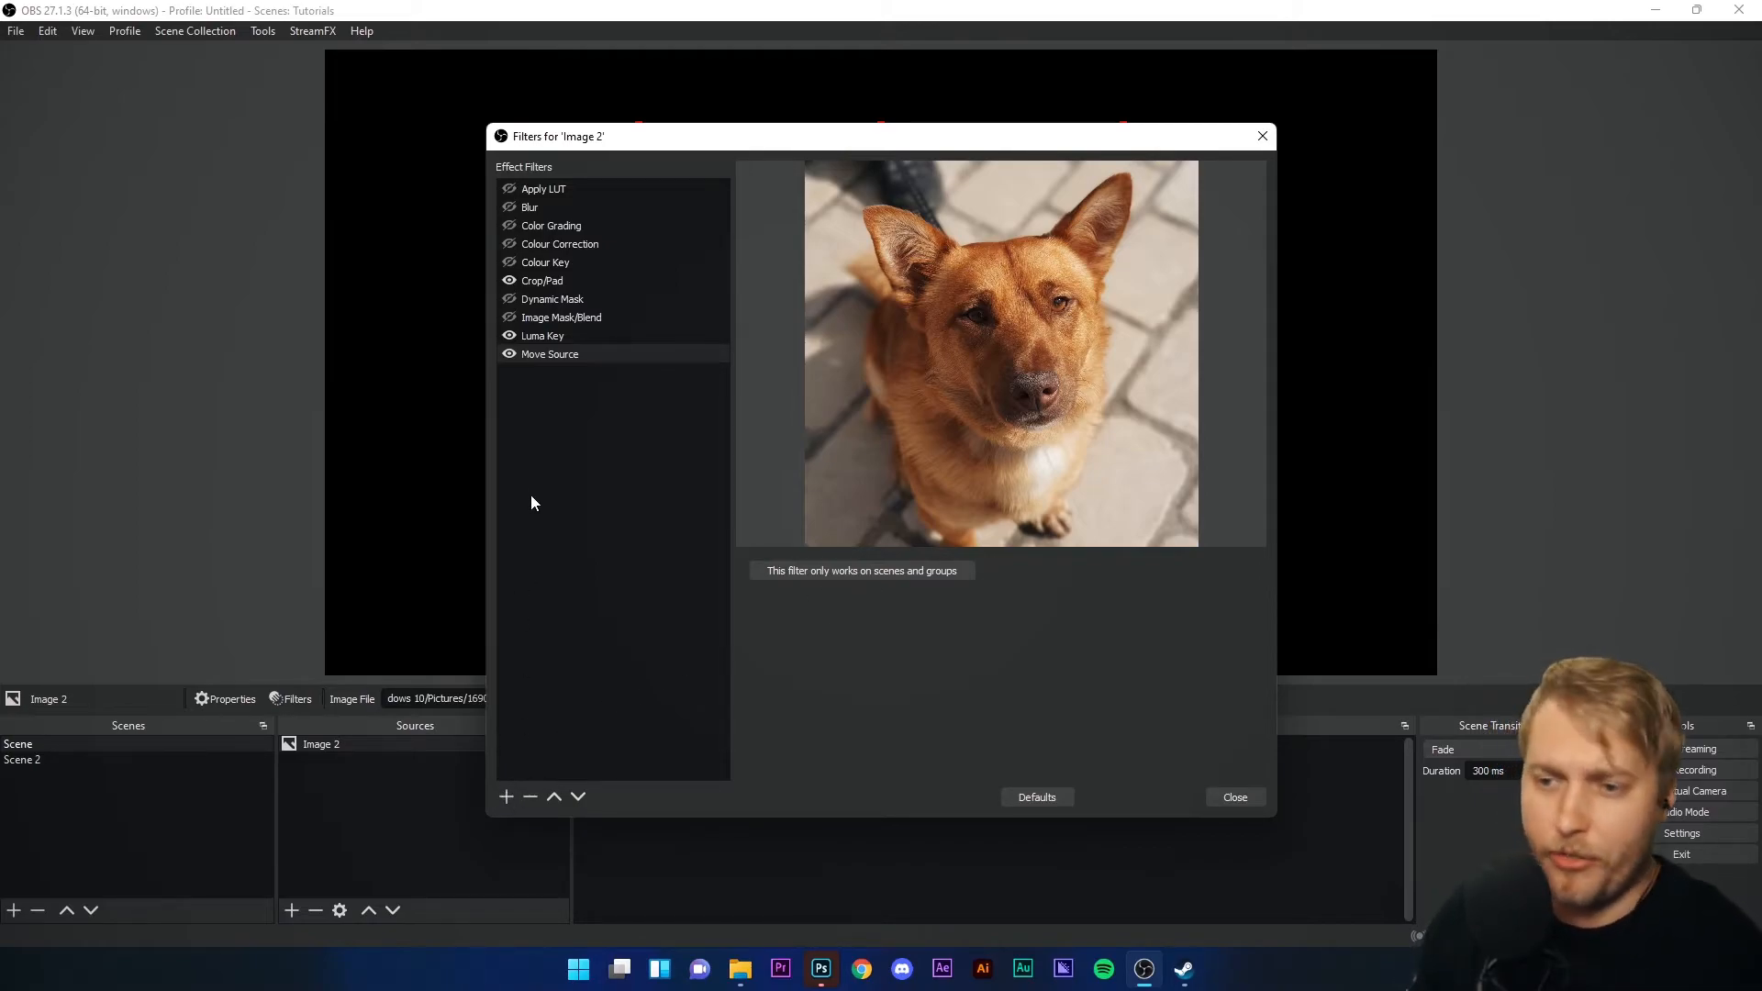
- Select the Move Source filter and bring up the filter list for the next addition
{"action": "left_click", "coordinate": [549, 354]}
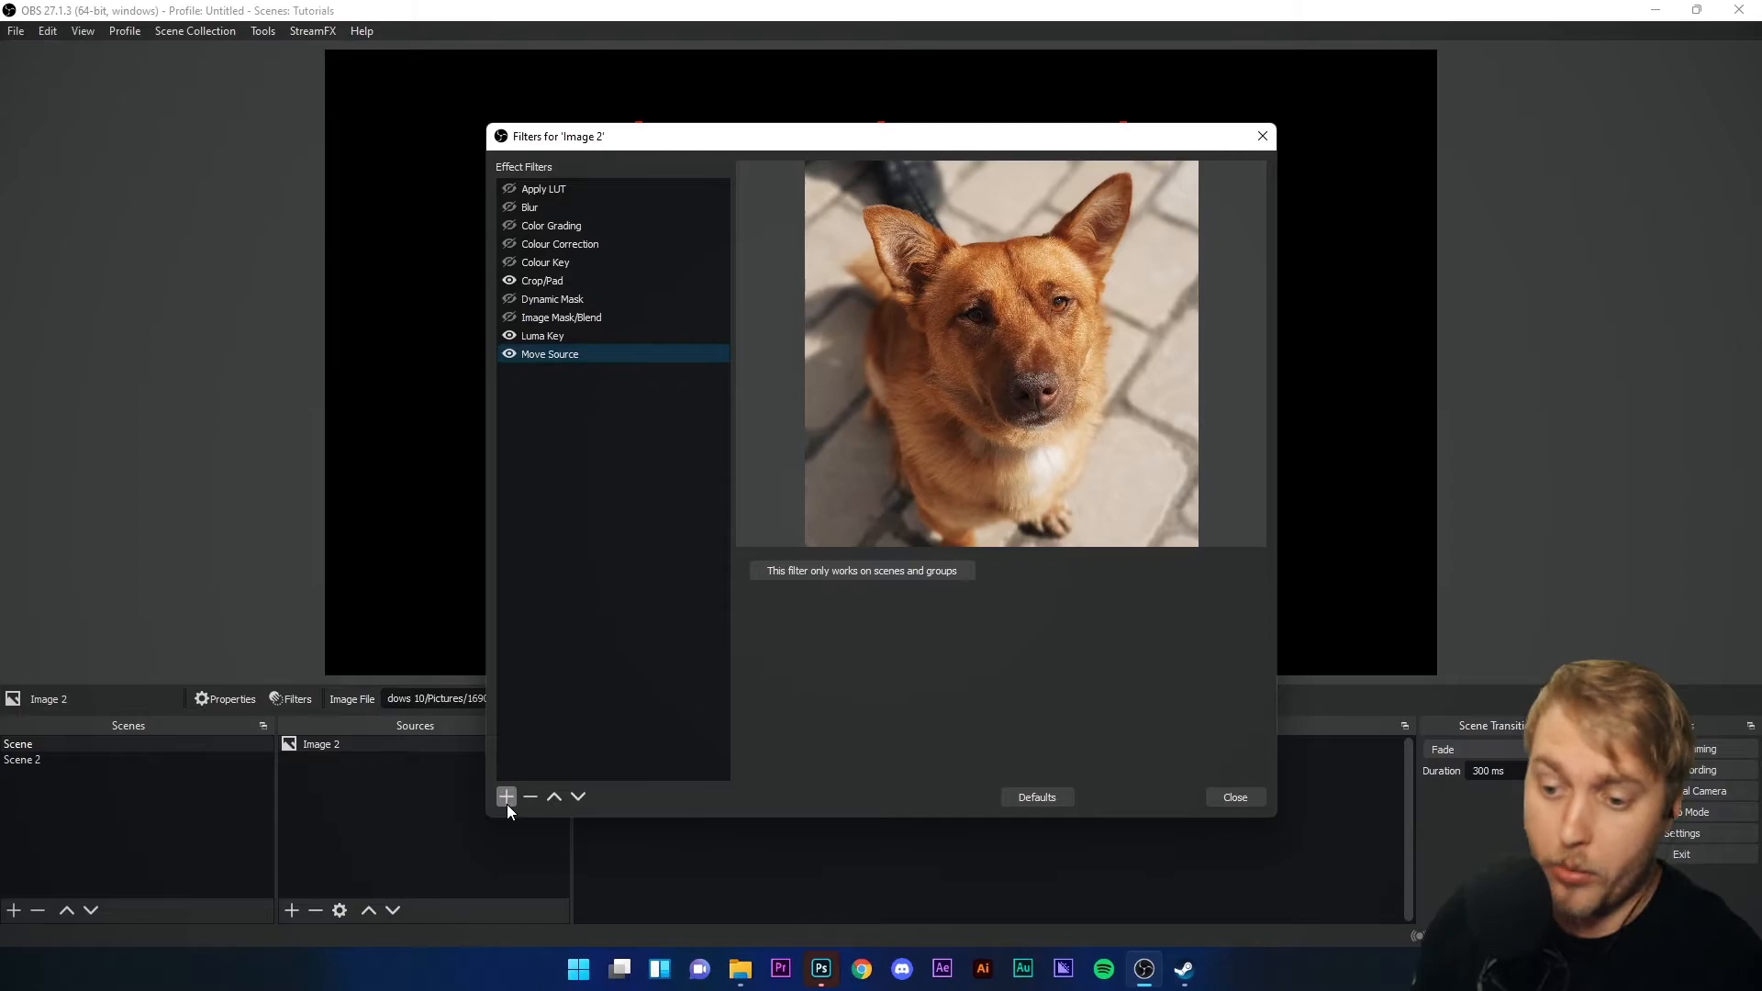
{"action": "left_click", "coordinate": [506, 796]}
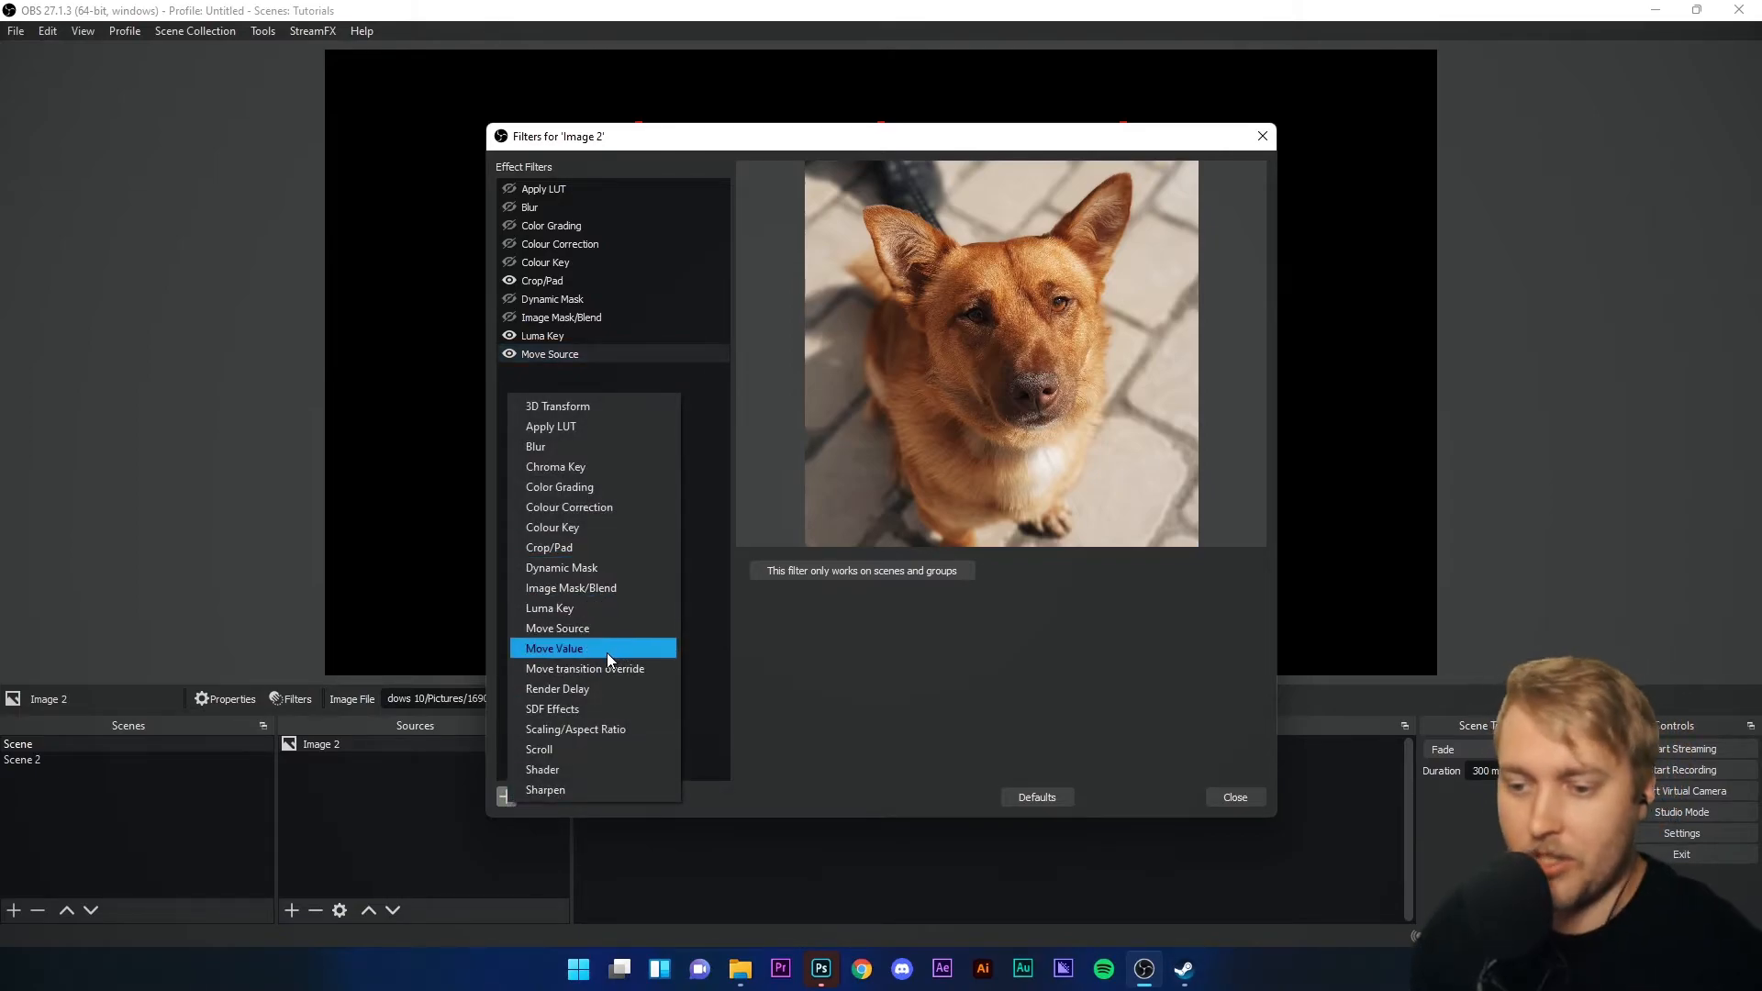
{"action": "mouse_move", "coordinate": [616, 668]}
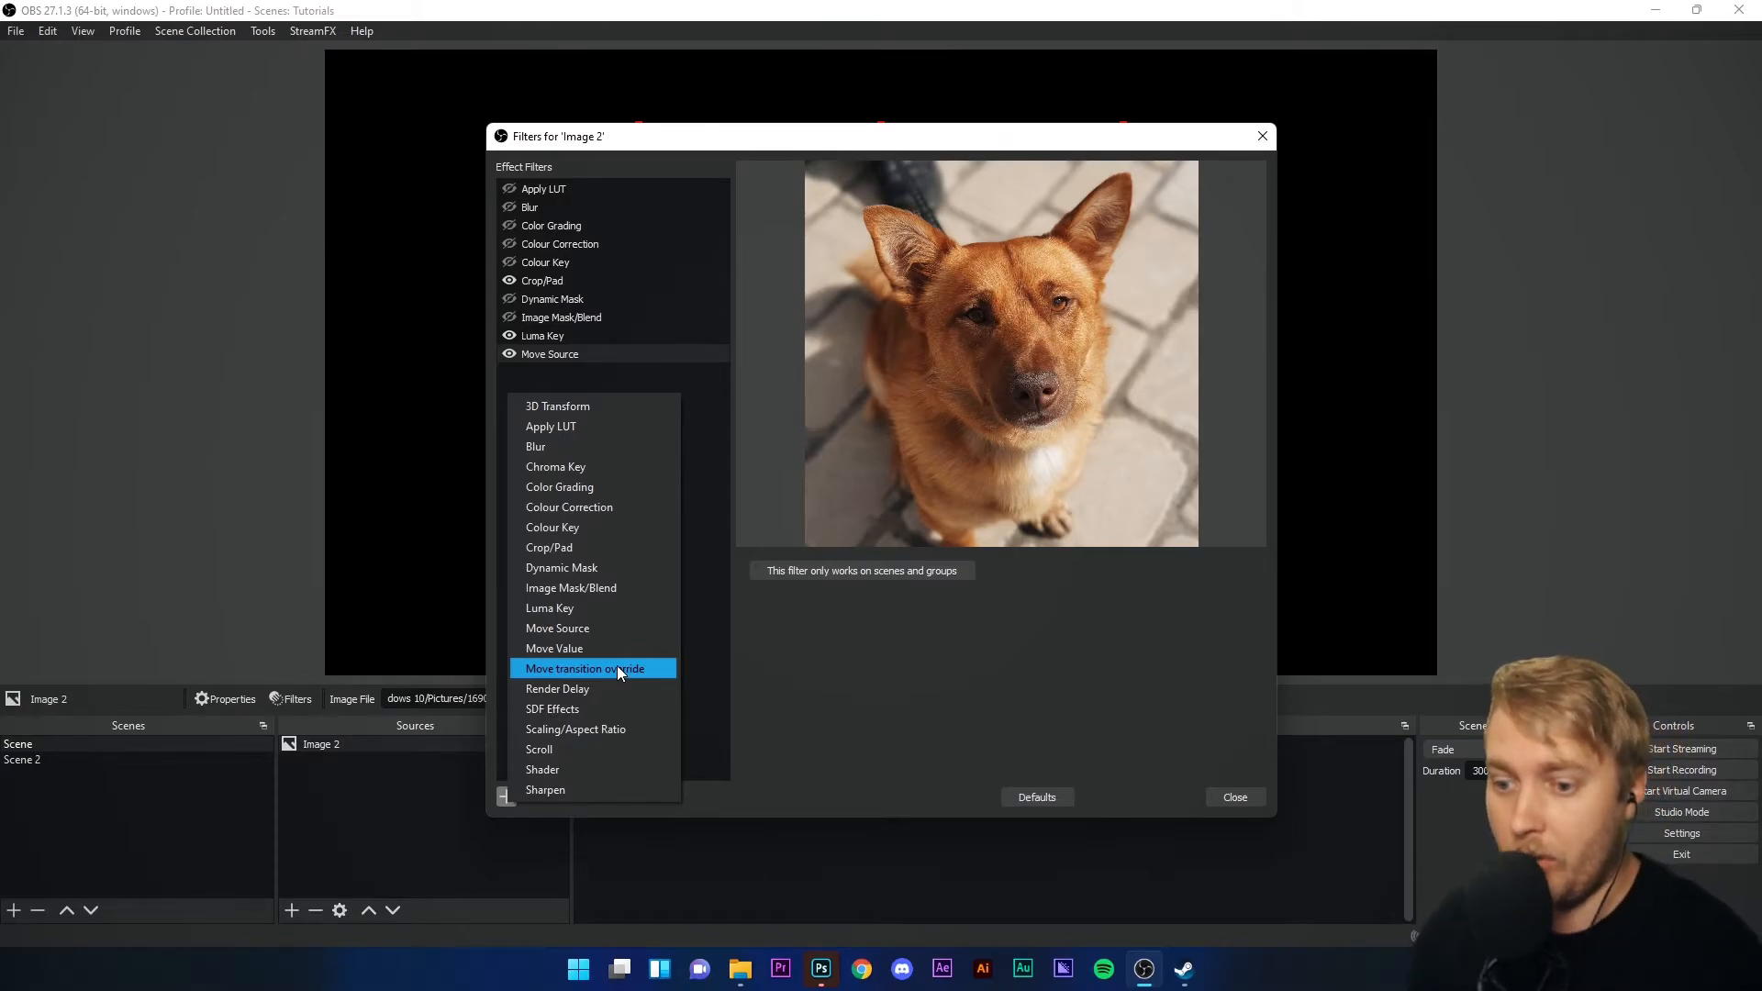
{"action": "mouse_move", "coordinate": [583, 709]}
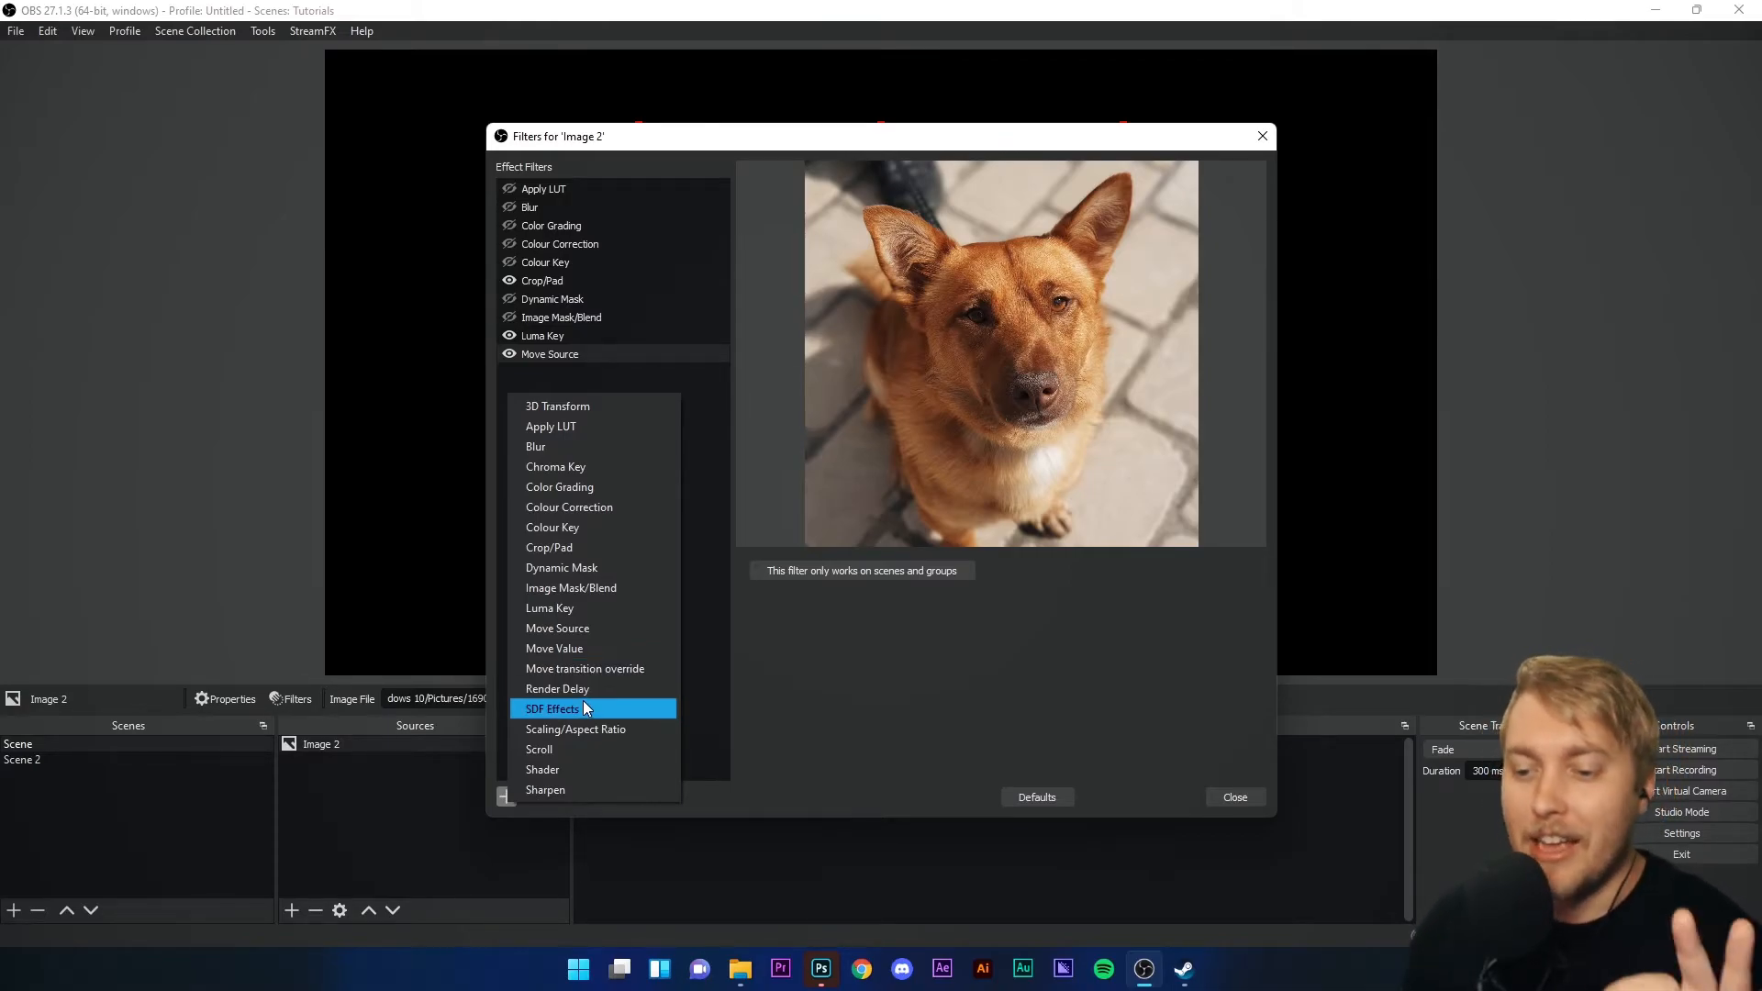
- Add a Render Delay filter set to 100 ms, then switch it off
{"action": "left_click", "coordinate": [558, 688]}
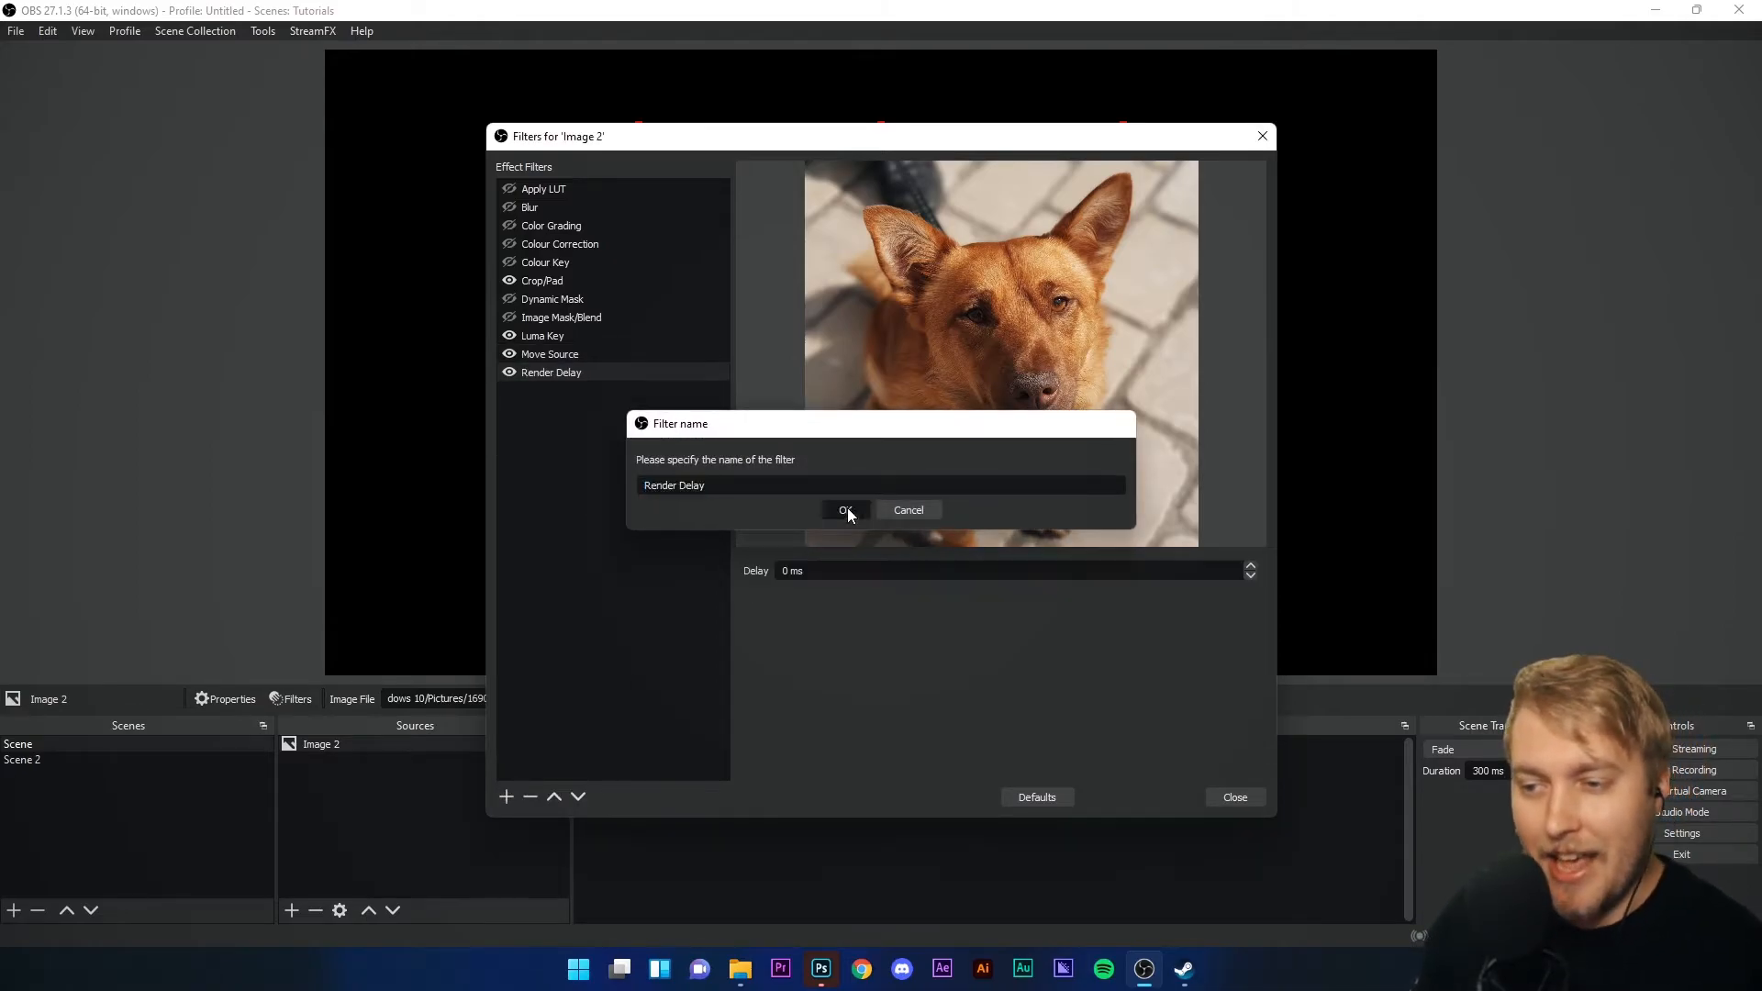
{"action": "left_click", "coordinate": [844, 511]}
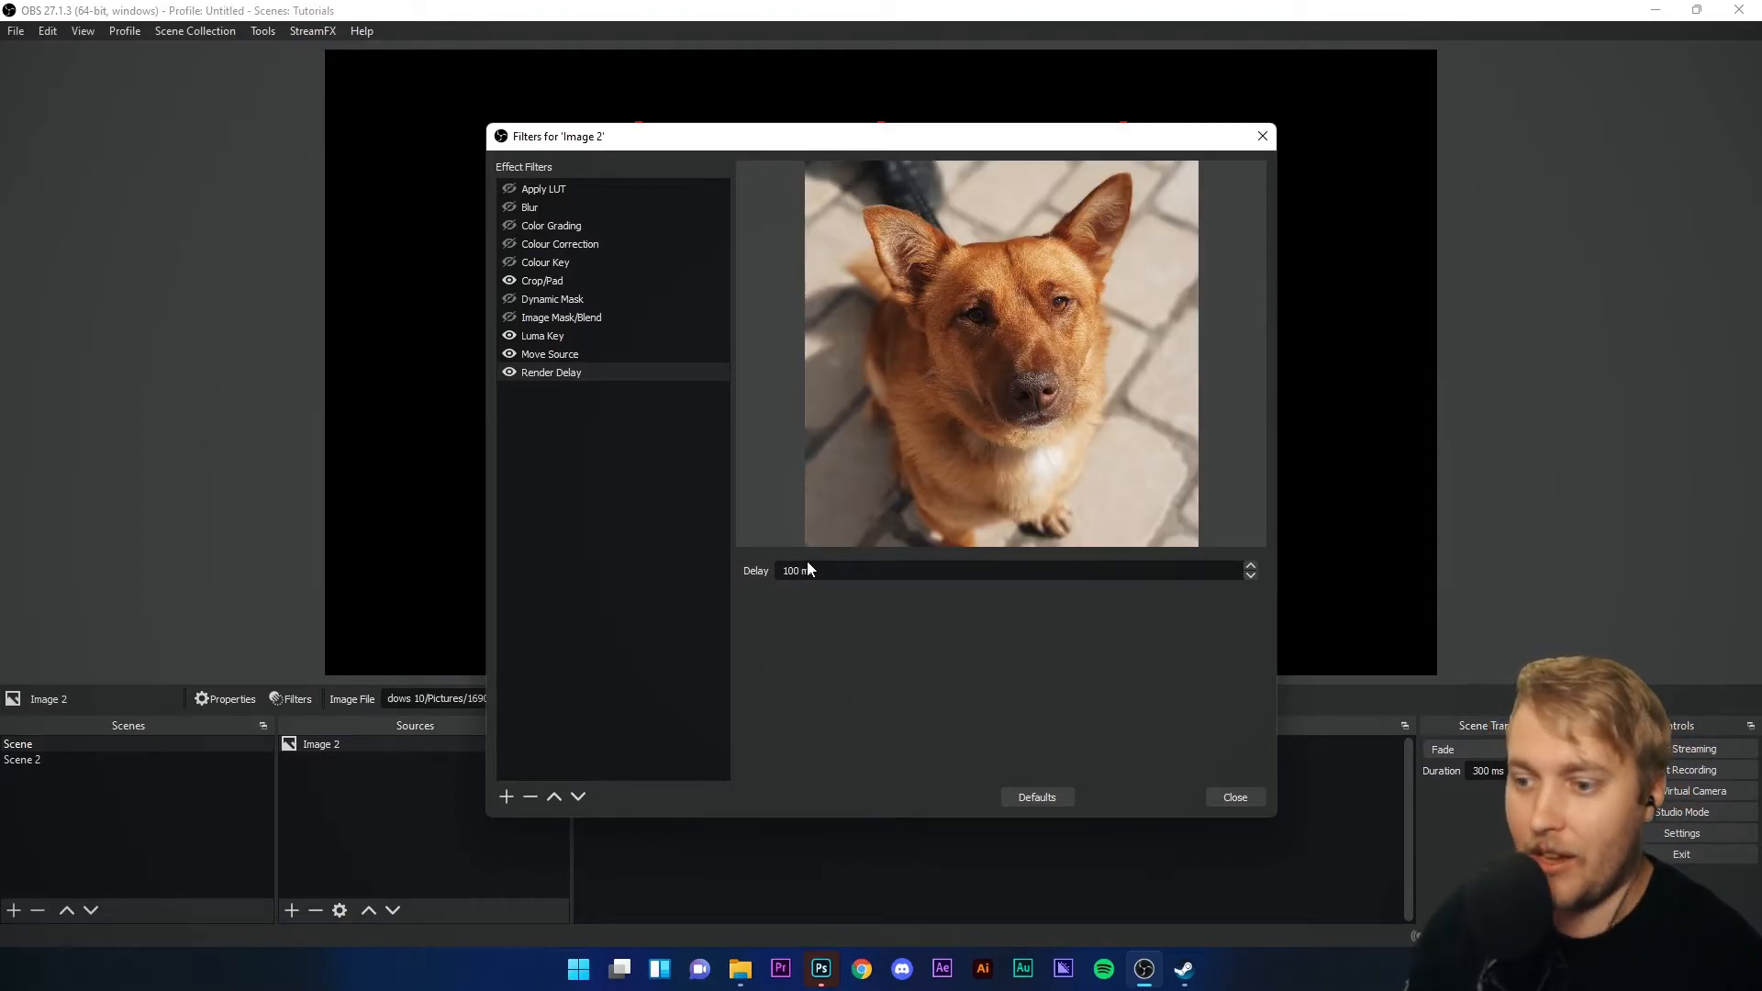
{"action": "mouse_move", "coordinate": [774, 576]}
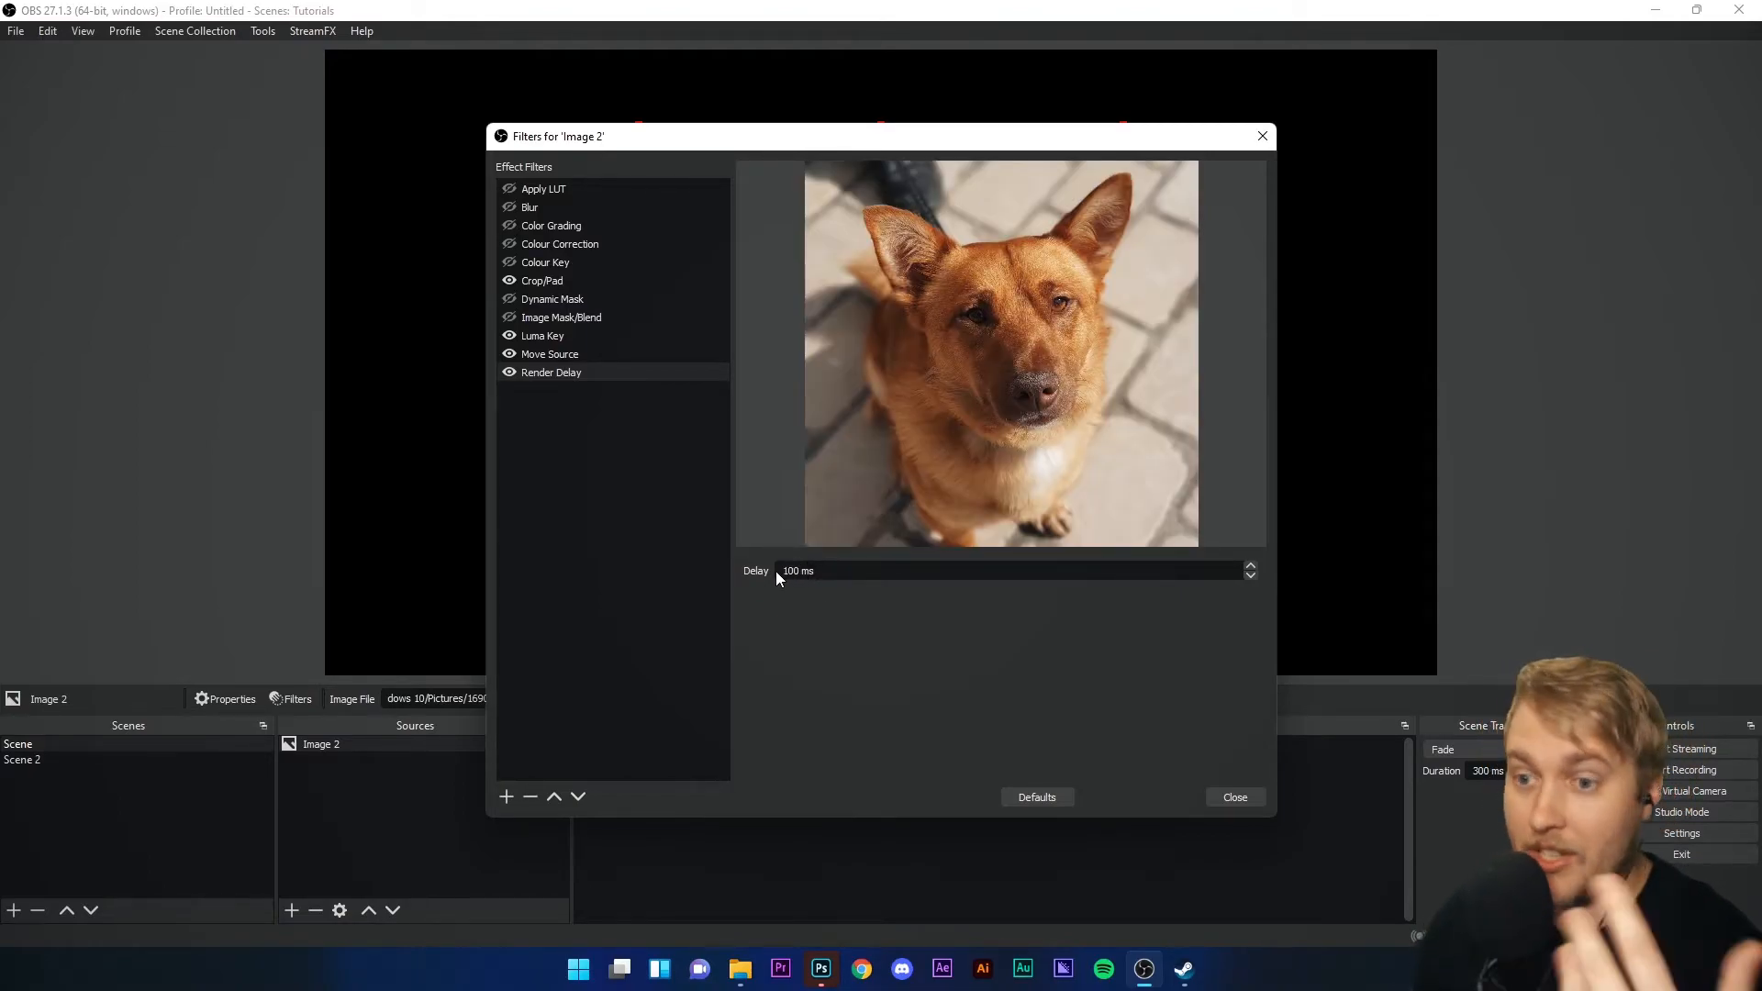
{"action": "triple_click", "coordinate": [794, 569]}
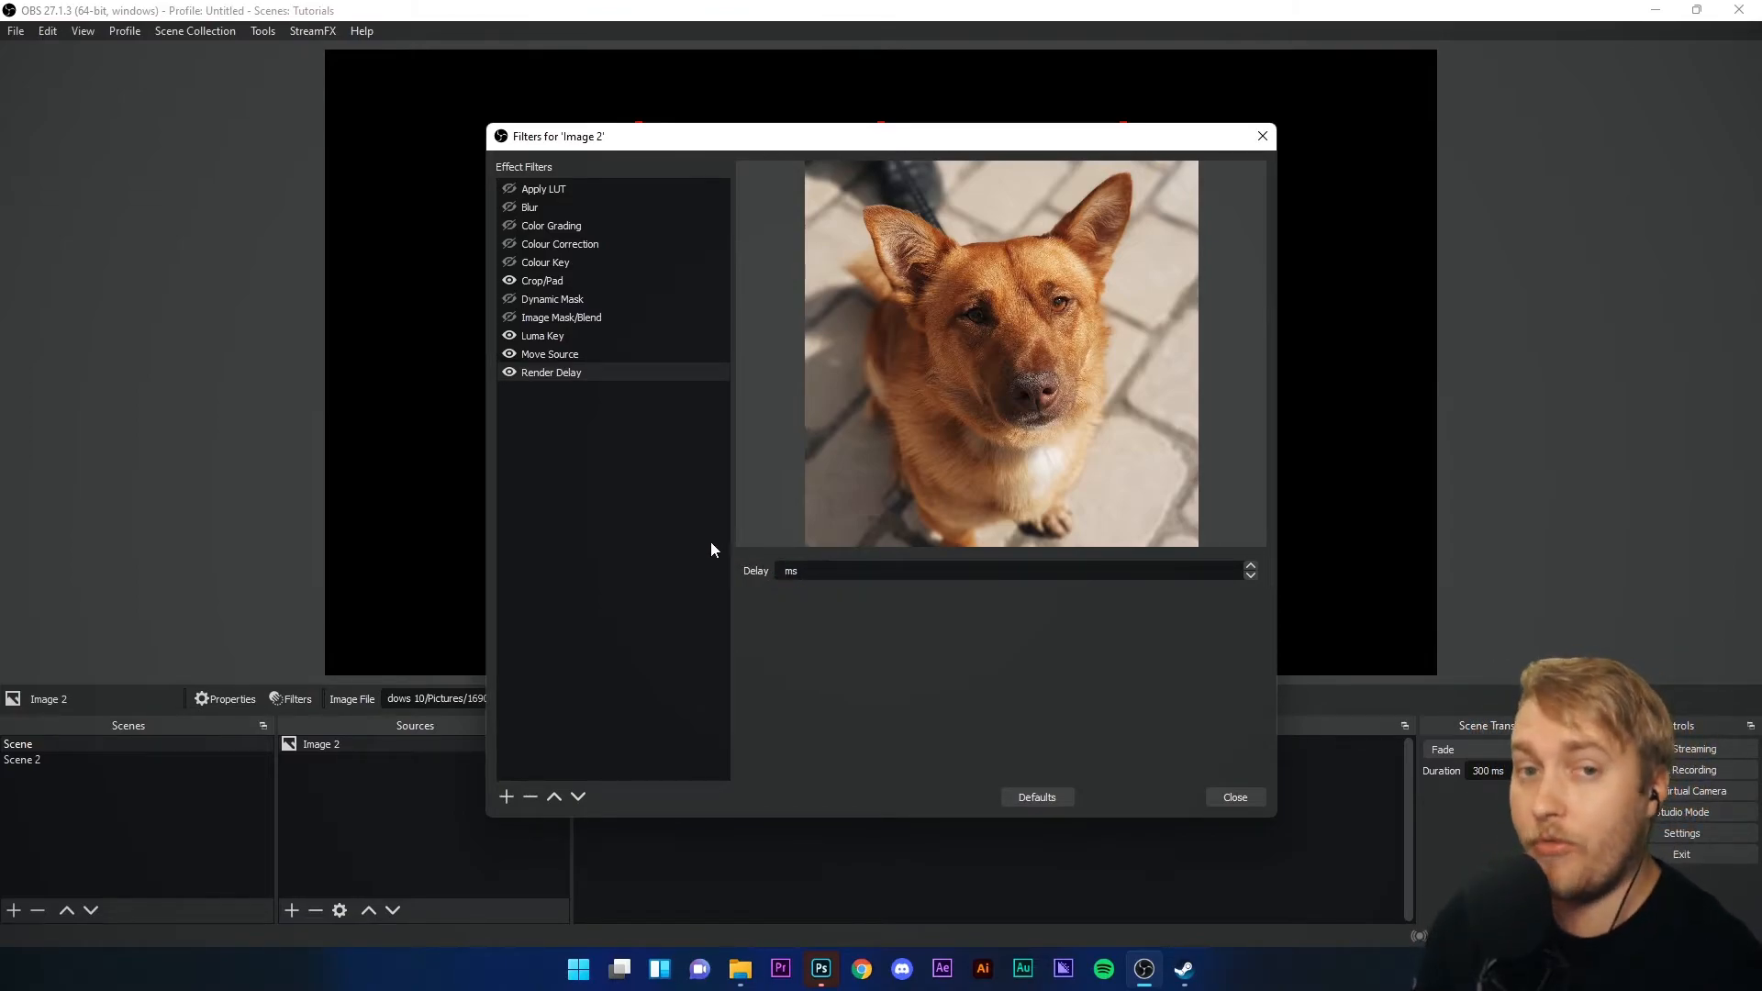
{"action": "mouse_move", "coordinate": [690, 554]}
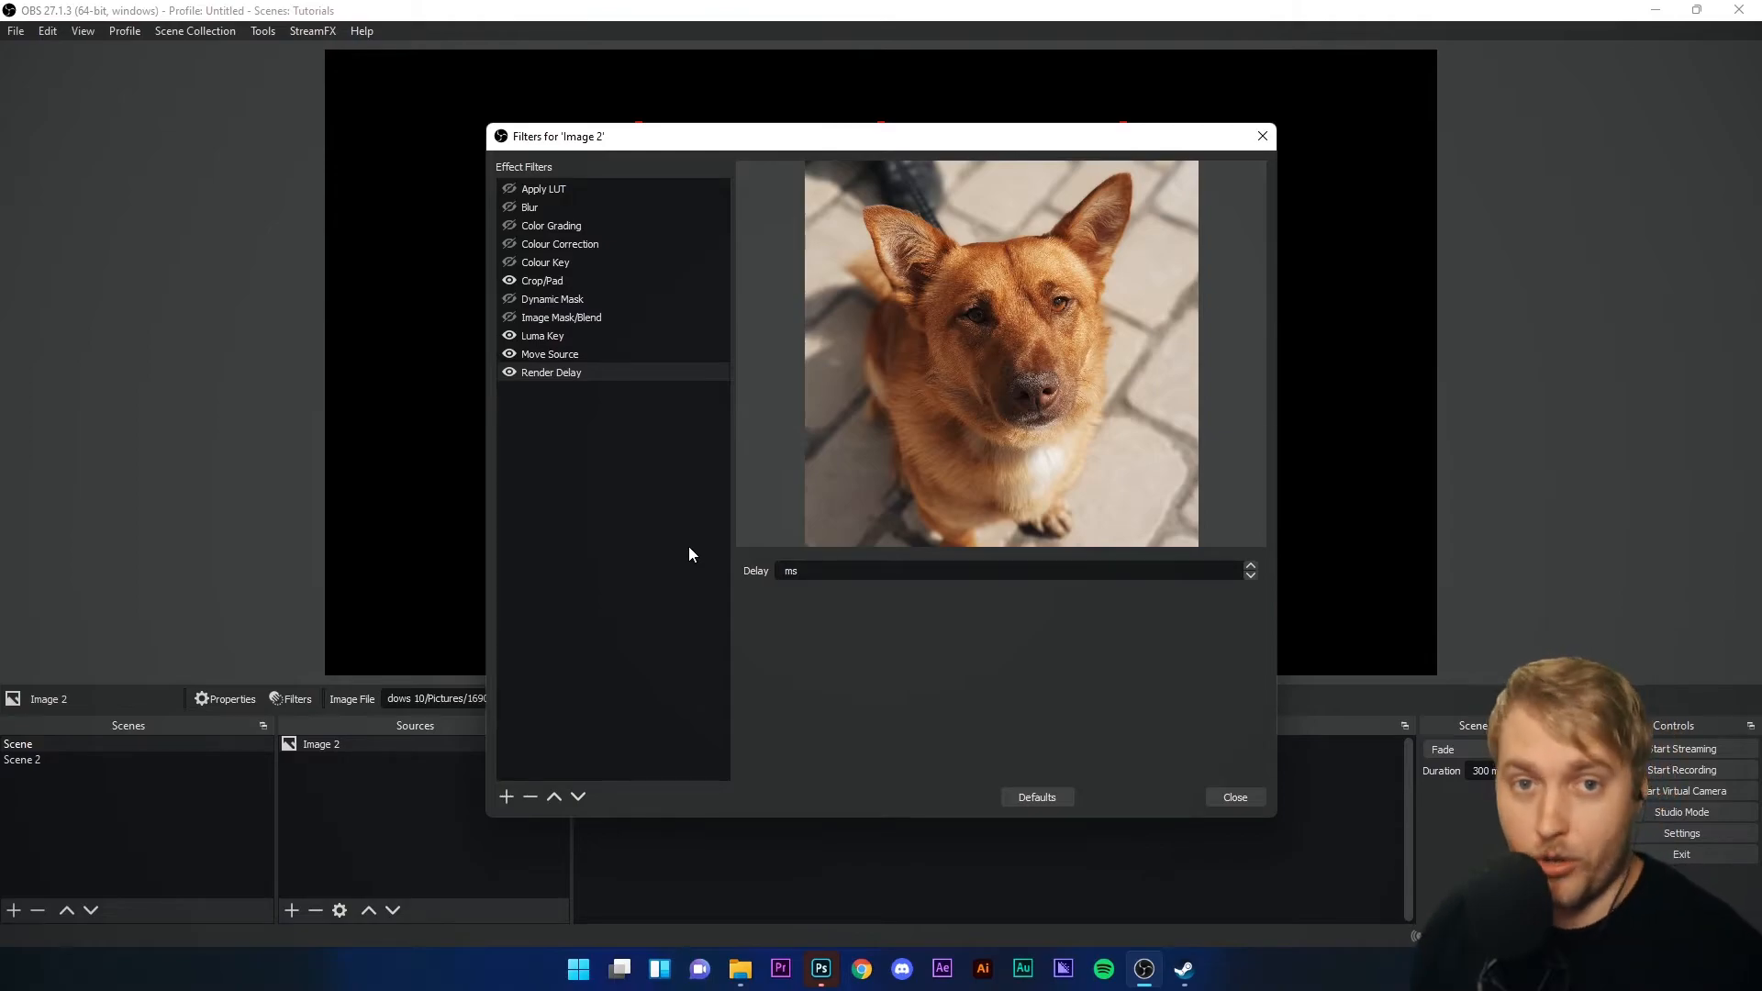
{"action": "mouse_move", "coordinate": [552, 372]}
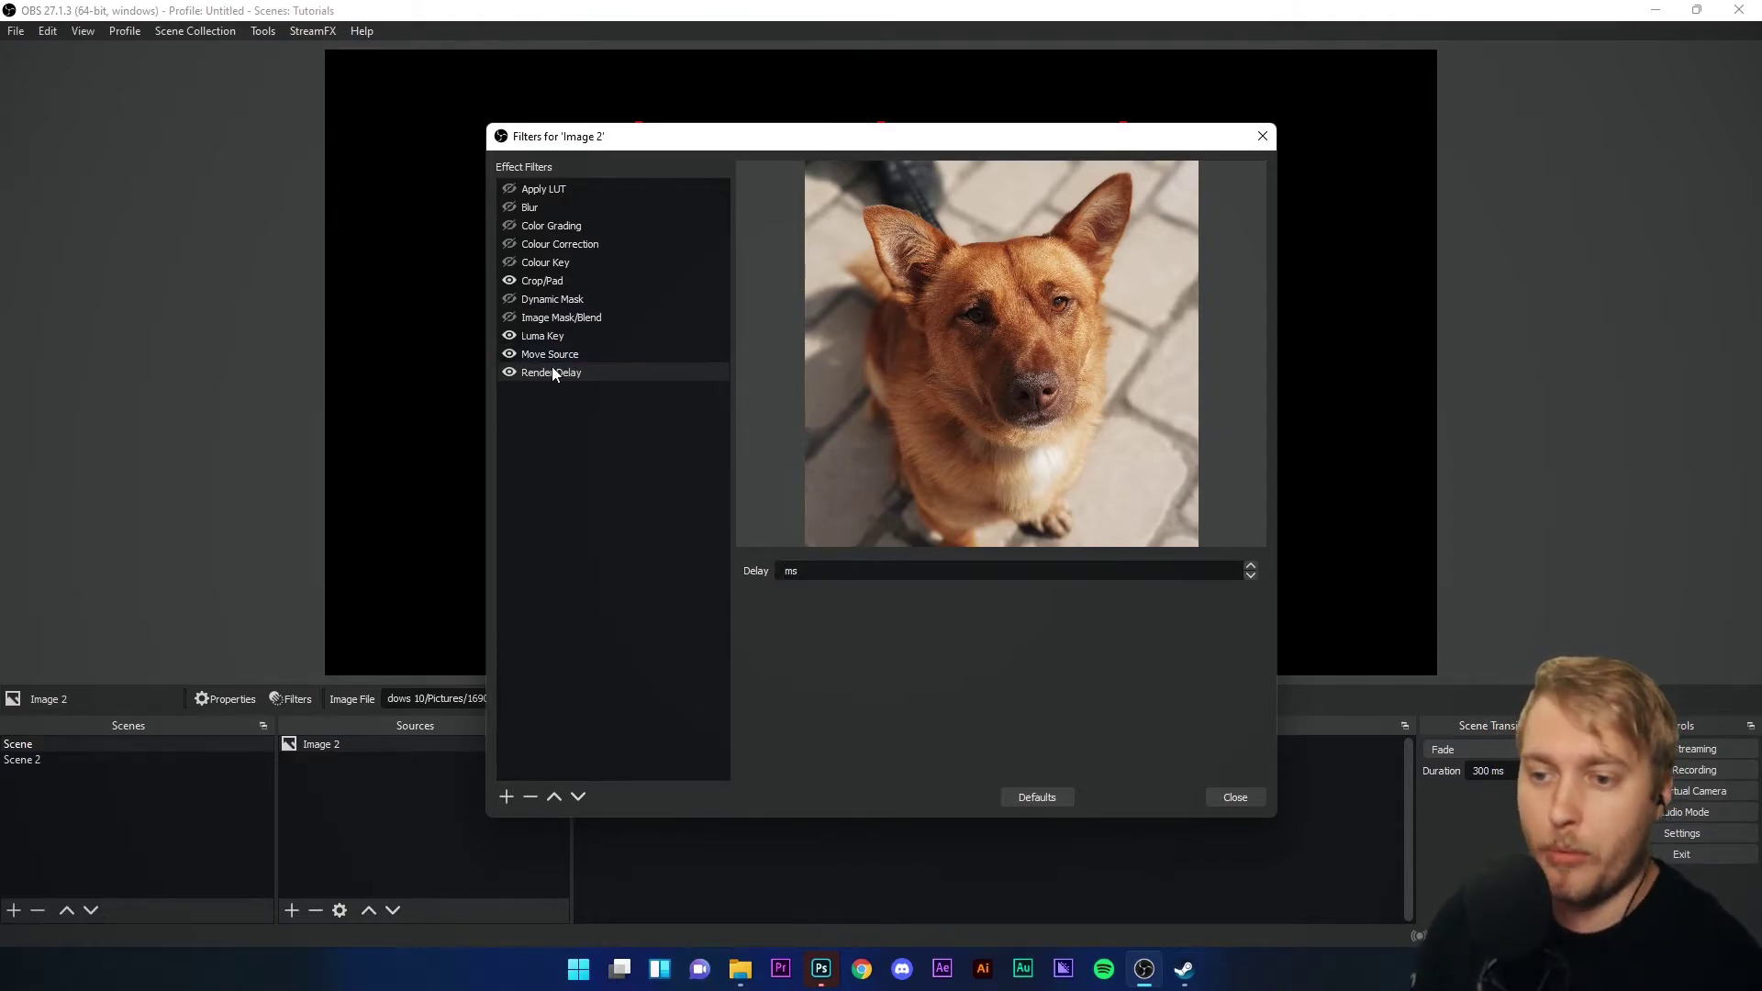
{"action": "left_click", "coordinate": [553, 372]}
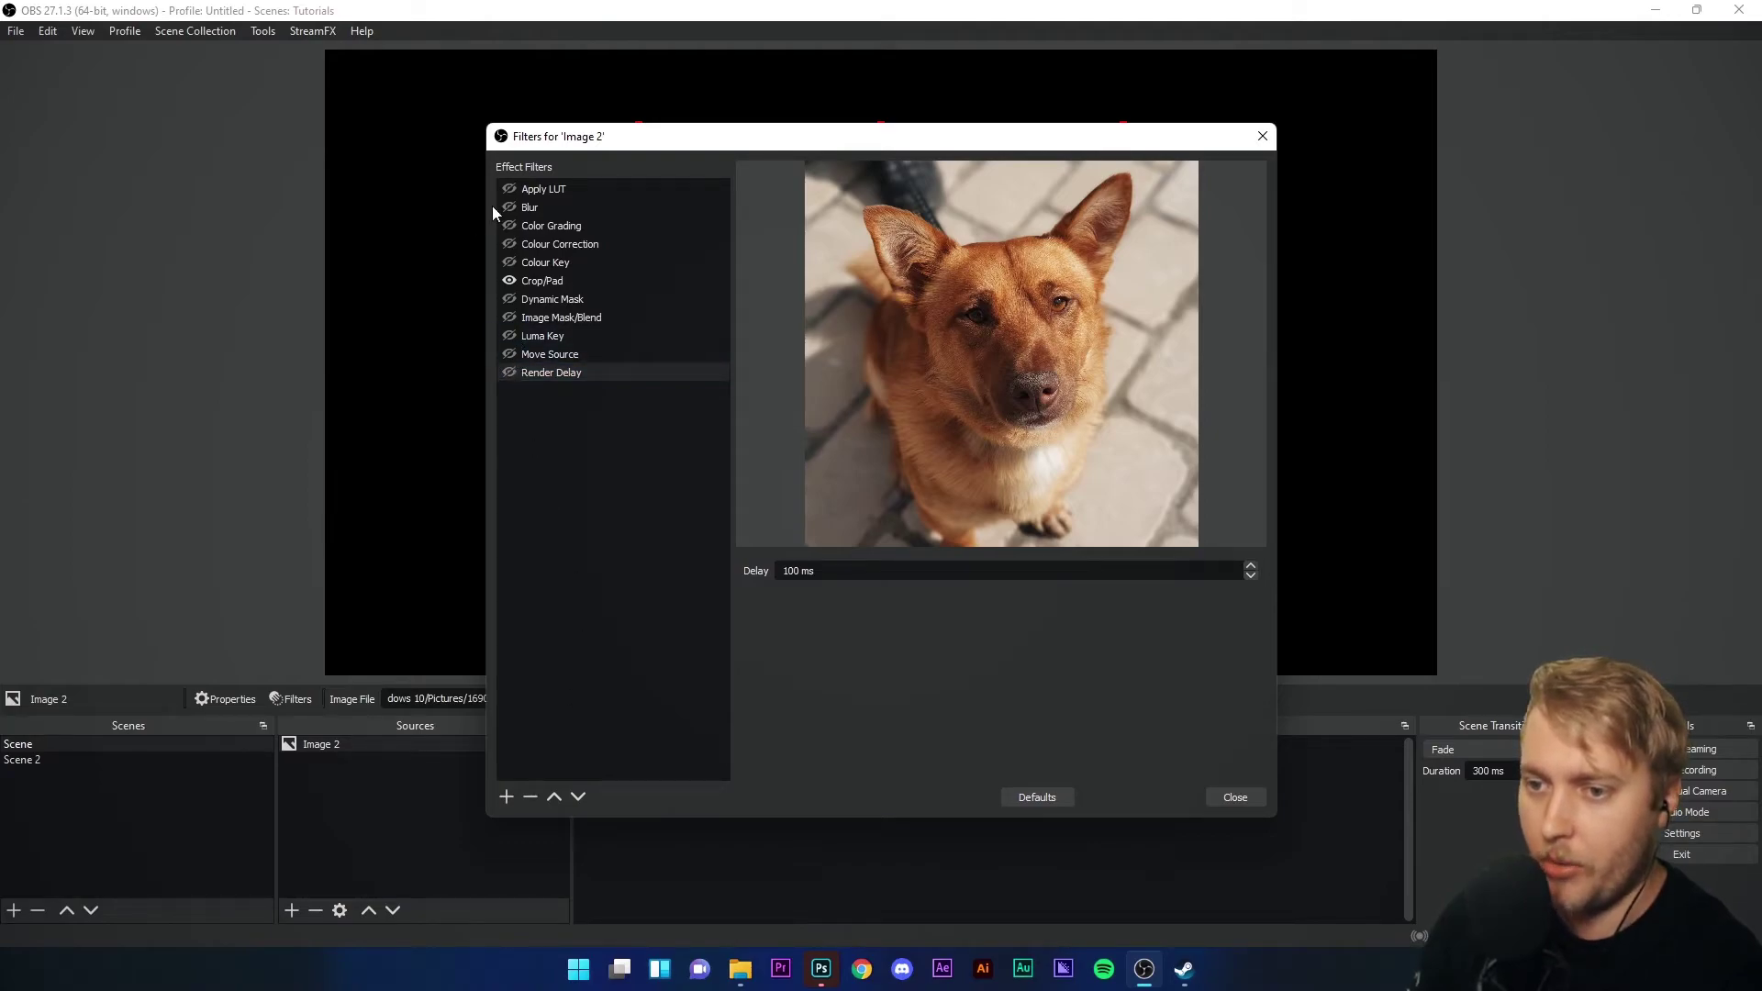
- Add a Scaling/Aspect Ratio filter and try a 4:3 output resolution
{"action": "left_click", "coordinate": [507, 796]}
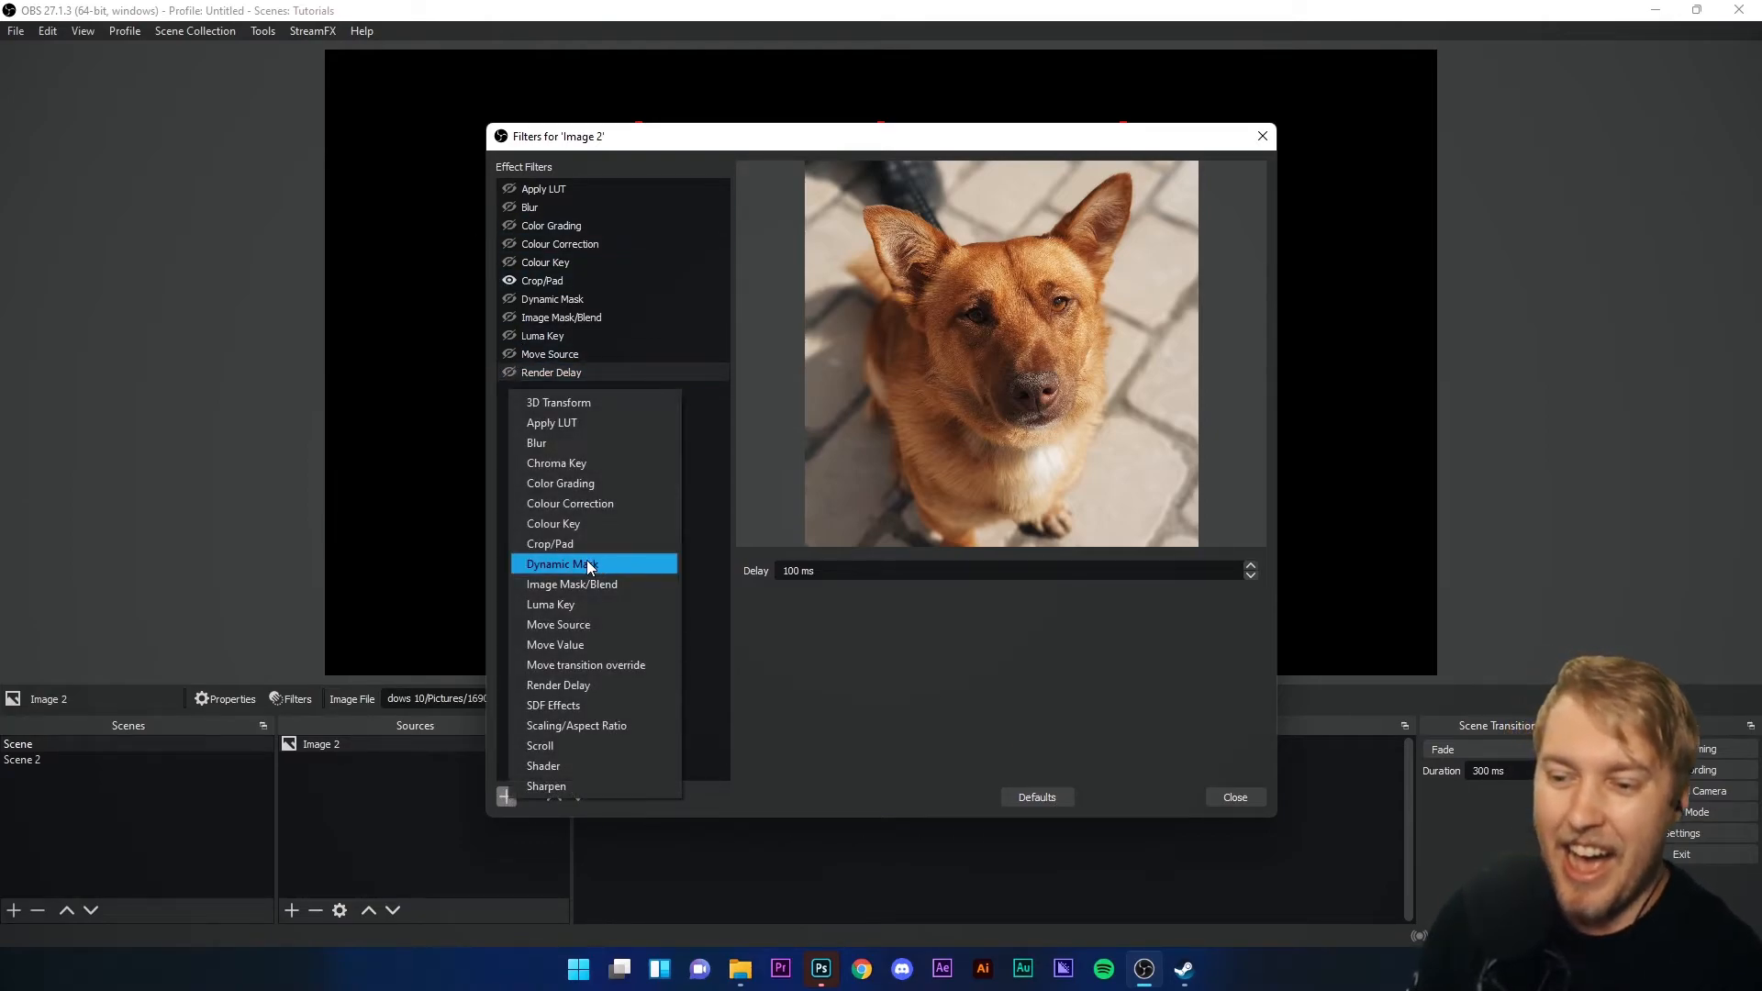
{"action": "mouse_move", "coordinate": [554, 705]}
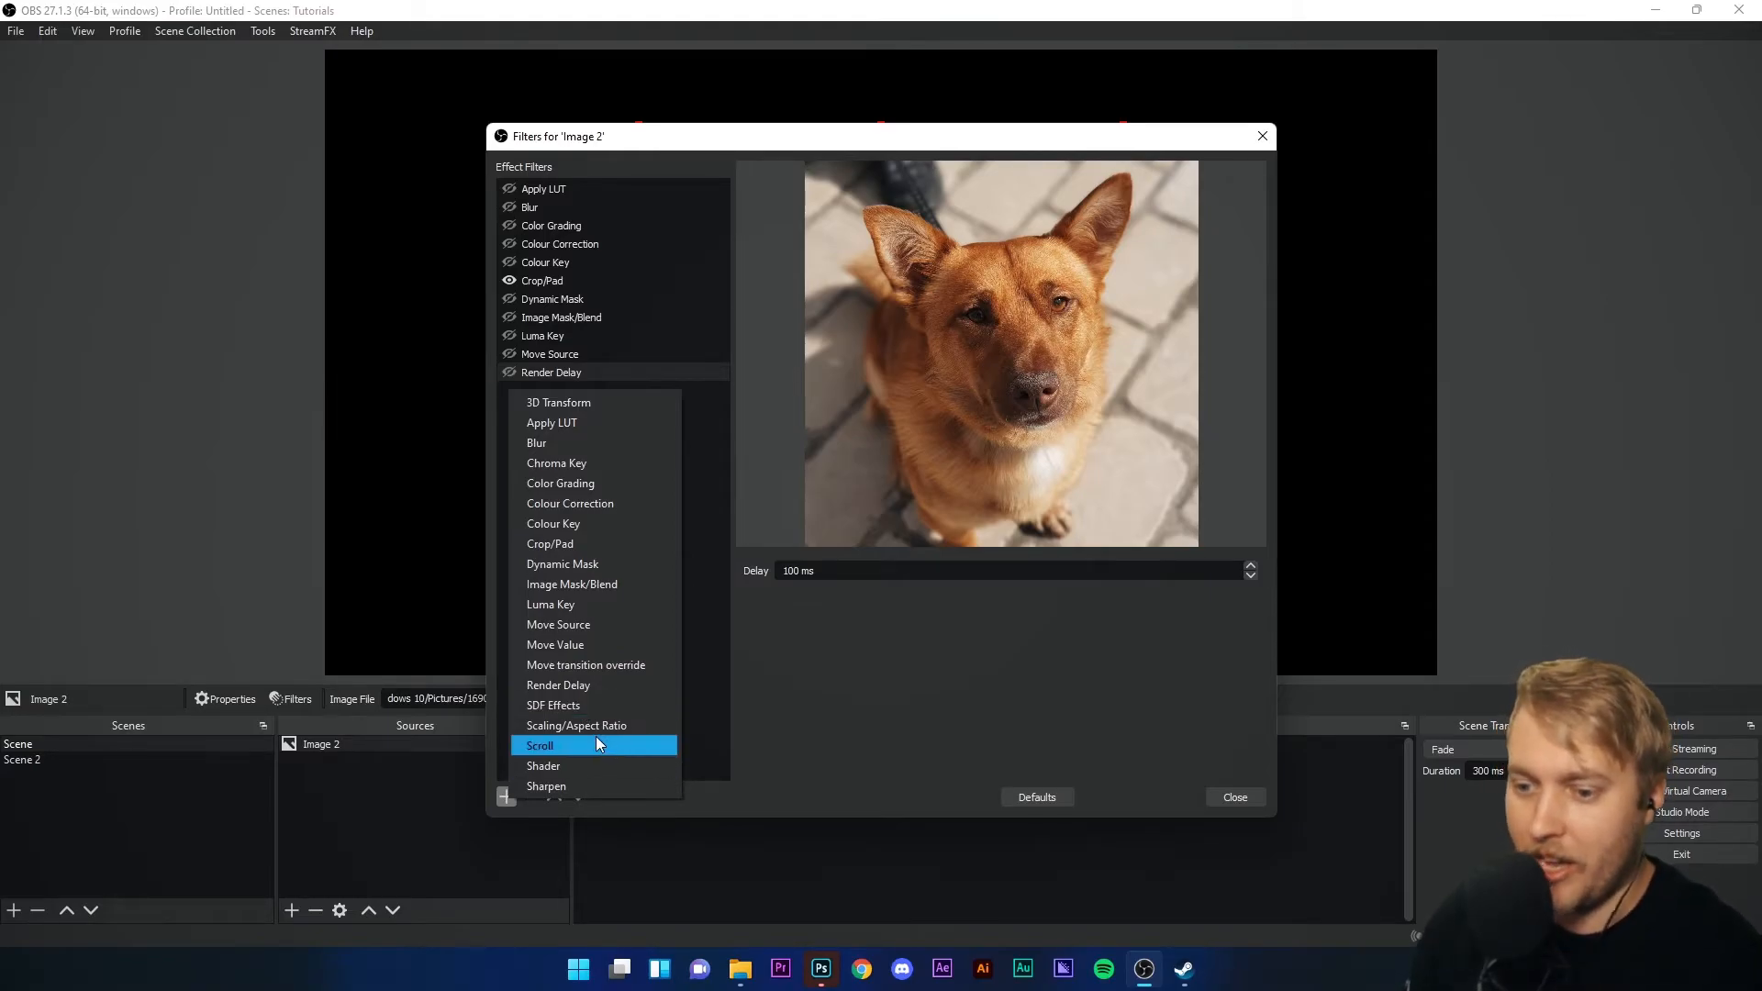
{"action": "left_click", "coordinate": [574, 724]}
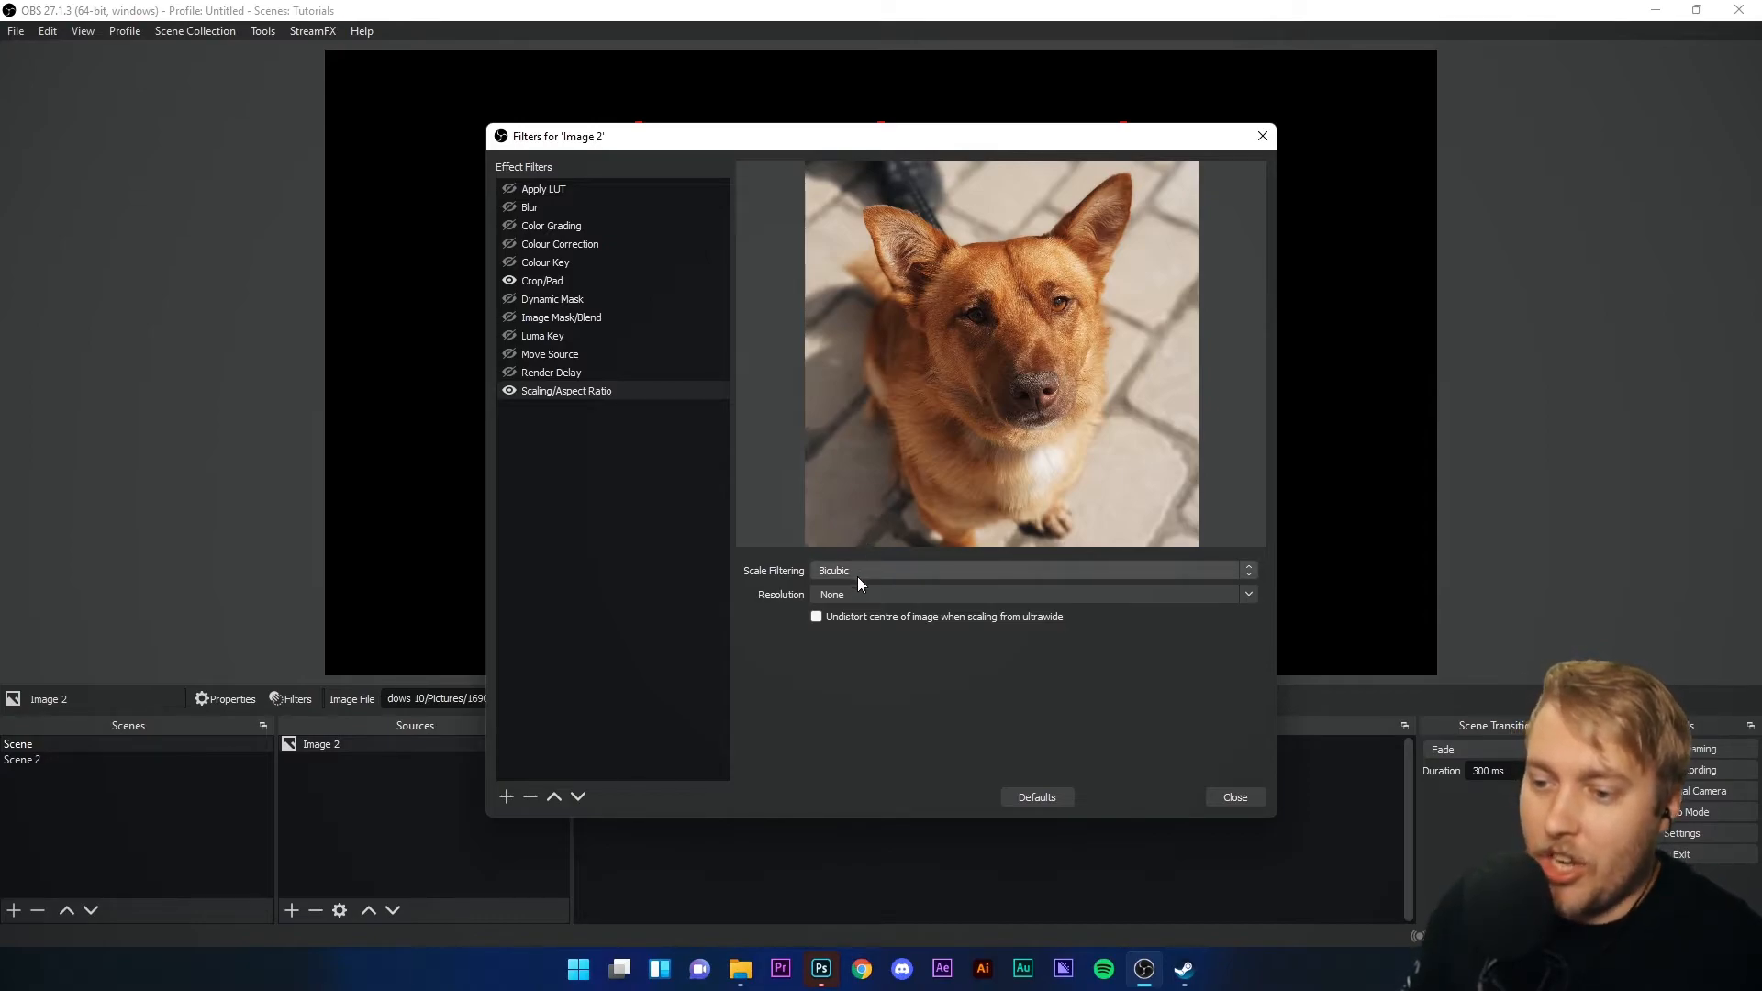
{"action": "left_click", "coordinate": [1246, 593]}
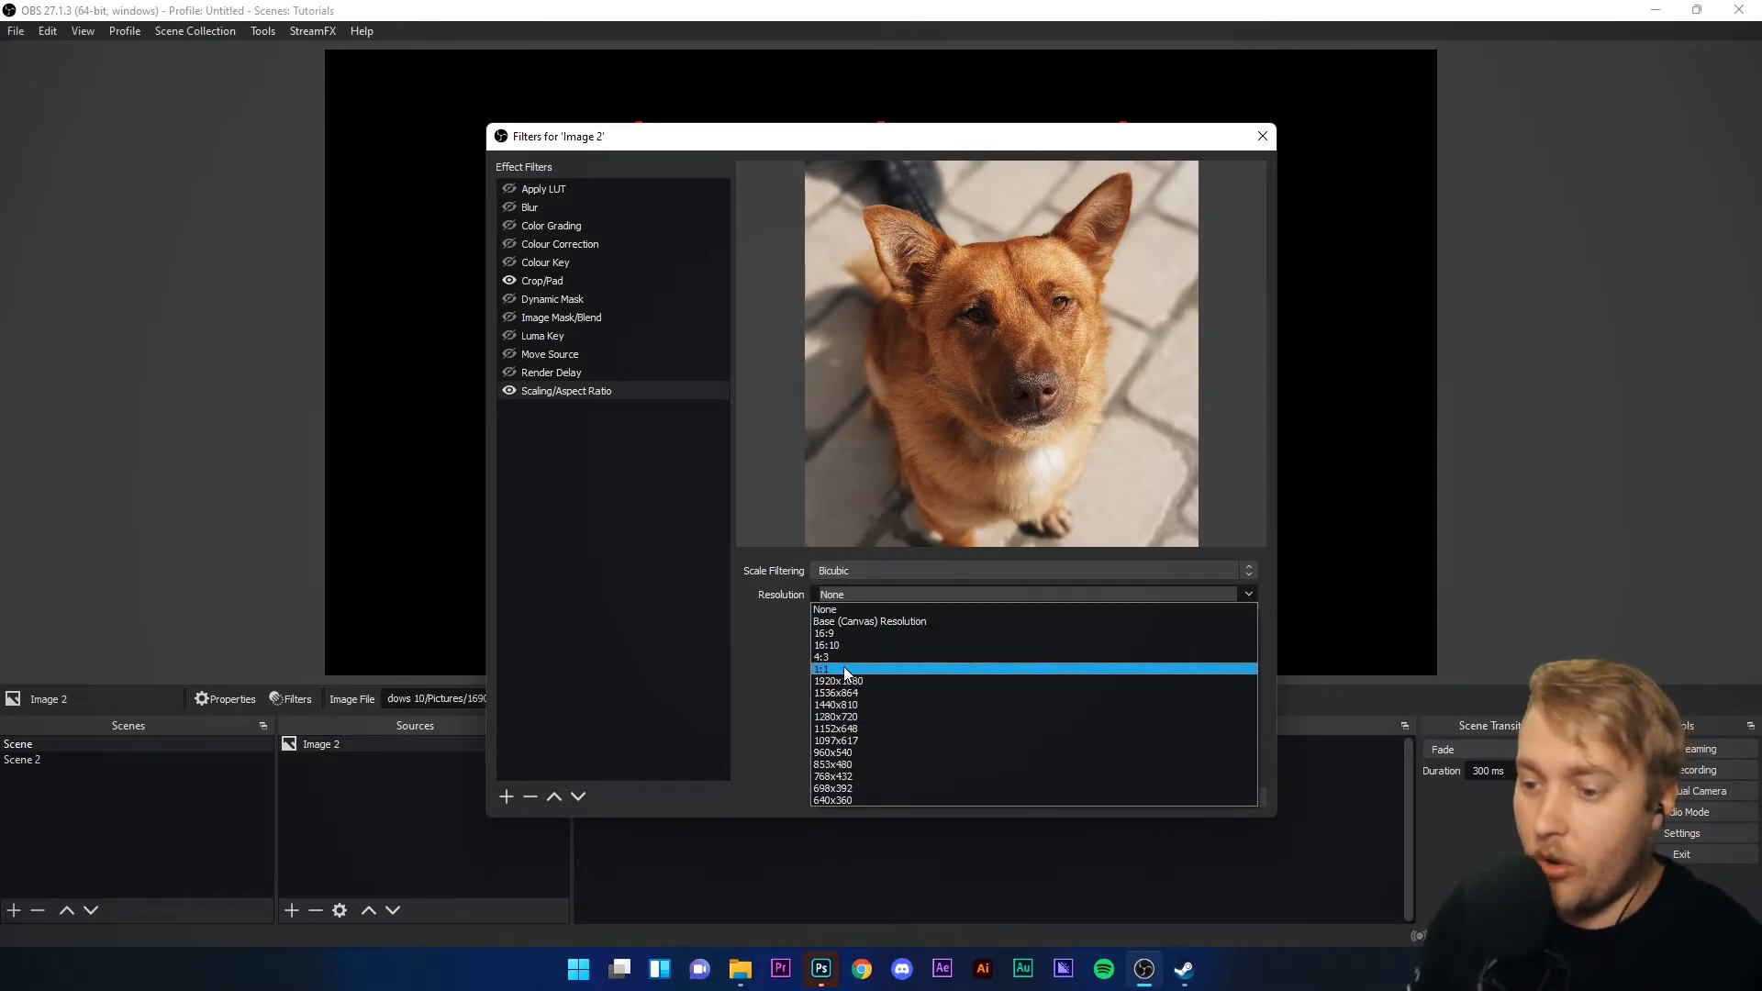
{"action": "left_click", "coordinate": [822, 657]}
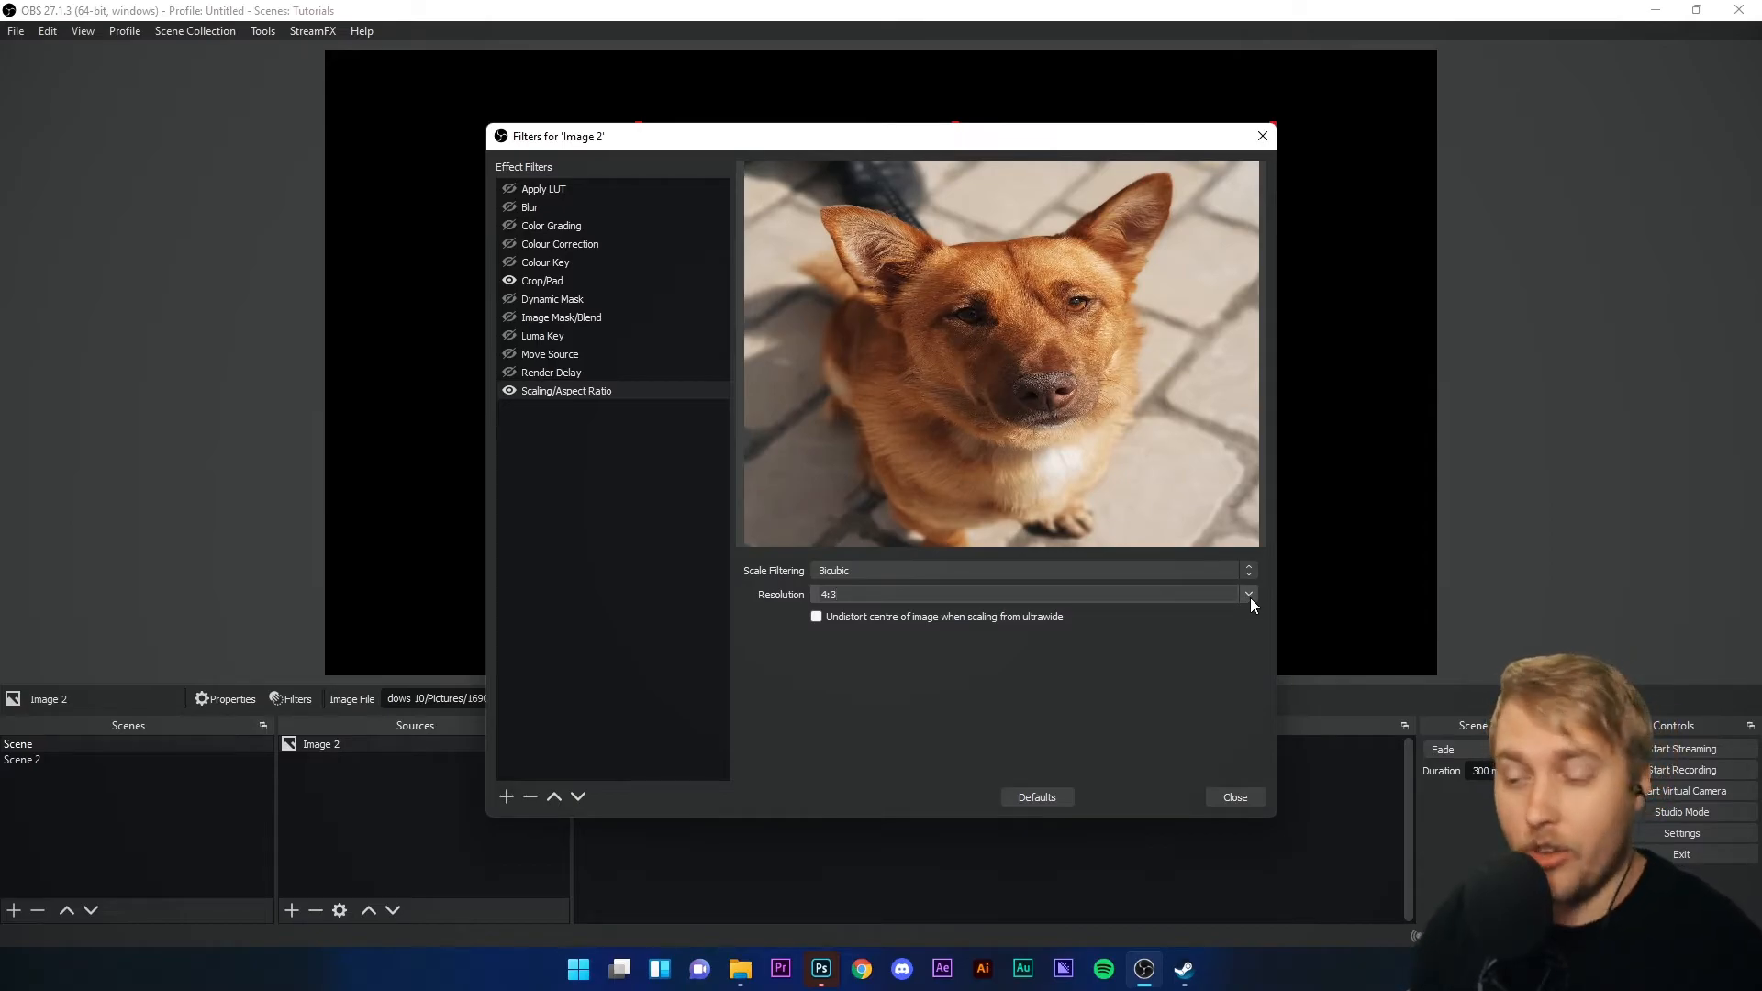
- Try 16:9, return the resolution to None and switch the filter off
{"action": "left_click", "coordinate": [1247, 592]}
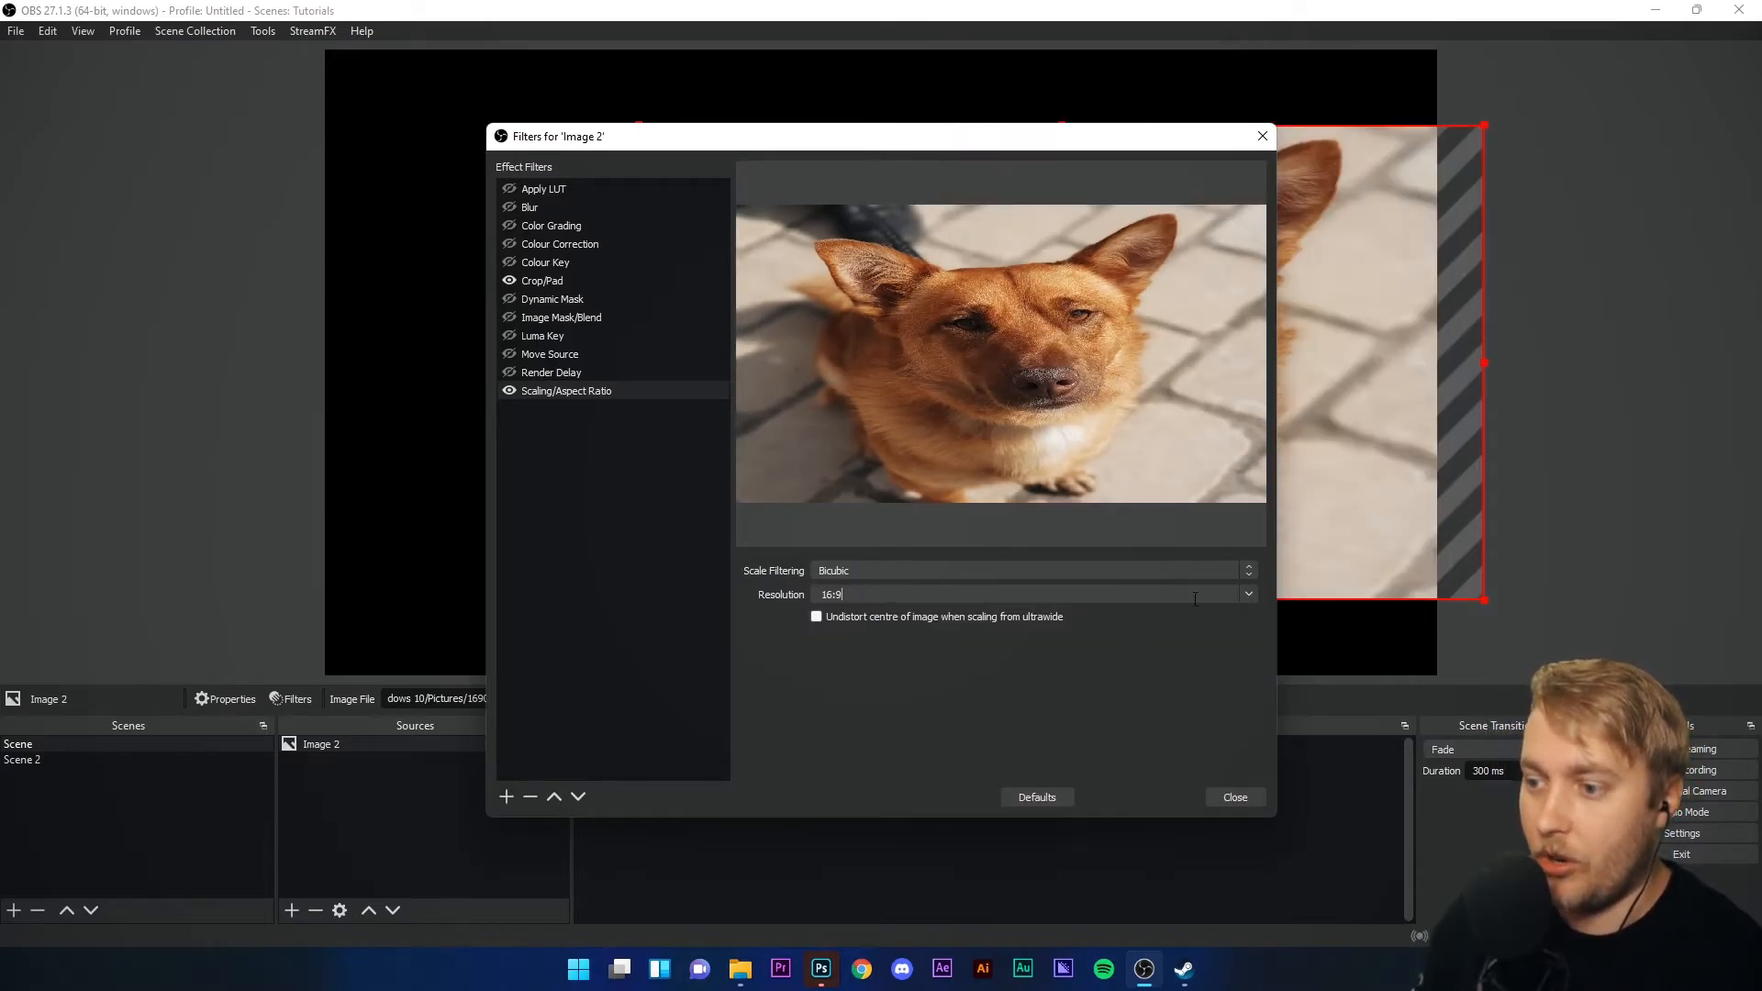
{"action": "left_click", "coordinate": [1246, 595]}
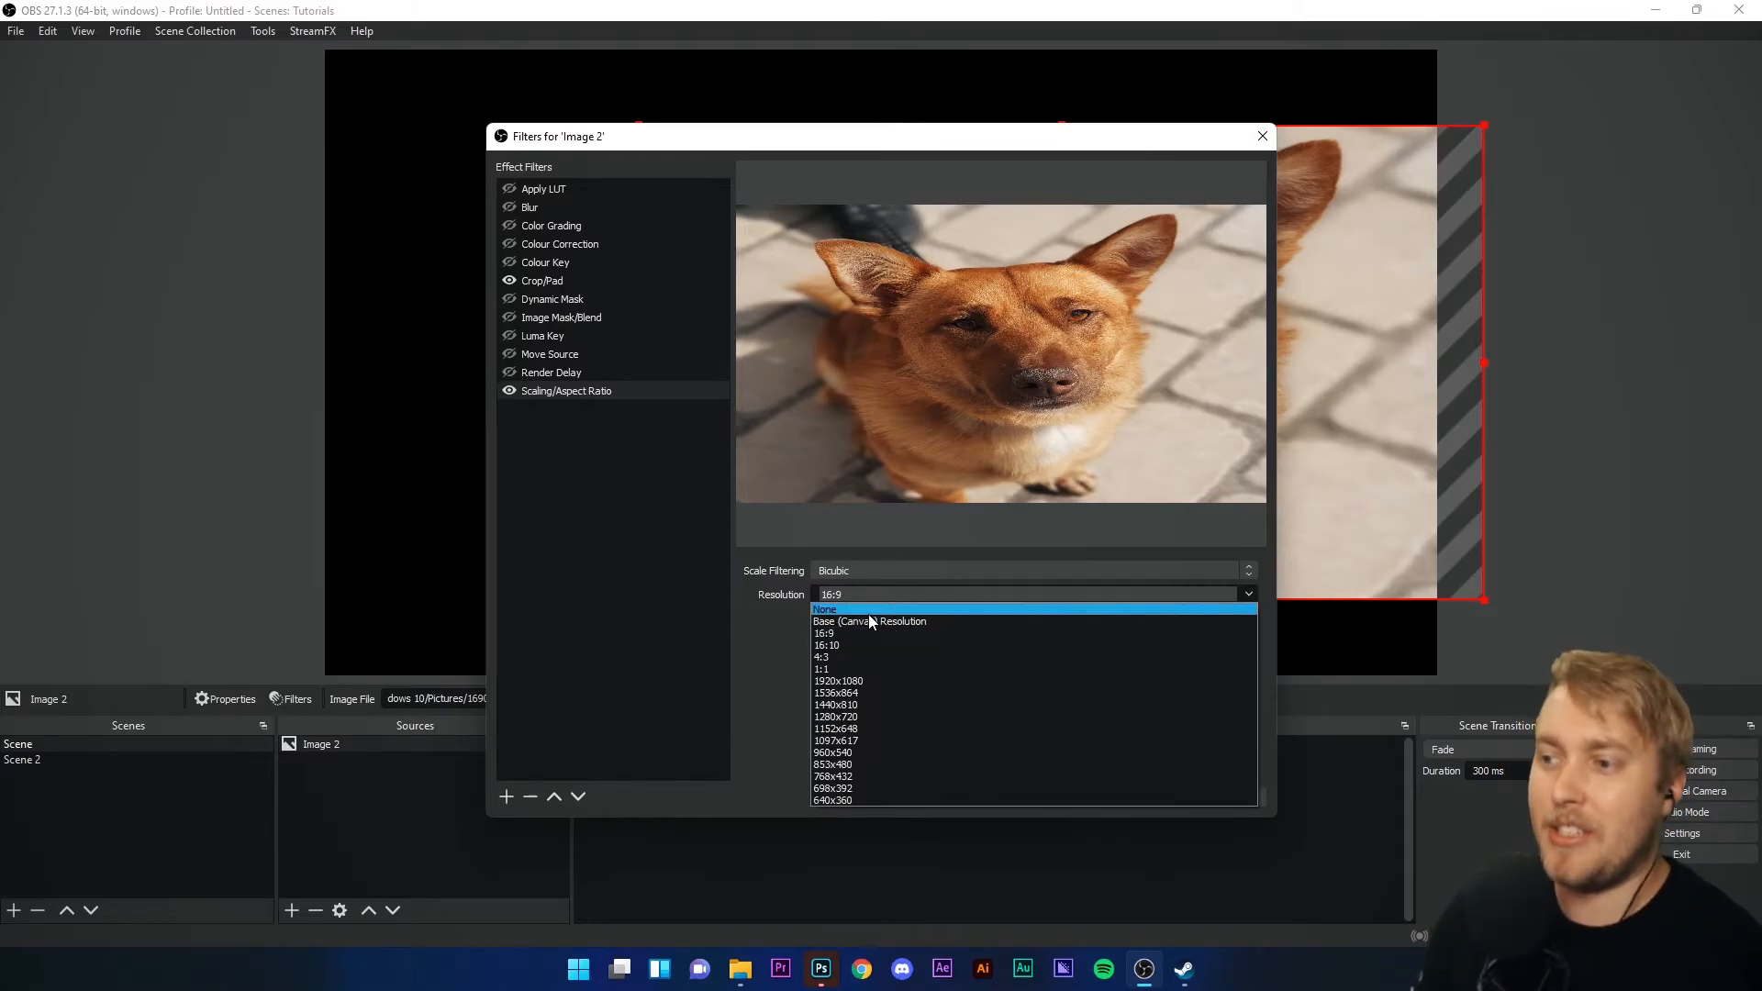
{"action": "mouse_move", "coordinate": [864, 622]}
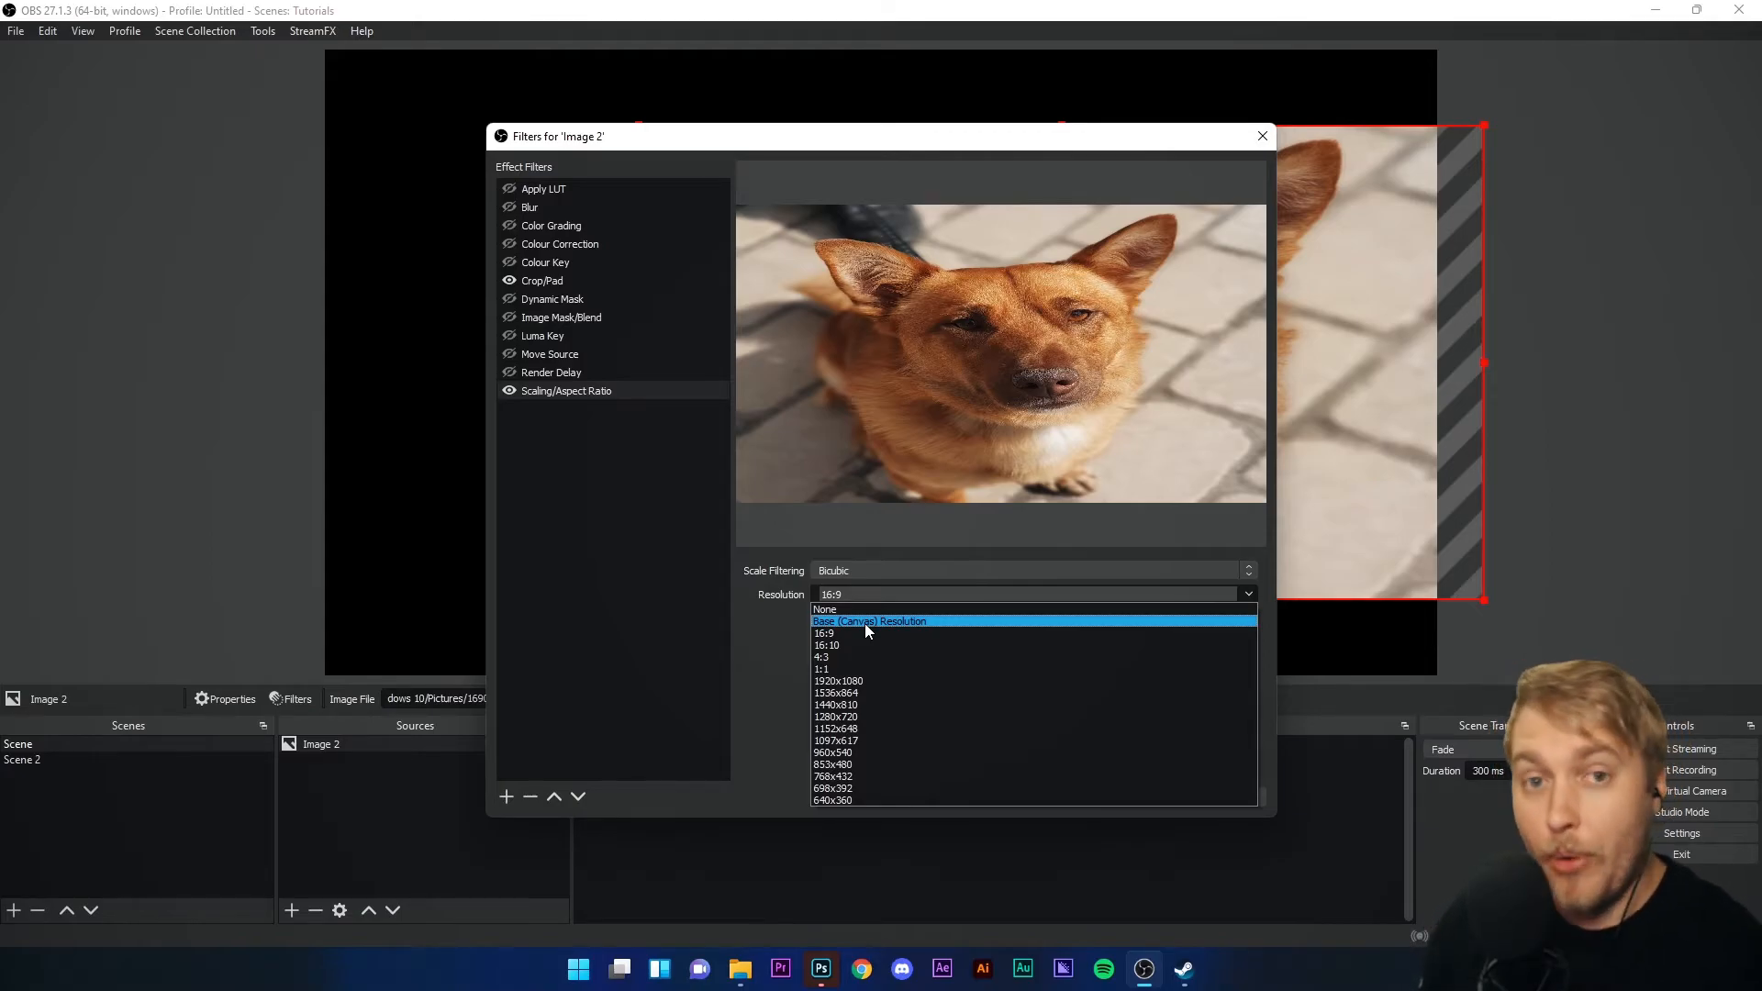
{"action": "left_click", "coordinate": [824, 609]}
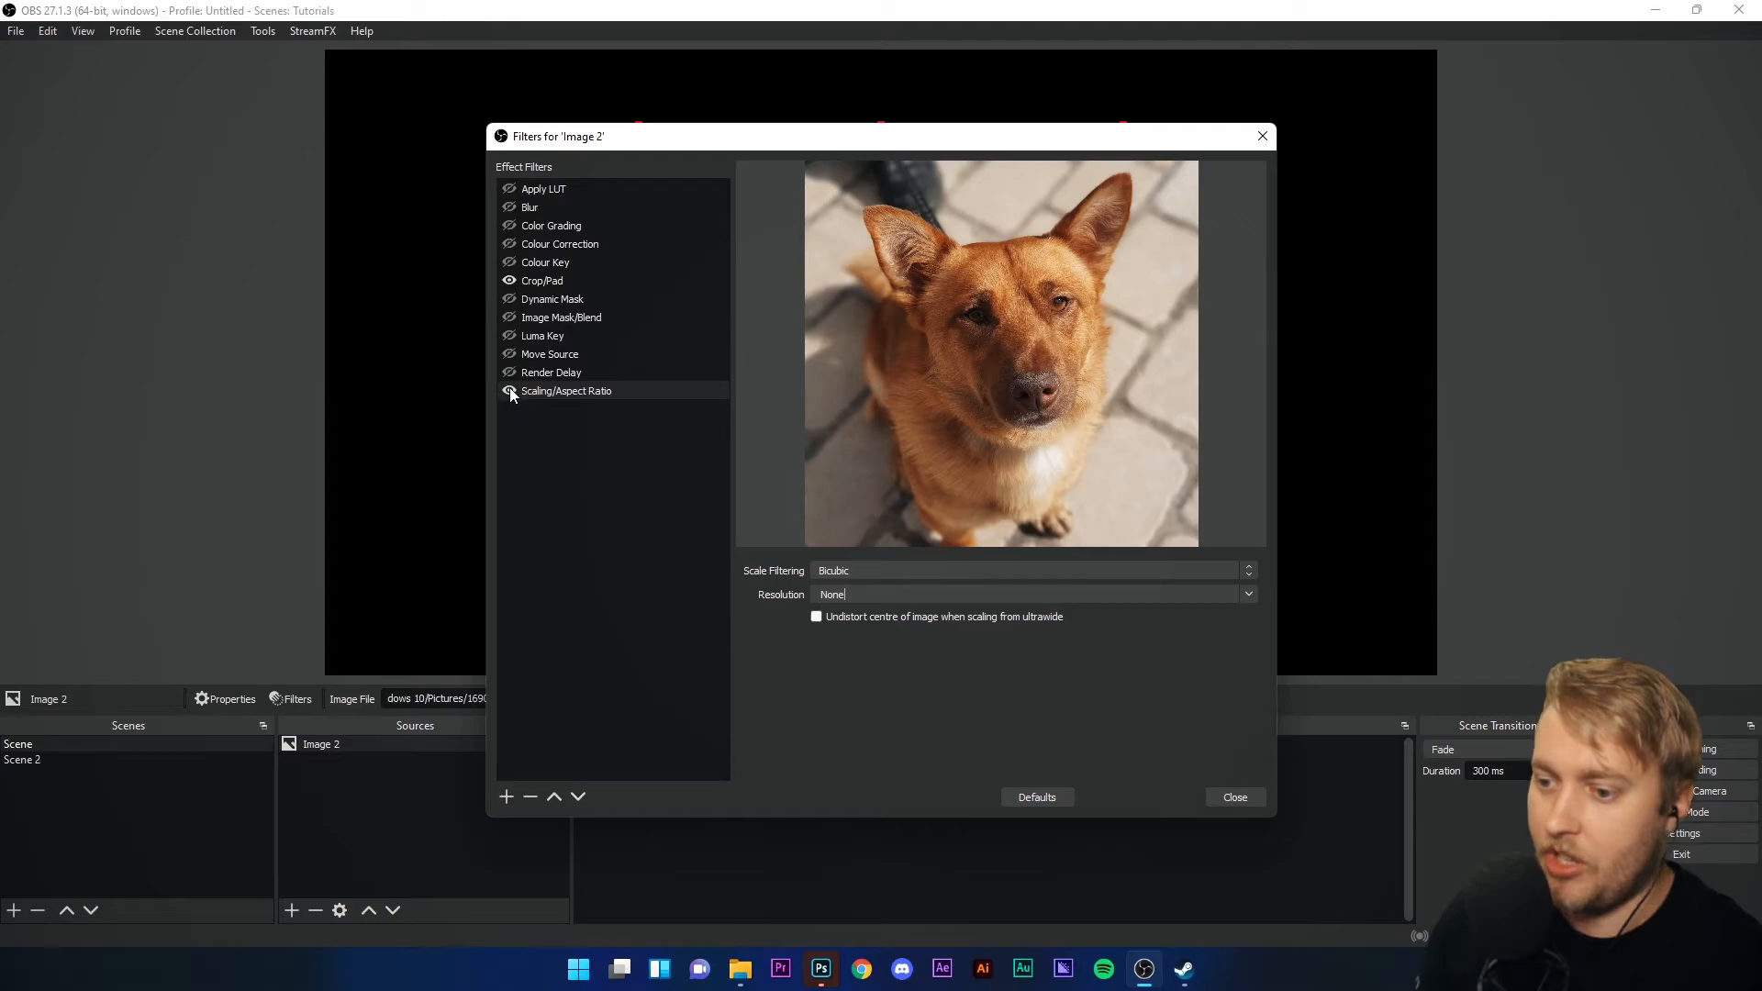
{"action": "left_click", "coordinate": [505, 796]}
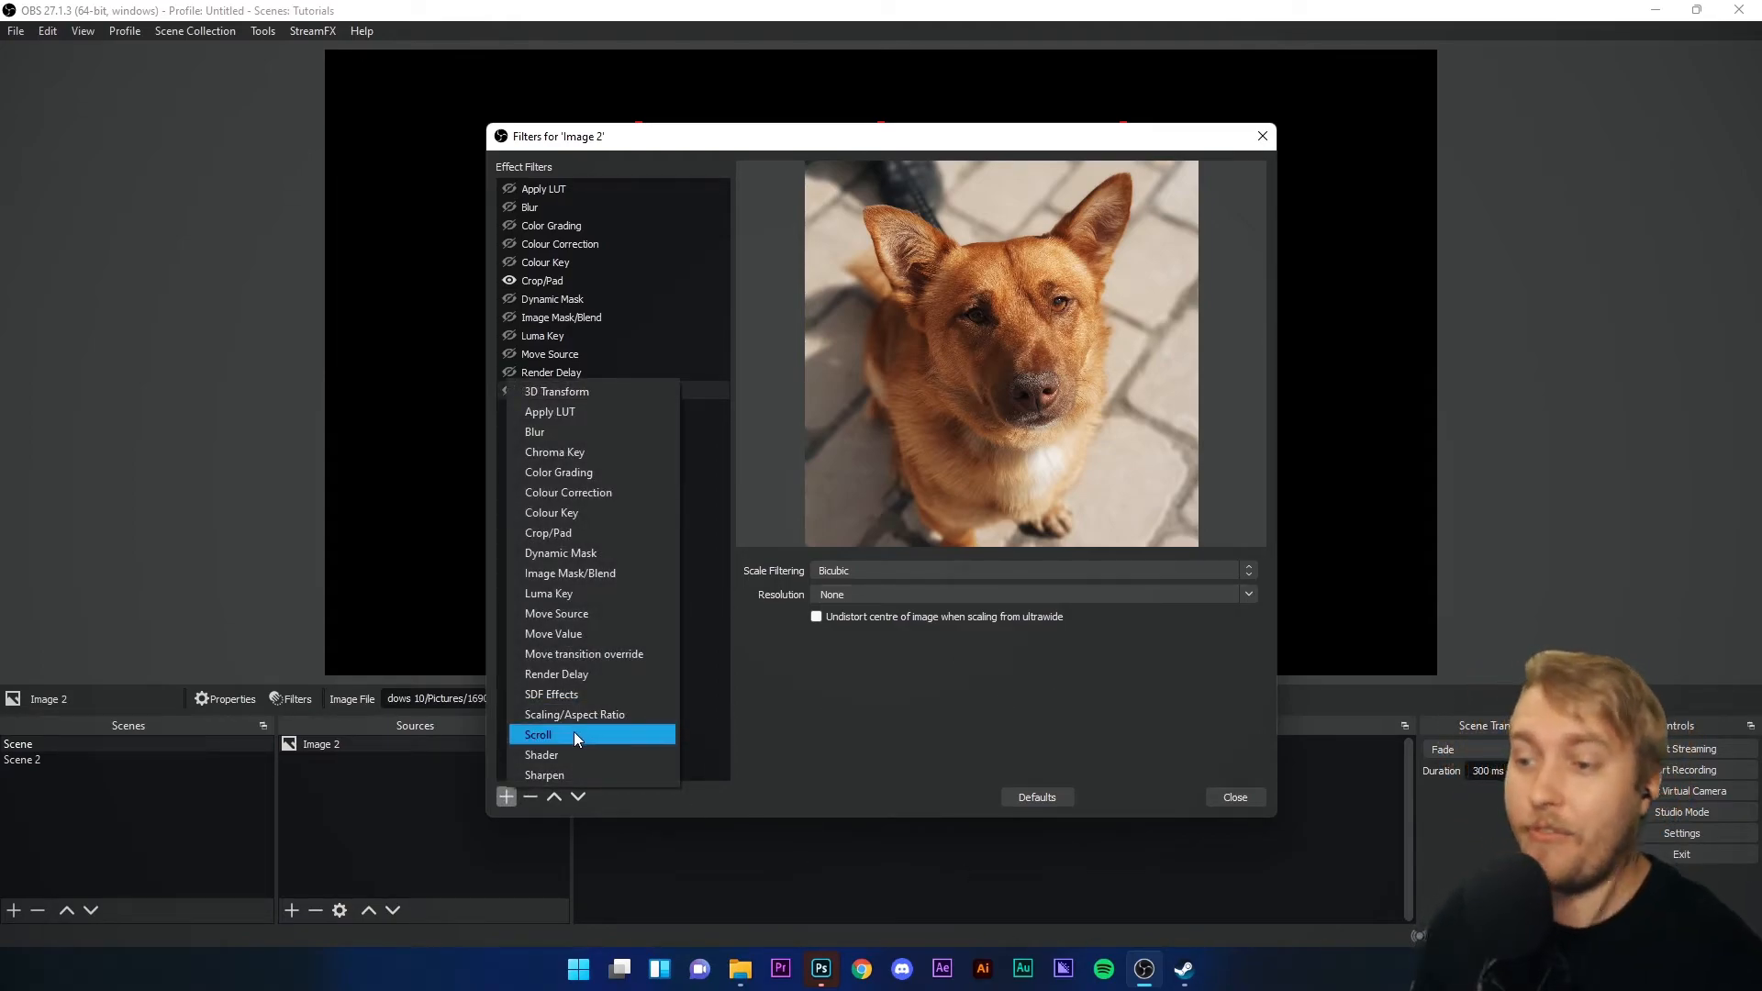
{"action": "mouse_move", "coordinate": [550, 694]}
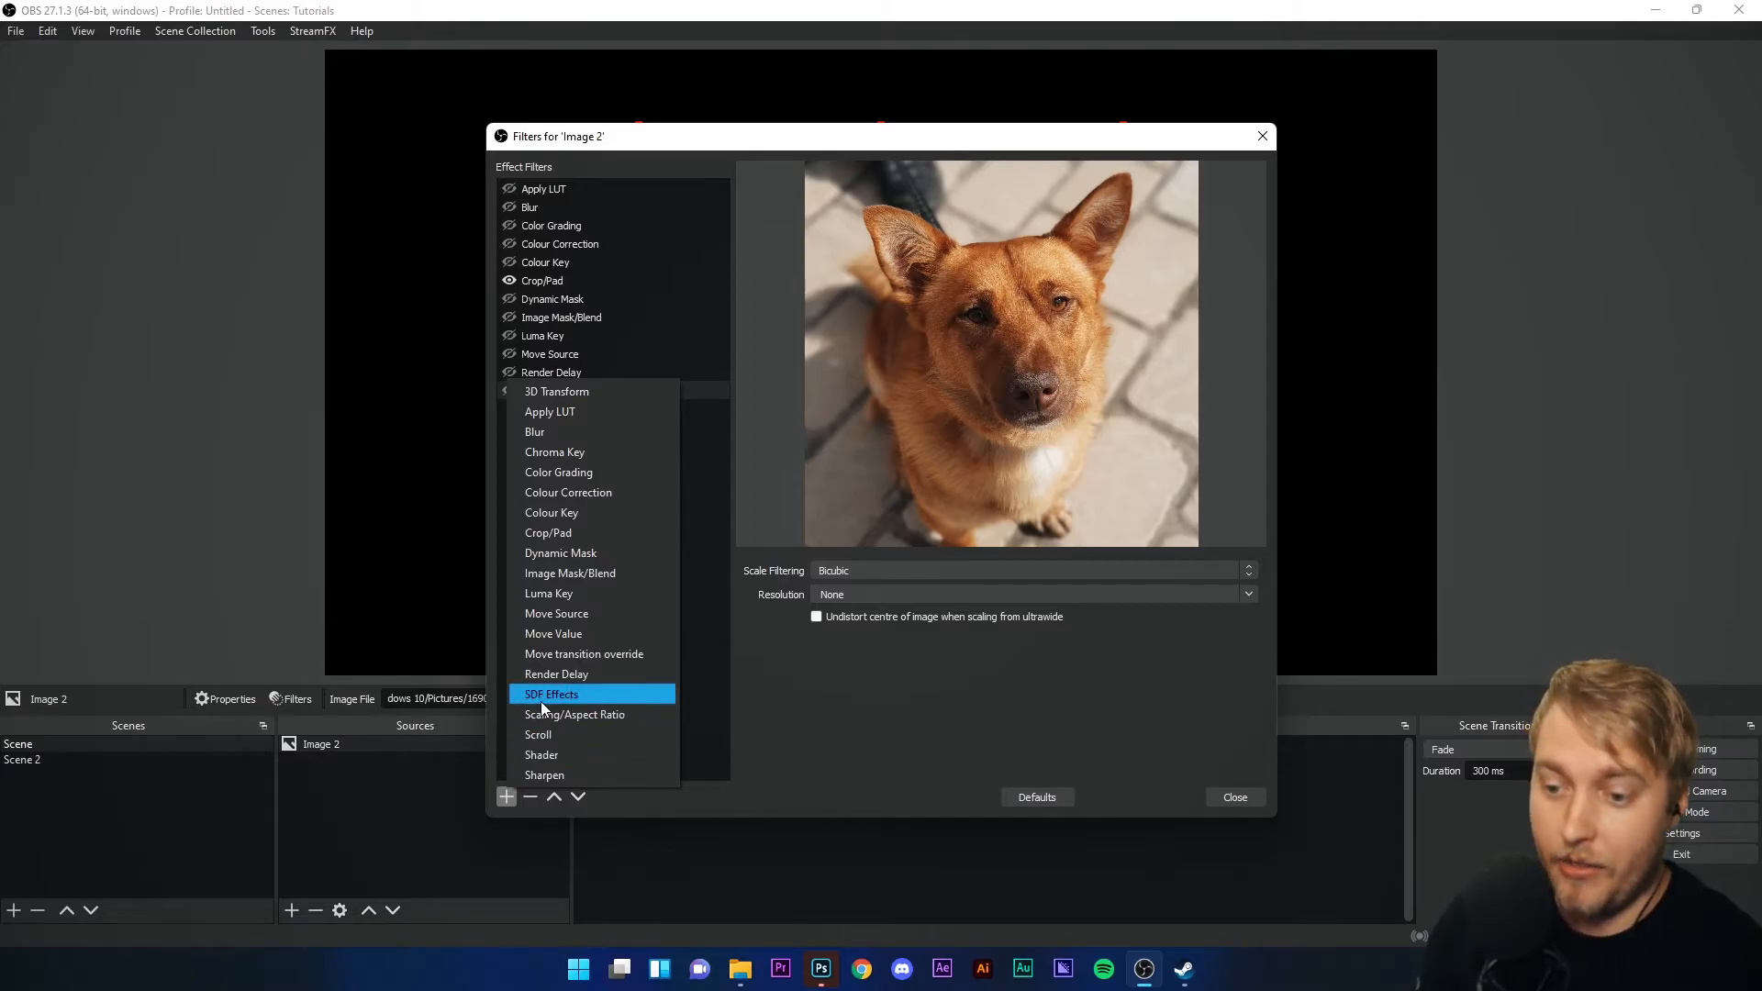
- Close the filters window and create a new Text (GDI+) source in the scene
{"action": "left_click", "coordinate": [1233, 796]}
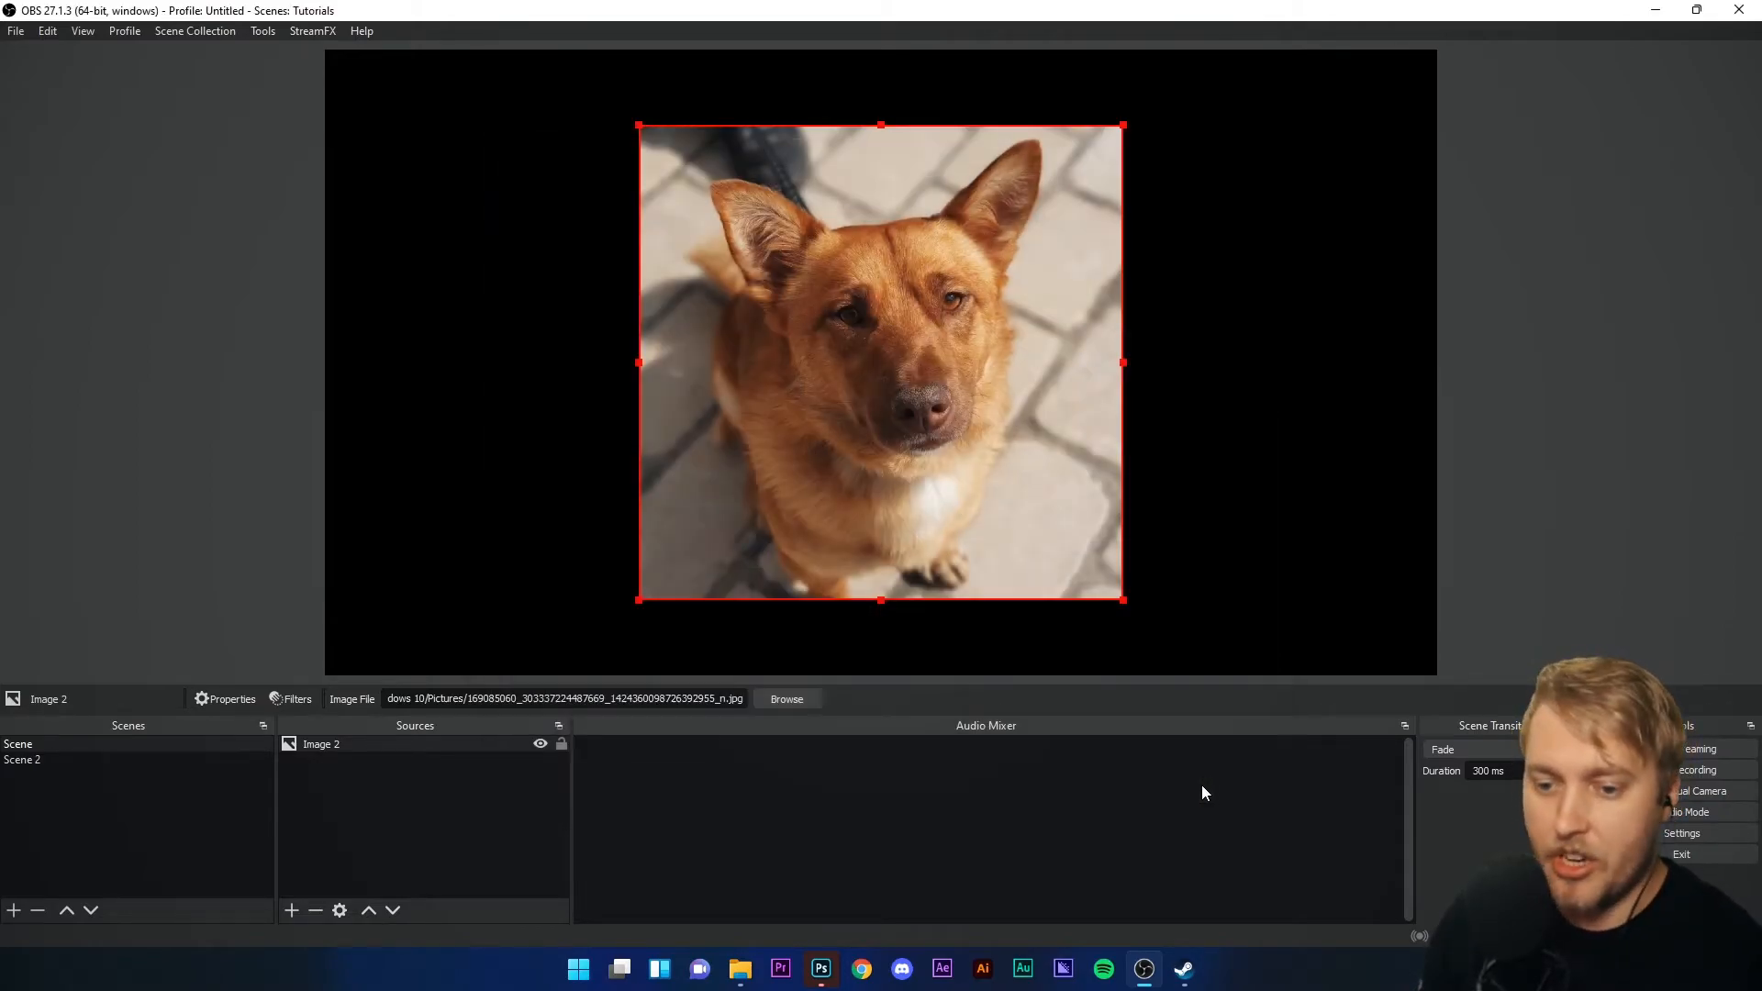
{"action": "left_click", "coordinate": [290, 910]}
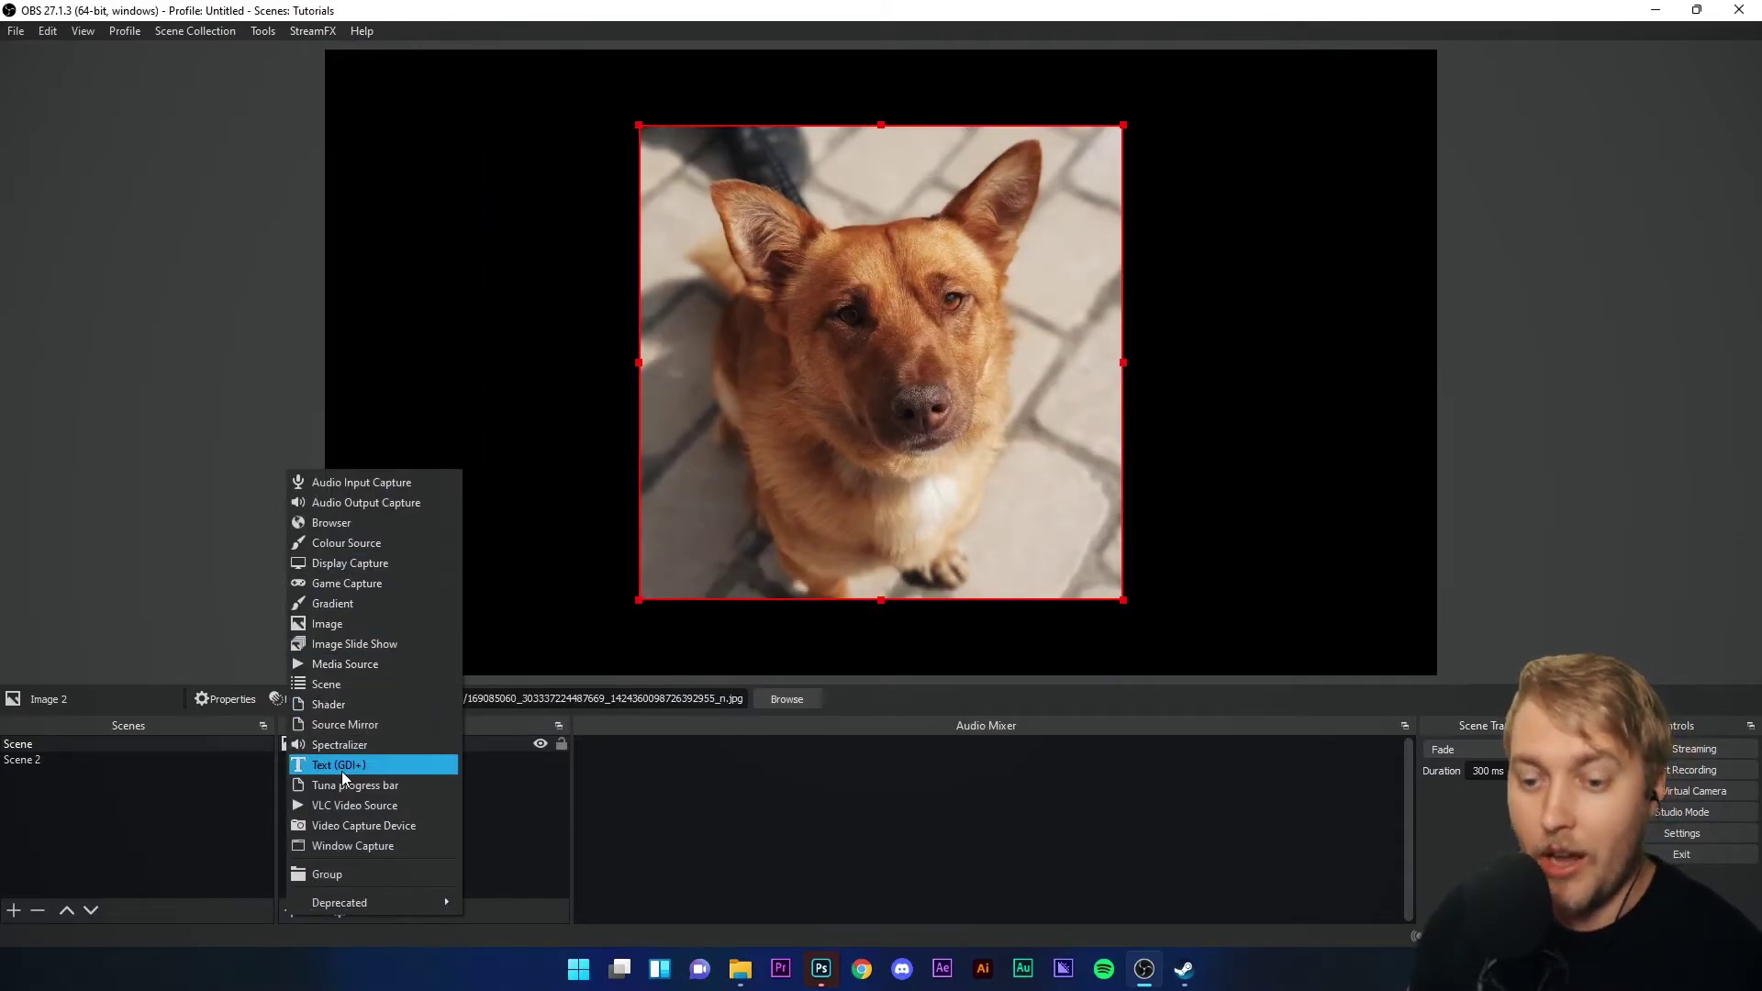
{"action": "left_click", "coordinate": [337, 764]}
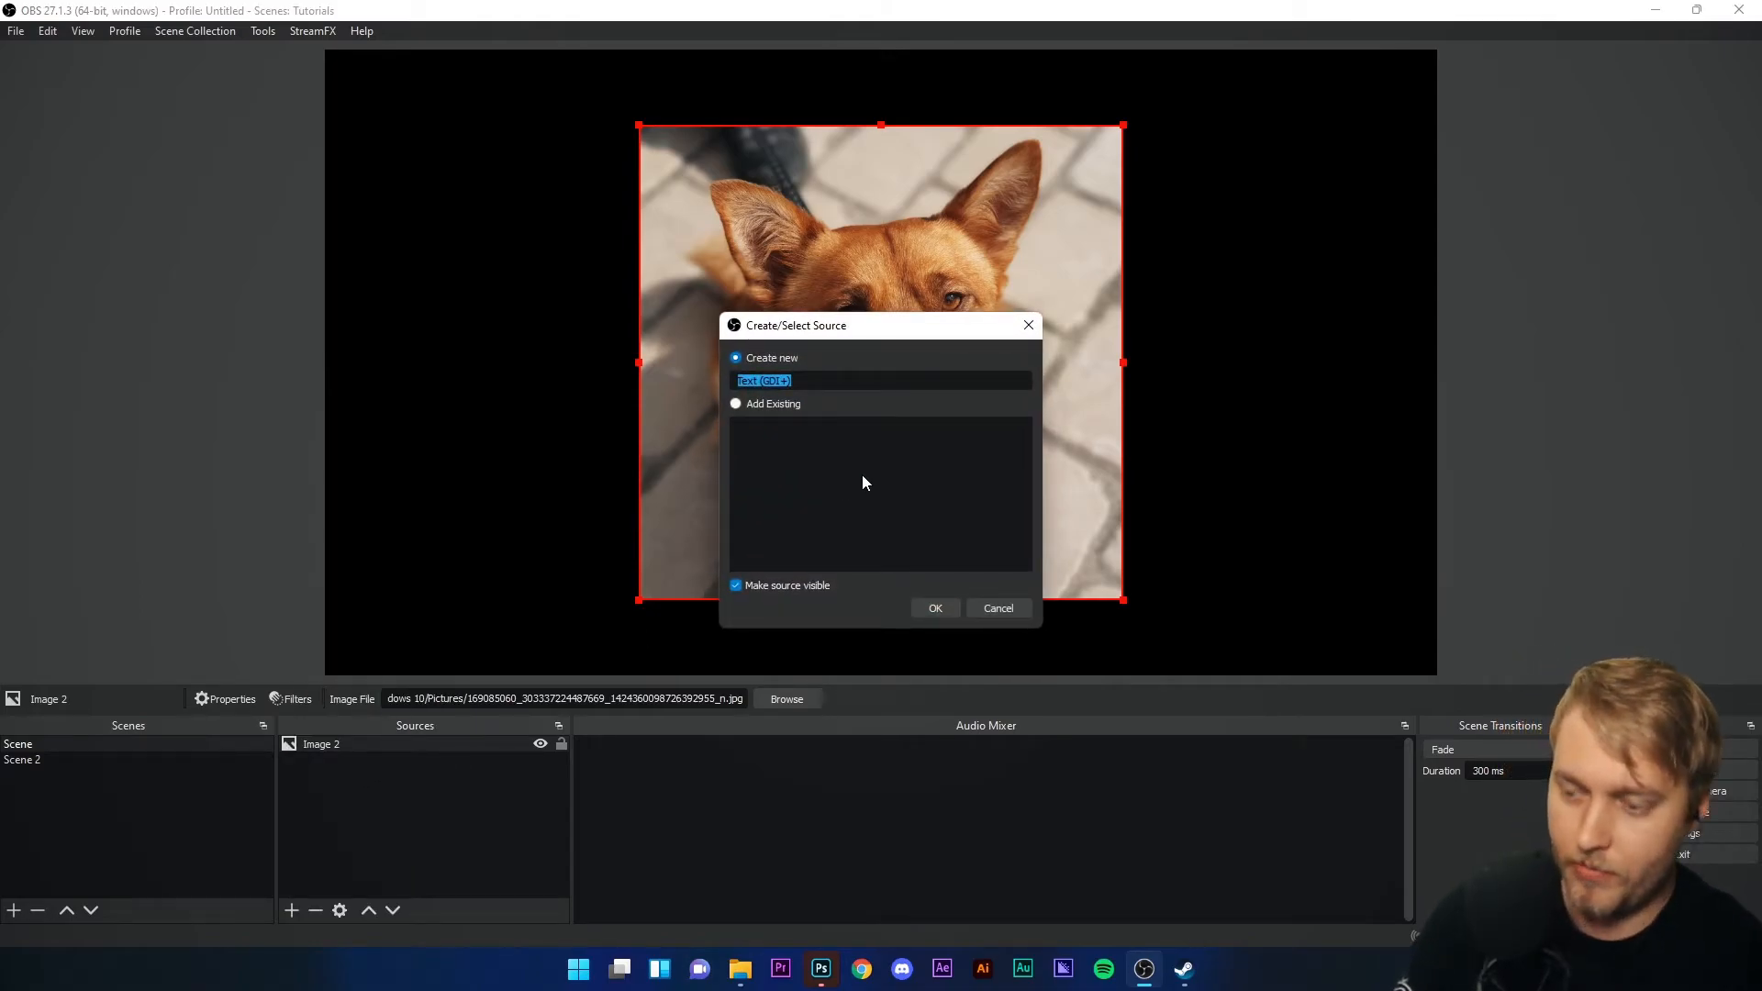
{"action": "left_click", "coordinate": [934, 607]}
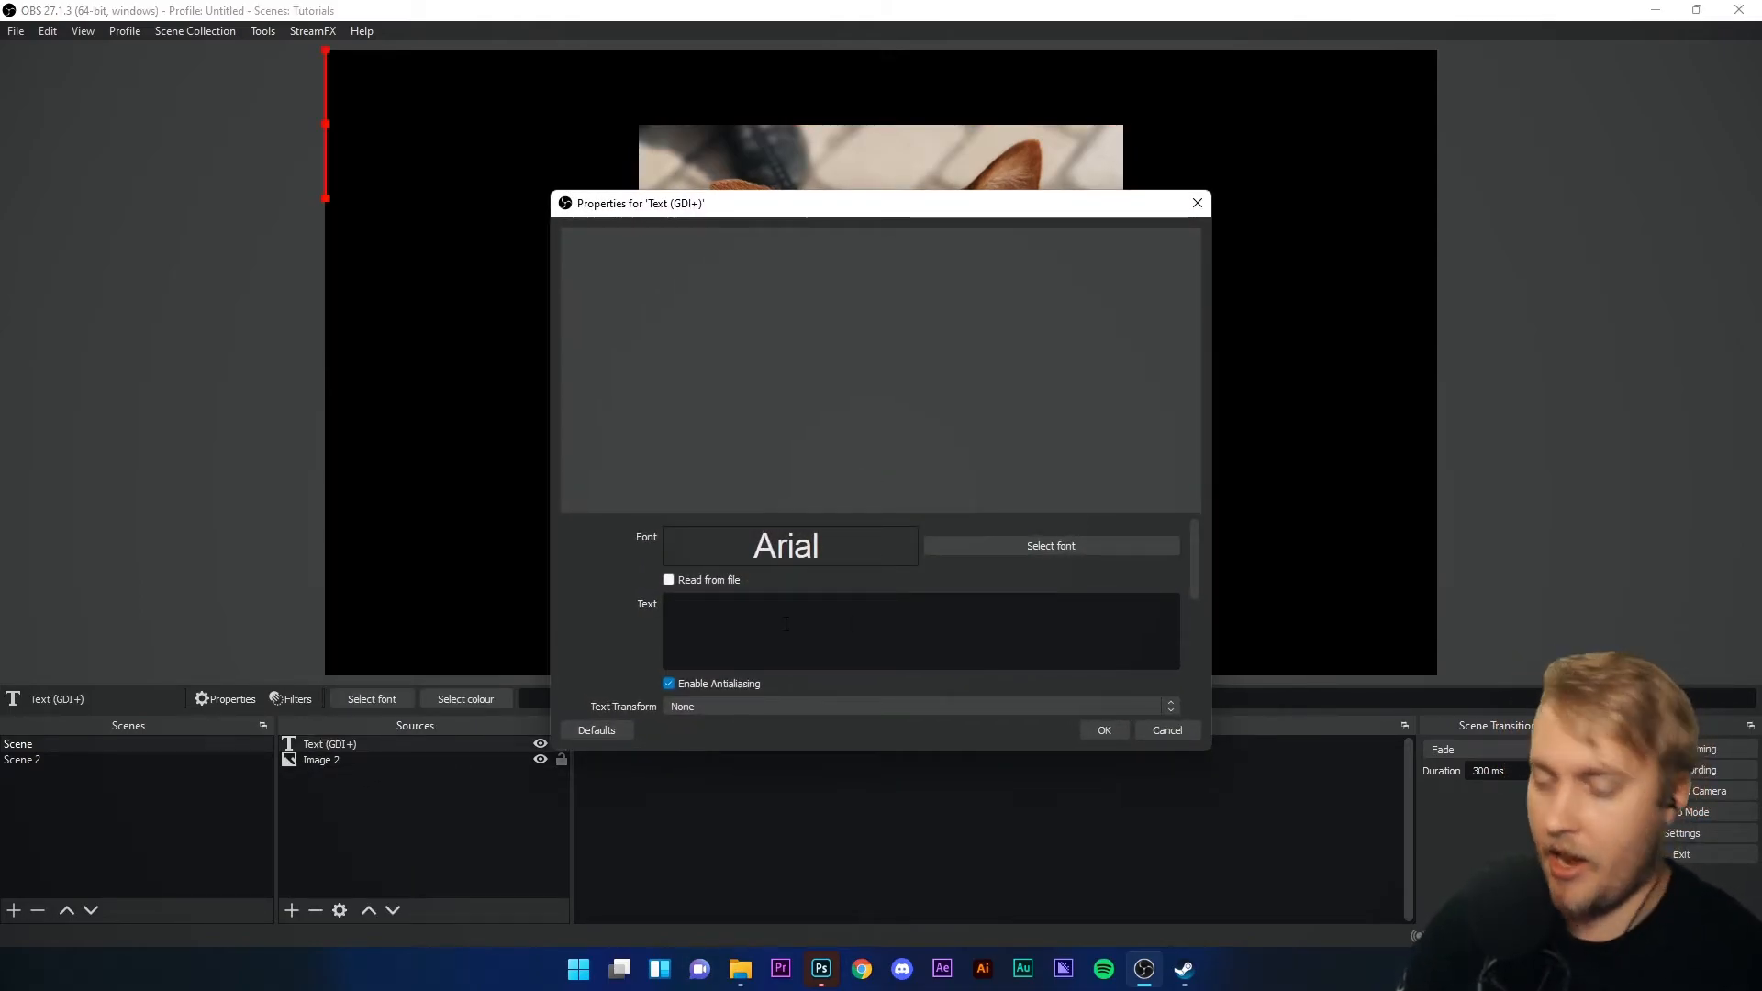
- Set the text to 'MY DOG IS GREAT' and select the new text source
{"action": "type", "text": "MY DOG IS"}
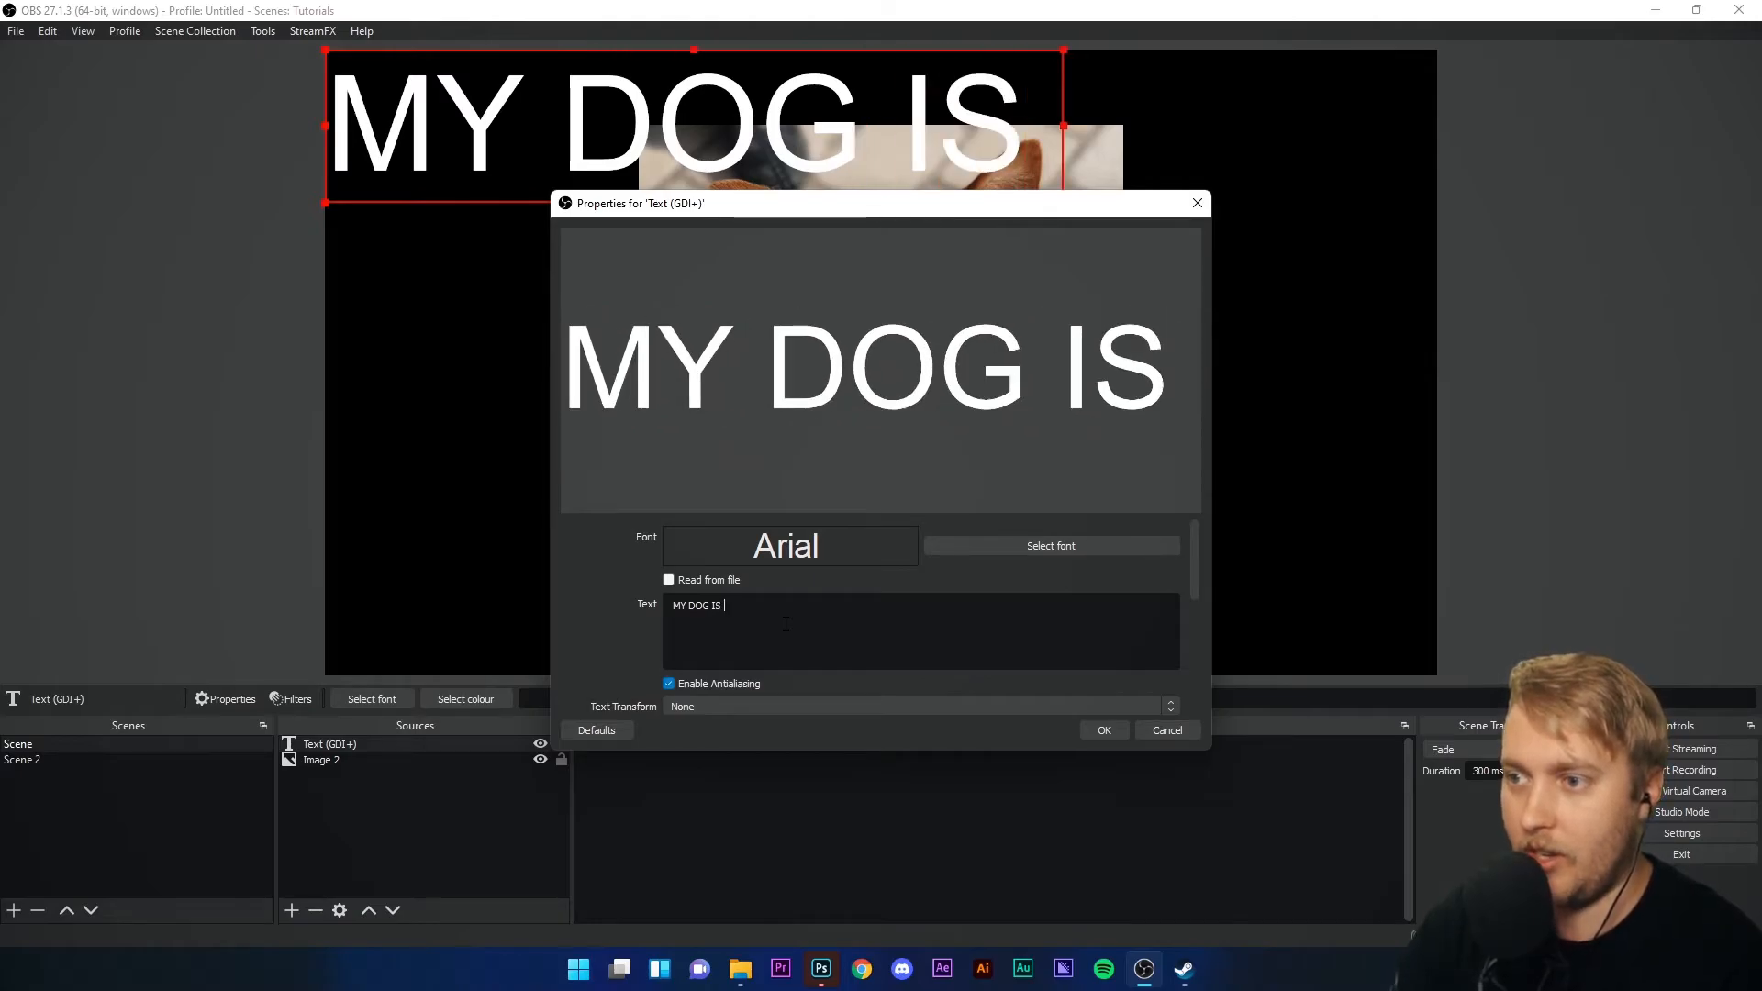
{"action": "type", "text": "GREAT"}
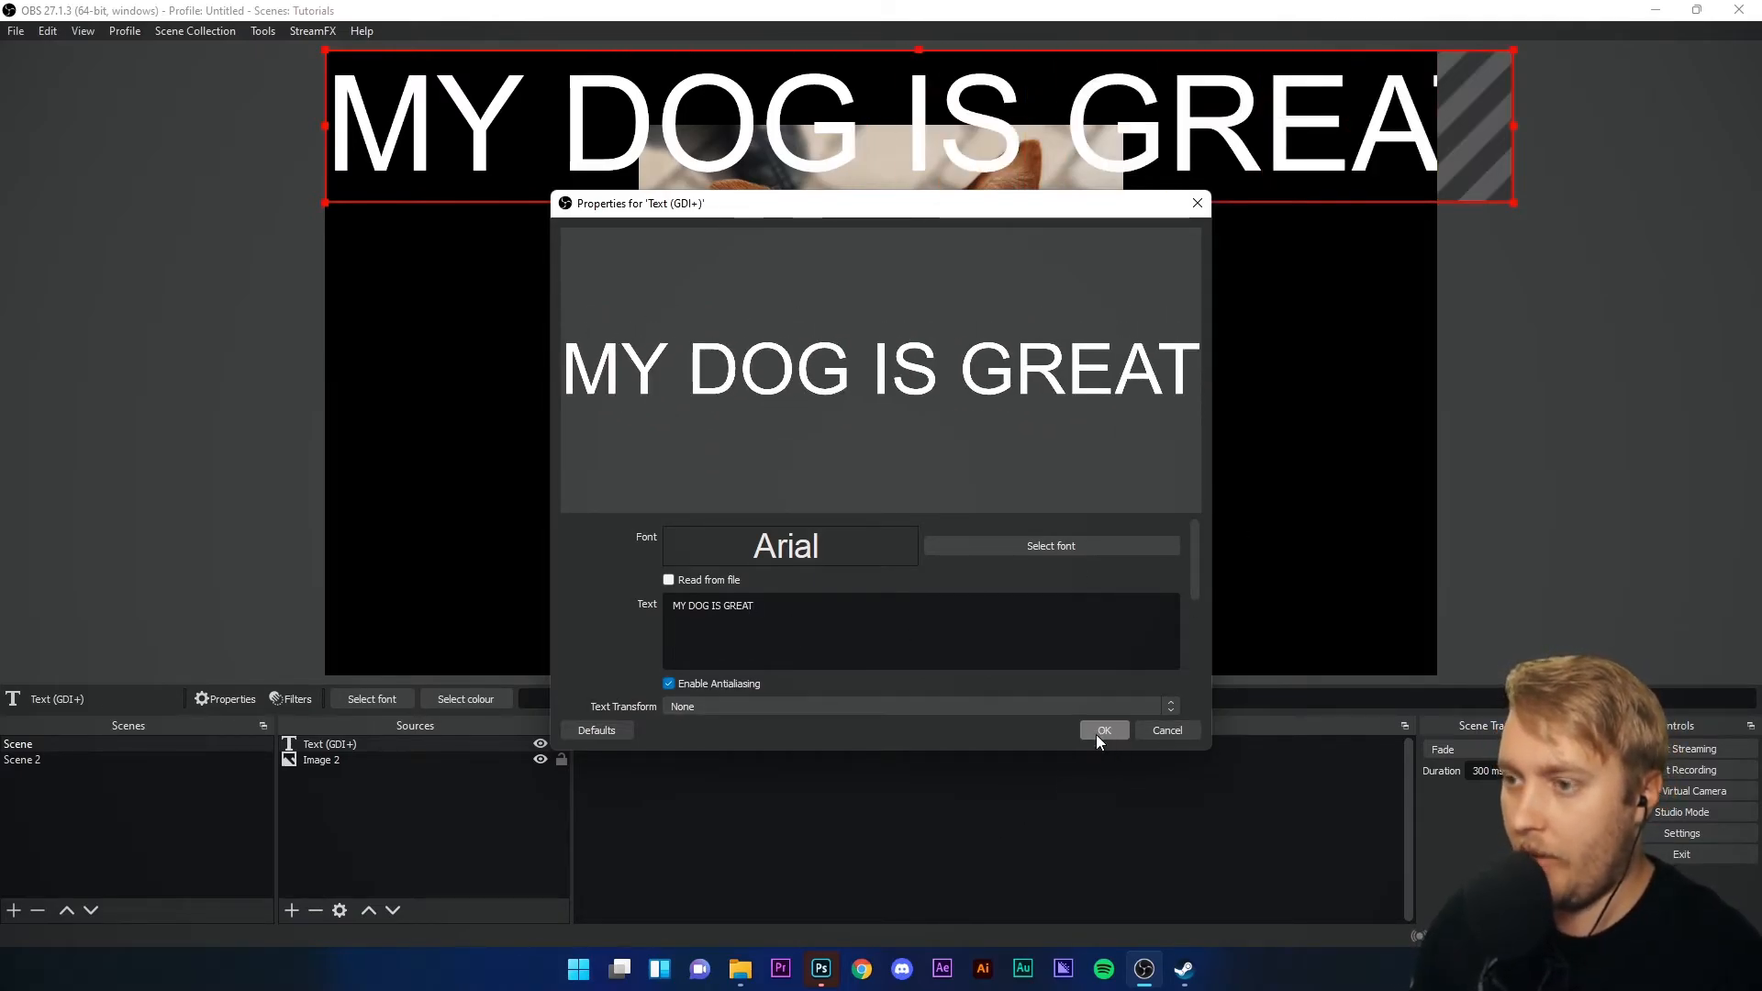
{"action": "left_click", "coordinate": [1103, 730]}
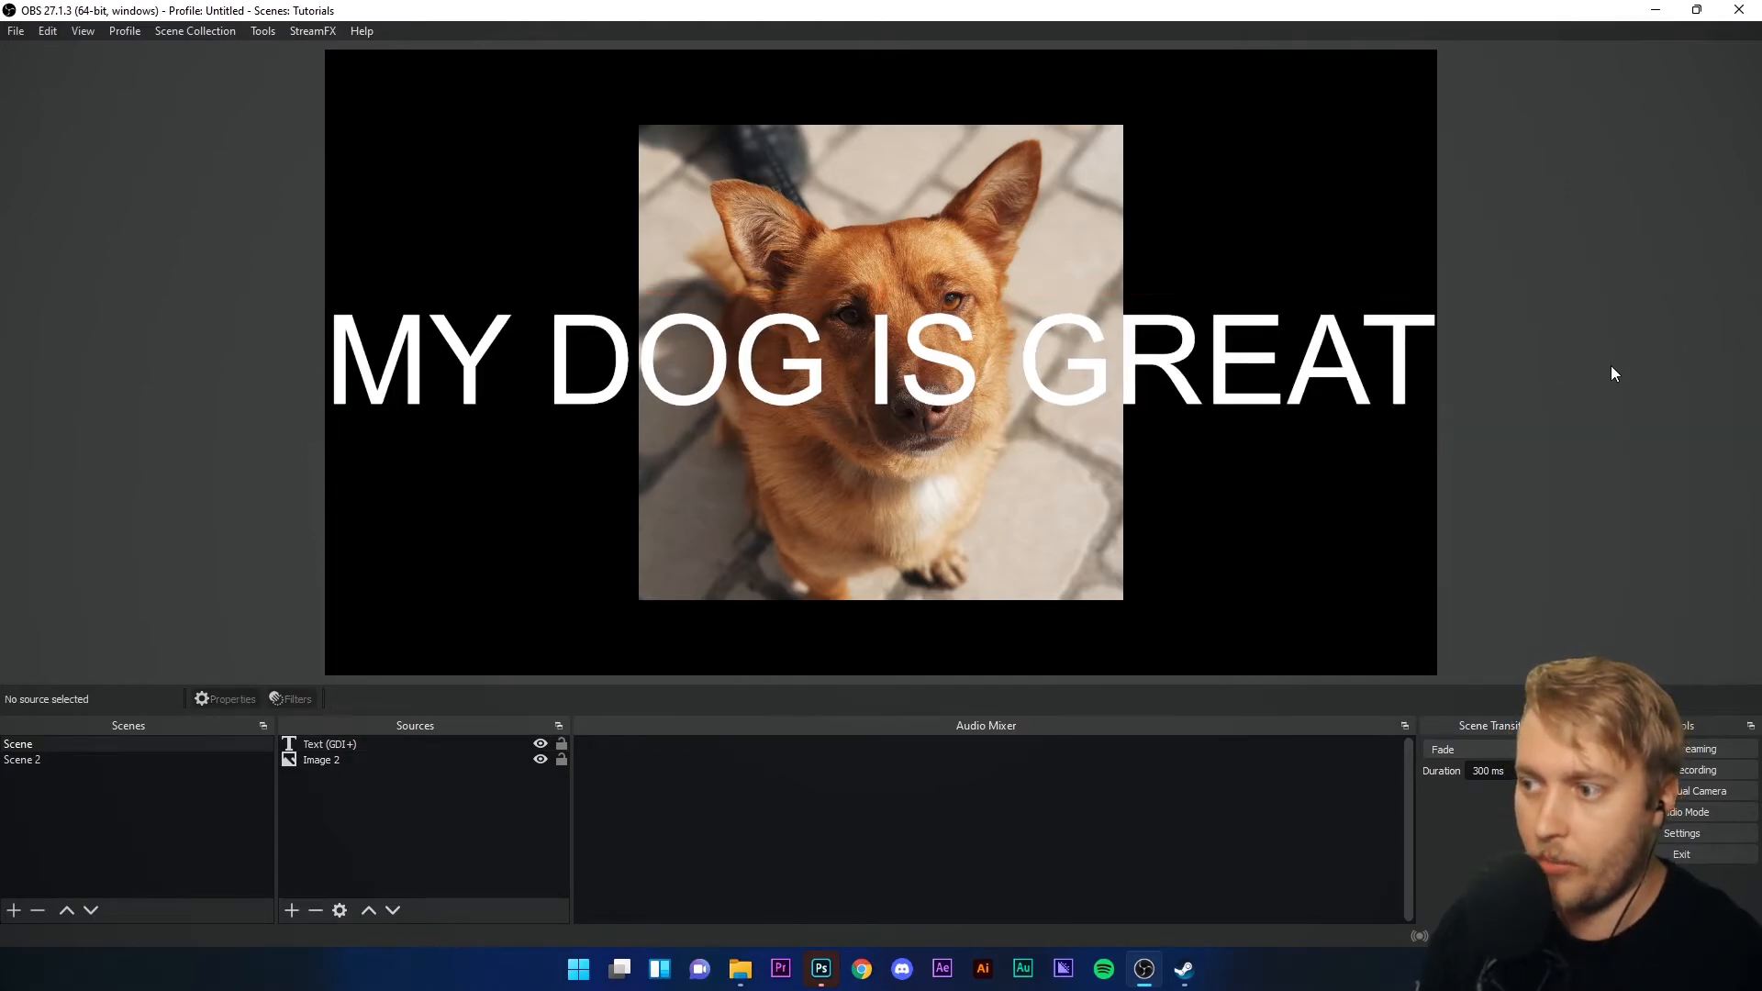
{"action": "left_click", "coordinate": [327, 743]}
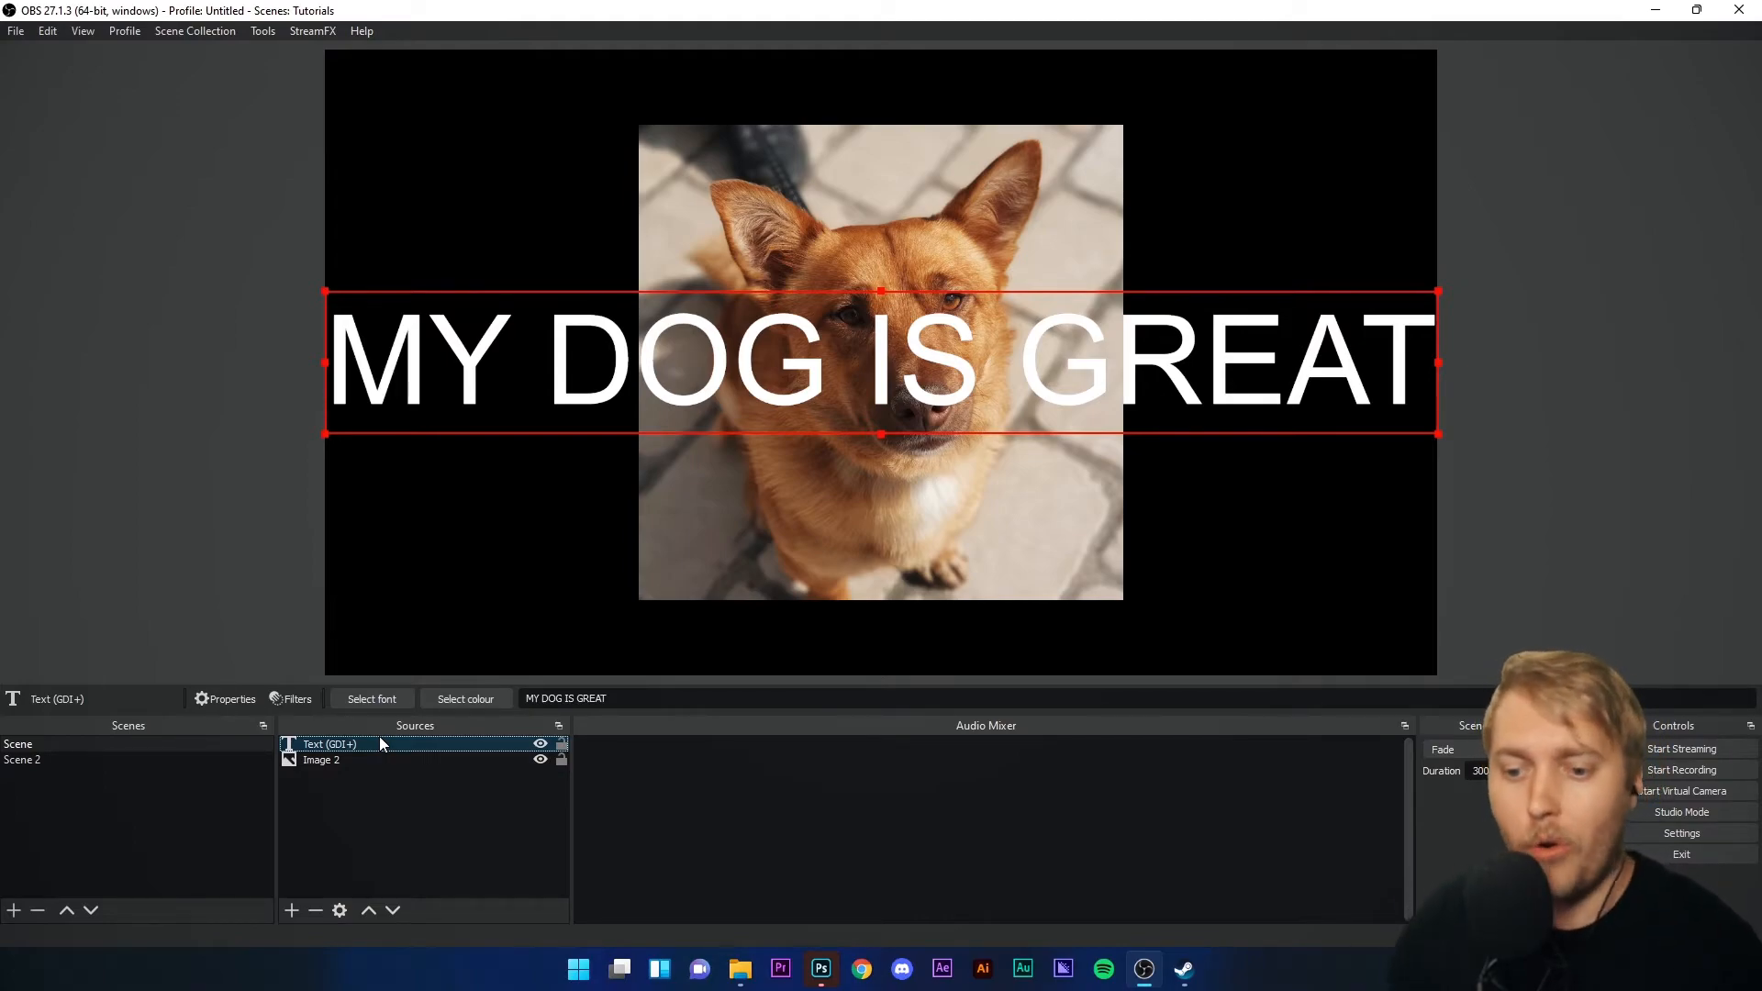
- Add a Scroll filter to the text source and raise its vertical speed
{"action": "left_click", "coordinate": [298, 697]}
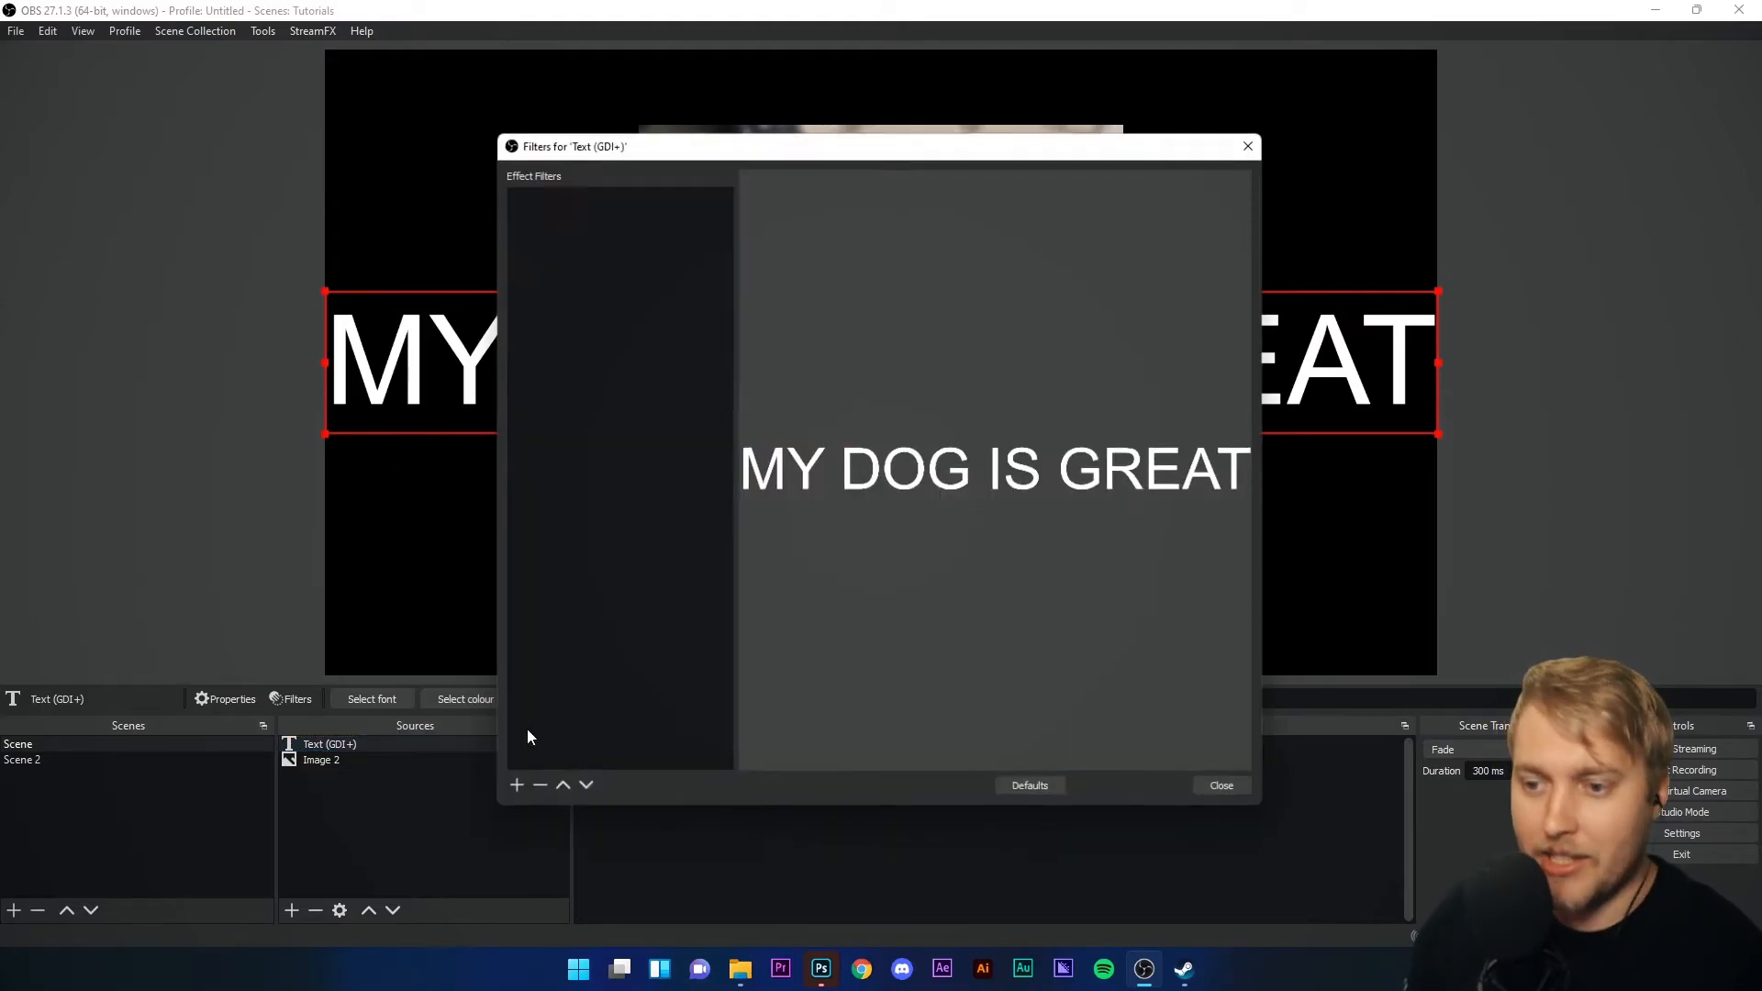
{"action": "left_click", "coordinate": [516, 783]}
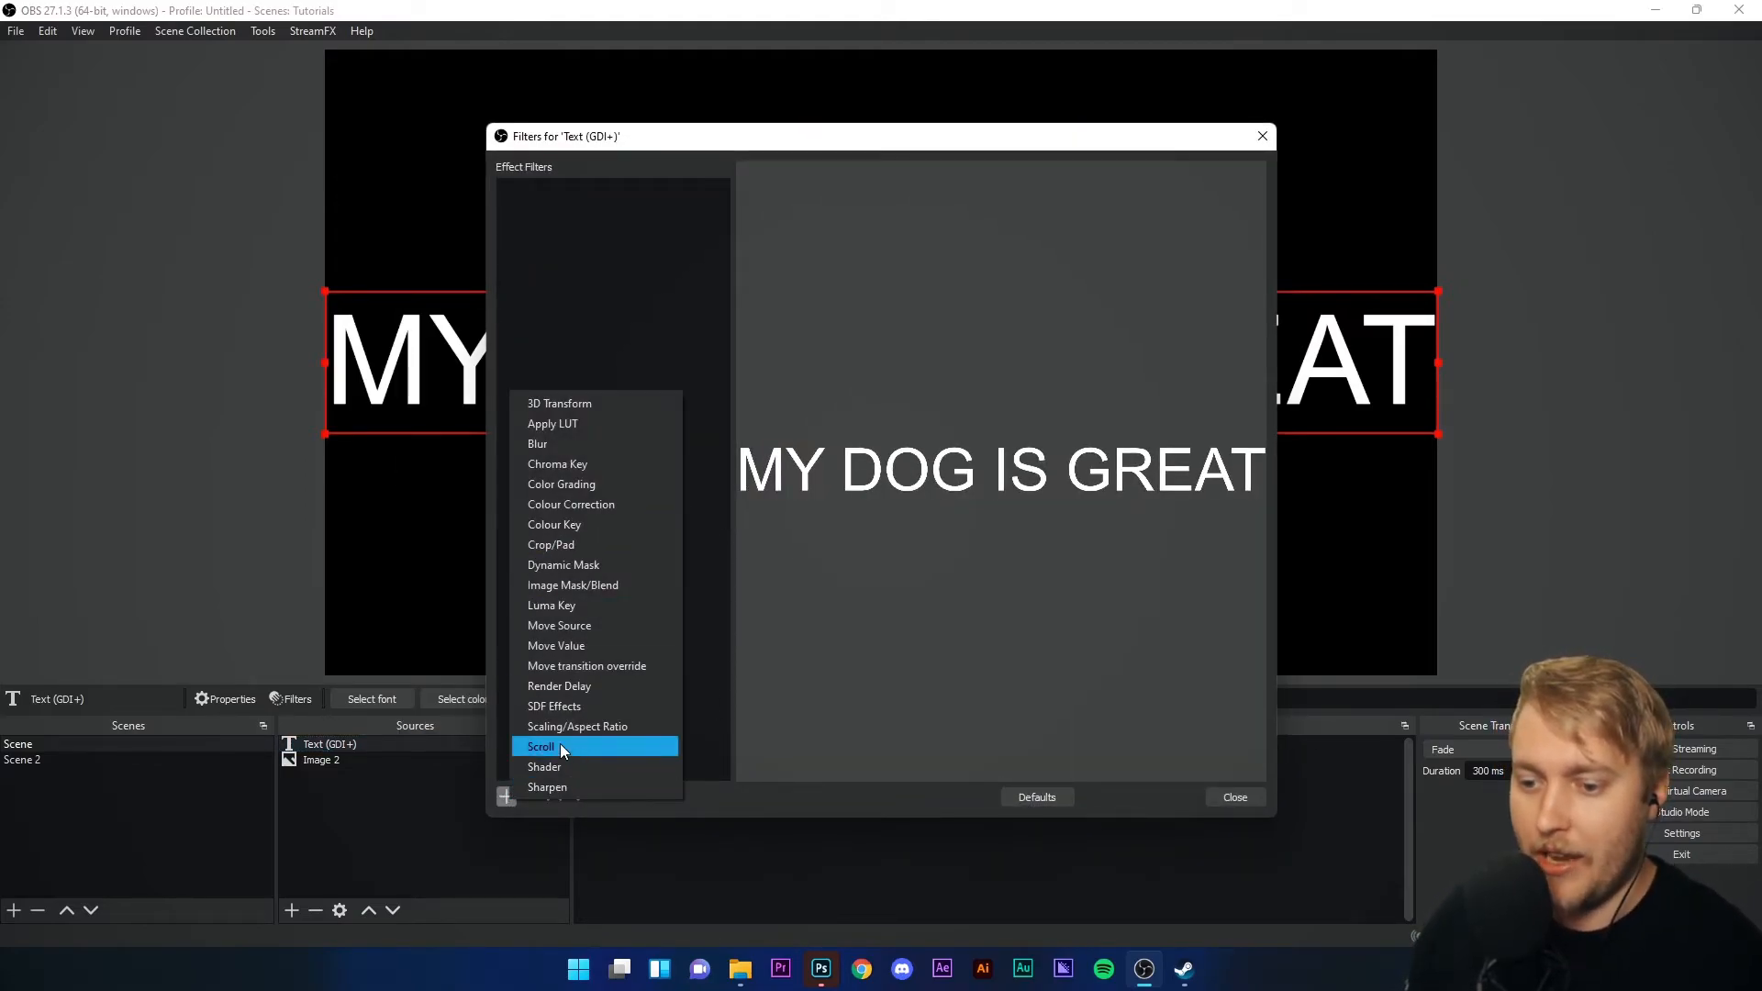
{"action": "left_click", "coordinate": [539, 747]}
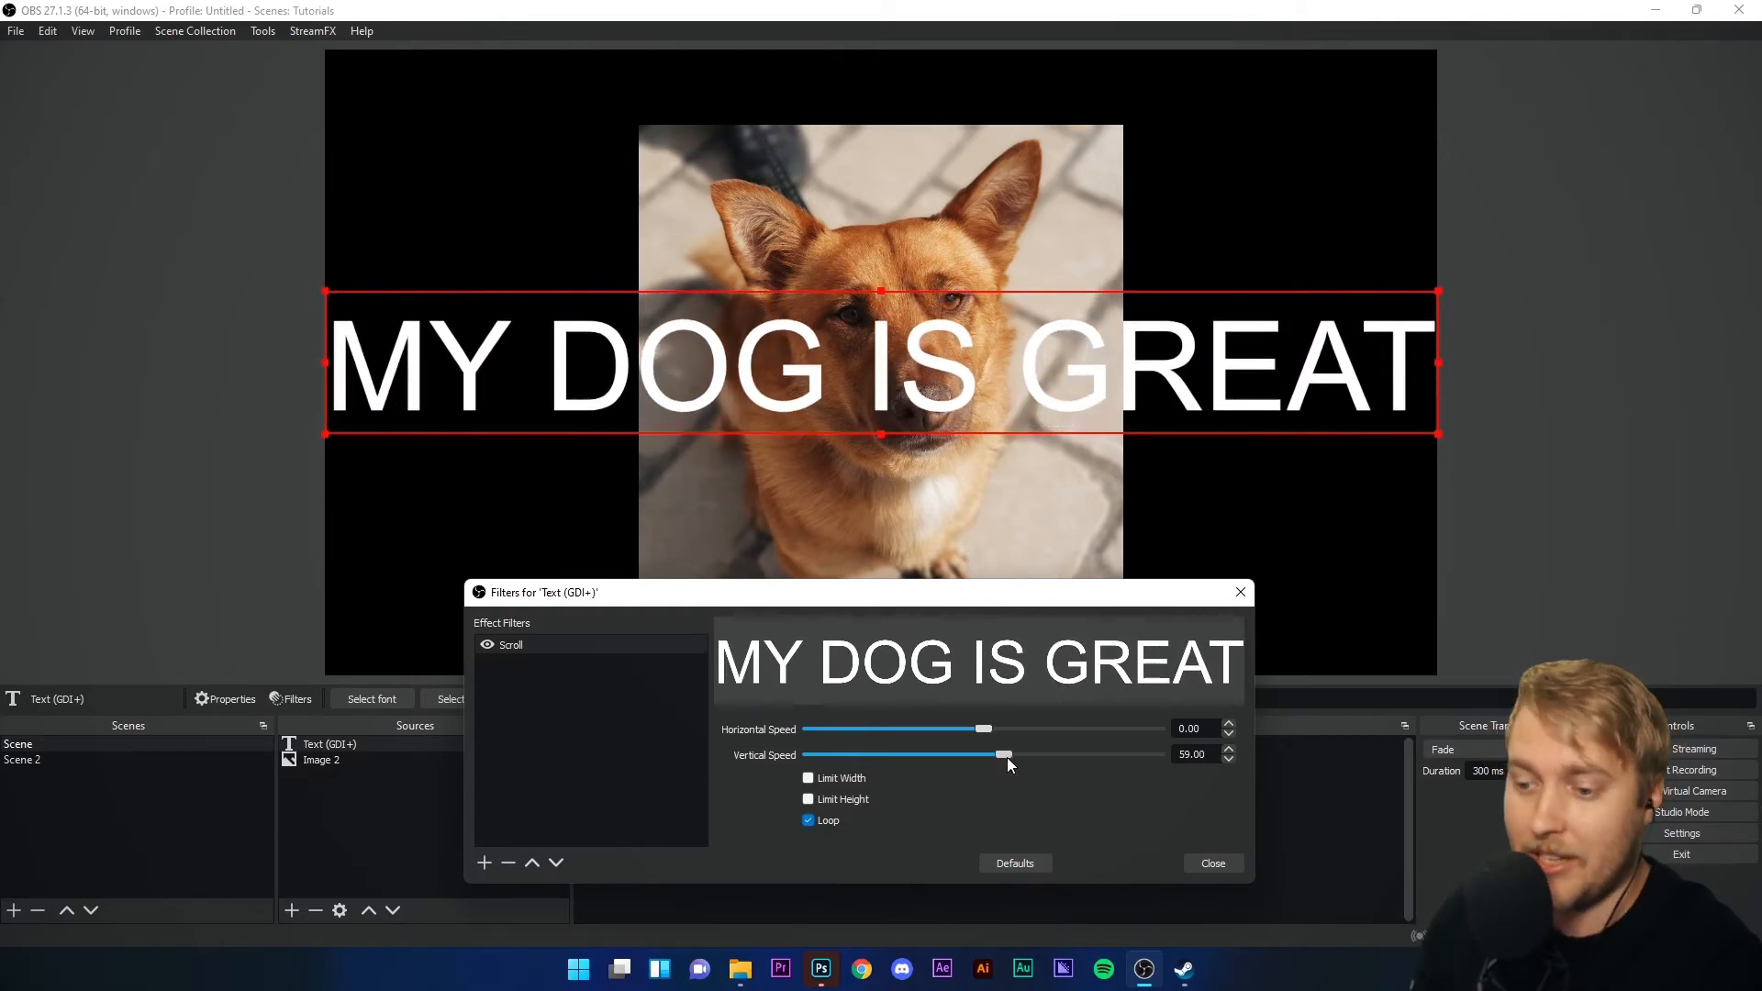
{"action": "triple_click", "coordinate": [1191, 754]}
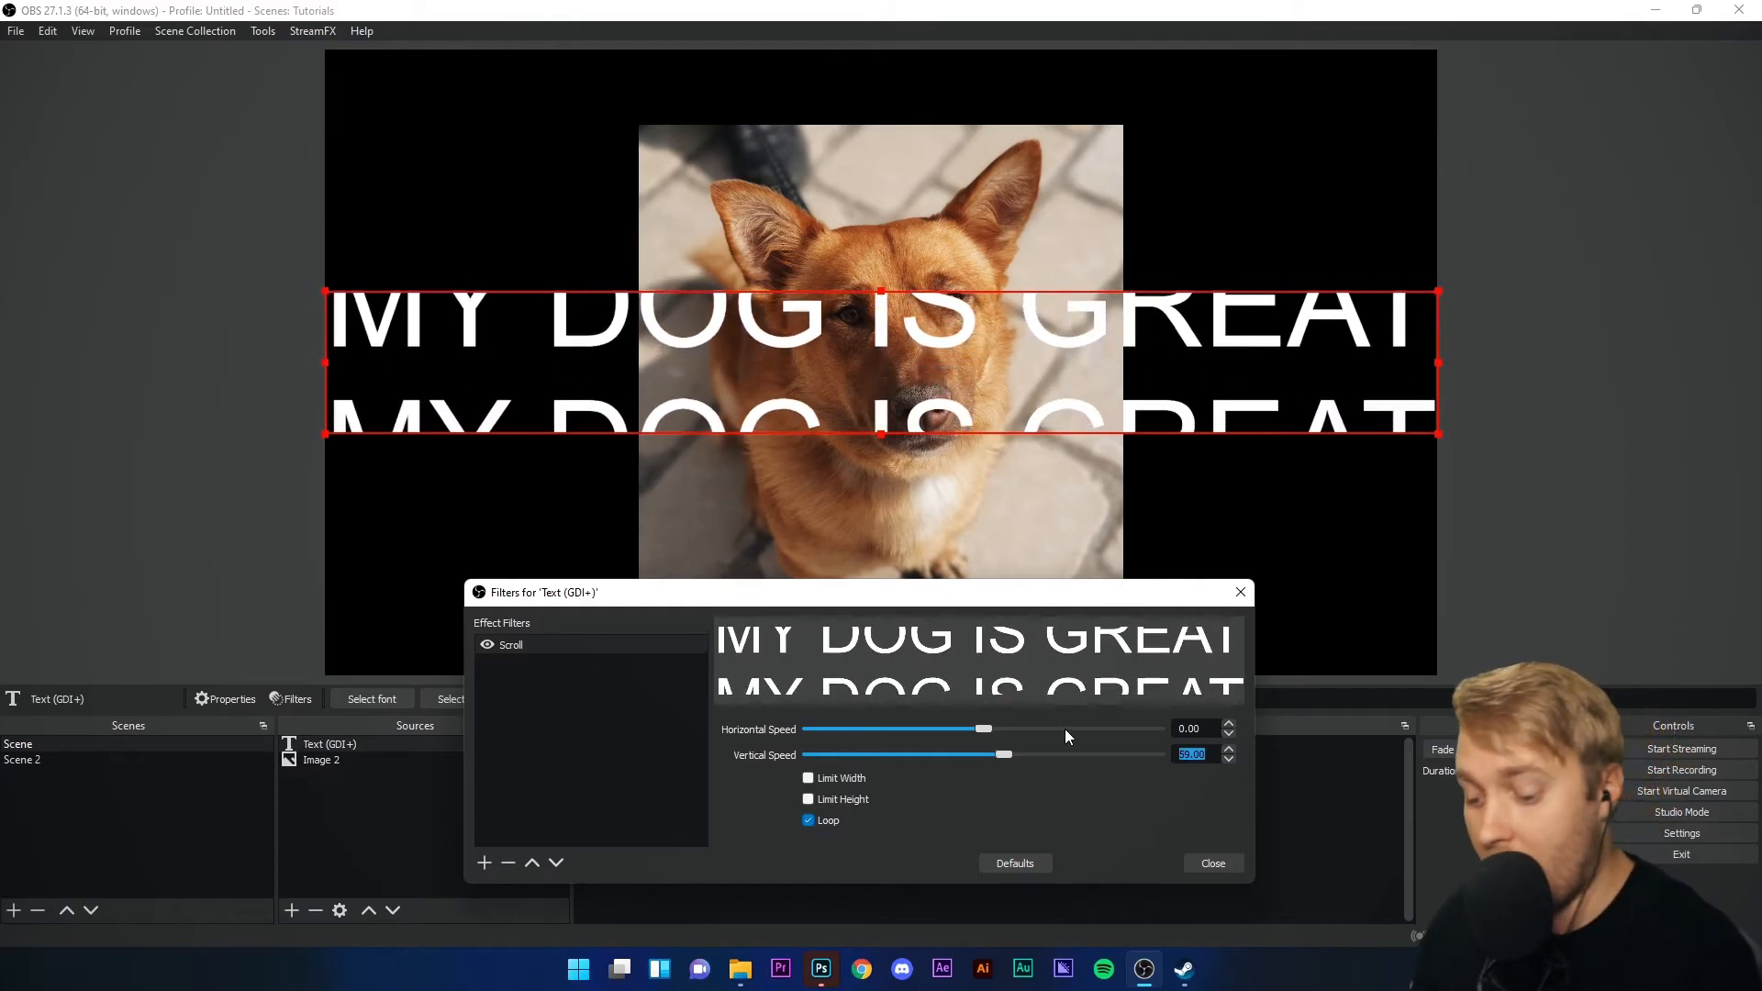
{"action": "left_click", "coordinate": [1211, 863]}
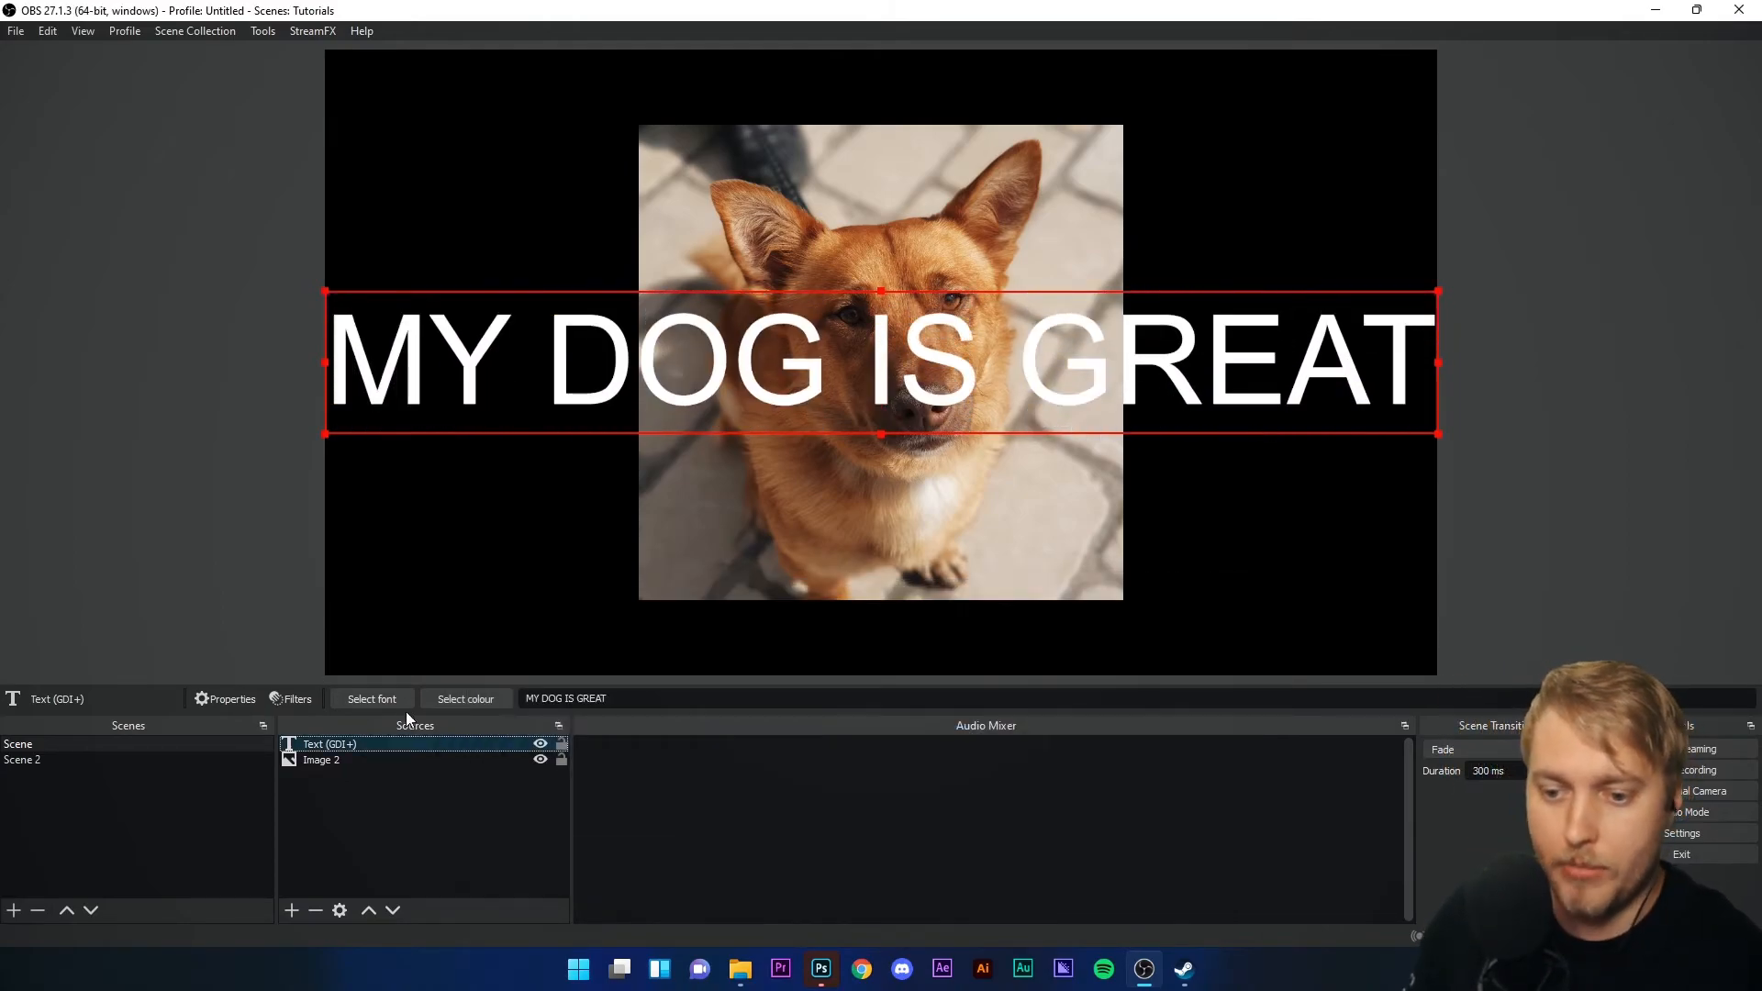
- Add a Shader filter to the dog image and reopen the filter list
{"action": "left_click", "coordinate": [316, 911]}
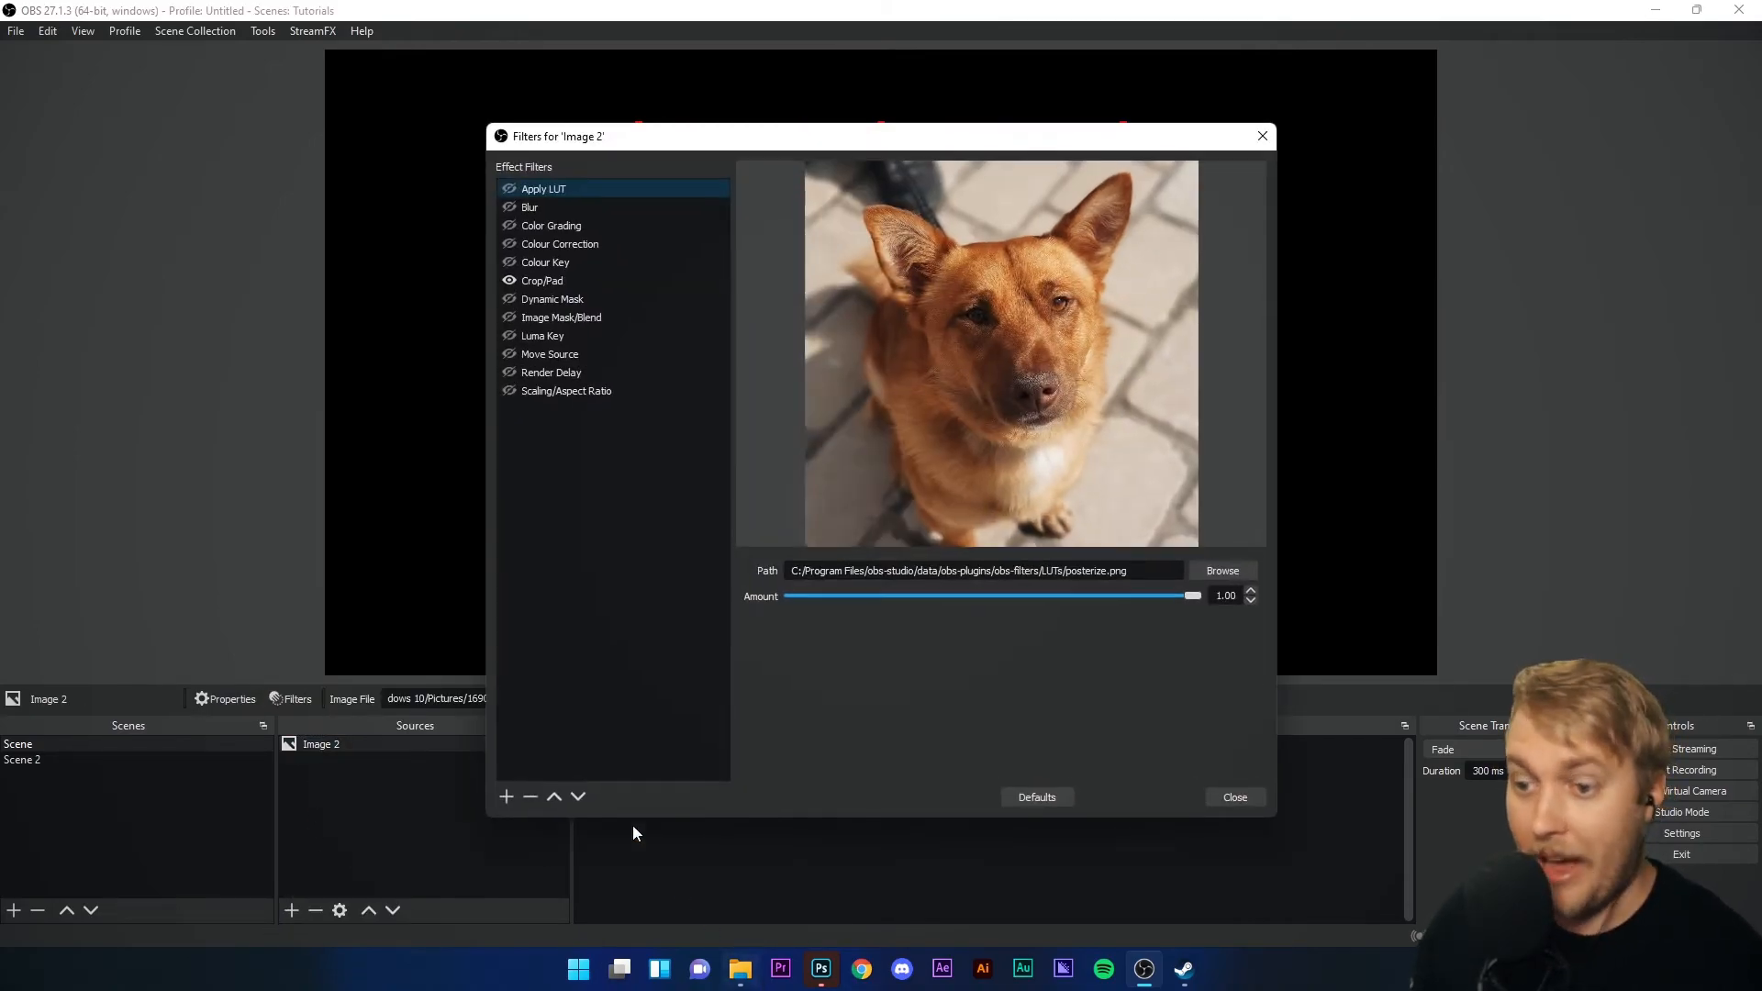
{"action": "left_click", "coordinate": [505, 797]}
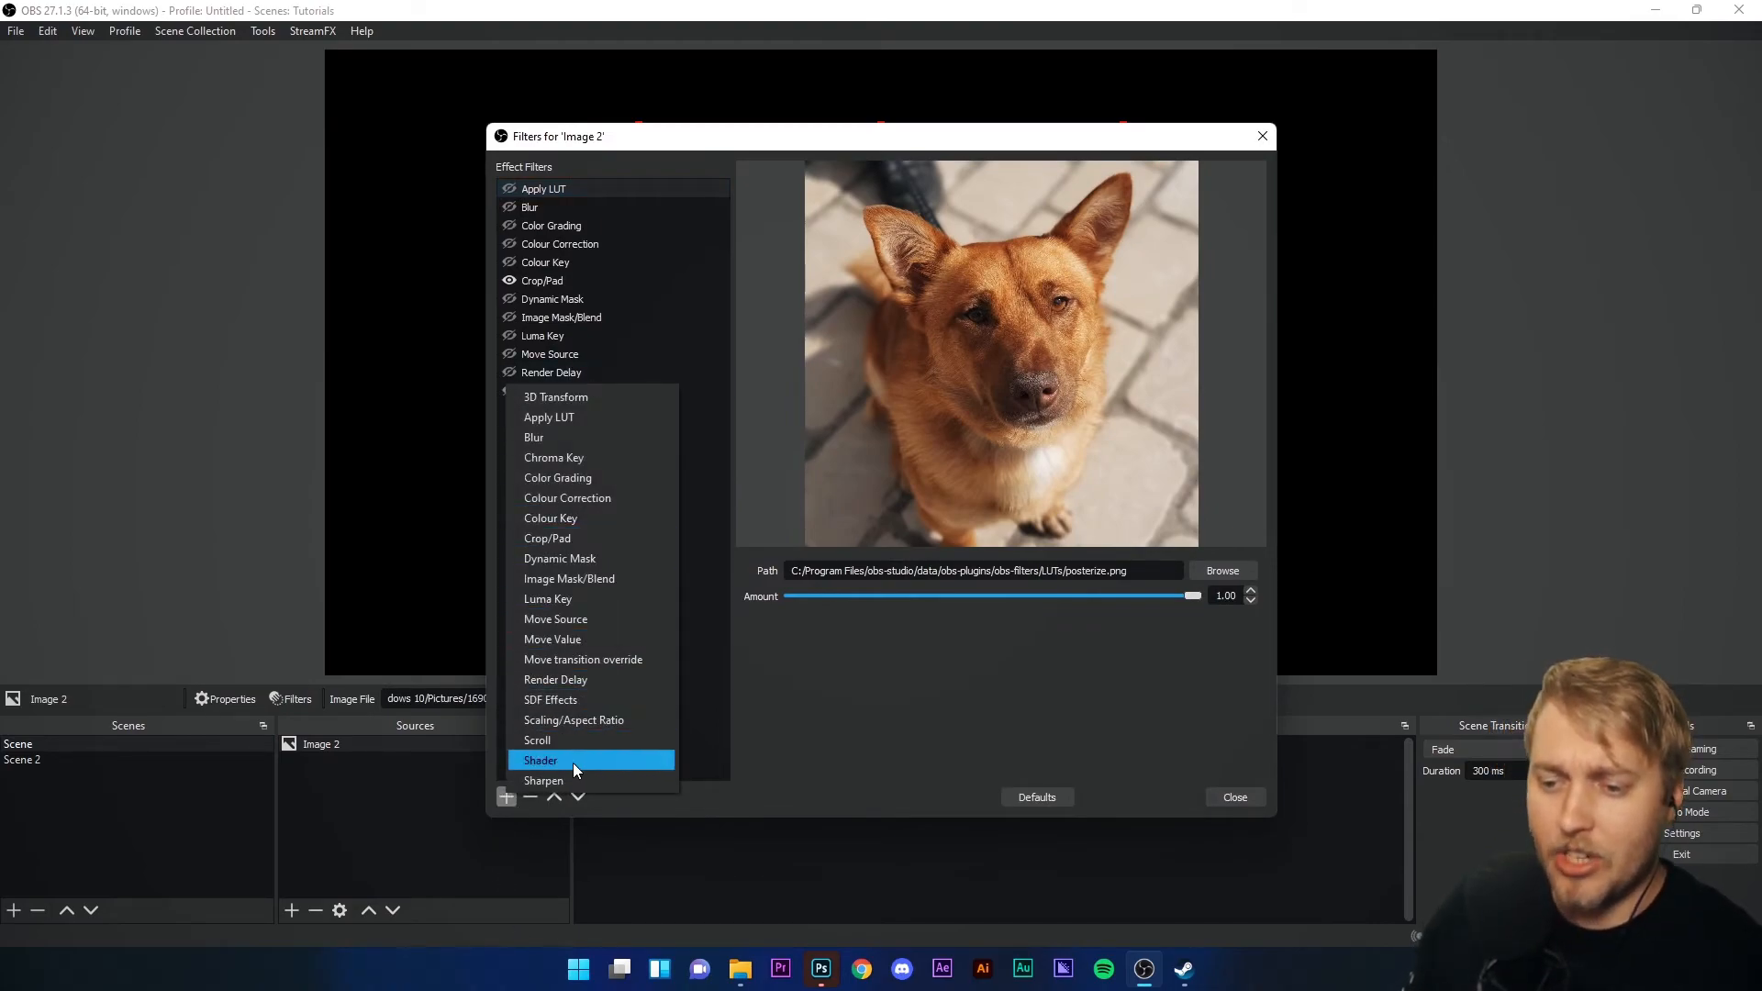
{"action": "left_click", "coordinate": [540, 759]}
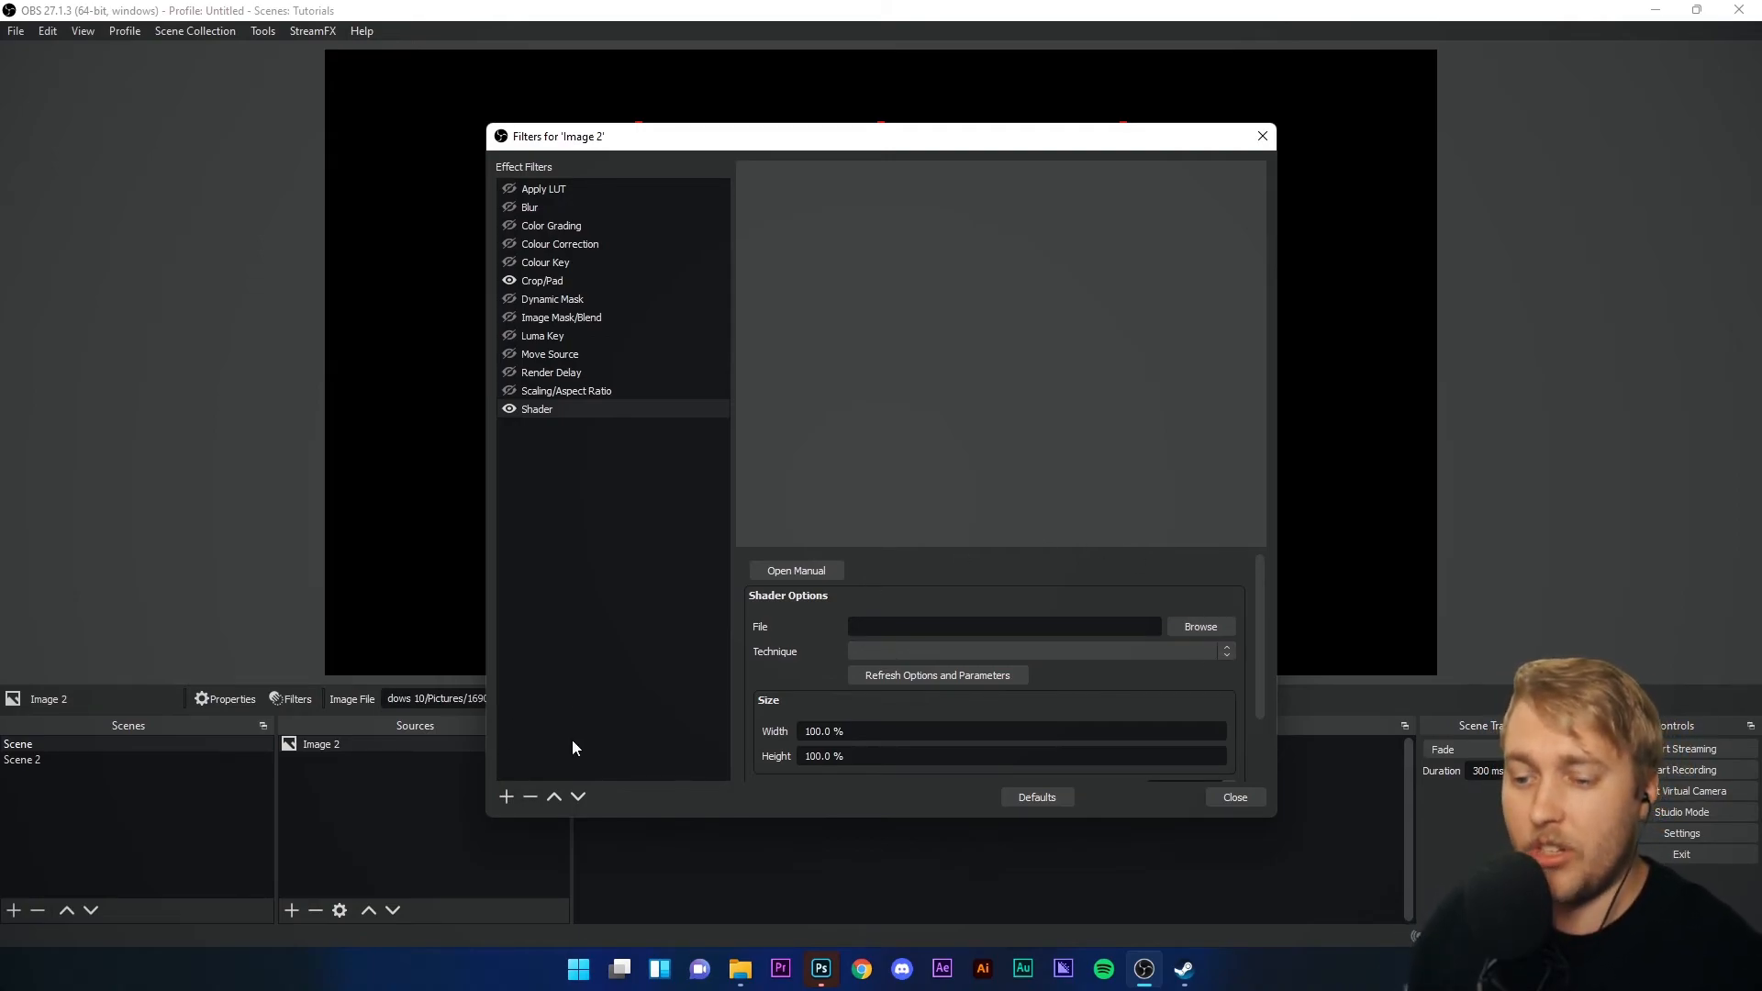
{"action": "mouse_move", "coordinate": [519, 569]}
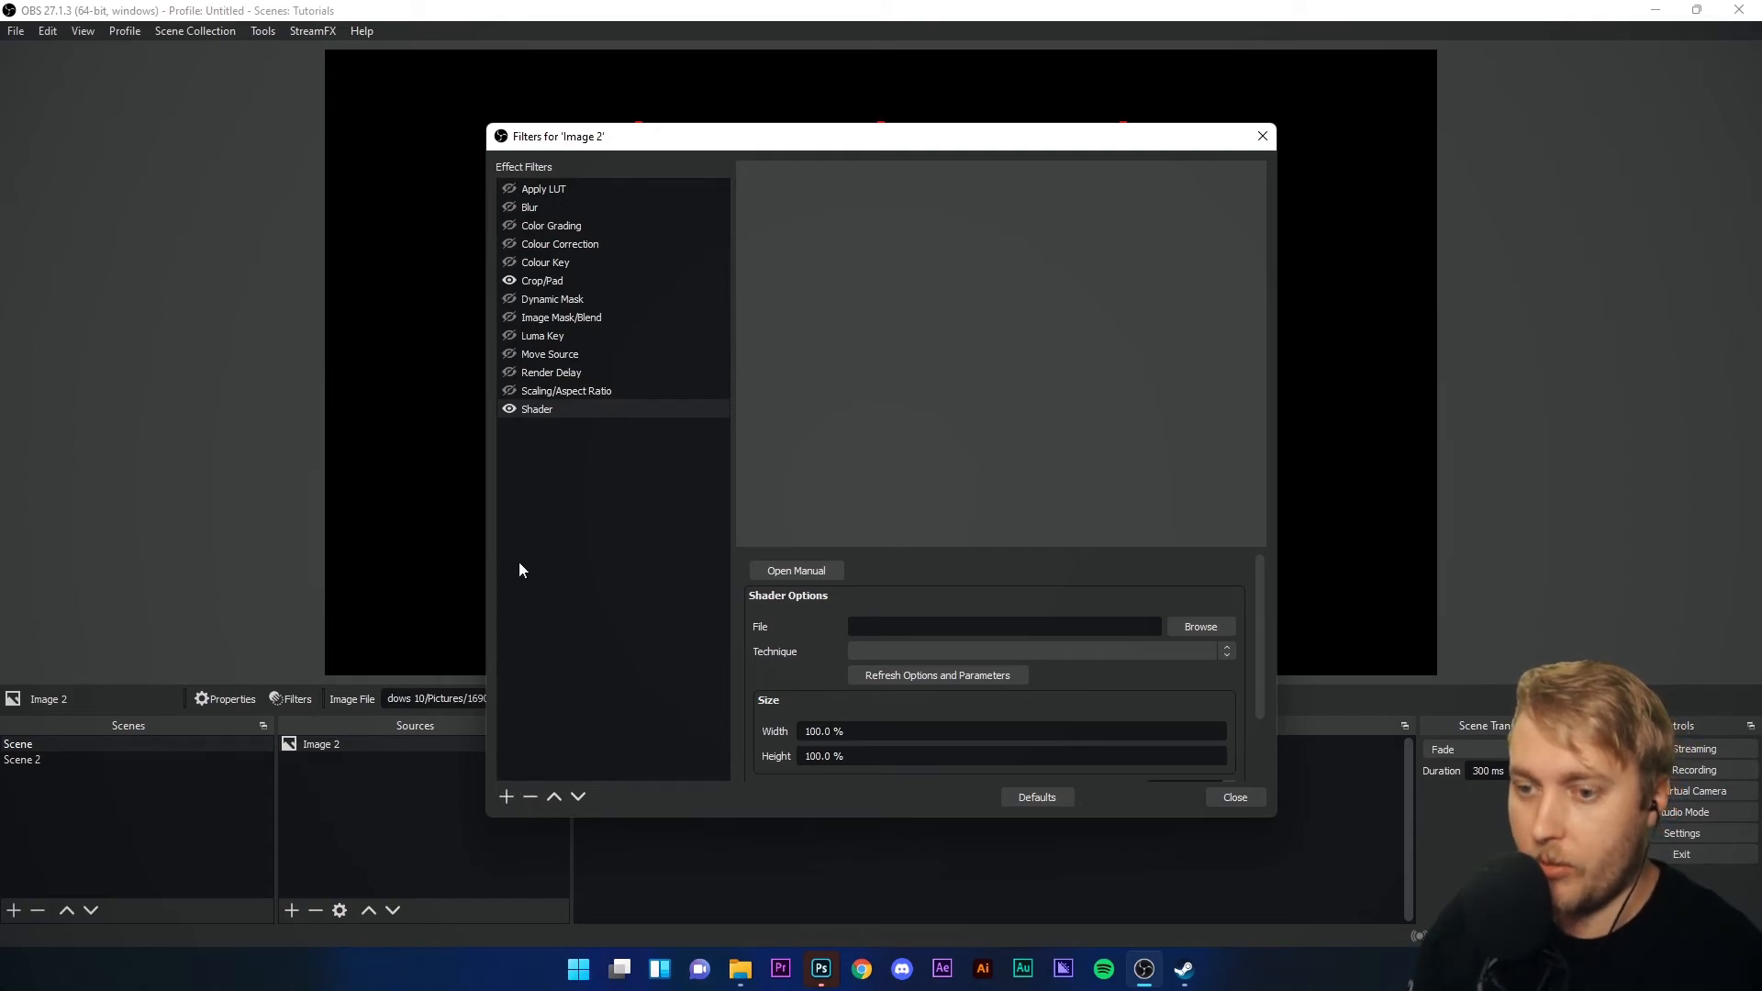
{"action": "left_click", "coordinate": [506, 796]}
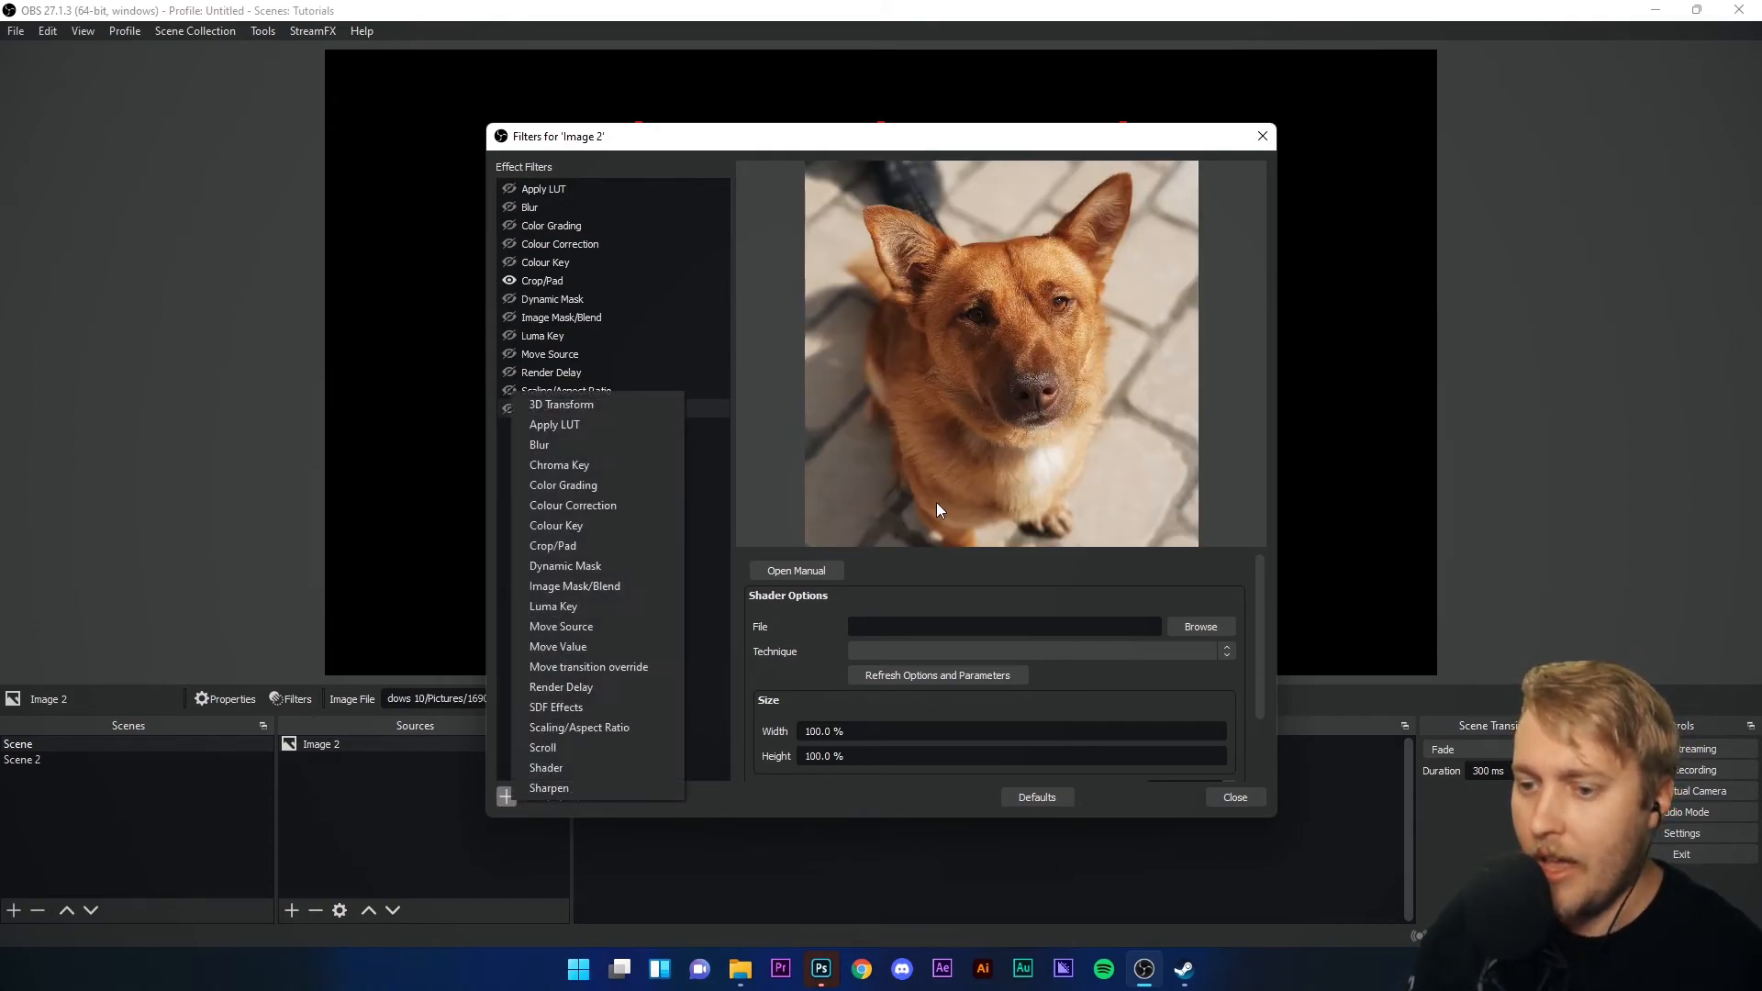
{"action": "mouse_move", "coordinate": [549, 787]}
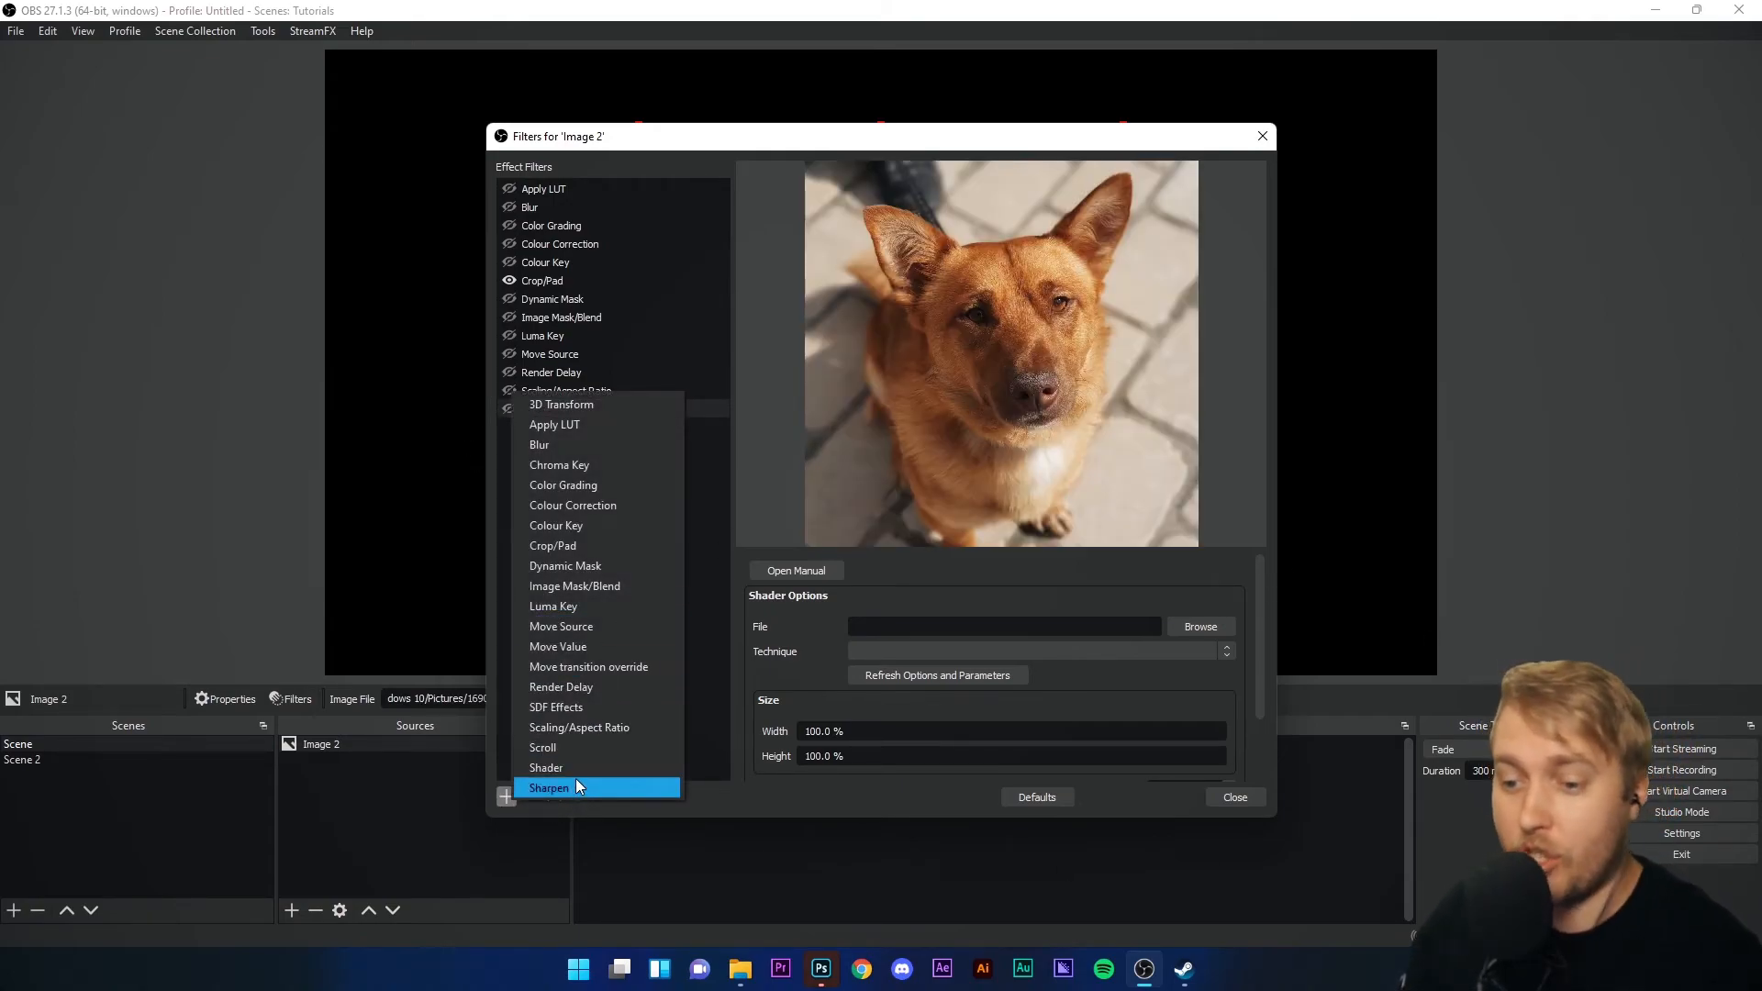
- Add a Sharpen filter to the dog image with sharpness left at 0.00
{"action": "left_click", "coordinate": [549, 787]}
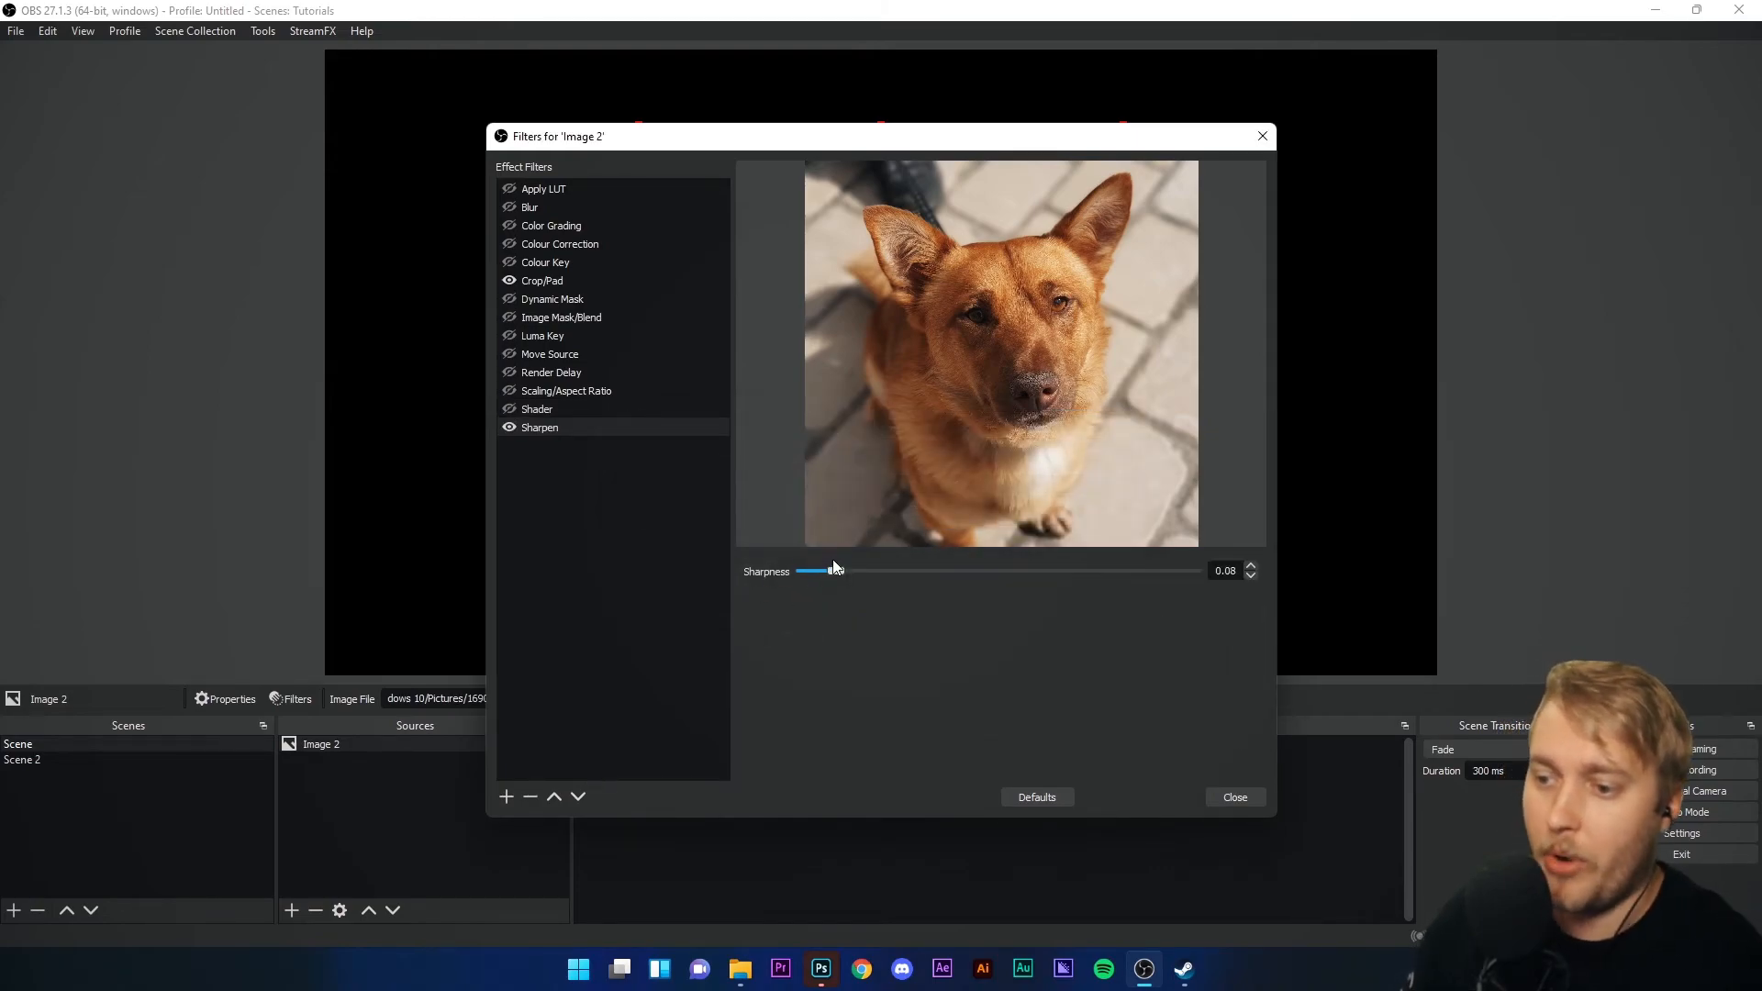
{"action": "mouse_move", "coordinate": [824, 587]}
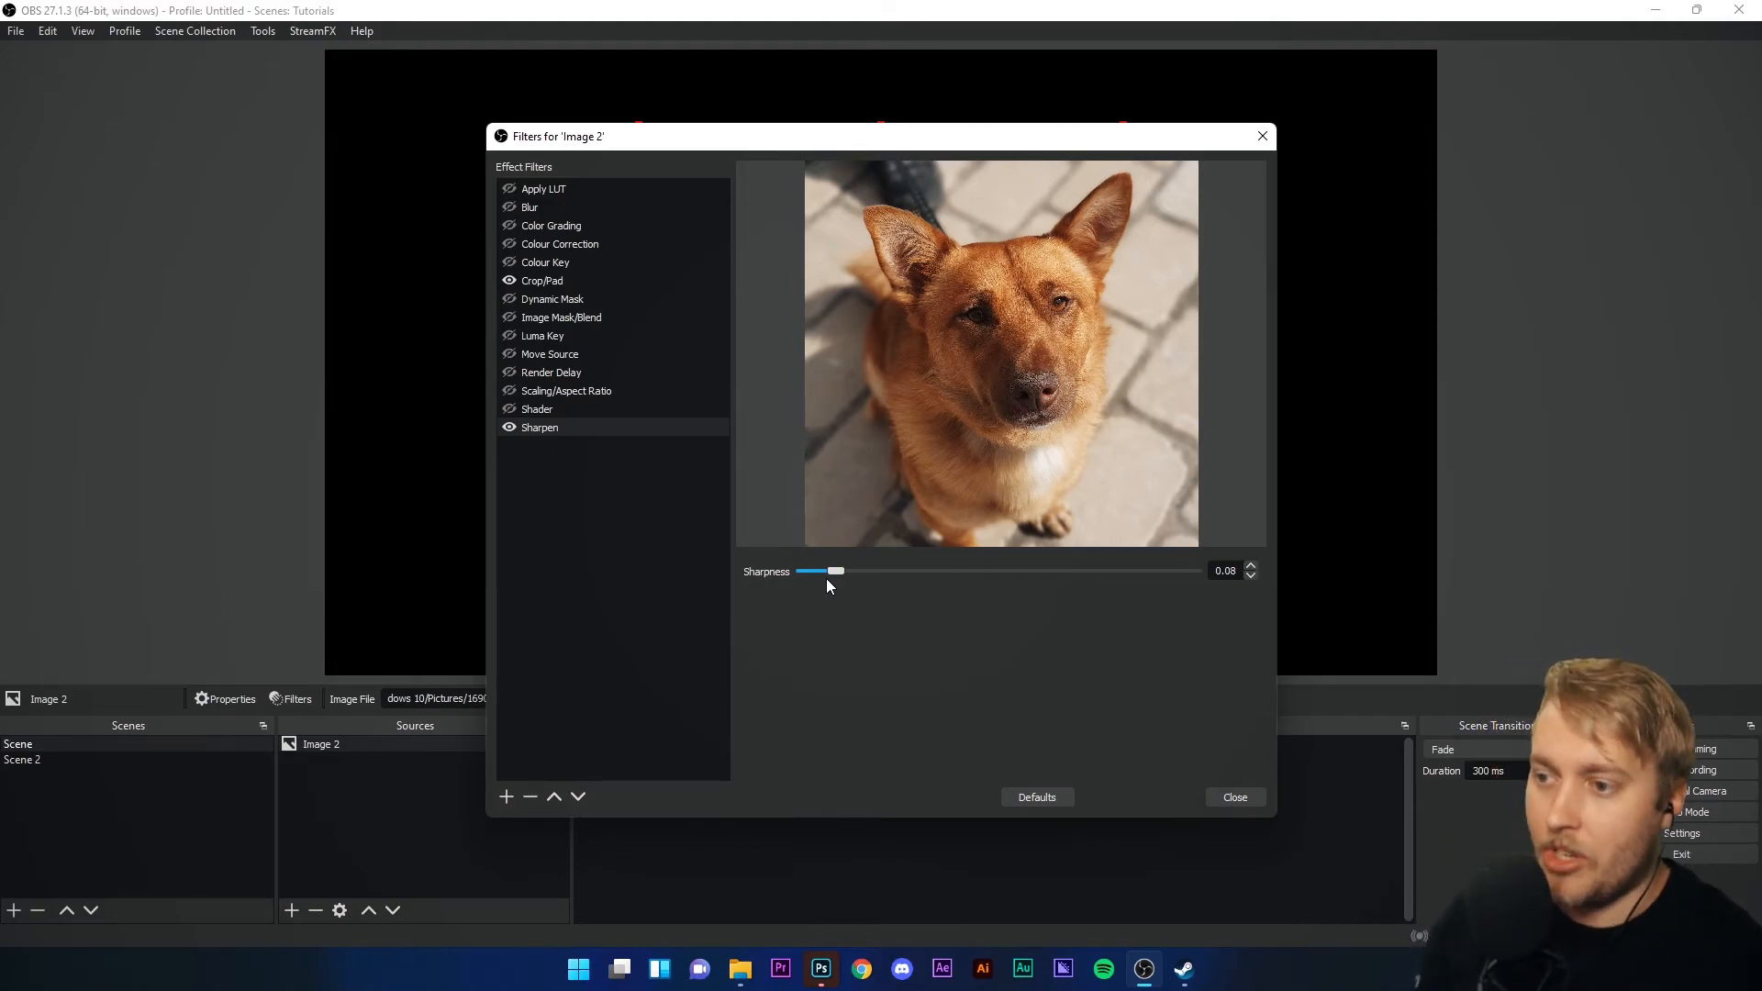
{"action": "mouse_move", "coordinate": [769, 593]}
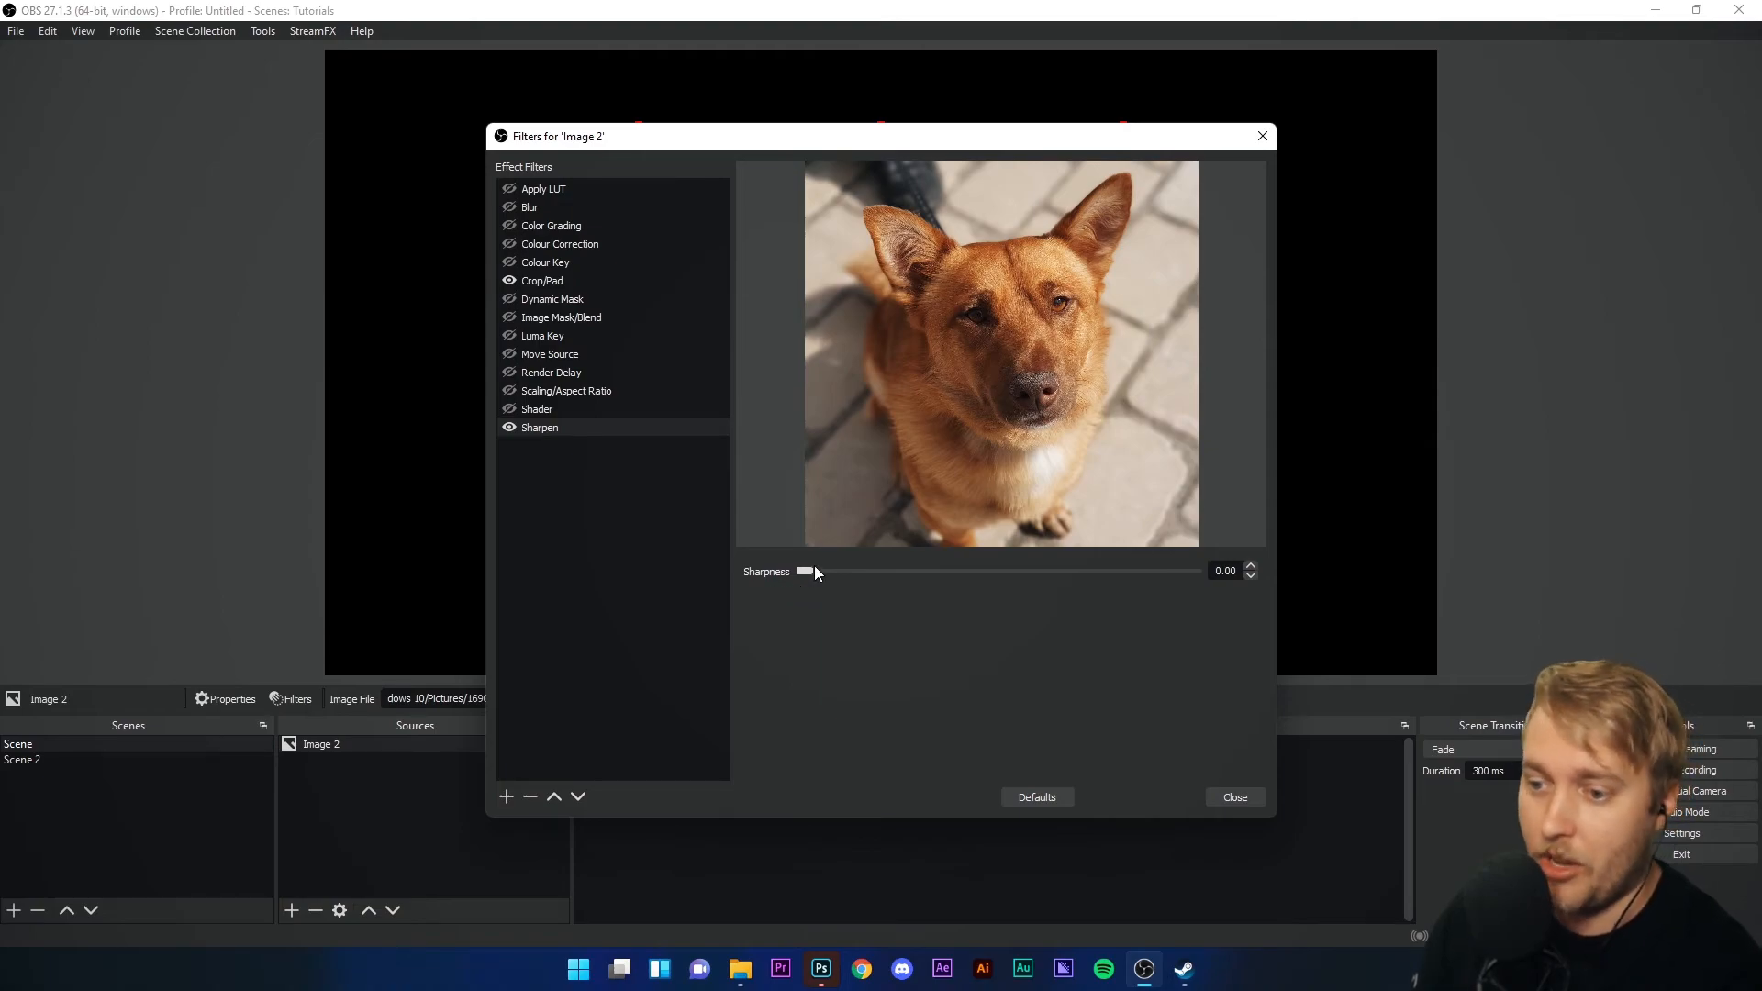
{"action": "mouse_move", "coordinate": [1024, 723]}
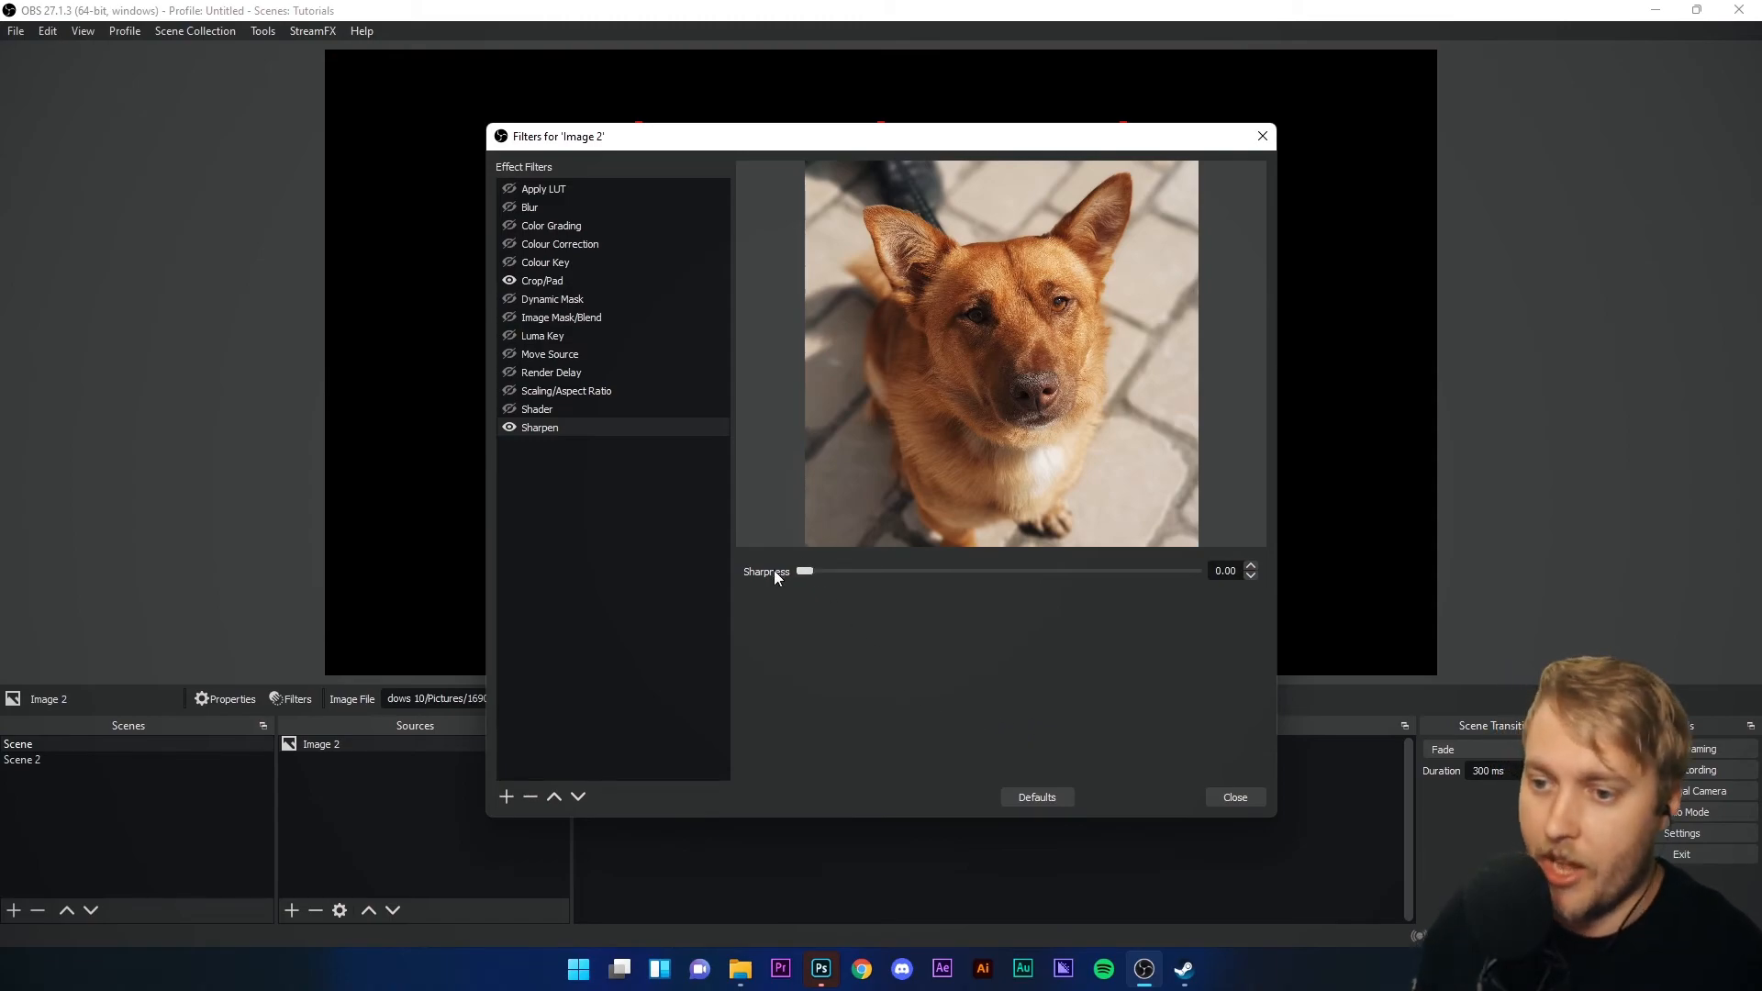
{"action": "mouse_move", "coordinate": [808, 760]}
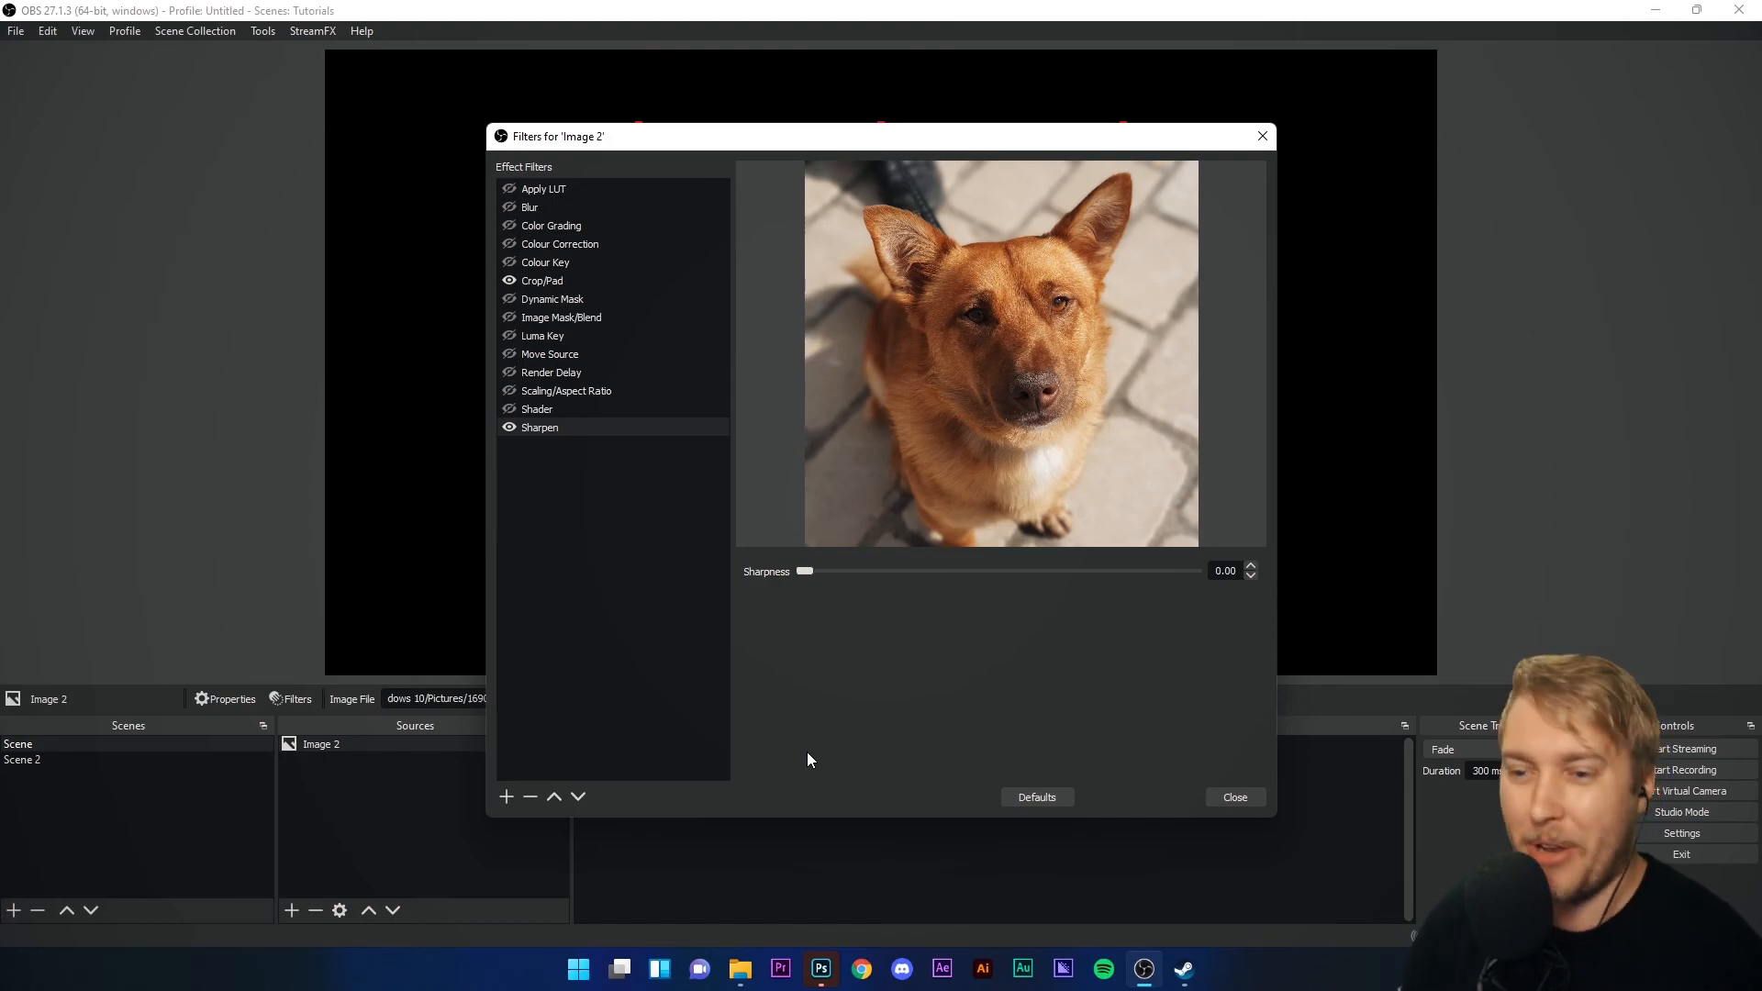
{"action": "mouse_move", "coordinate": [739, 743]}
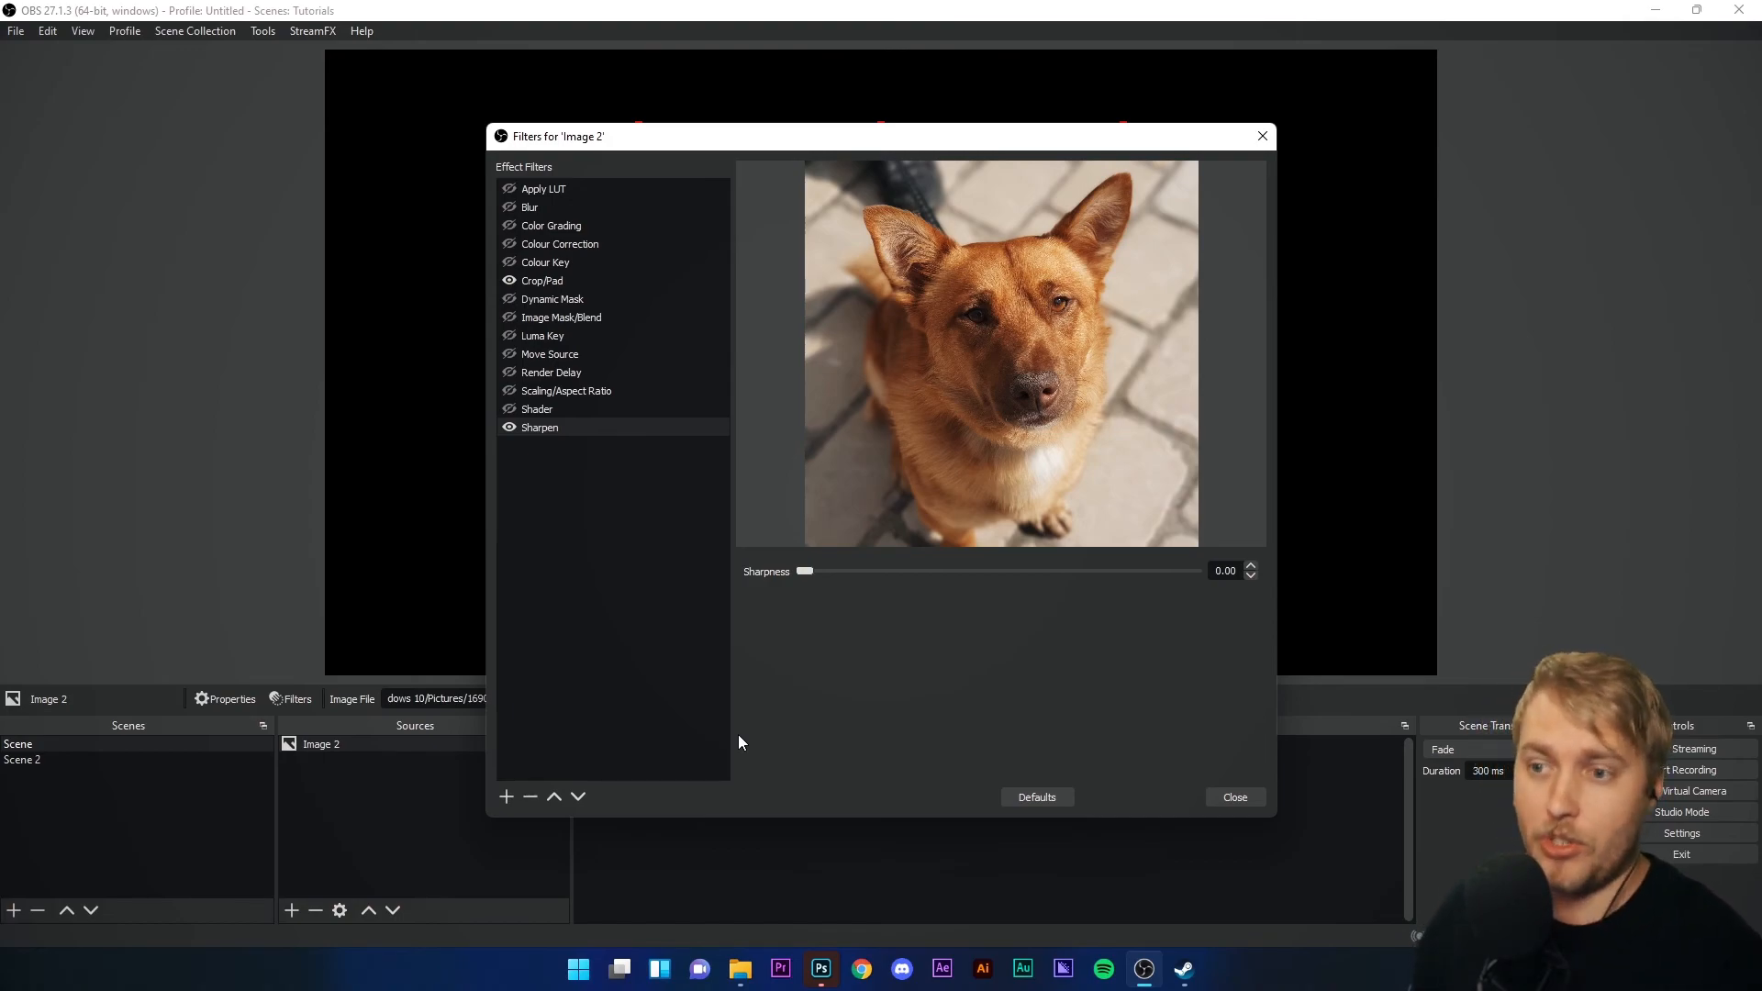
{"action": "mouse_move", "coordinate": [698, 719]}
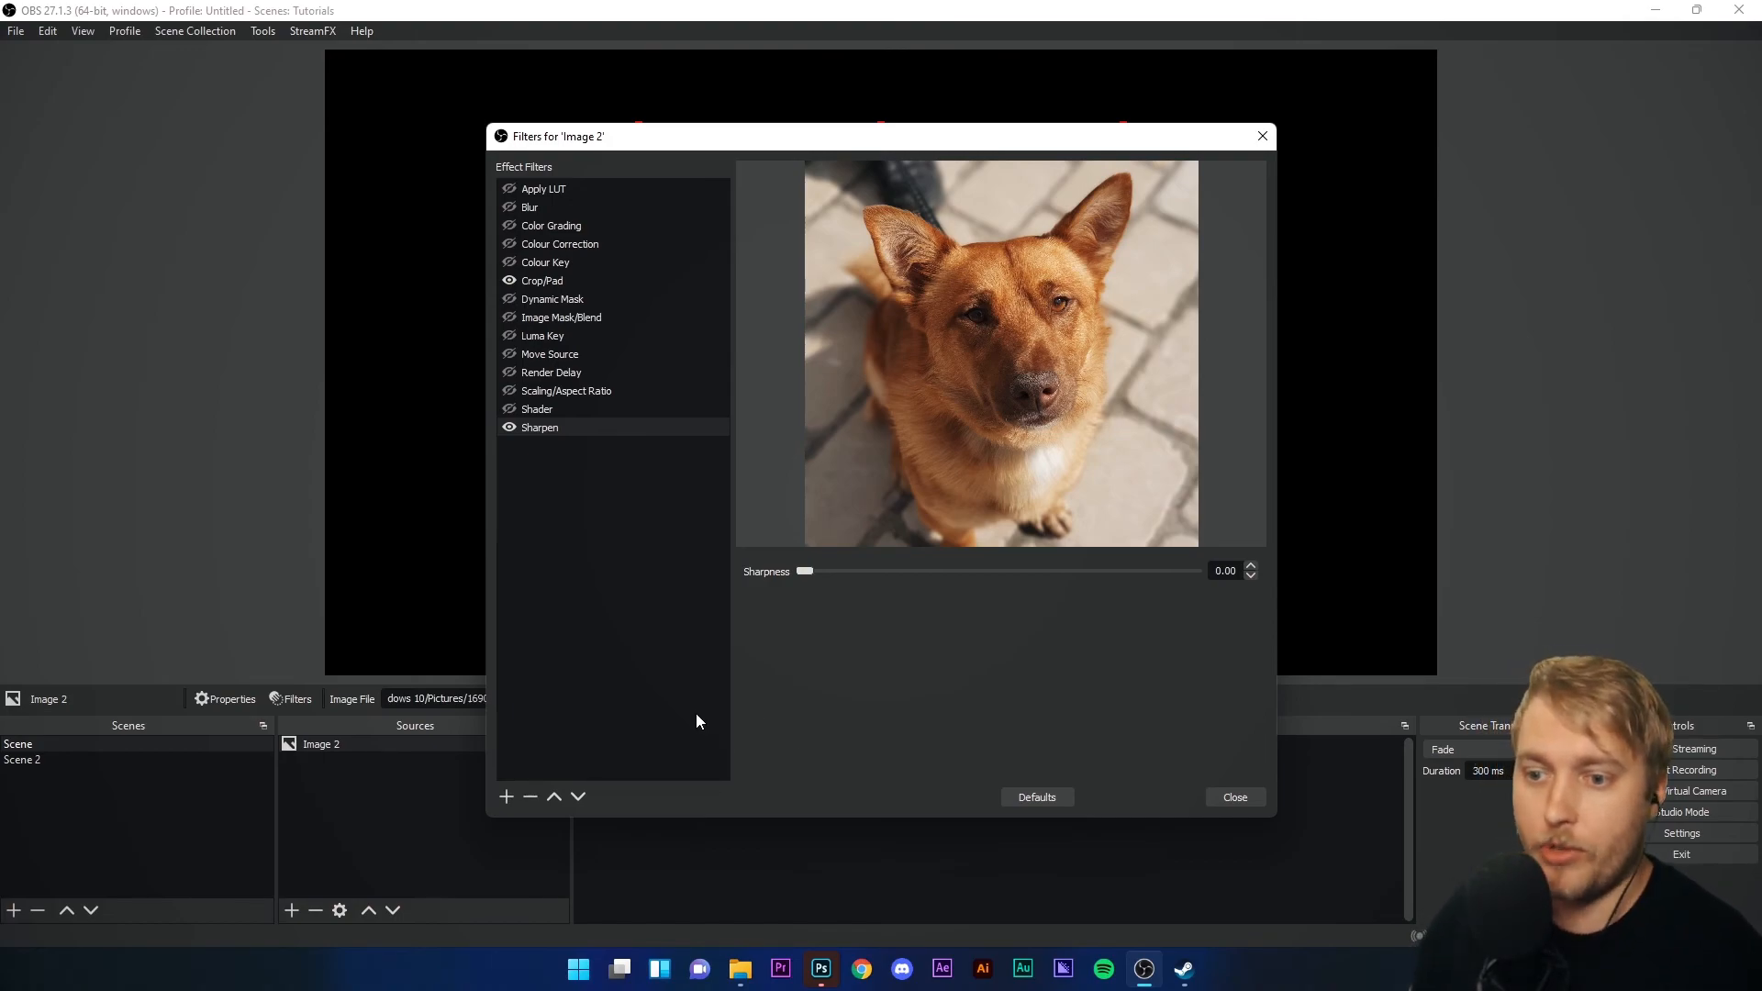
- Remove the Apply LUT, Blur, Colour Correction and Sharpen filters from the dog image
{"action": "left_click", "coordinate": [528, 794]}
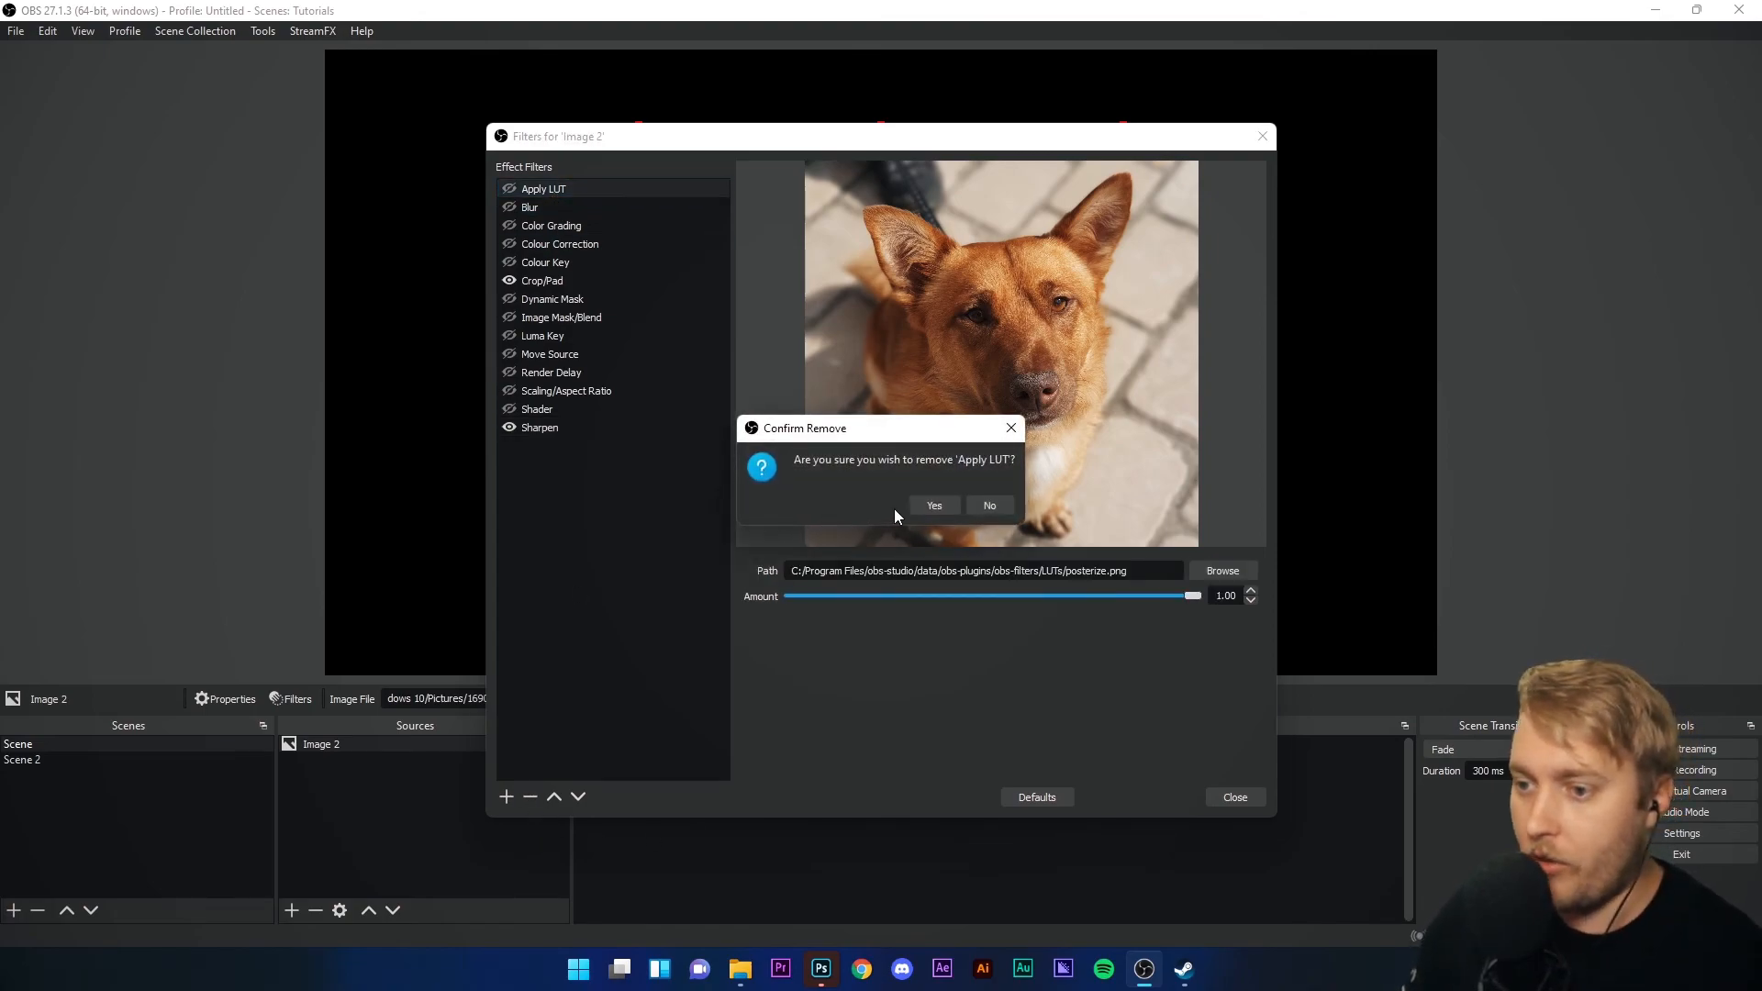
{"action": "left_click", "coordinate": [932, 505]}
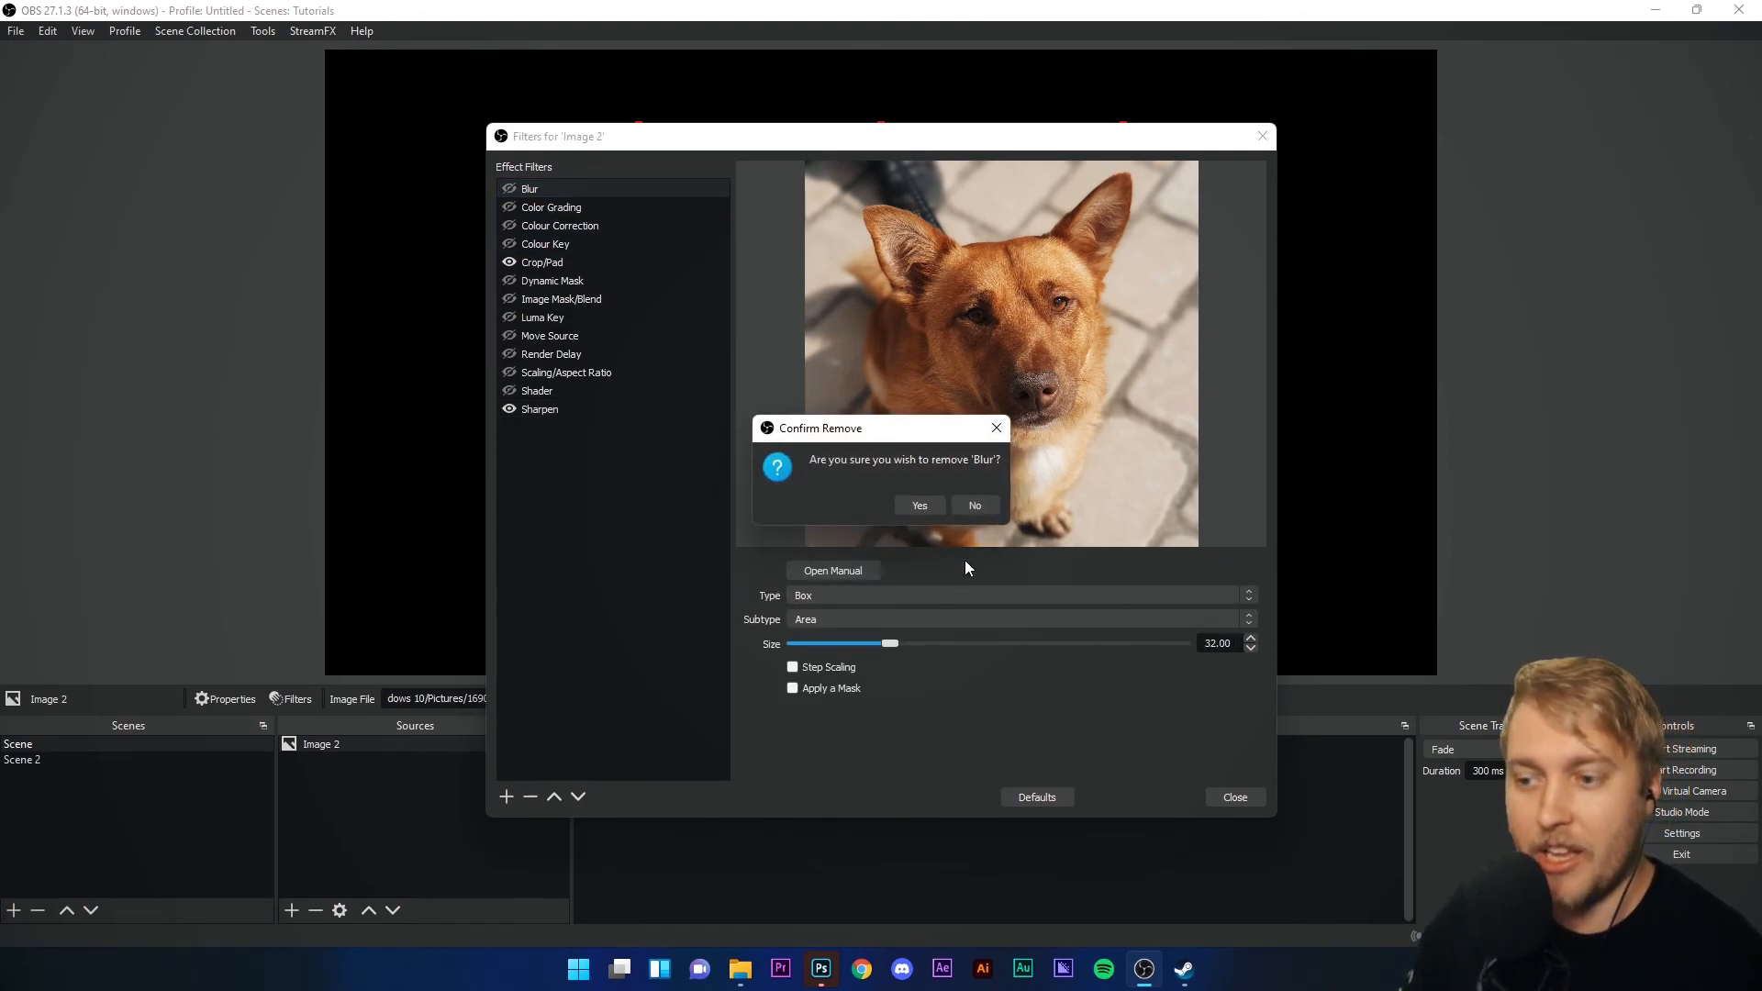
{"action": "left_click", "coordinate": [917, 505]}
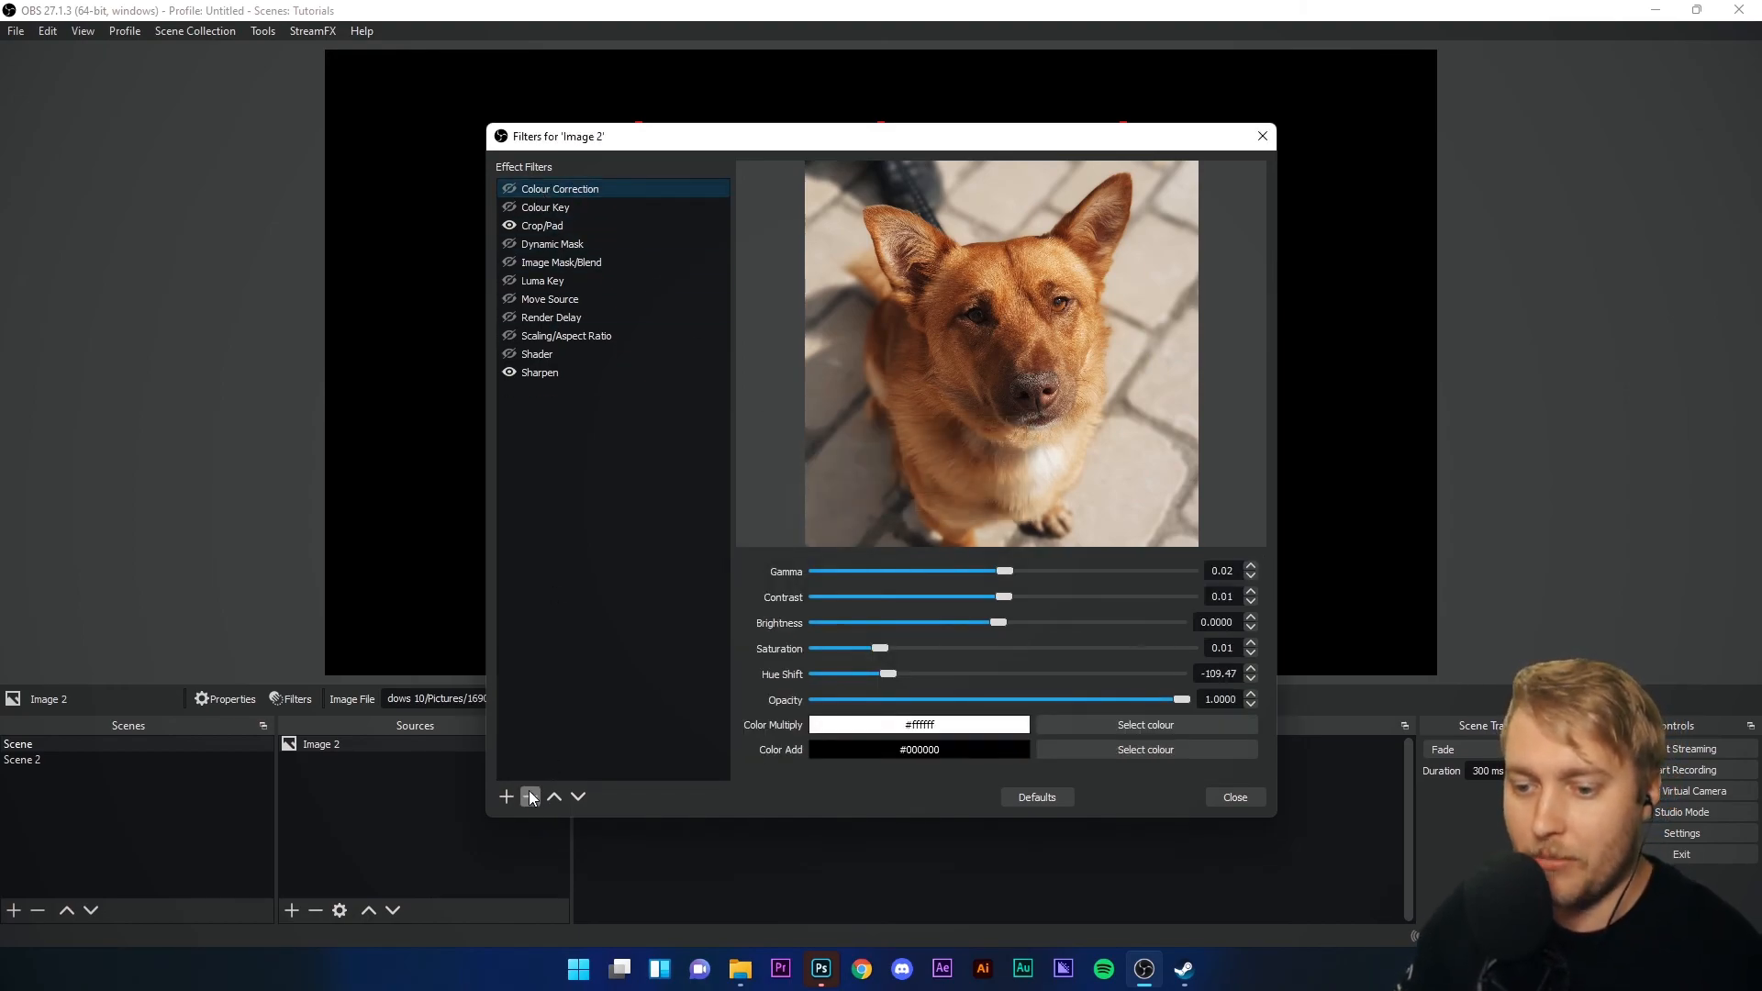
{"action": "left_click", "coordinate": [528, 796]}
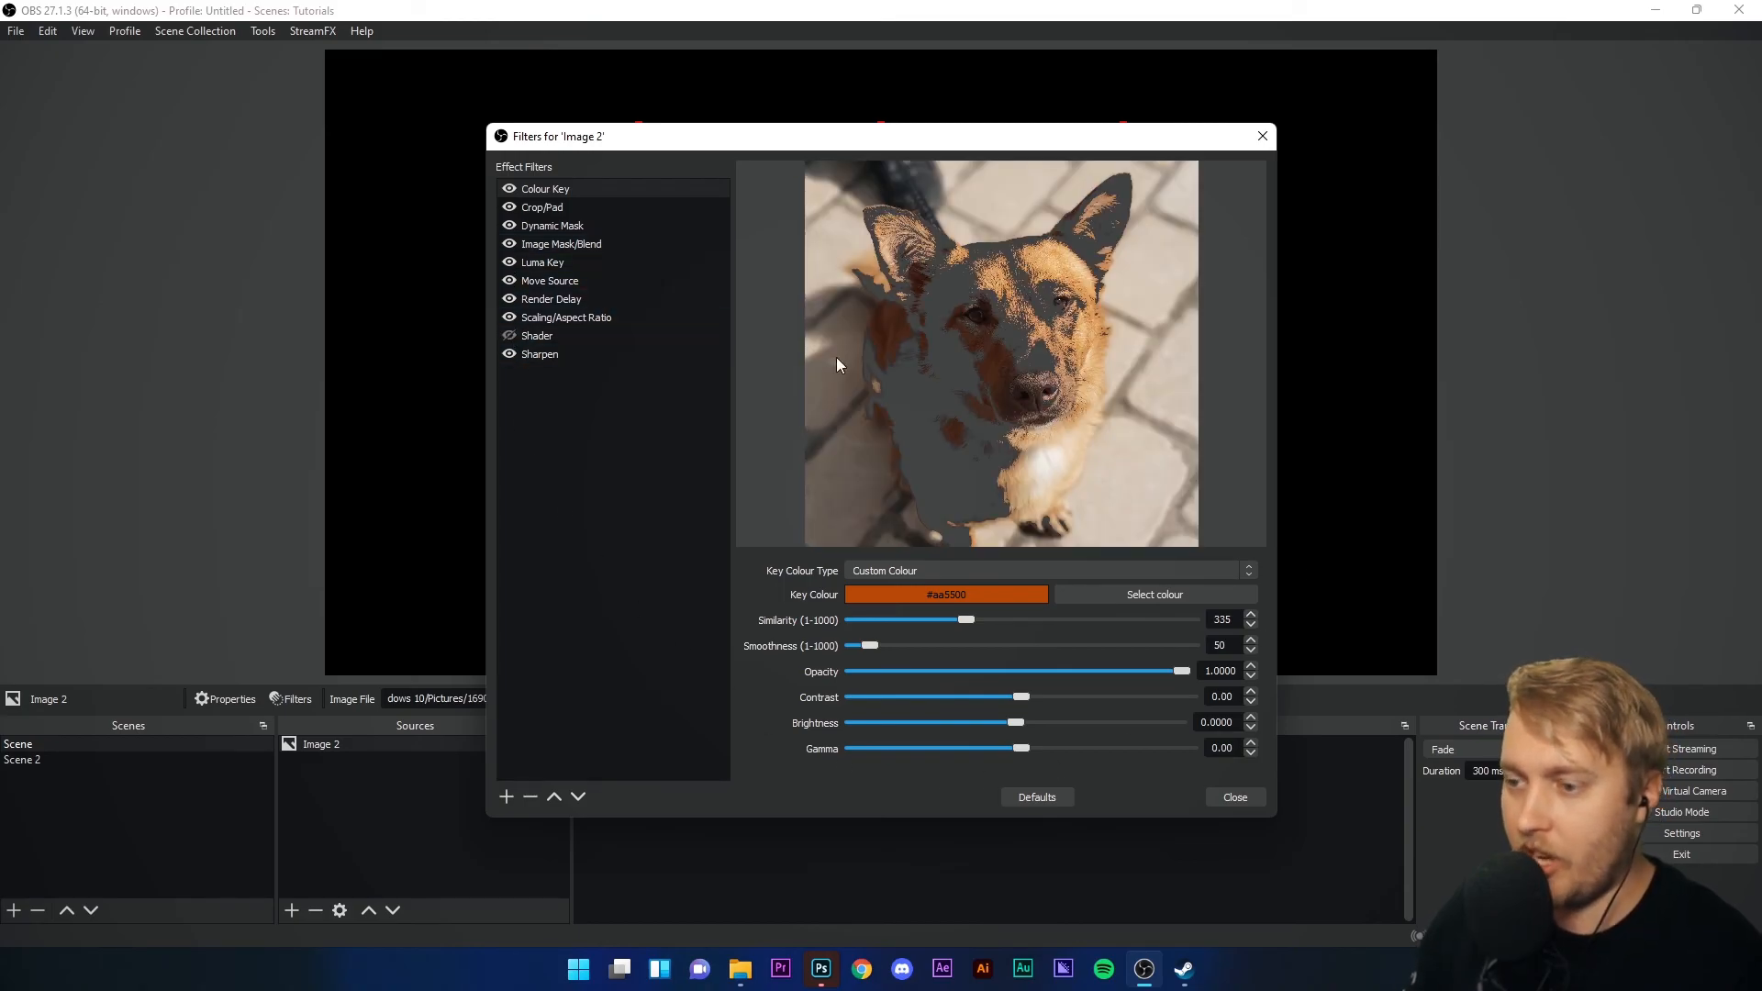
{"action": "left_click", "coordinate": [539, 354]}
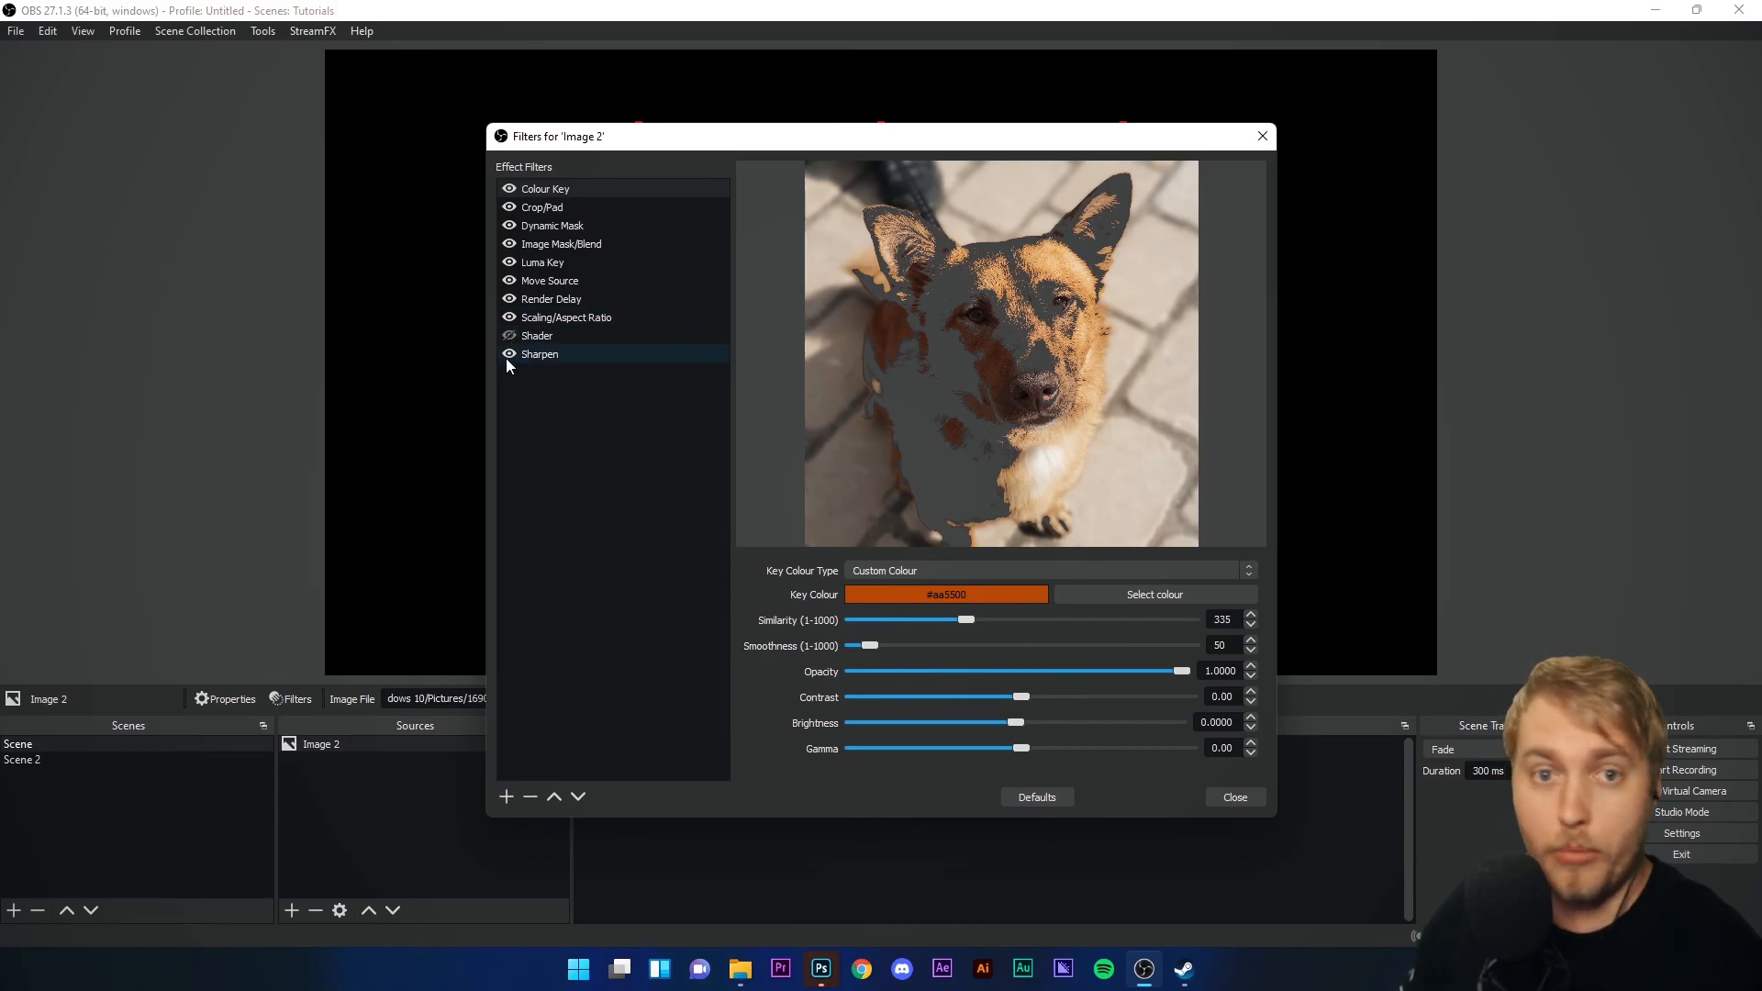
{"action": "left_click", "coordinate": [540, 354]}
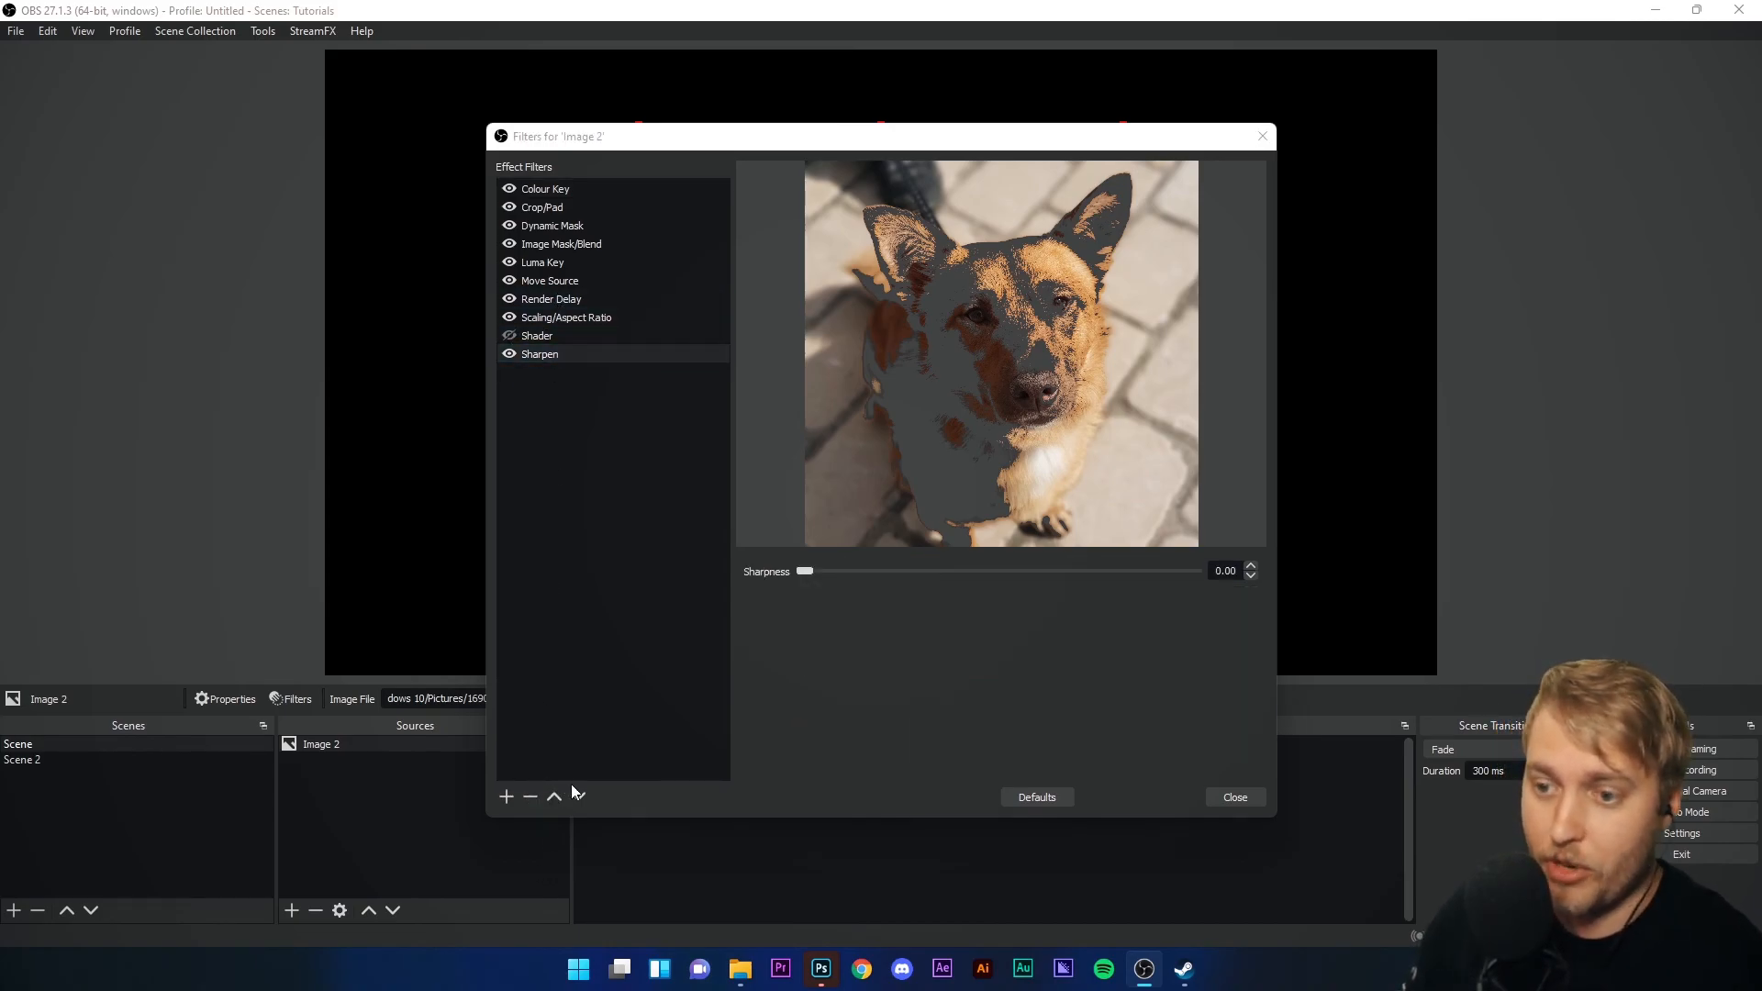
{"action": "left_click", "coordinate": [538, 334]}
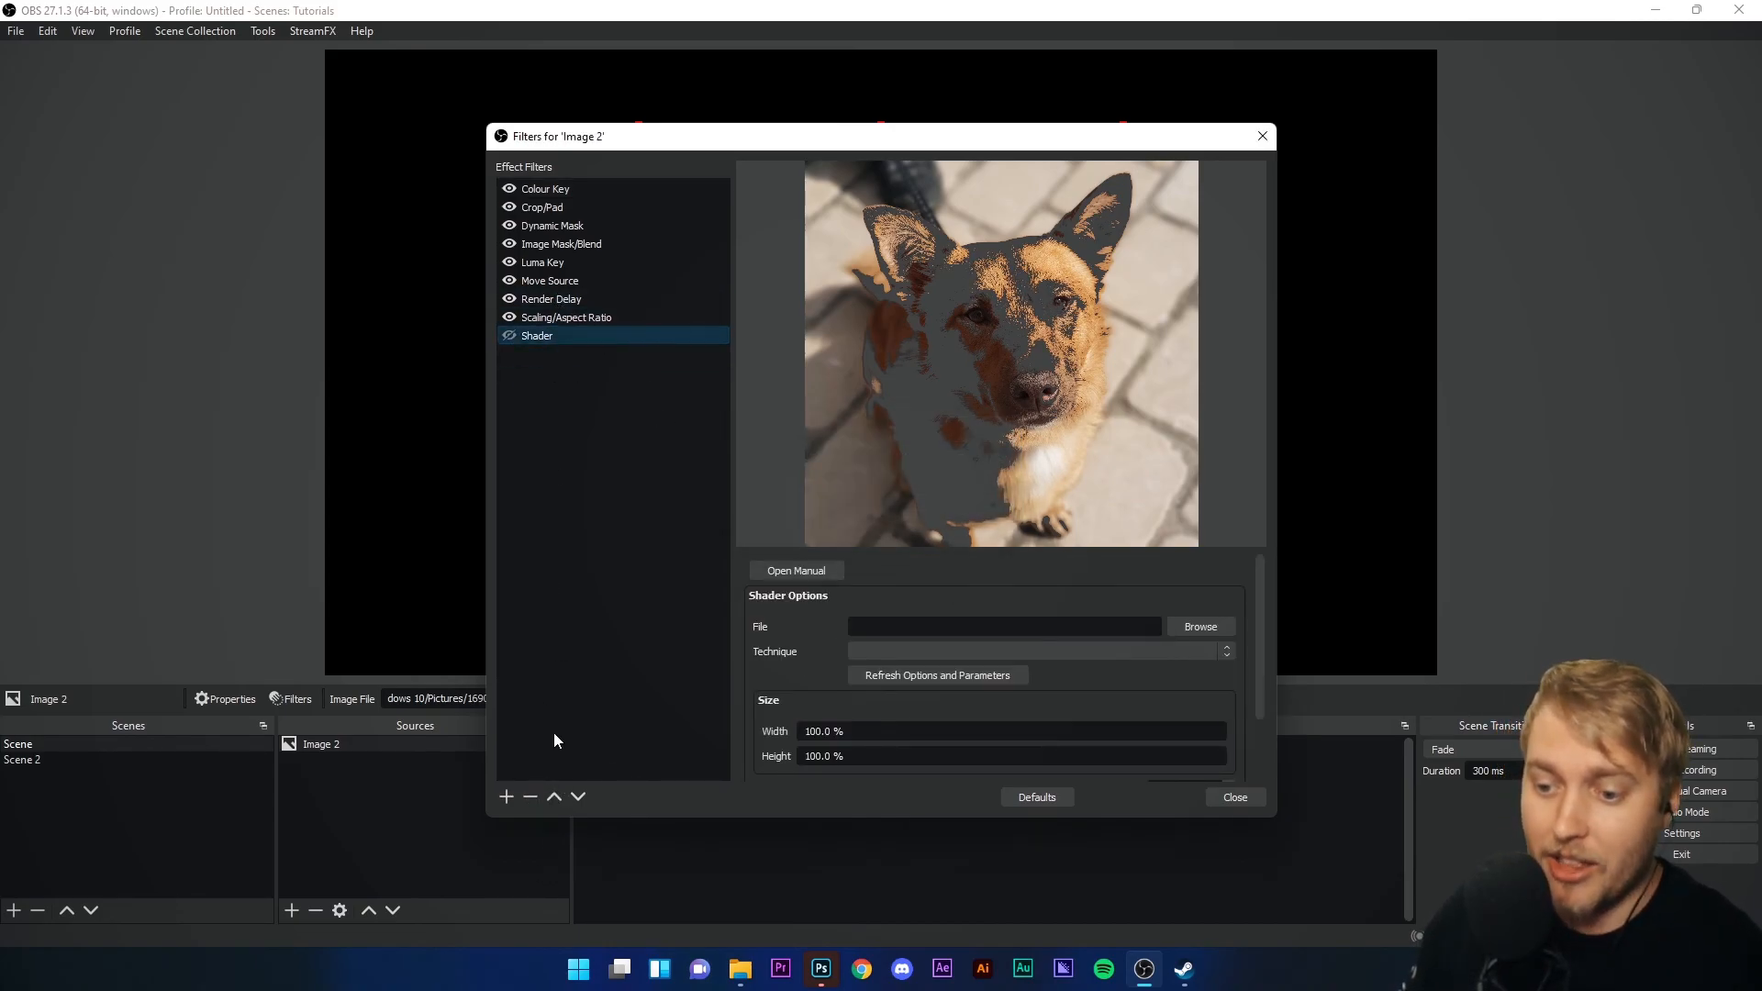
- Remove the Shader, Luma Key, Image Mask/Blend, Dynamic Mask, Crop/Pad and Colour Key filters
{"action": "left_click", "coordinate": [566, 318]}
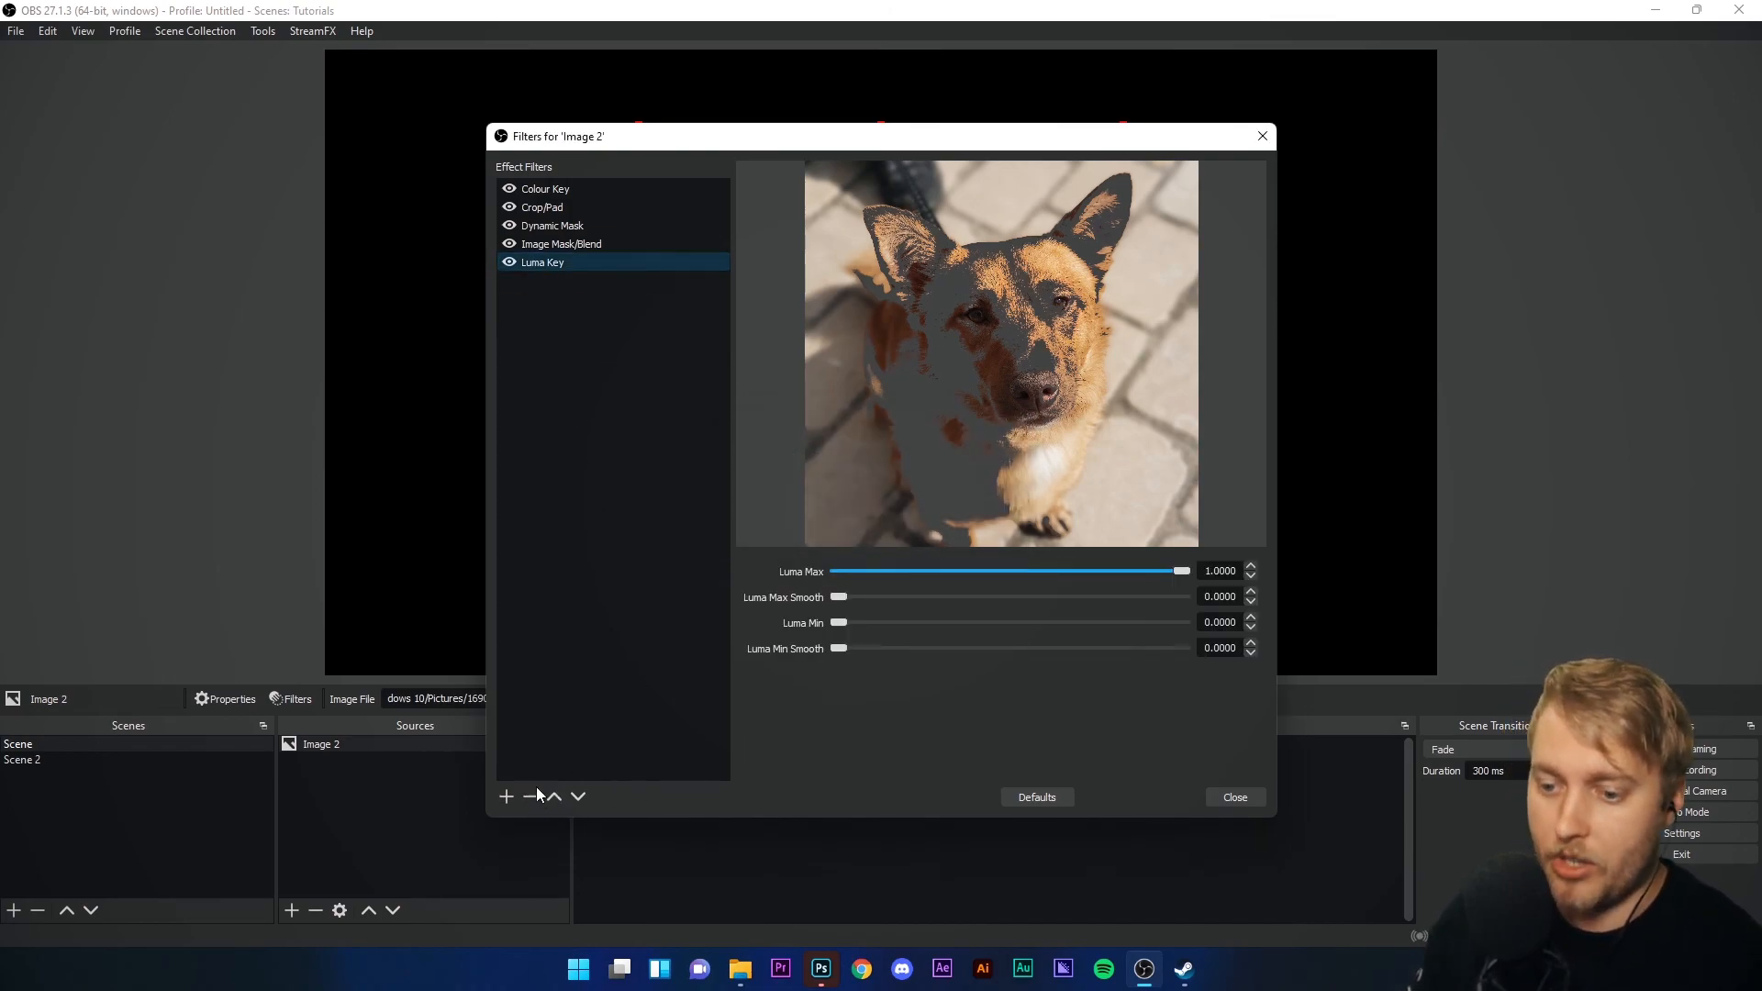
{"action": "left_click", "coordinate": [562, 244]}
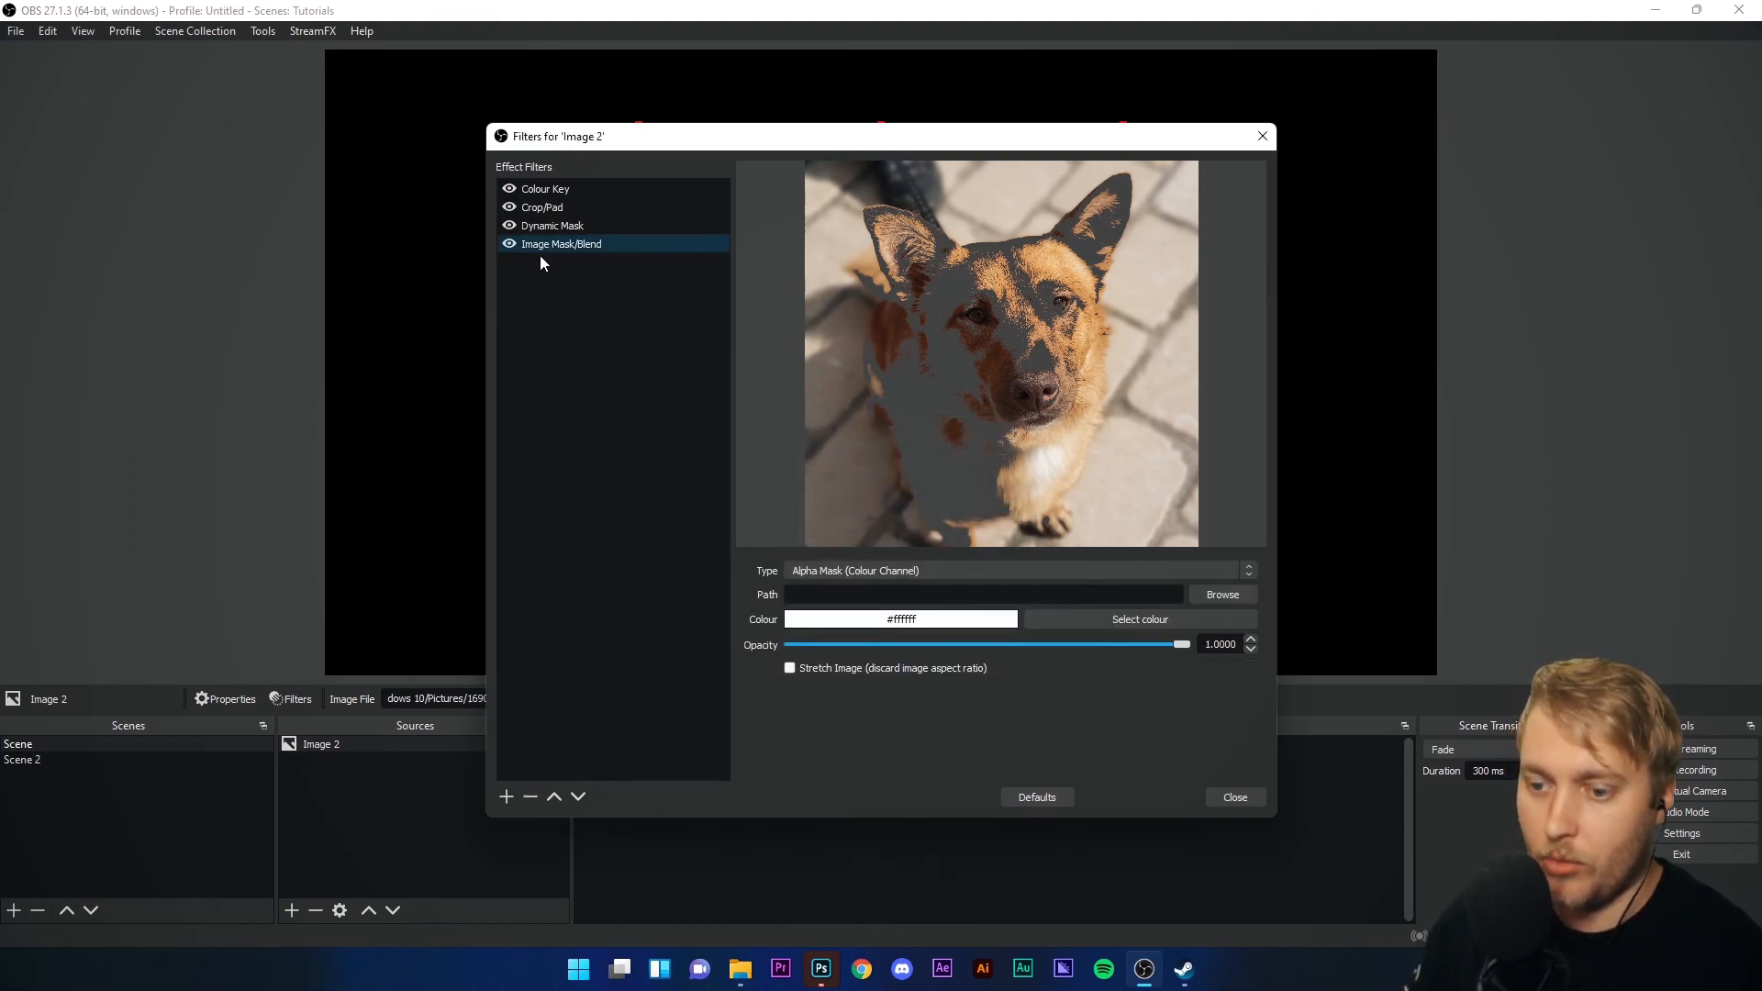
{"action": "left_click", "coordinate": [528, 797]}
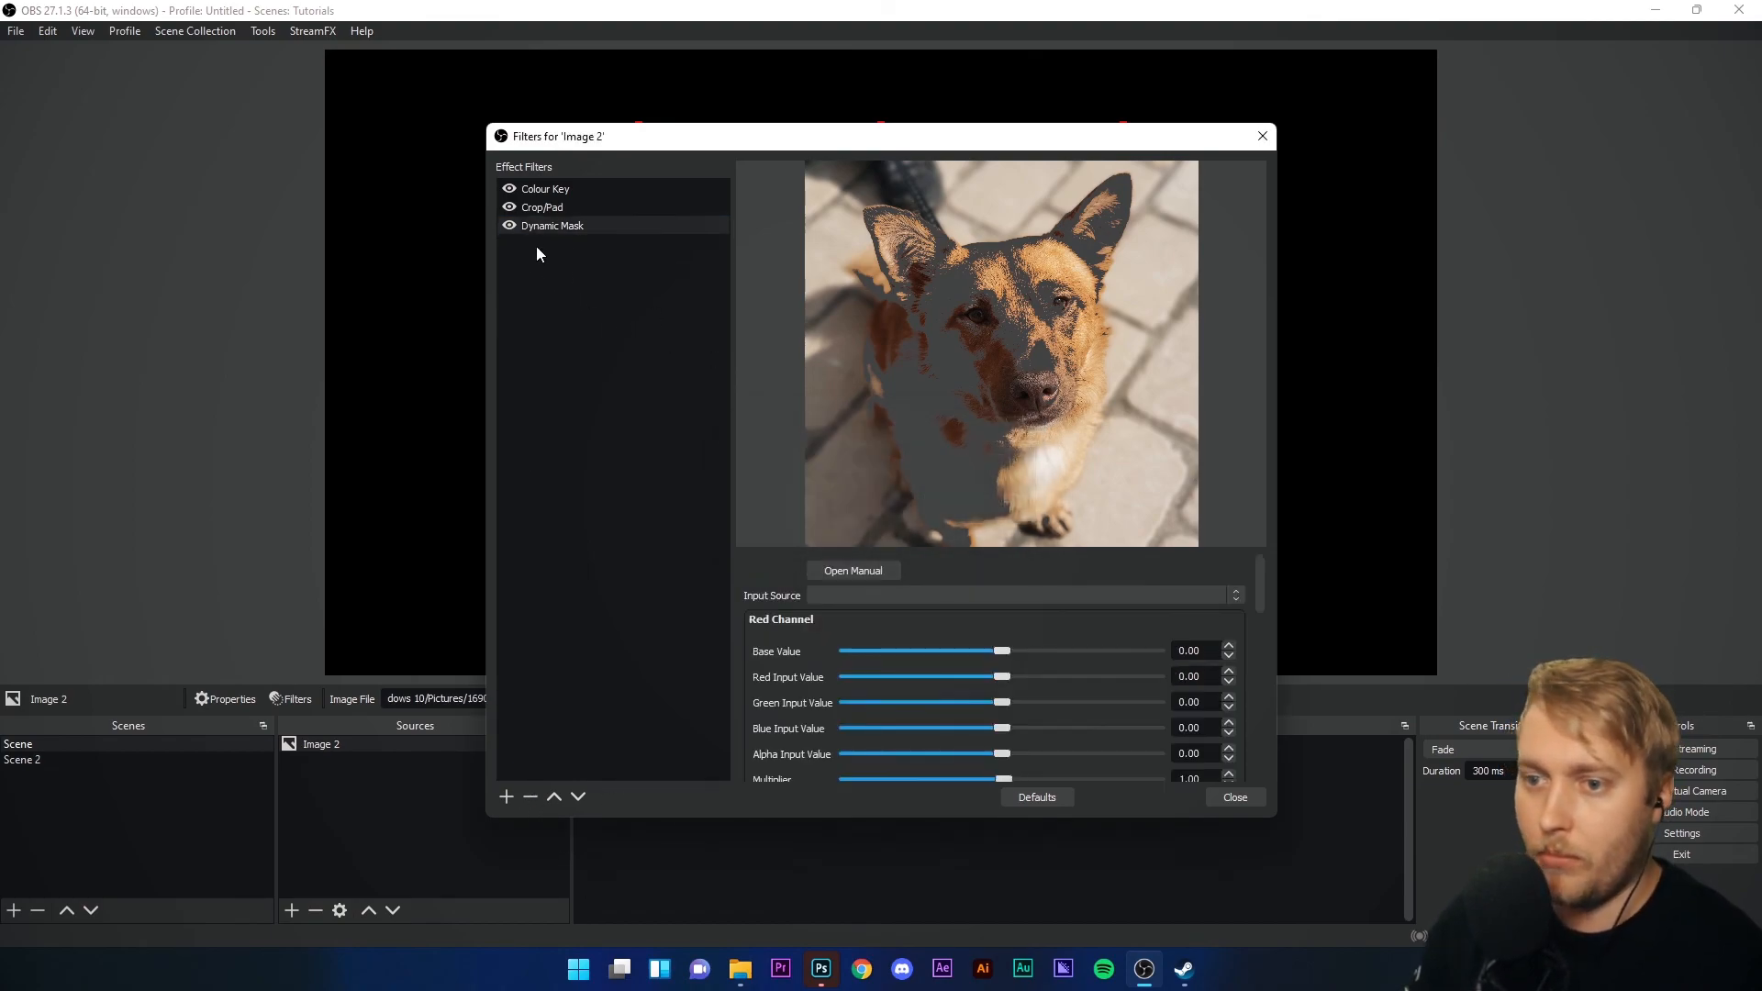
{"action": "left_click", "coordinate": [553, 226]}
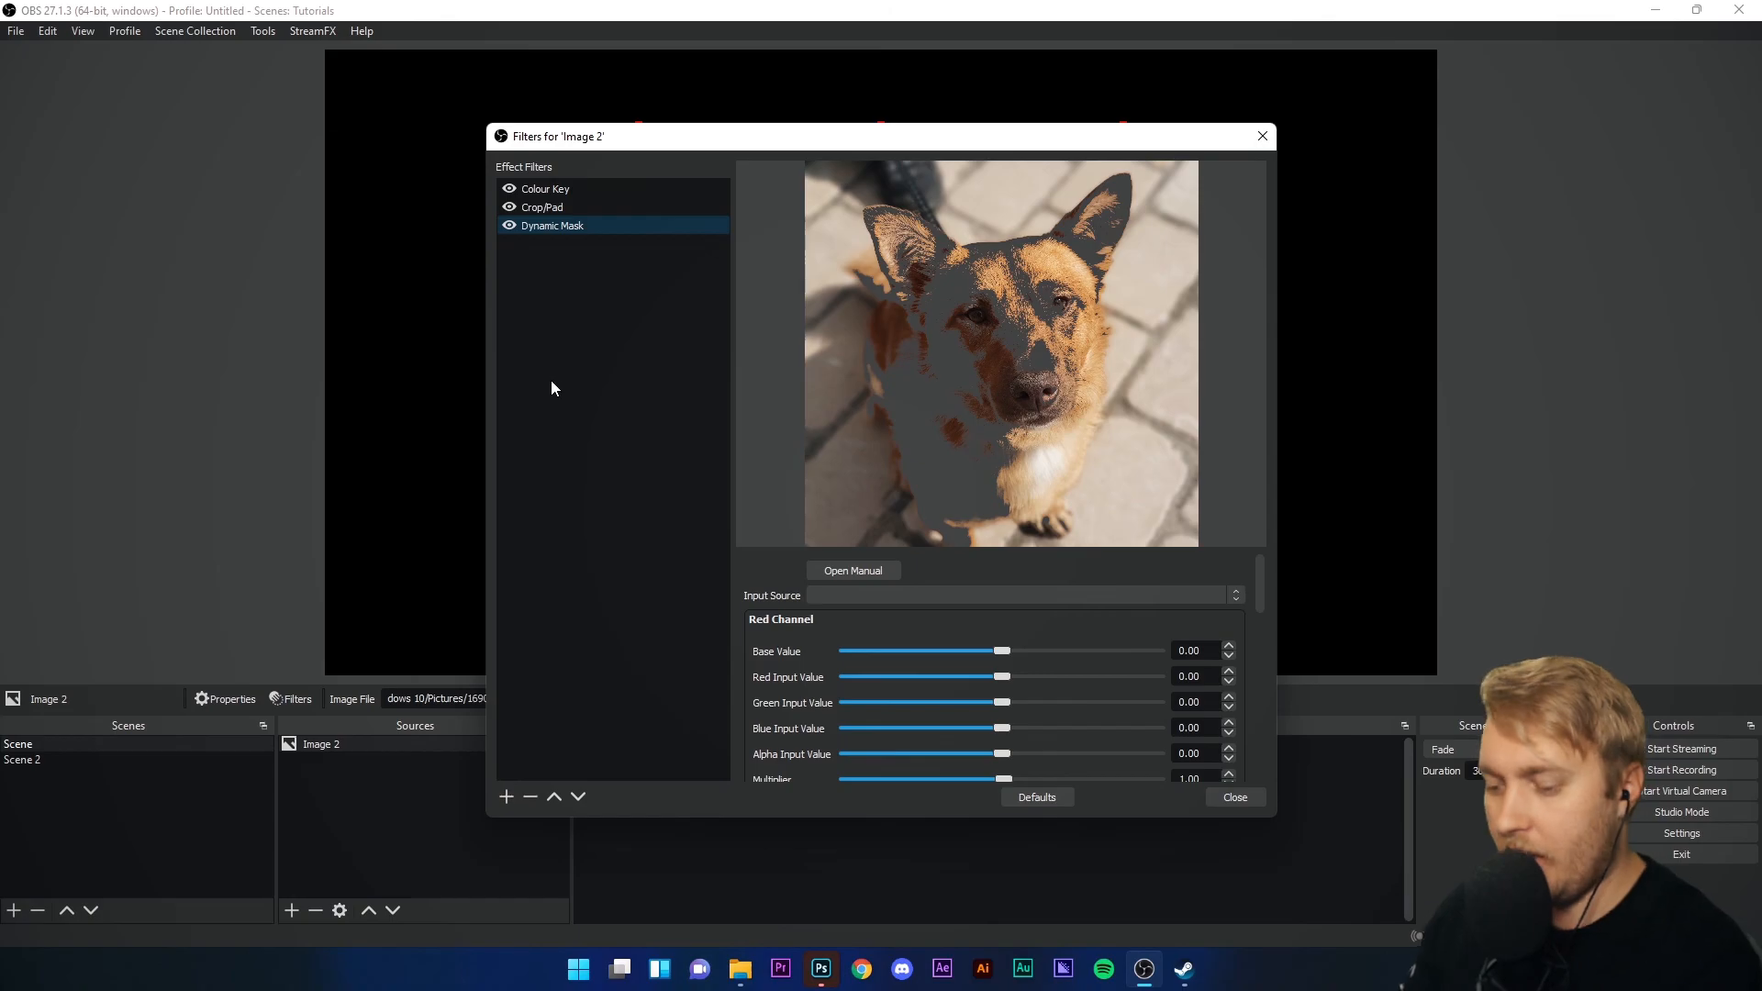
{"action": "left_click", "coordinate": [528, 797]}
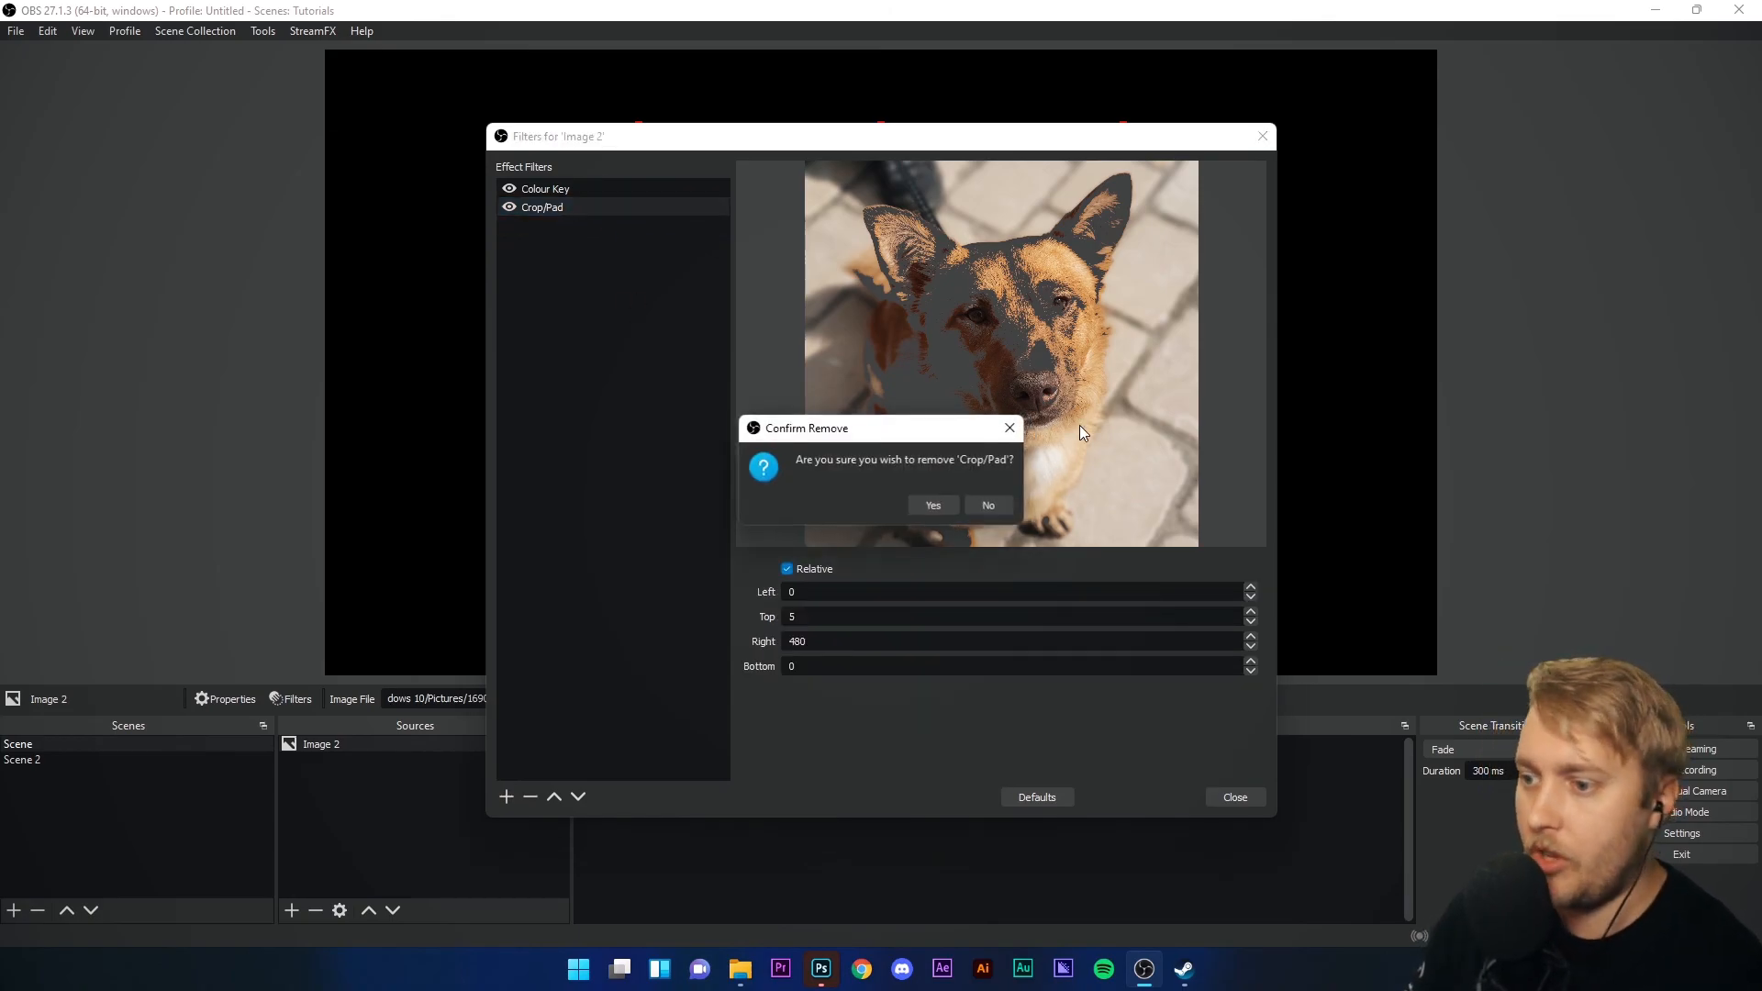
{"action": "left_click", "coordinate": [932, 504]}
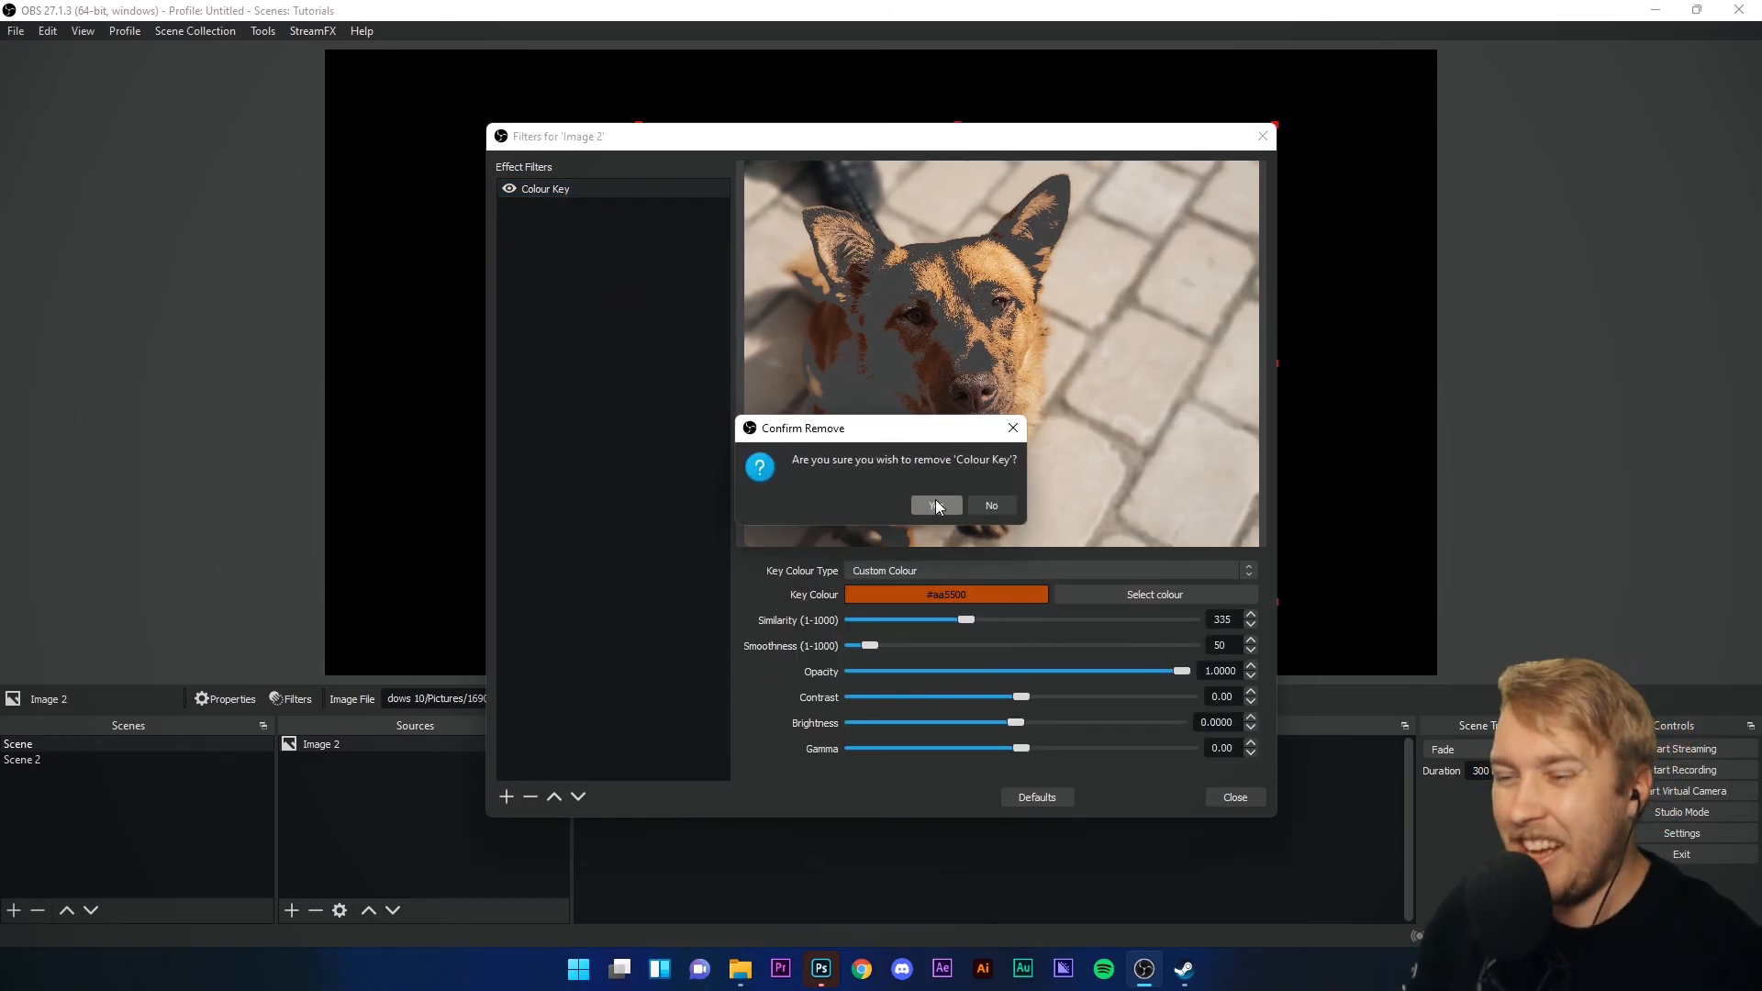
{"action": "left_click", "coordinate": [935, 507]}
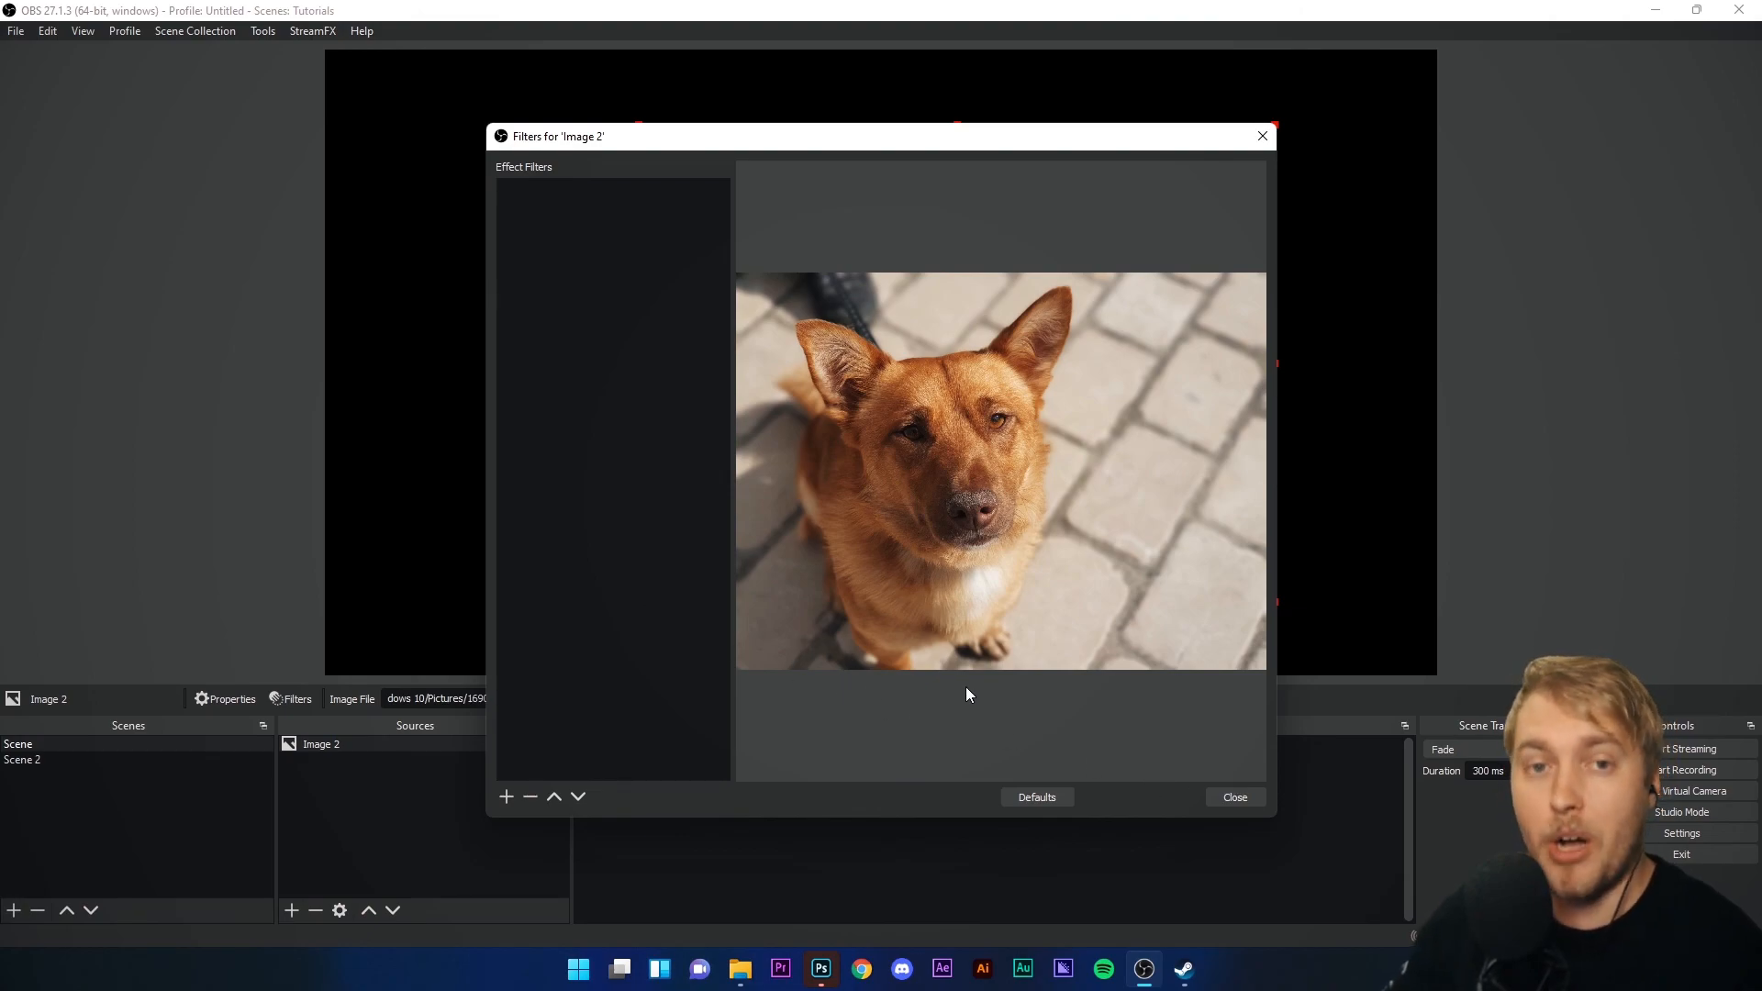